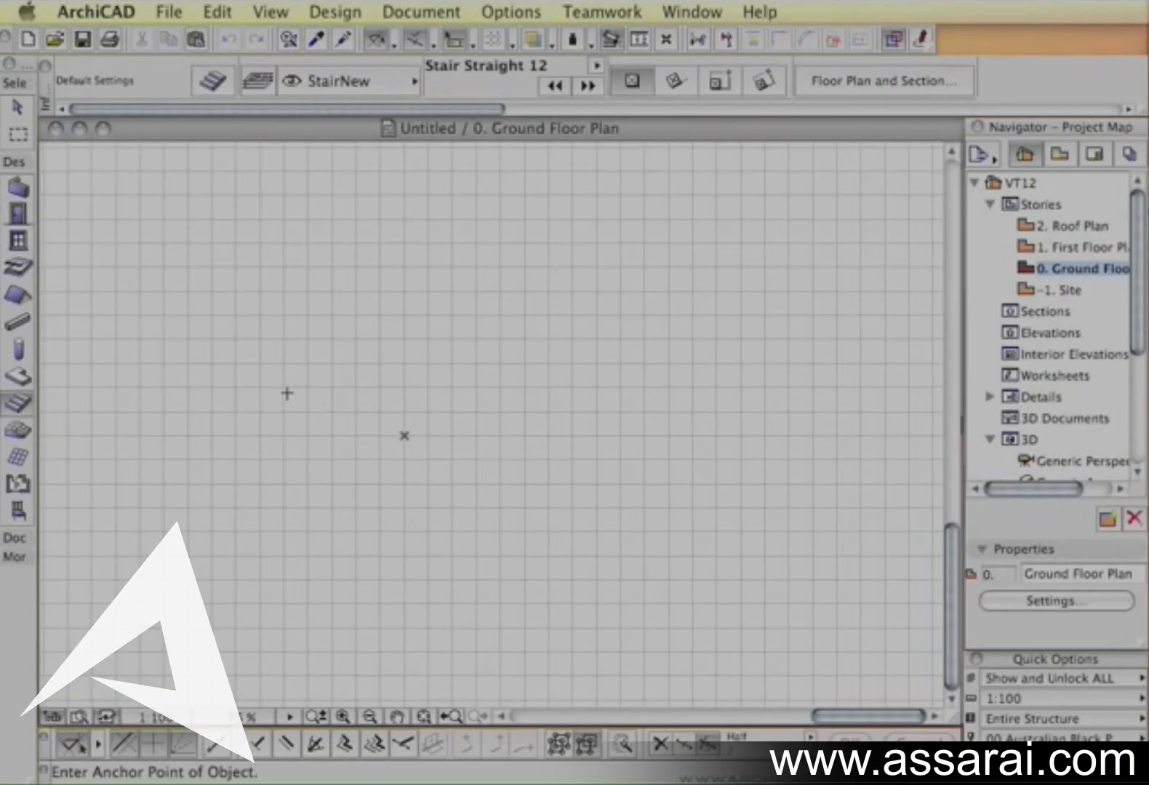
pyautogui.moveTo(480, 456)
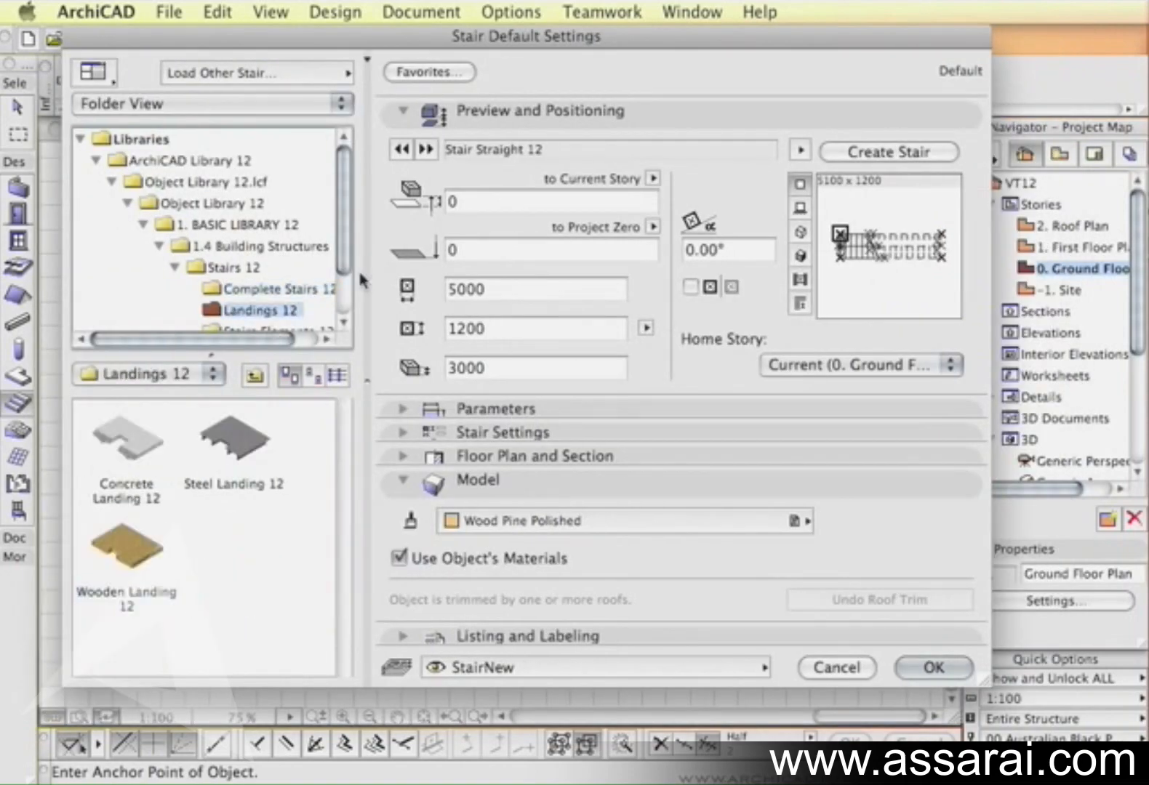
# Browse to the Stairs Elements 12 library folder and launch StairMaker with Create Stair.
pyautogui.click(272, 268)
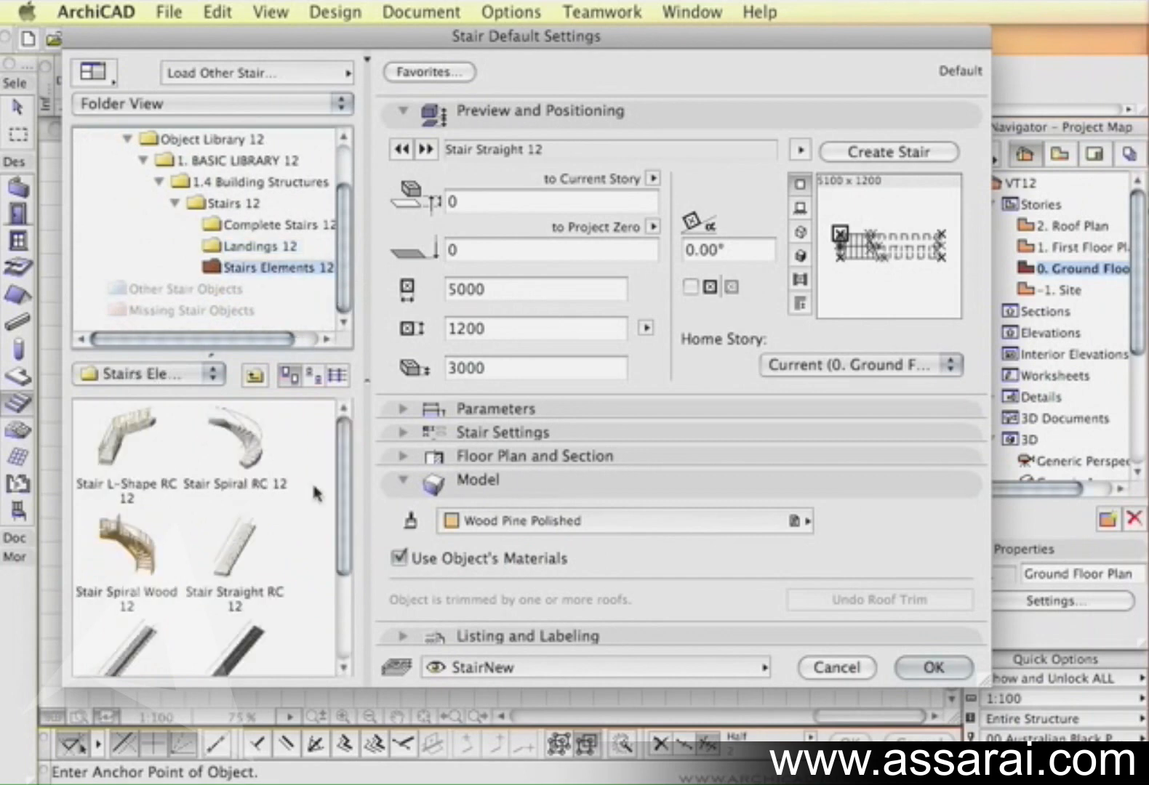
pyautogui.moveTo(275, 253)
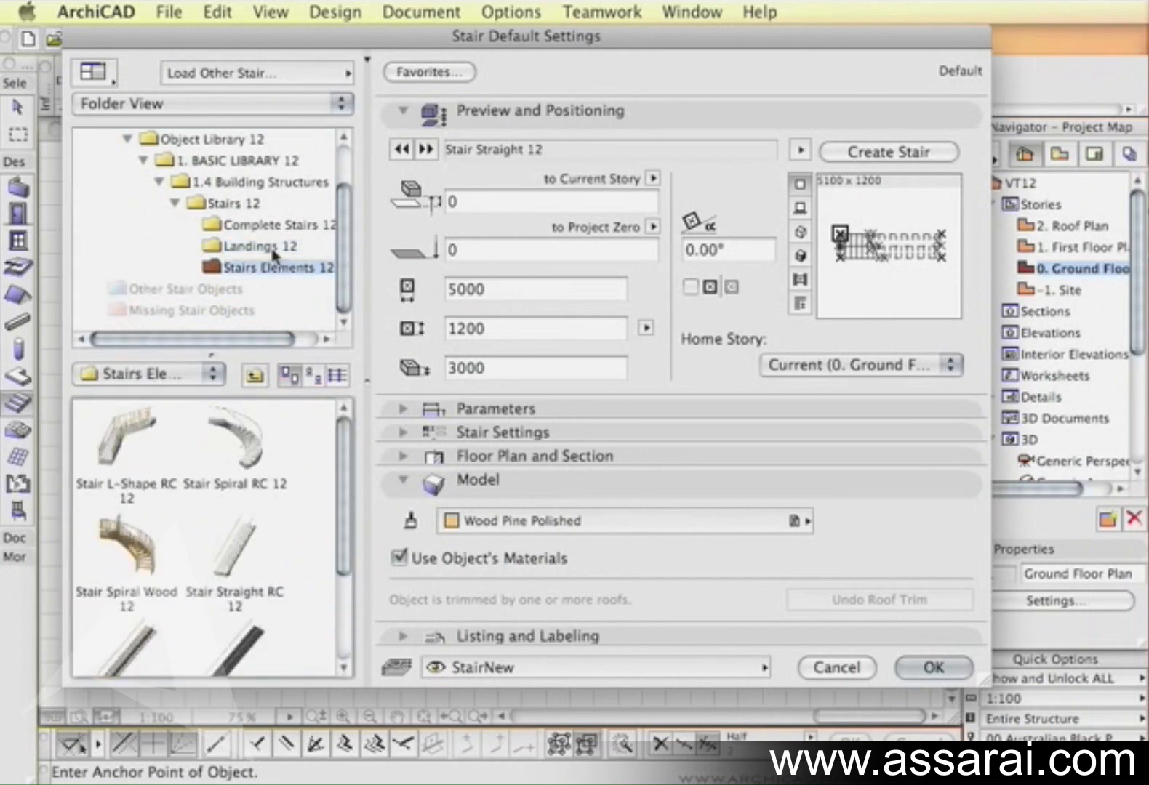
pyautogui.click(266, 224)
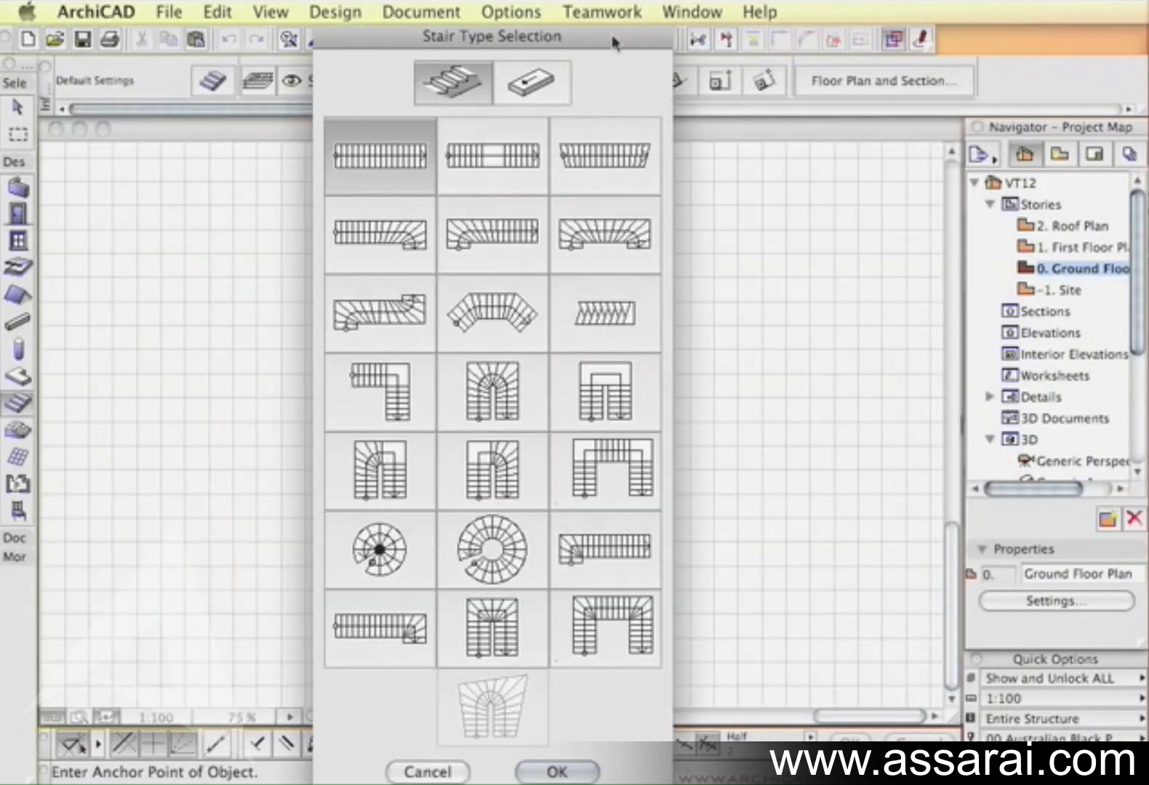
# Compare stair types, then choose Single Winder U-Return and confirm it.
pyautogui.click(457, 155)
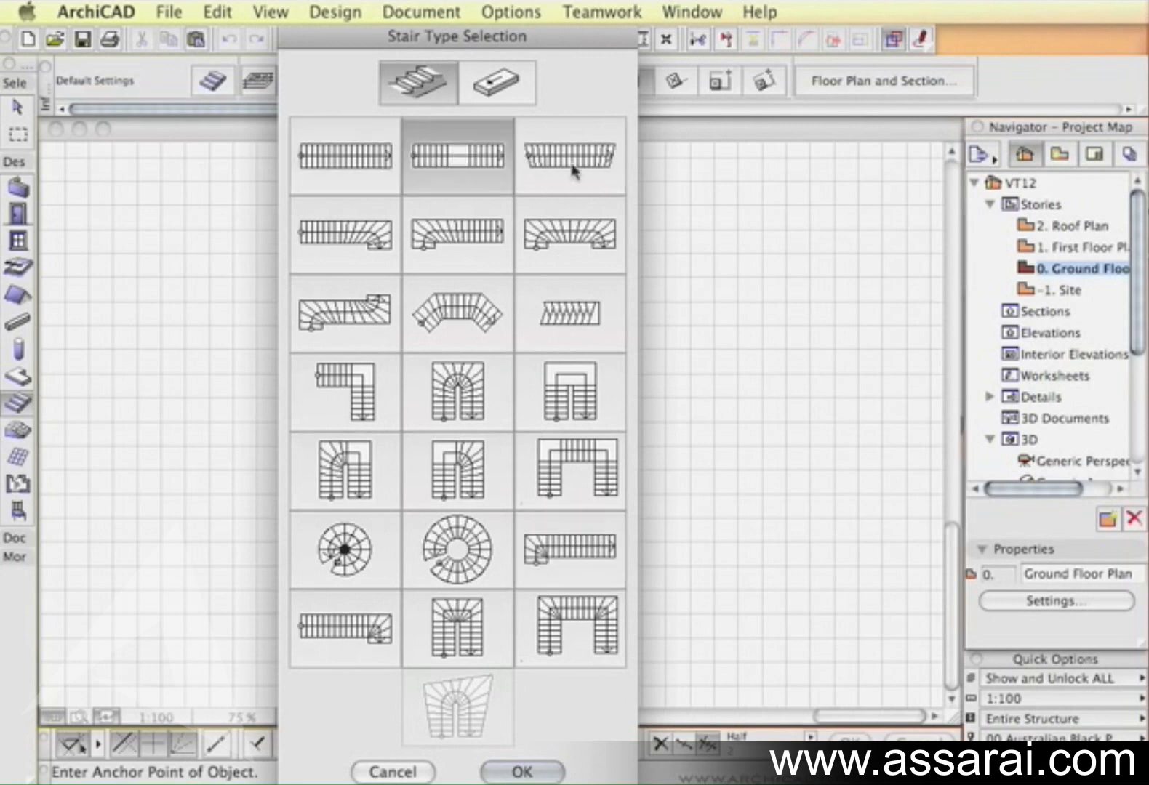
pyautogui.click(343, 549)
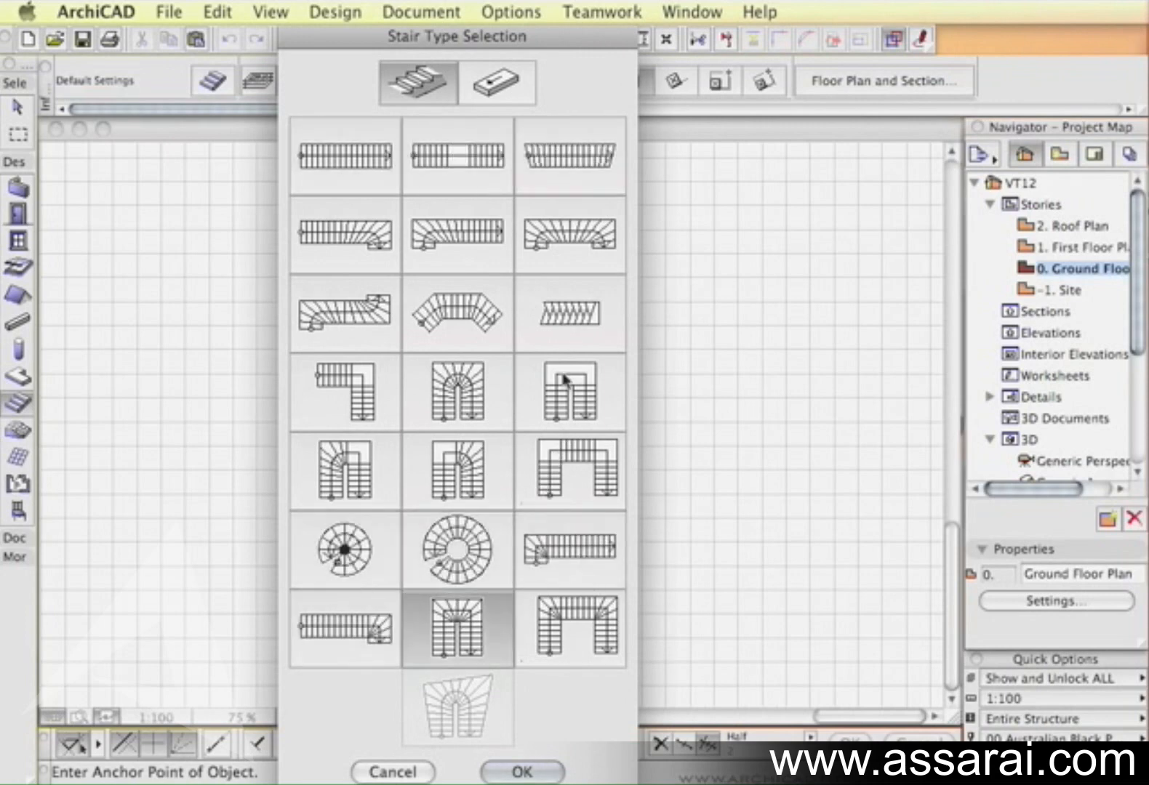
pyautogui.moveTo(521, 214)
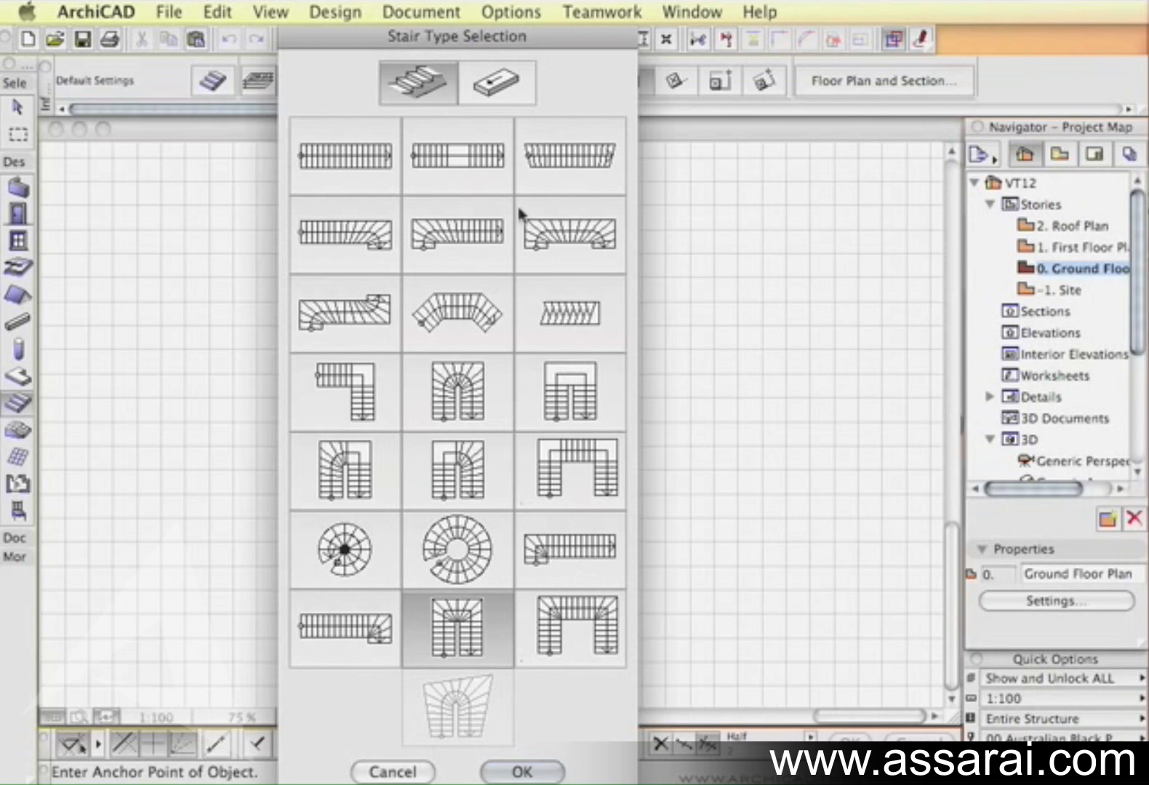
pyautogui.moveTo(510, 143)
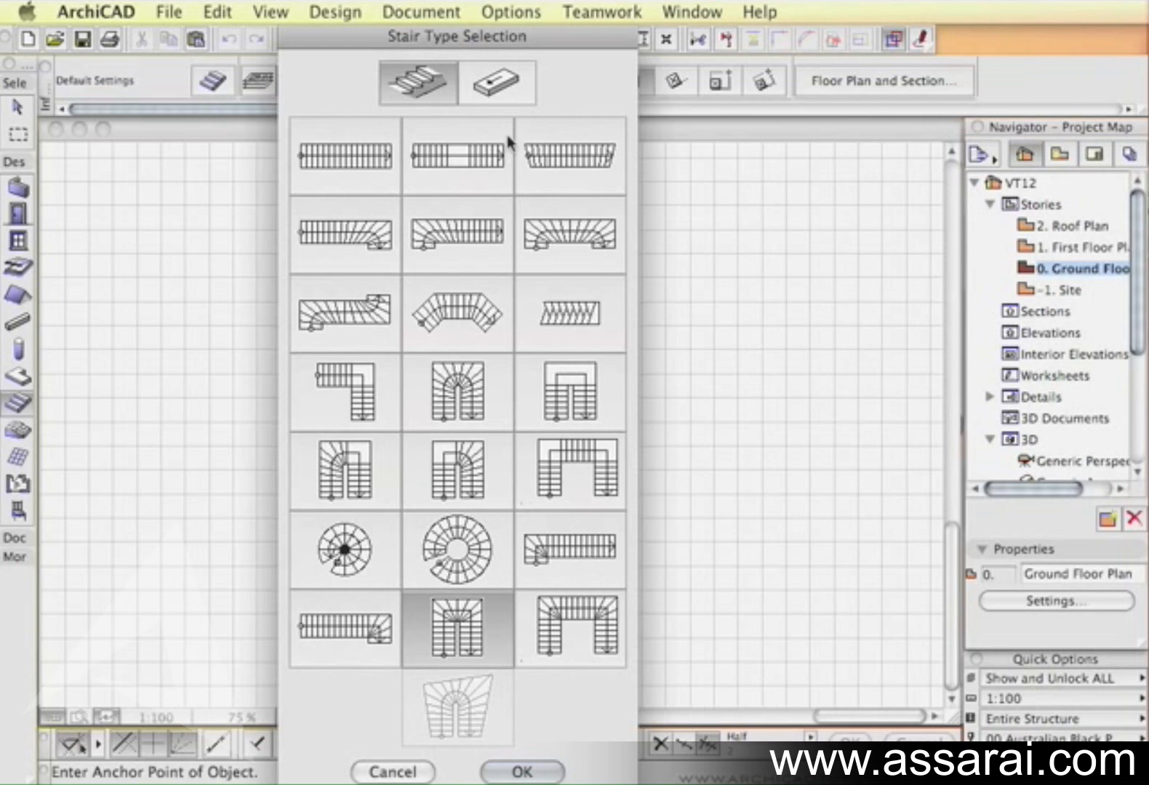
pyautogui.moveTo(499, 95)
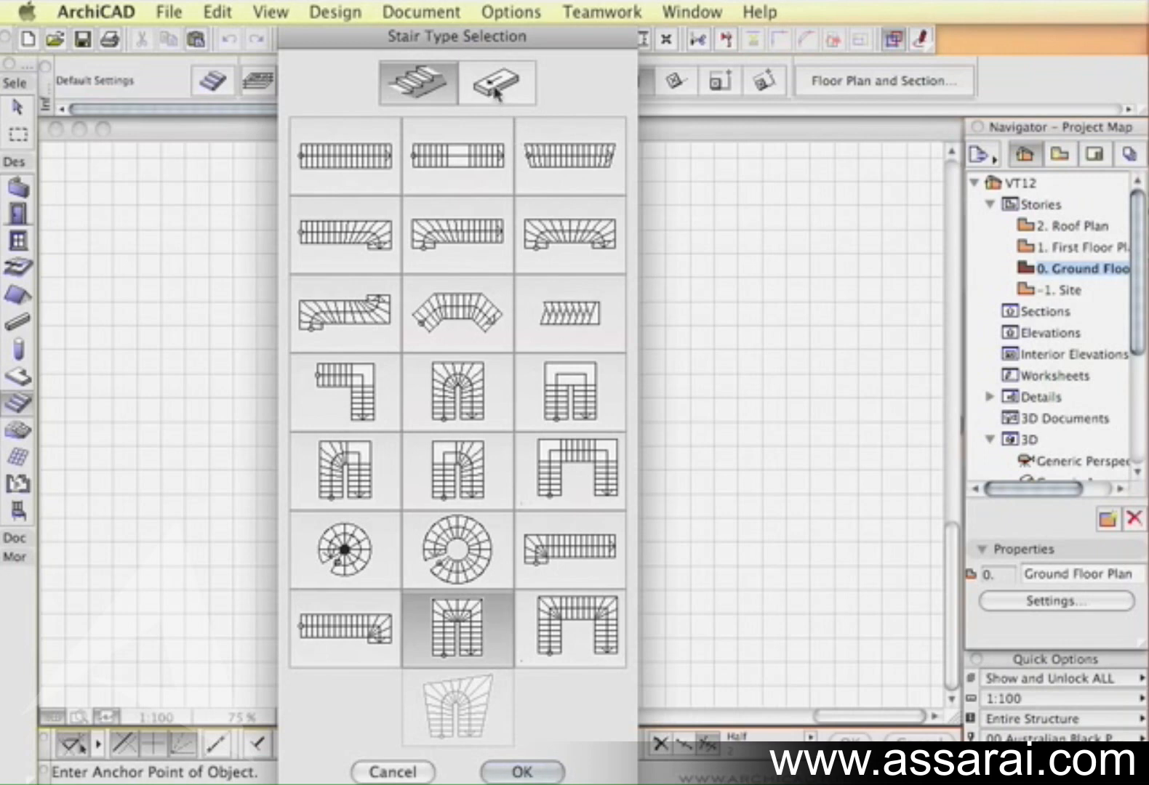
pyautogui.click(496, 81)
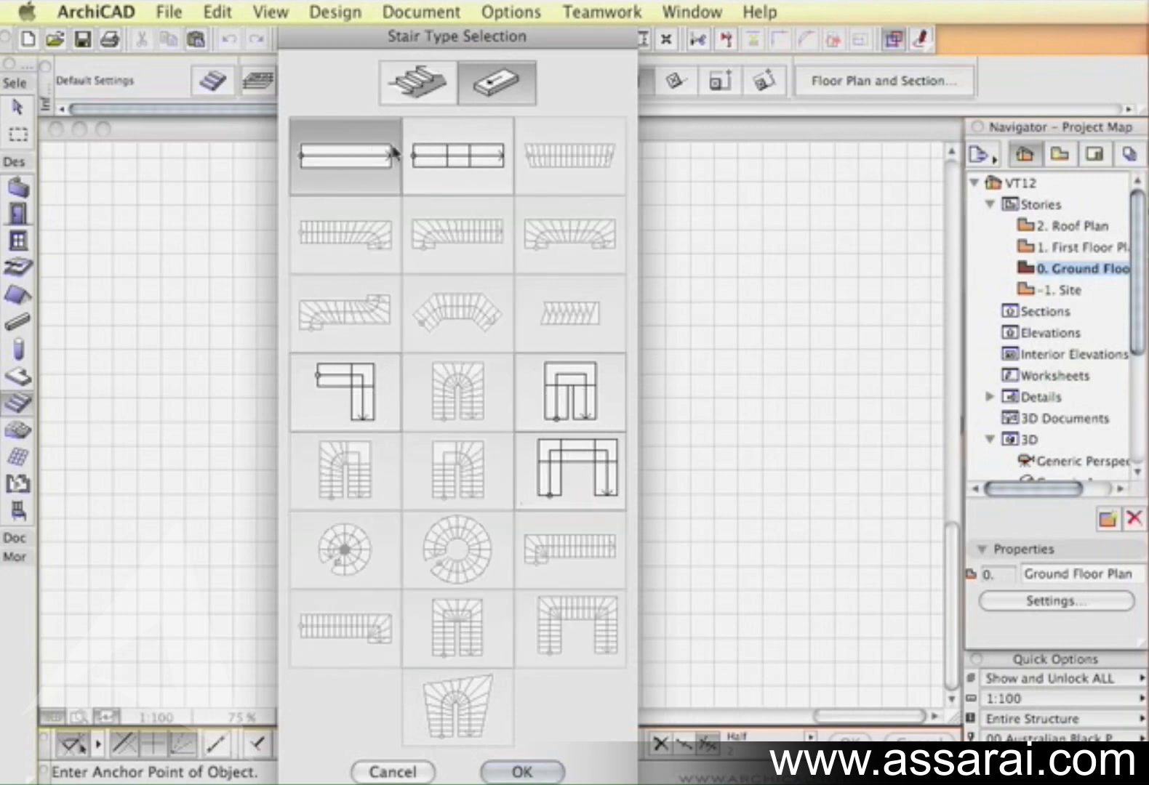
pyautogui.moveTo(344, 362)
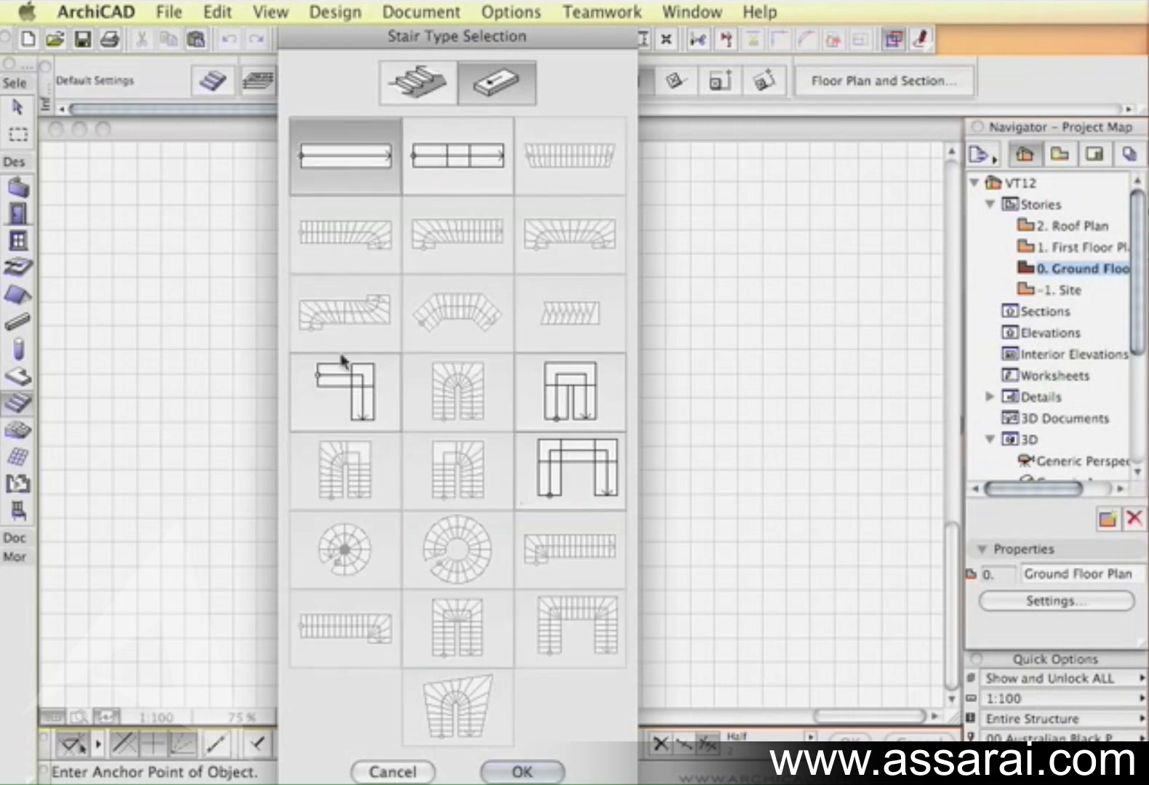
pyautogui.click(416, 82)
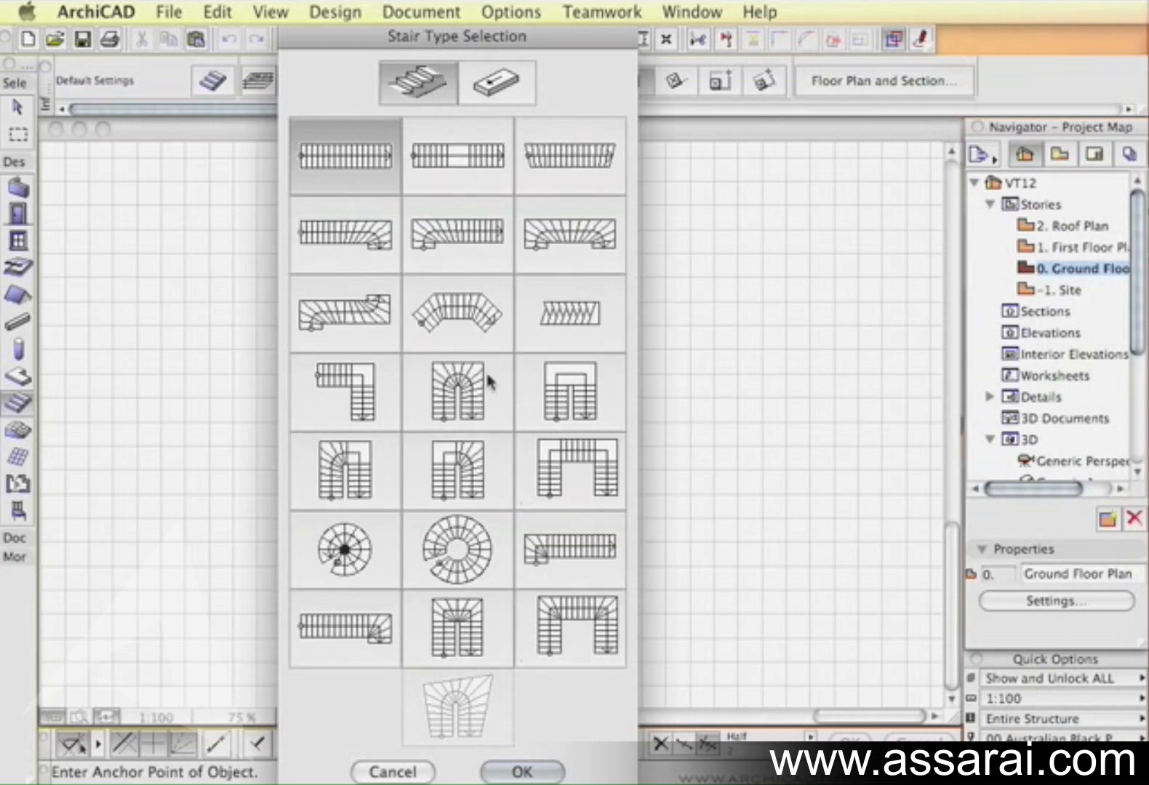
pyautogui.moveTo(449, 638)
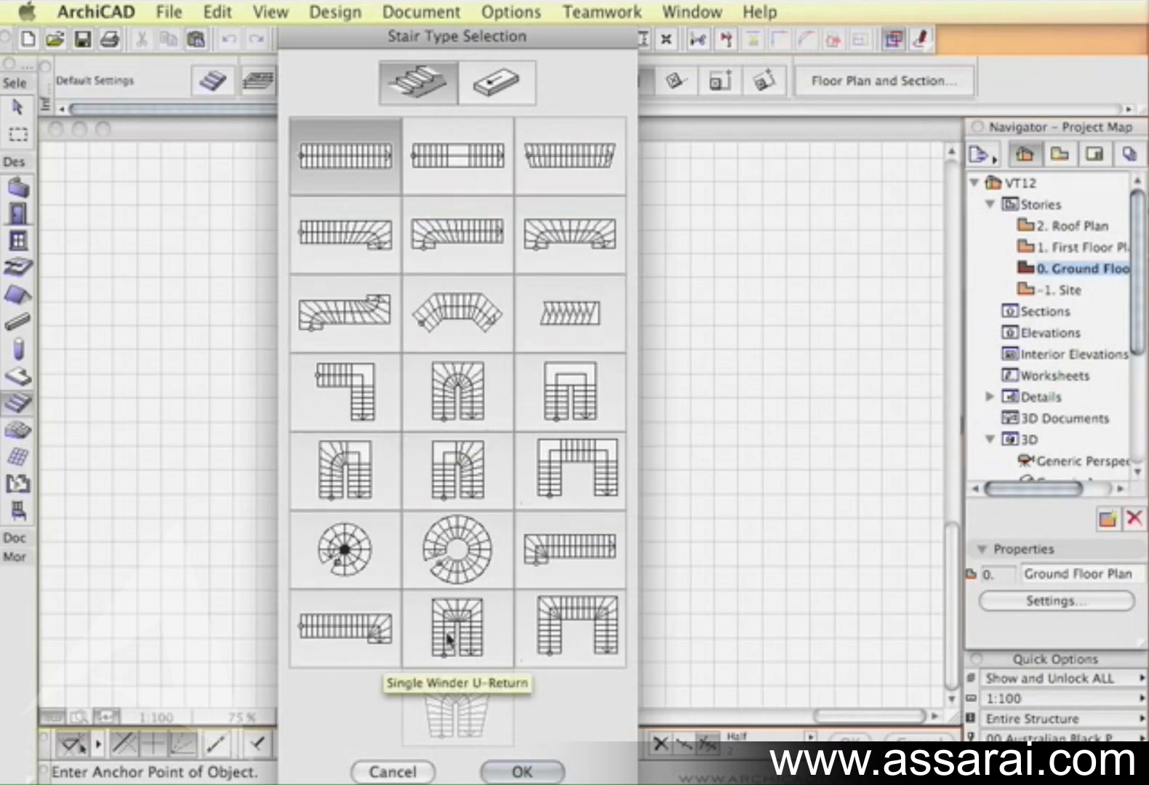
pyautogui.click(455, 631)
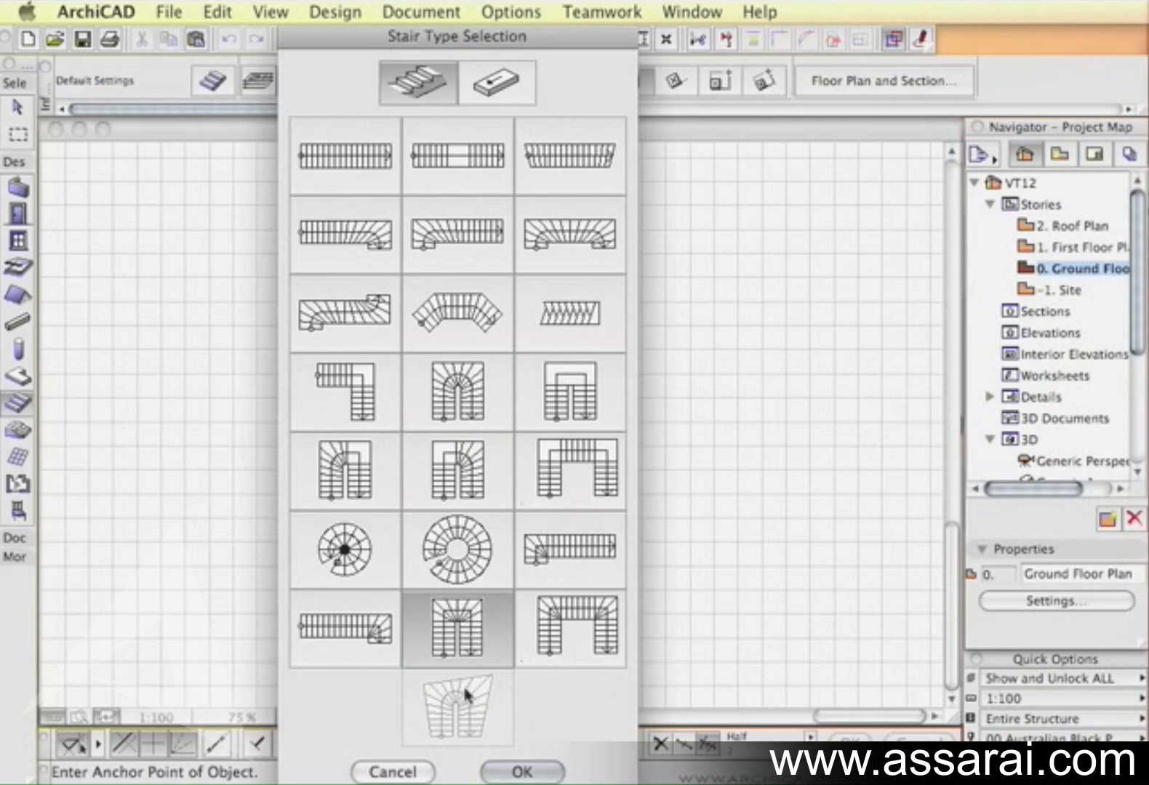
pyautogui.click(519, 771)
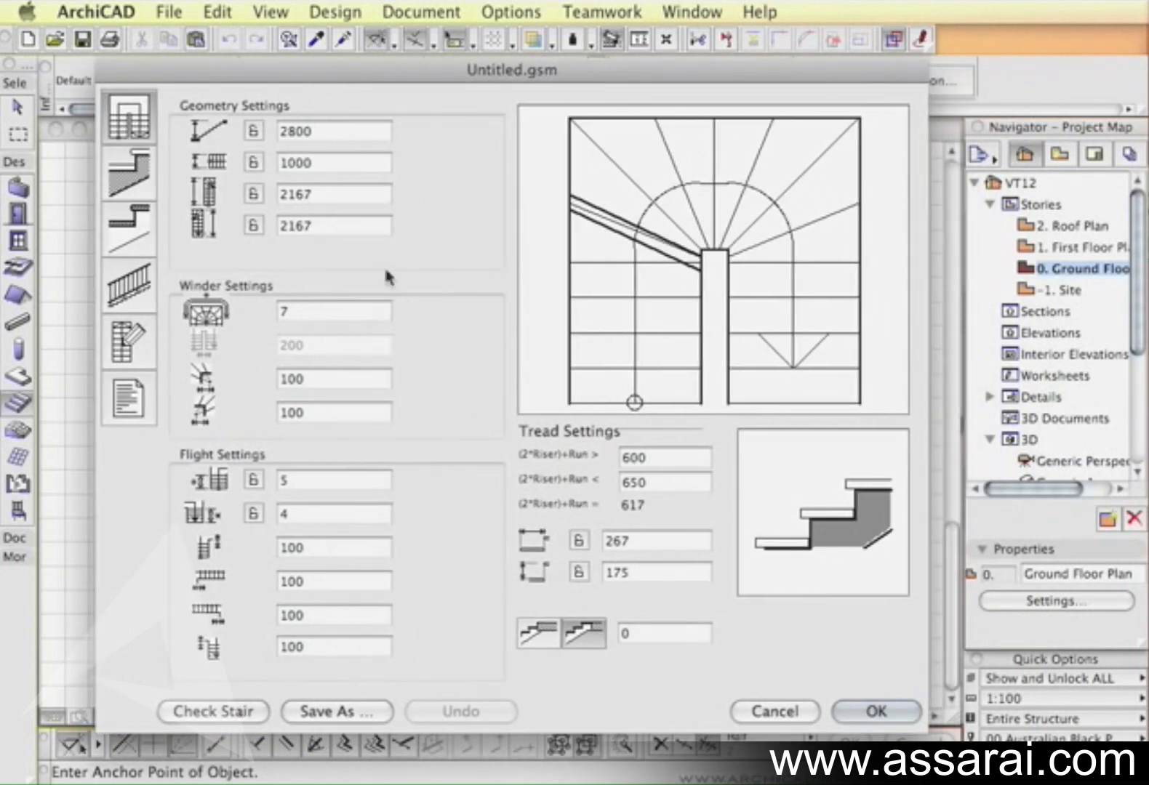
pyautogui.moveTo(114, 169)
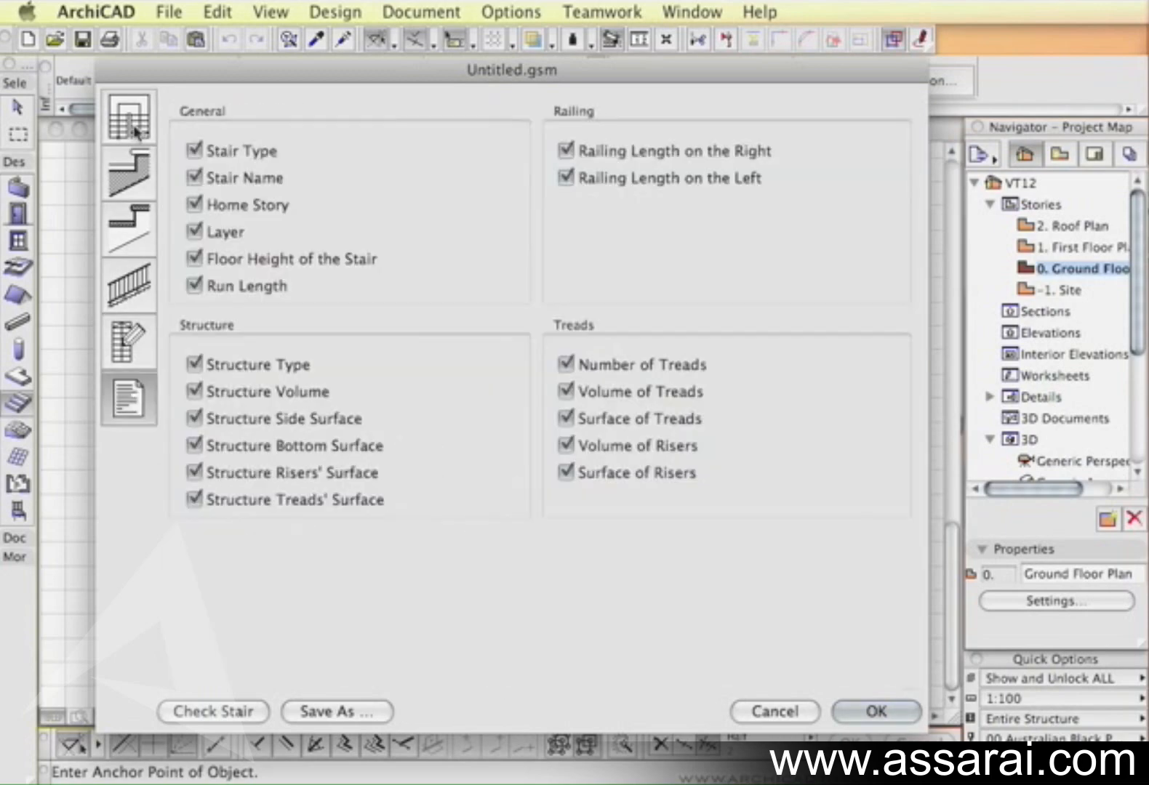
# Lock the stair height at 3000, tread depth at 250 and riser height at 188.
pyautogui.click(128, 117)
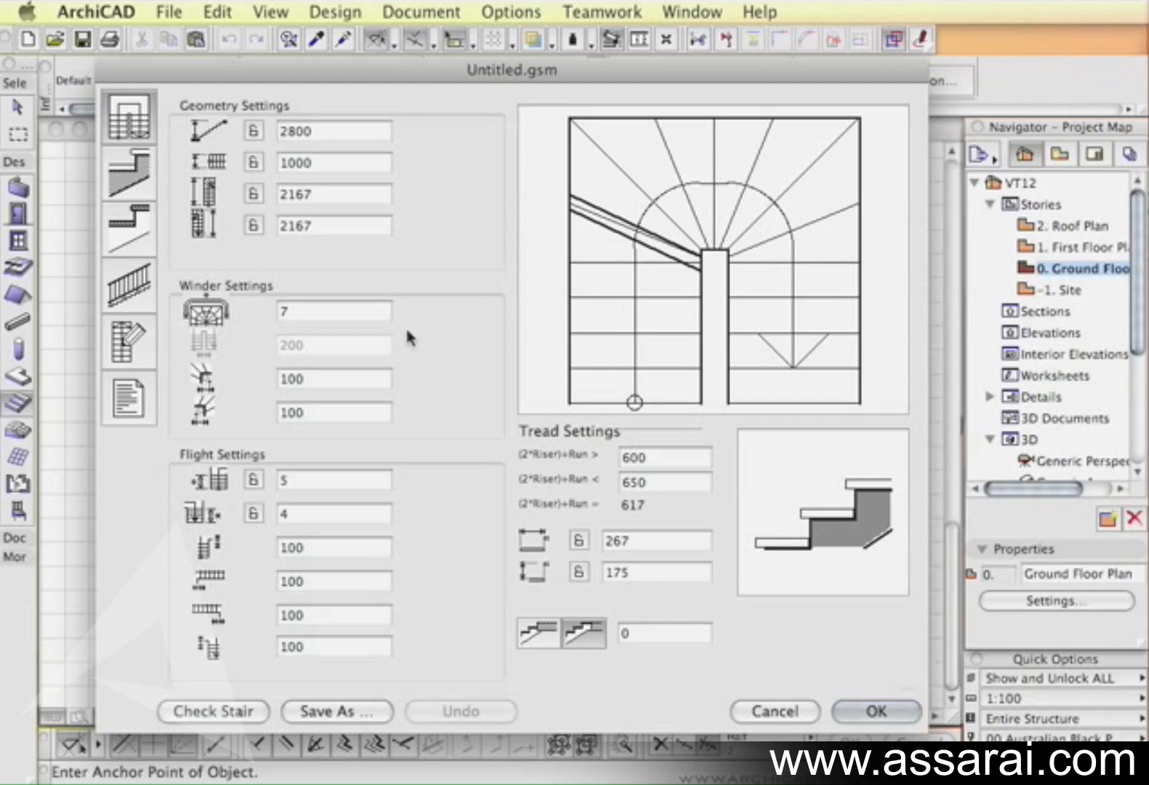
pyautogui.click(333, 131)
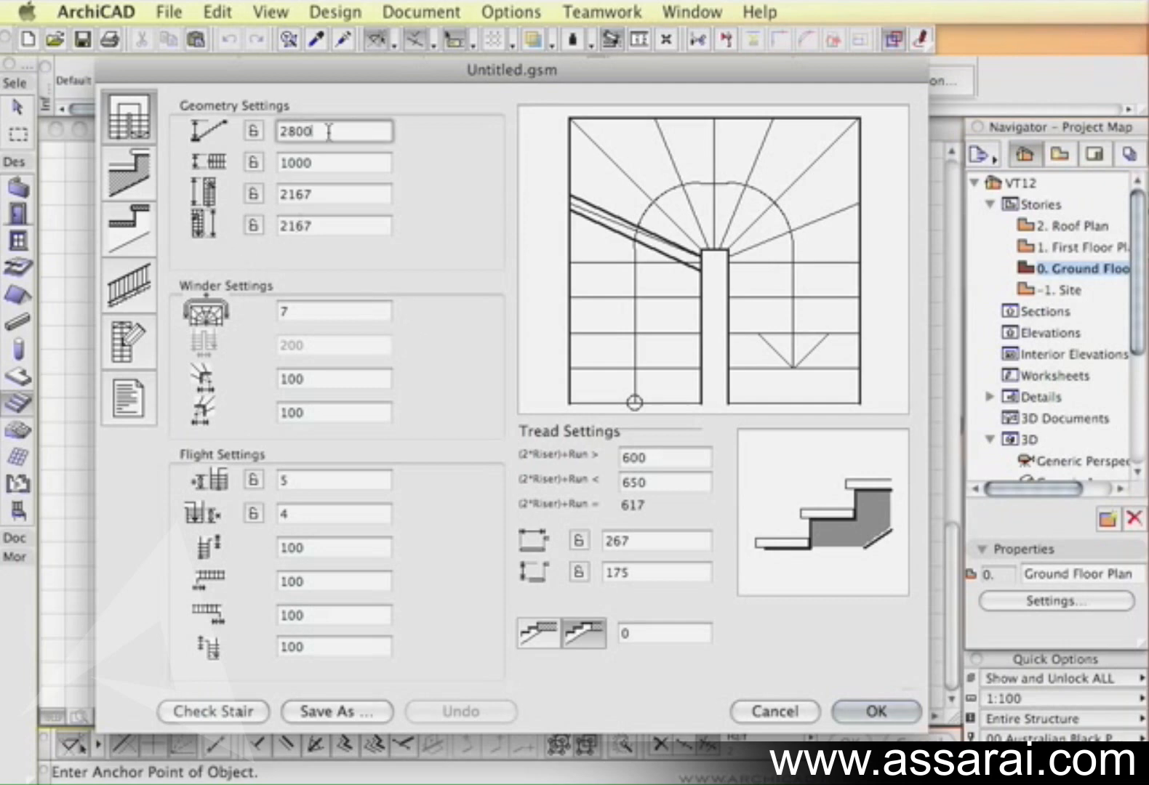
pyautogui.tripleClick(333, 131)
pyautogui.write('3000')
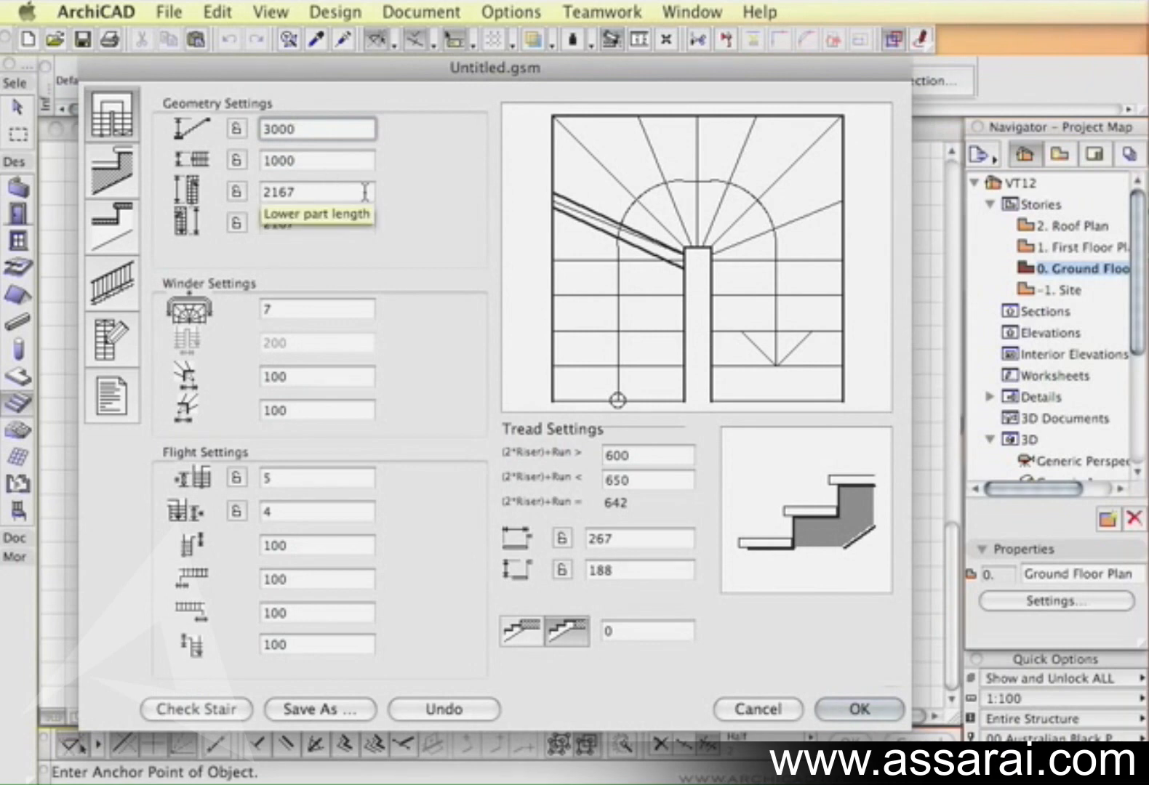
pyautogui.click(235, 129)
pyautogui.write('250')
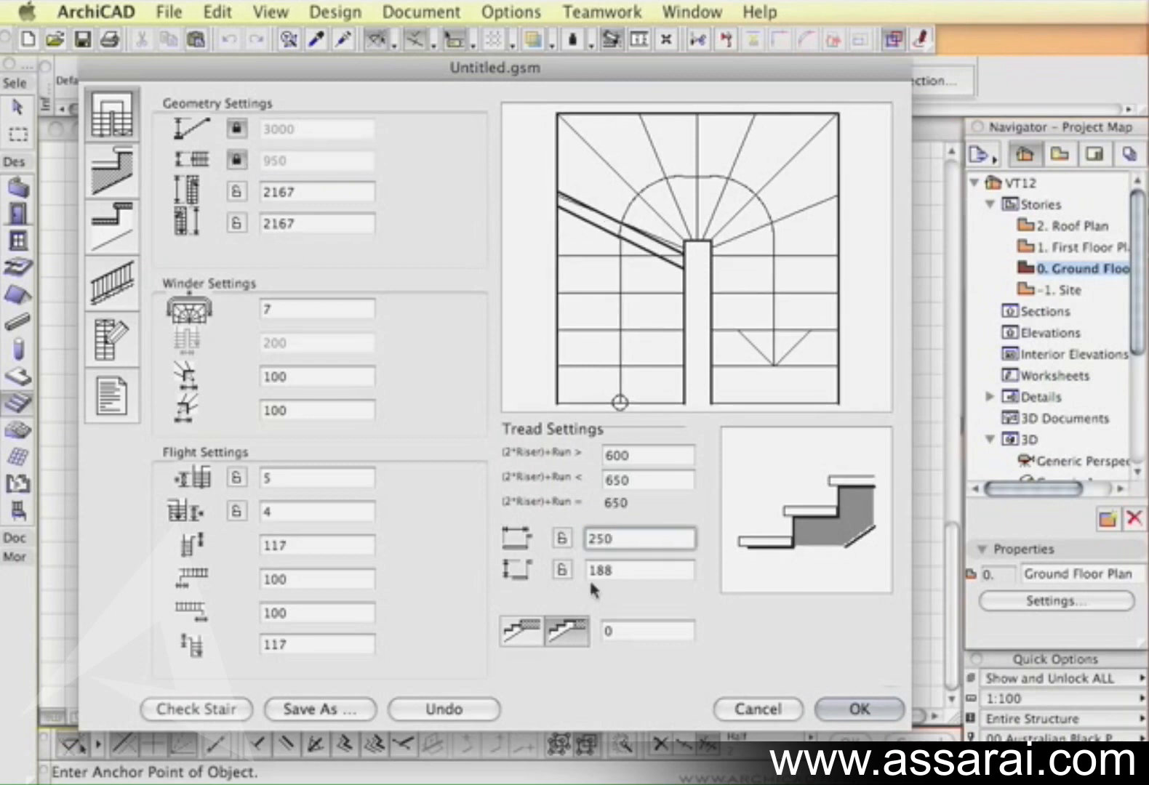
pyautogui.click(560, 538)
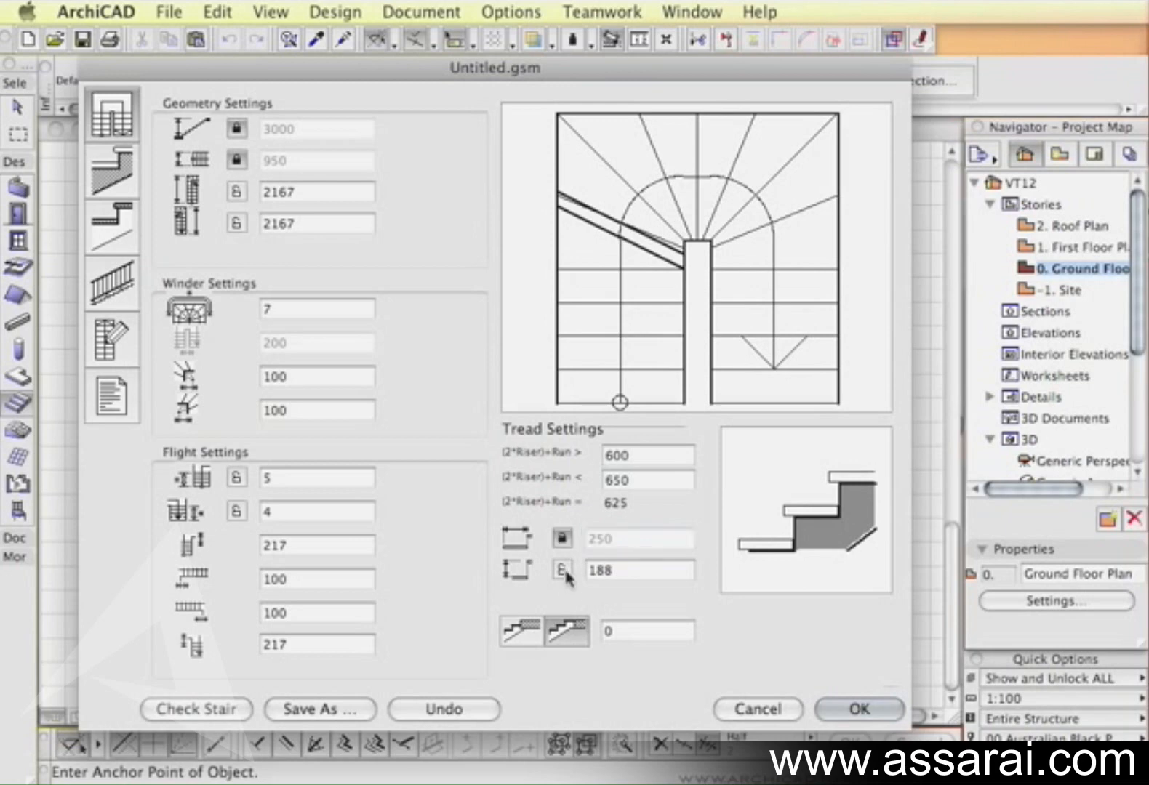
pyautogui.moveTo(560, 570)
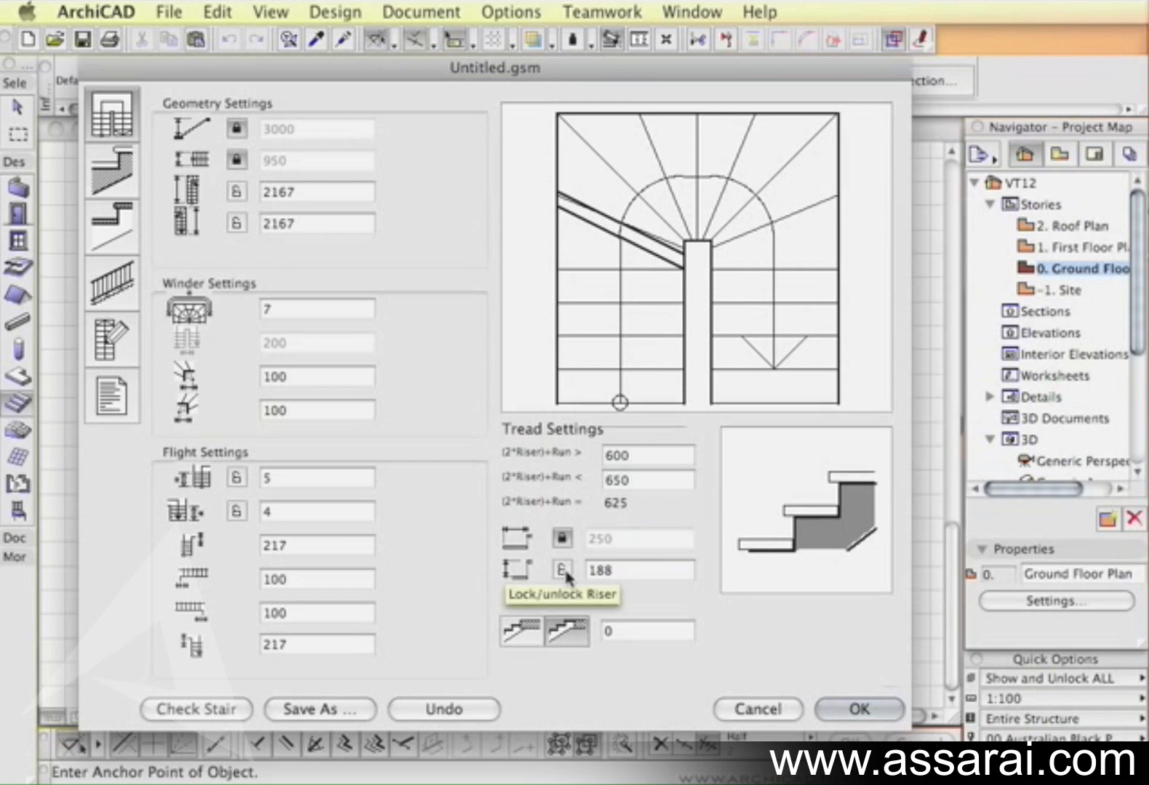
pyautogui.click(562, 570)
pyautogui.write('2')
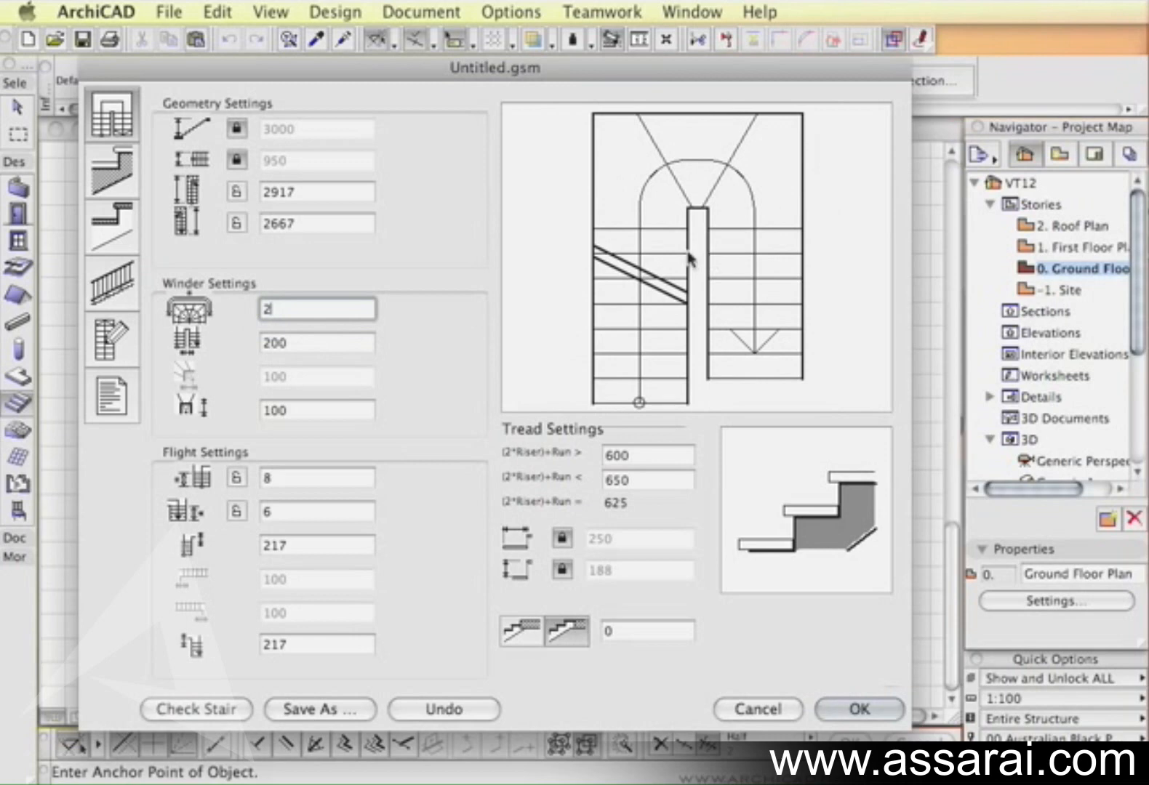
pyautogui.moveTo(317, 400)
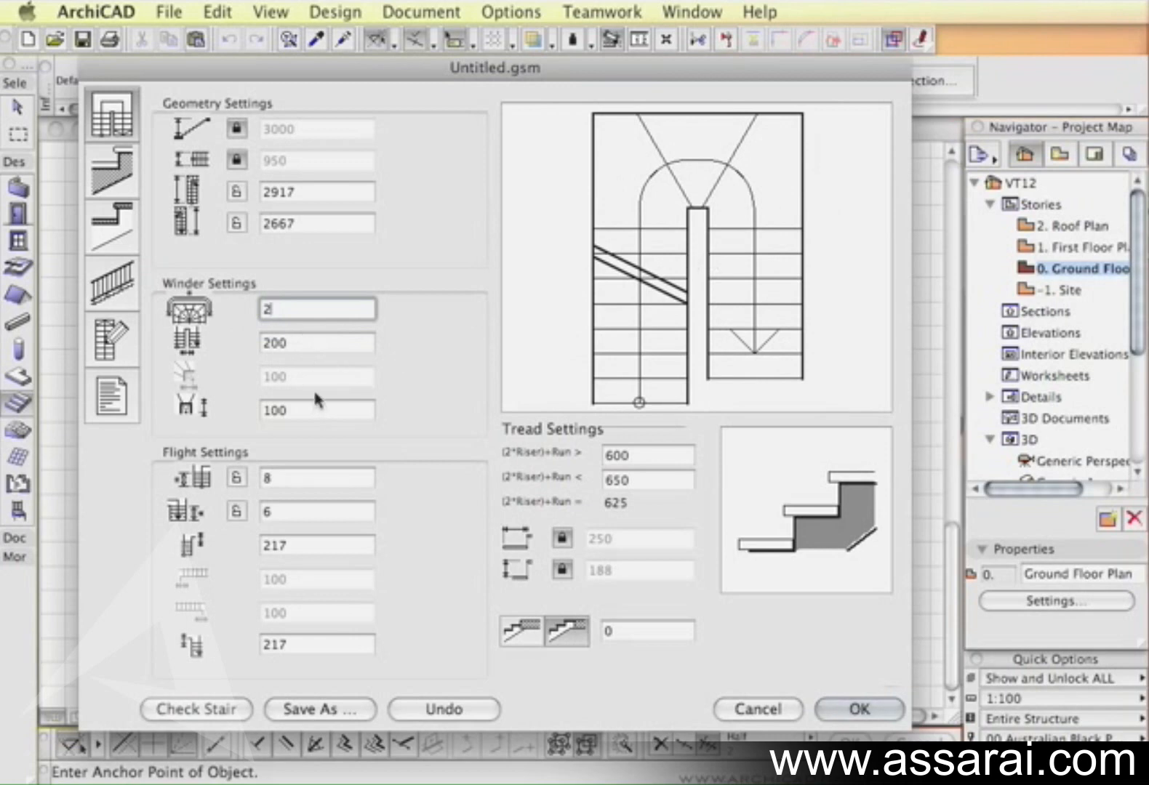
# Lock both flight step counts at 7 so both part lengths read 2917.
pyautogui.click(317, 477)
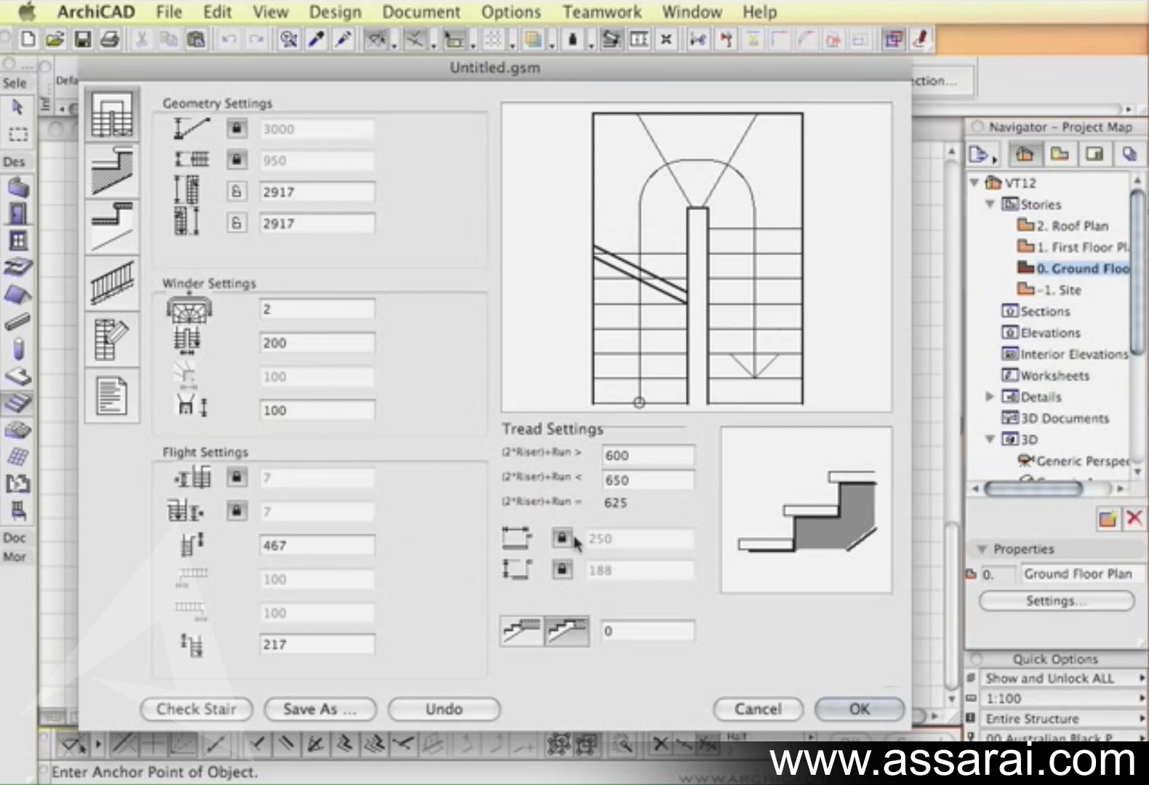
pyautogui.moveTo(531, 634)
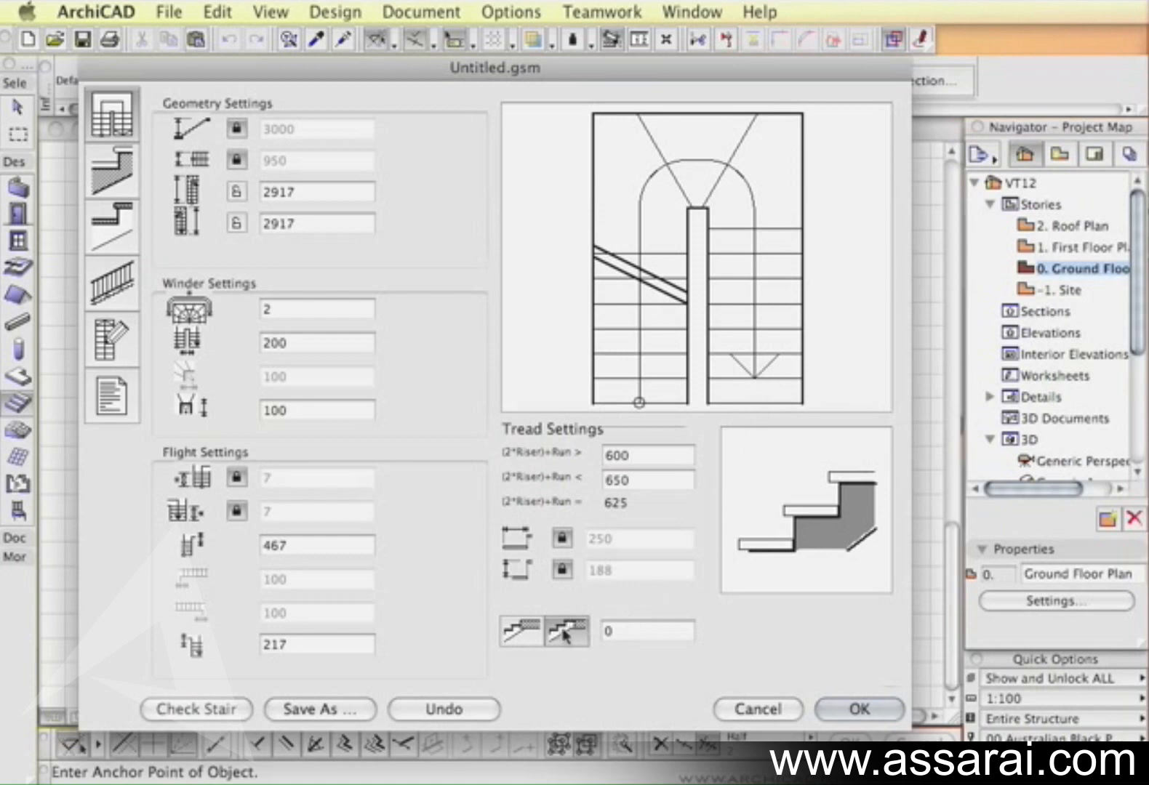
pyautogui.moveTo(566, 631)
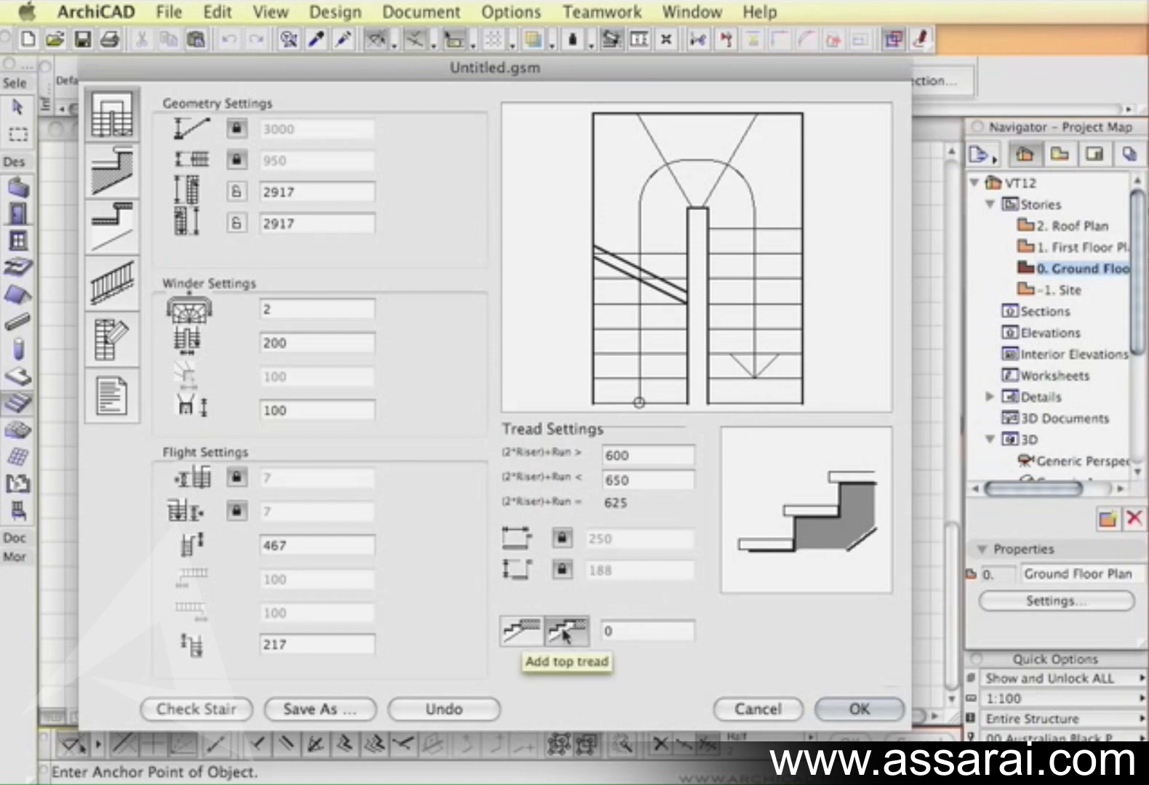
pyautogui.moveTo(714, 215)
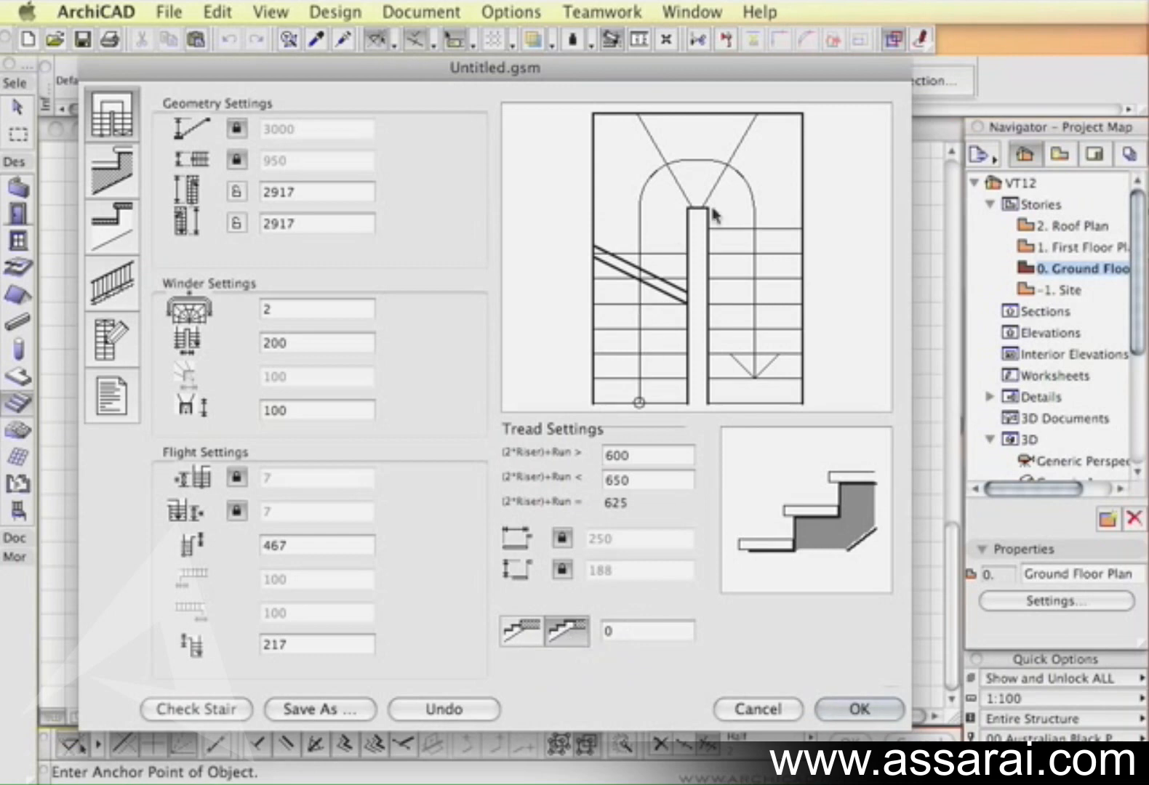
pyautogui.moveTo(707, 219)
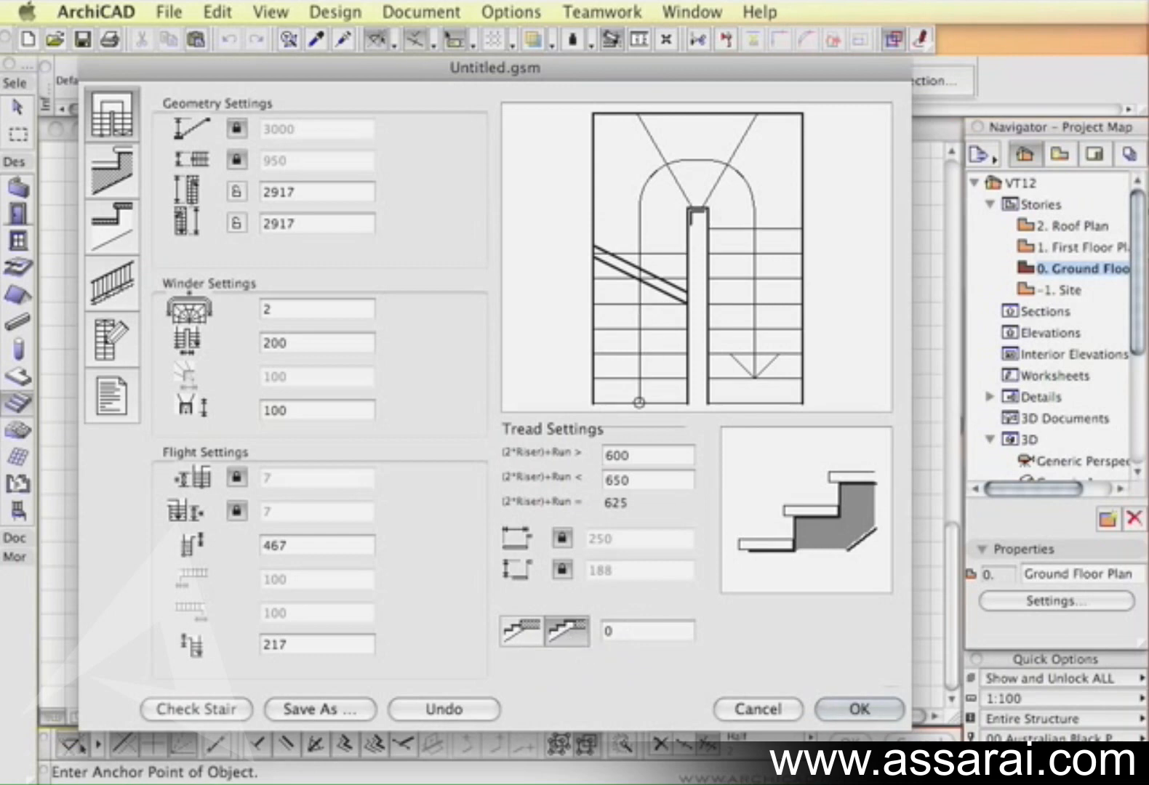
pyautogui.moveTo(445, 519)
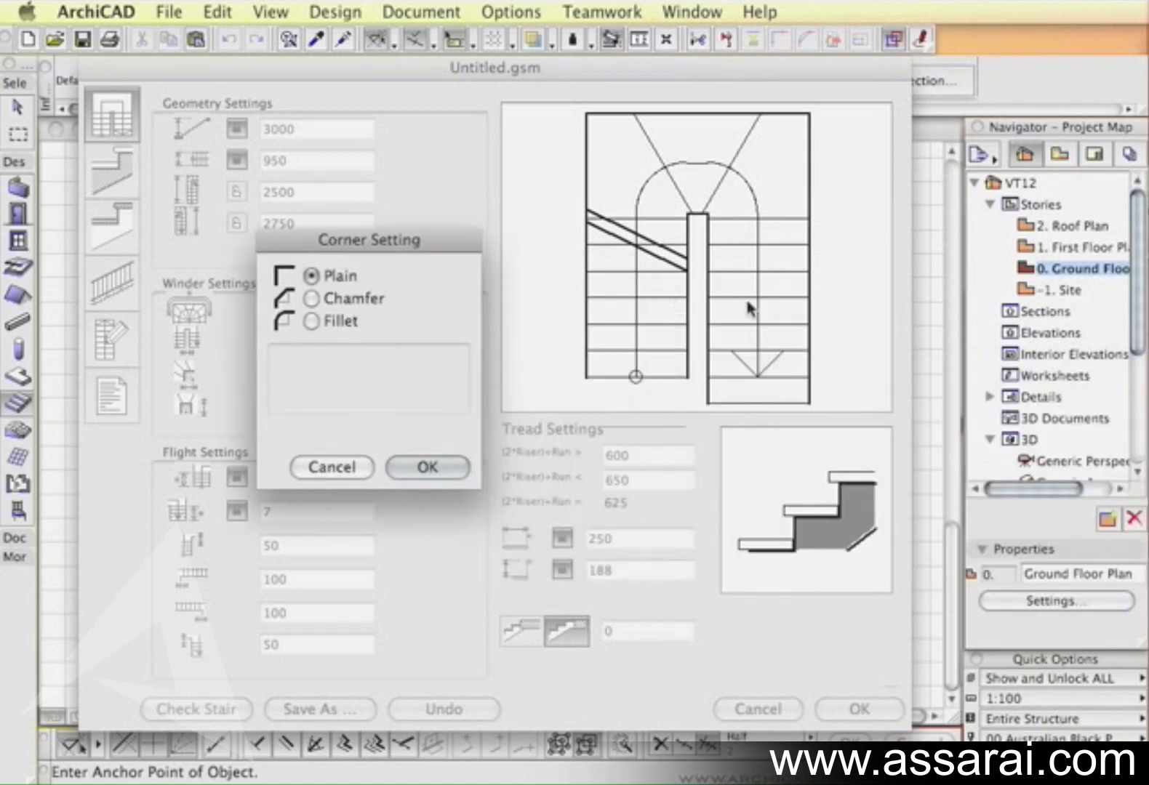
pyautogui.moveTo(711, 227)
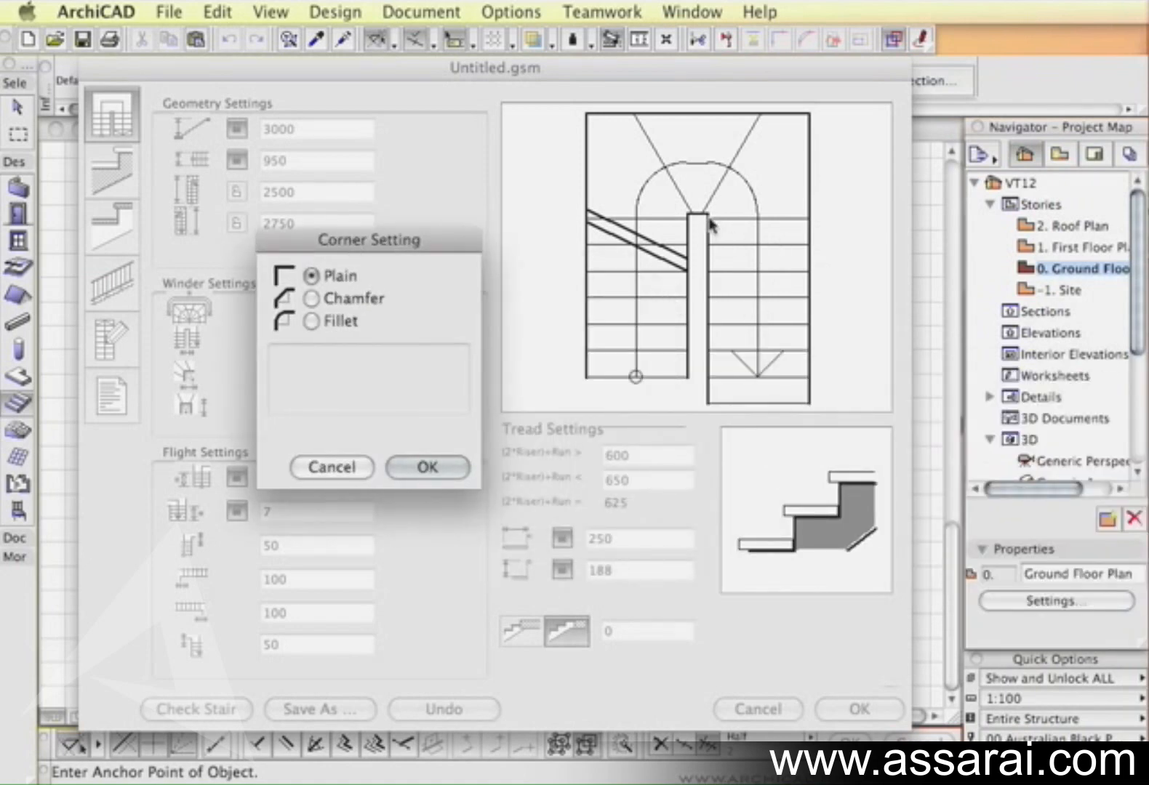
pyautogui.moveTo(343, 282)
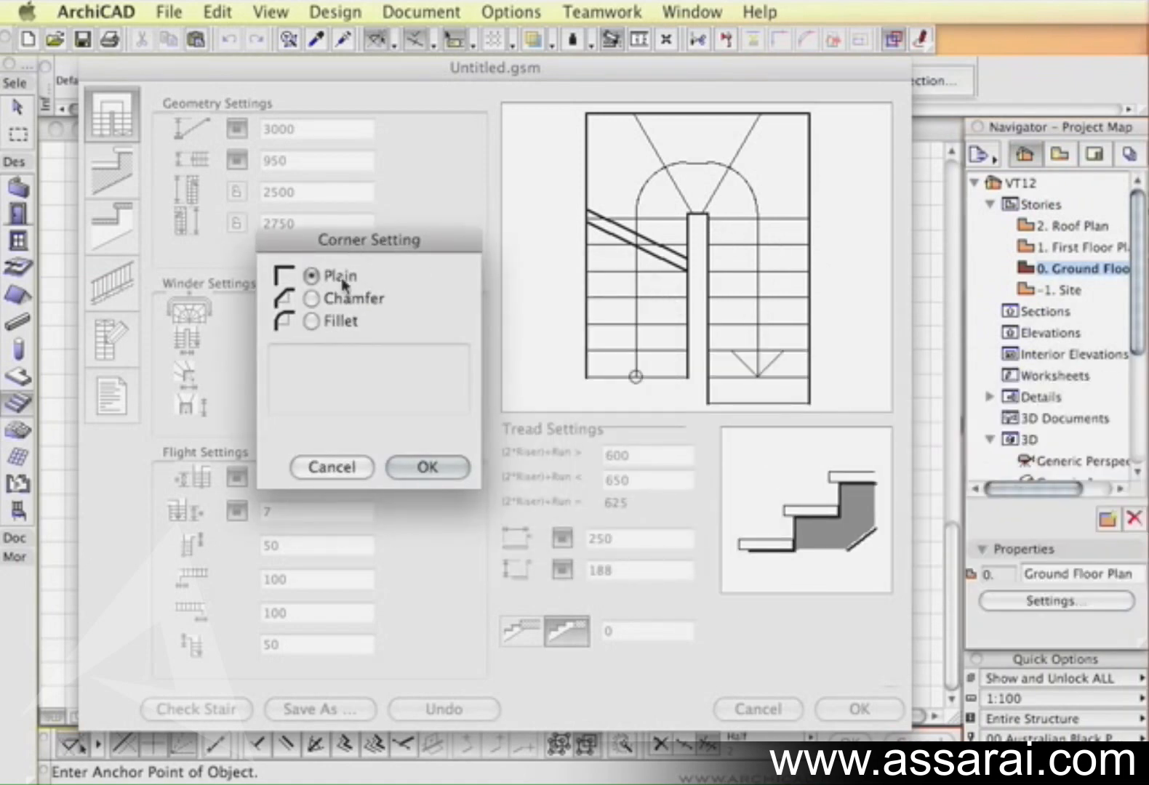
pyautogui.moveTo(707, 245)
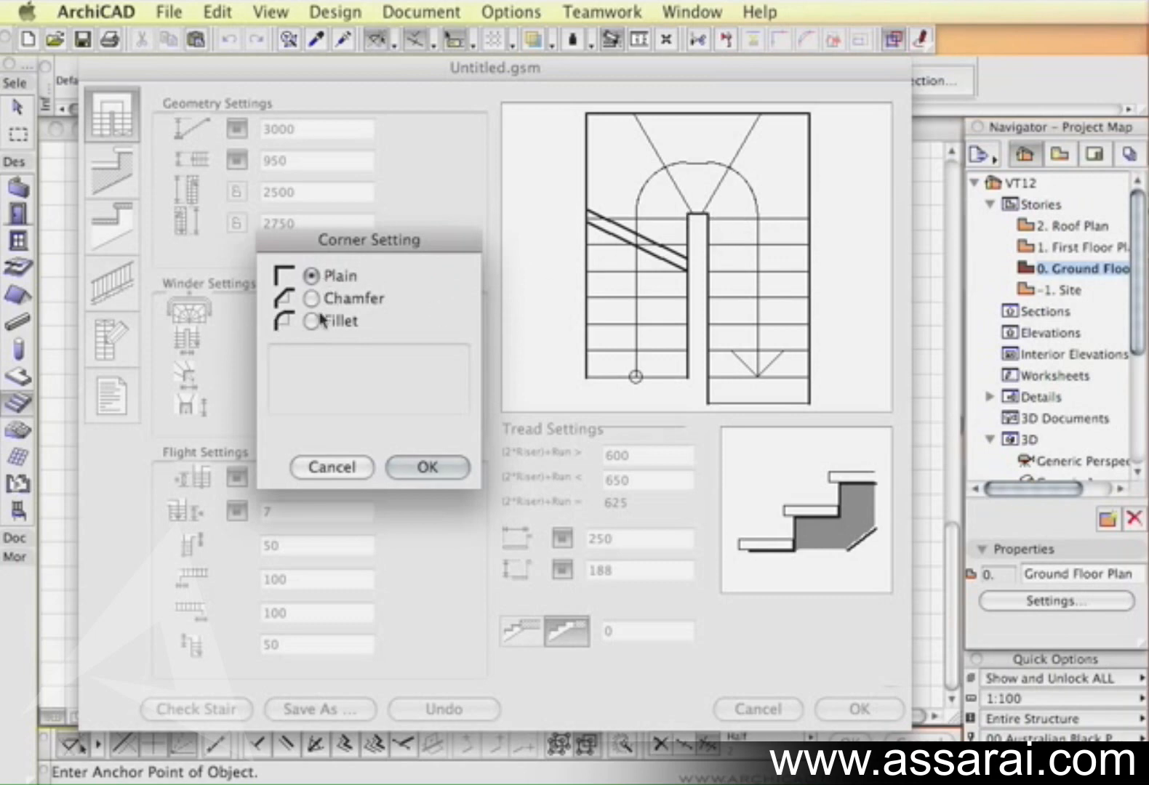
# Try a filleted corner of radius 180, revert to Plain and confirm the corner setting.
pyautogui.click(316, 320)
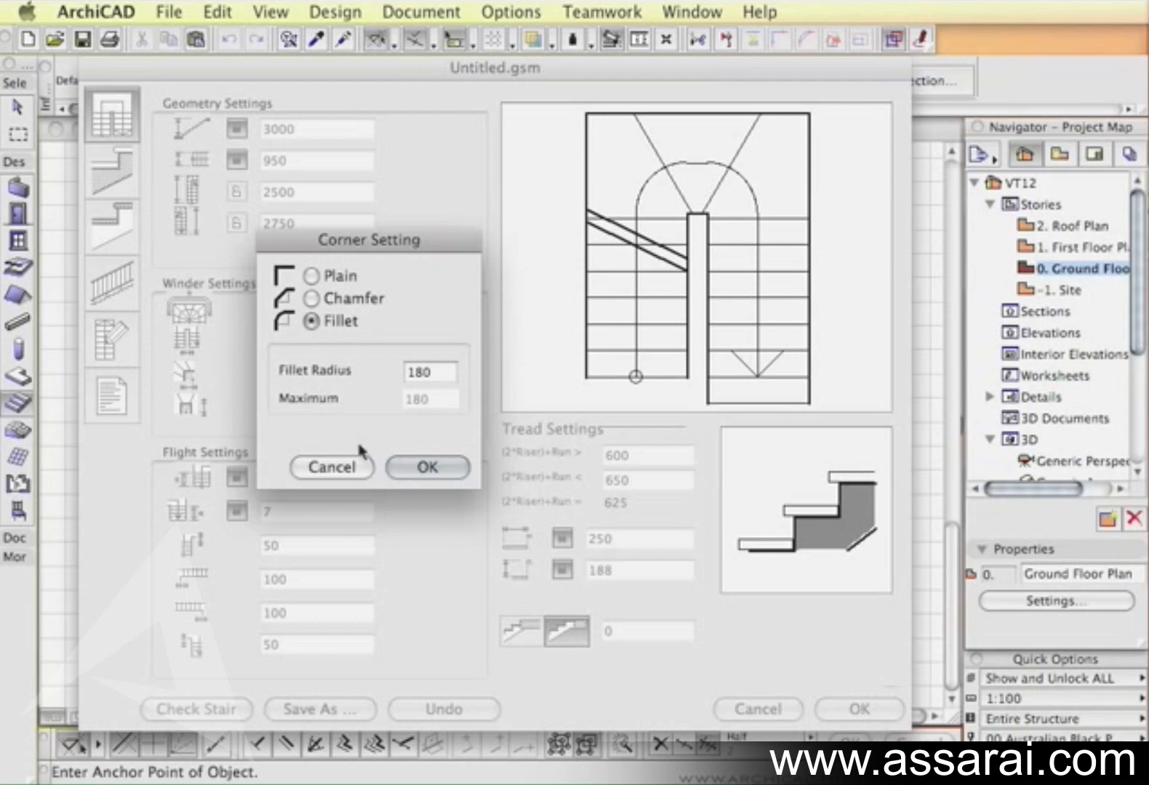
pyautogui.click(426, 466)
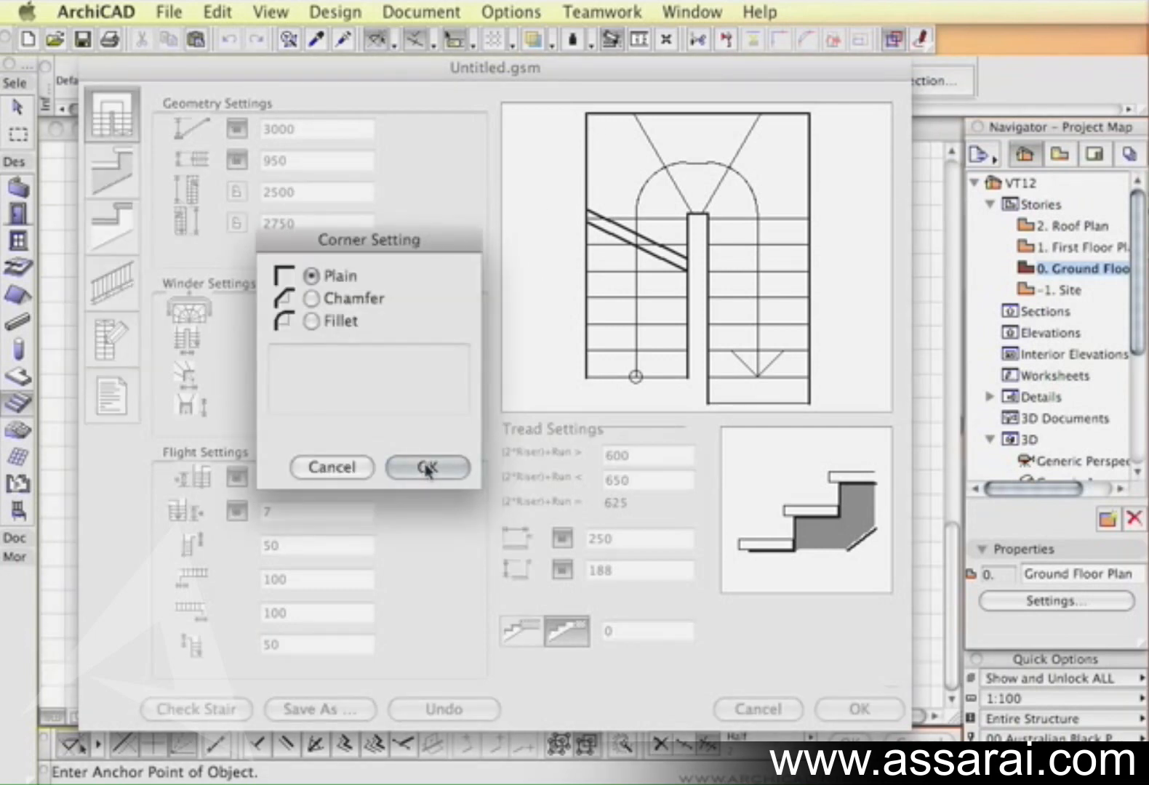
pyautogui.click(428, 466)
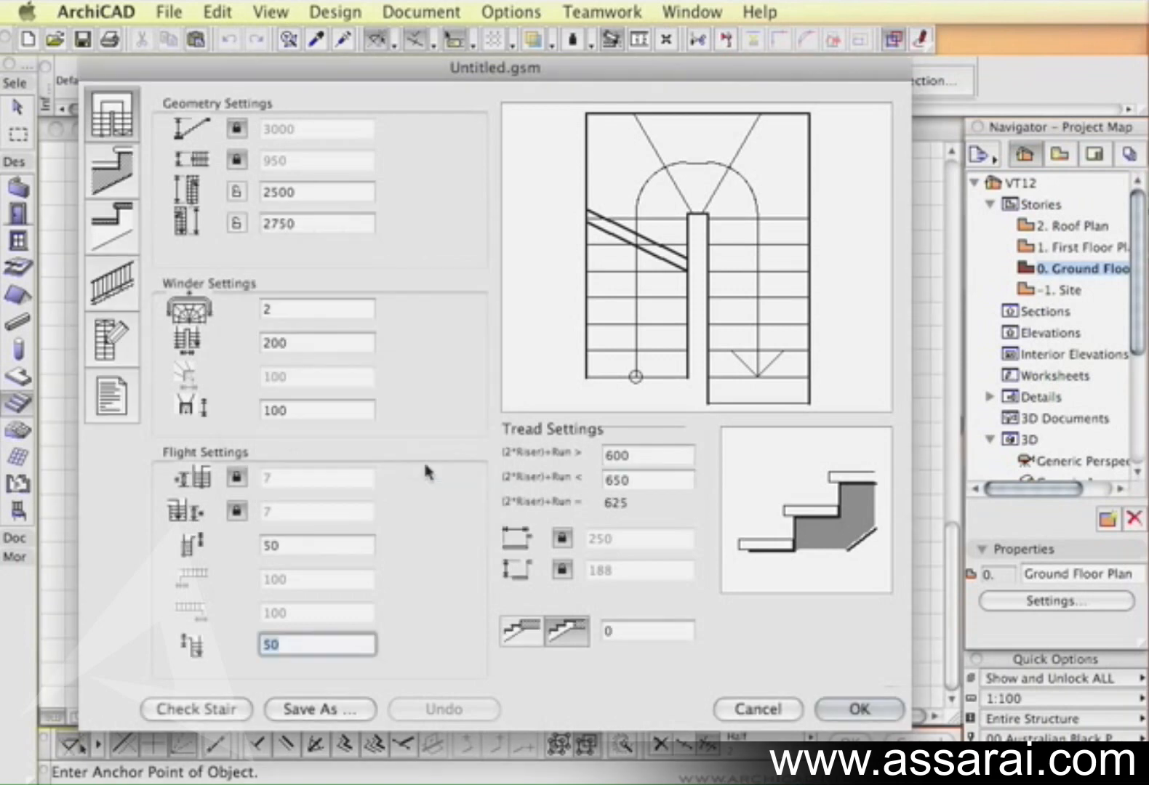
pyautogui.moveTo(755, 414)
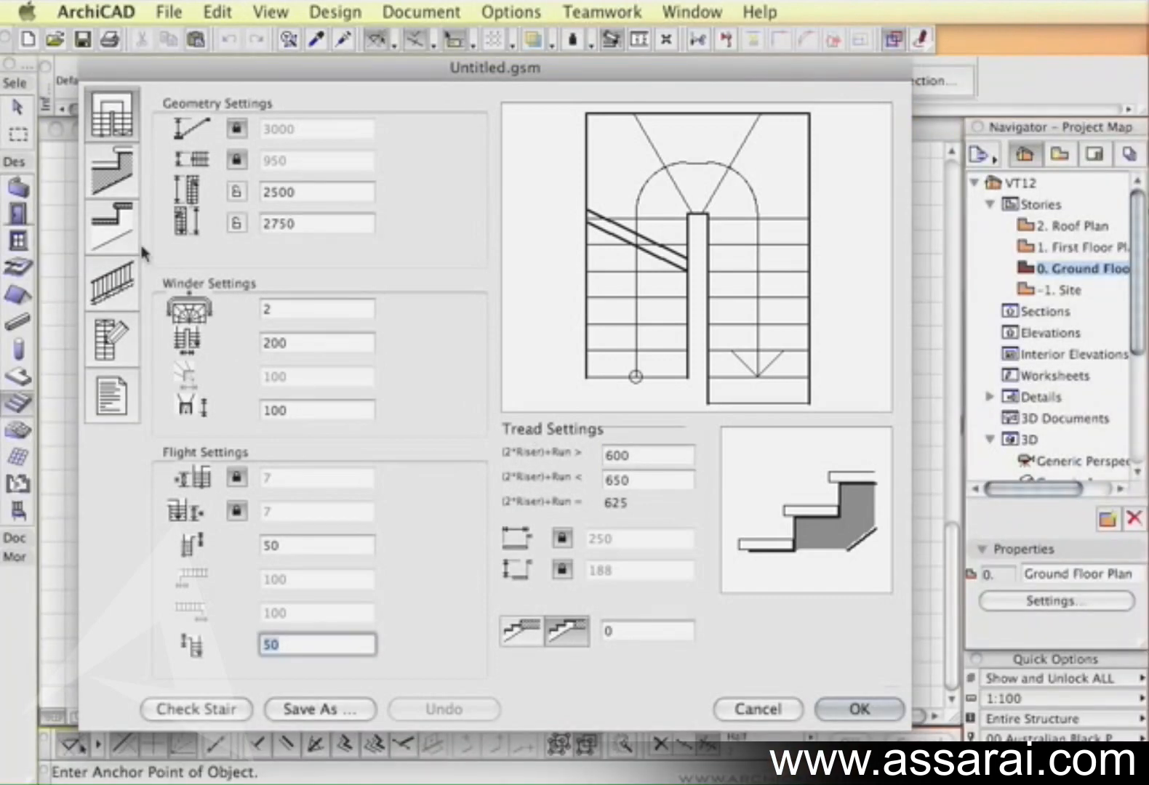
# Set the stair structure to 120 thick in Pine with pen 1.
pyautogui.click(111, 172)
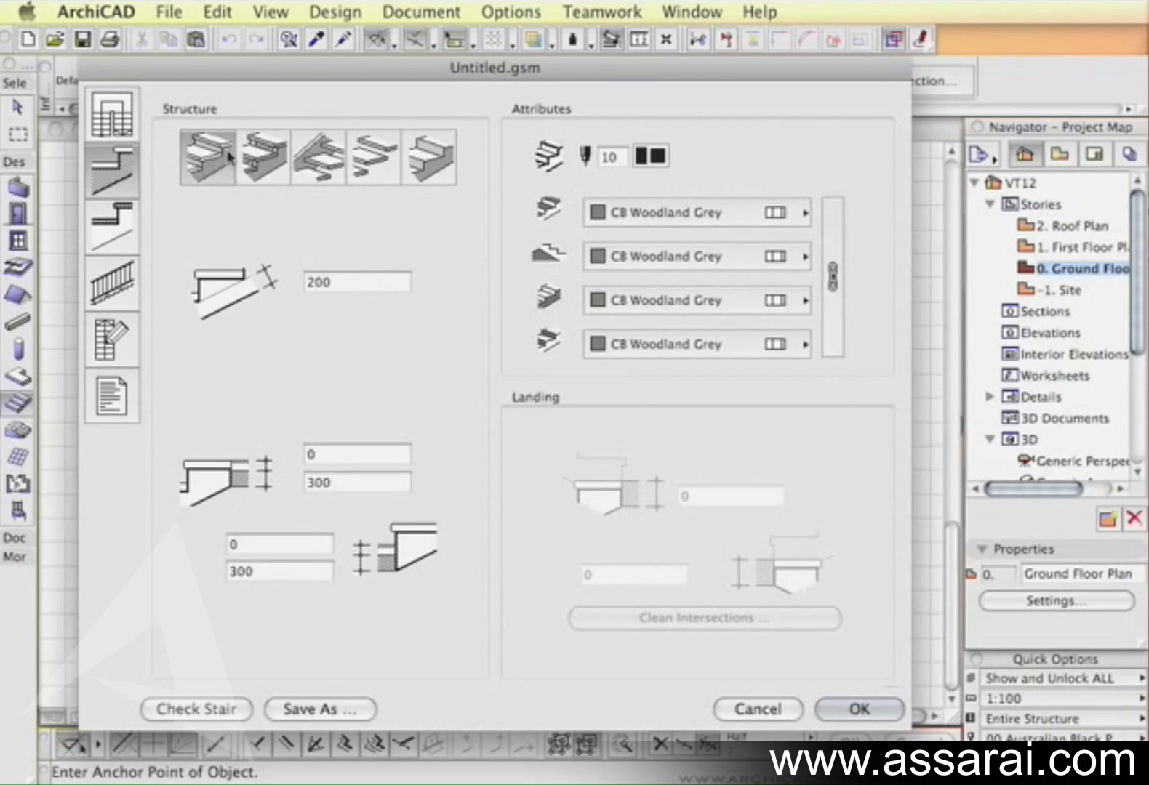
pyautogui.moveTo(260, 301)
pyautogui.write('12')
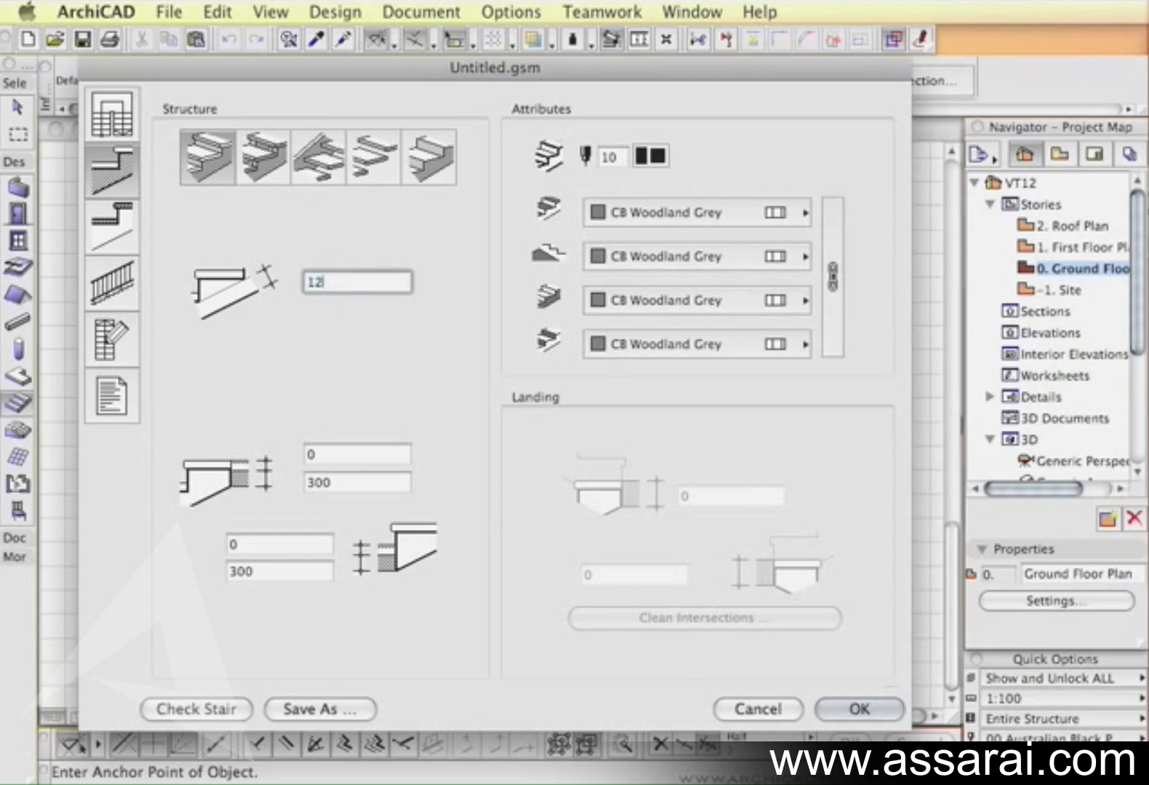
pyautogui.write('0')
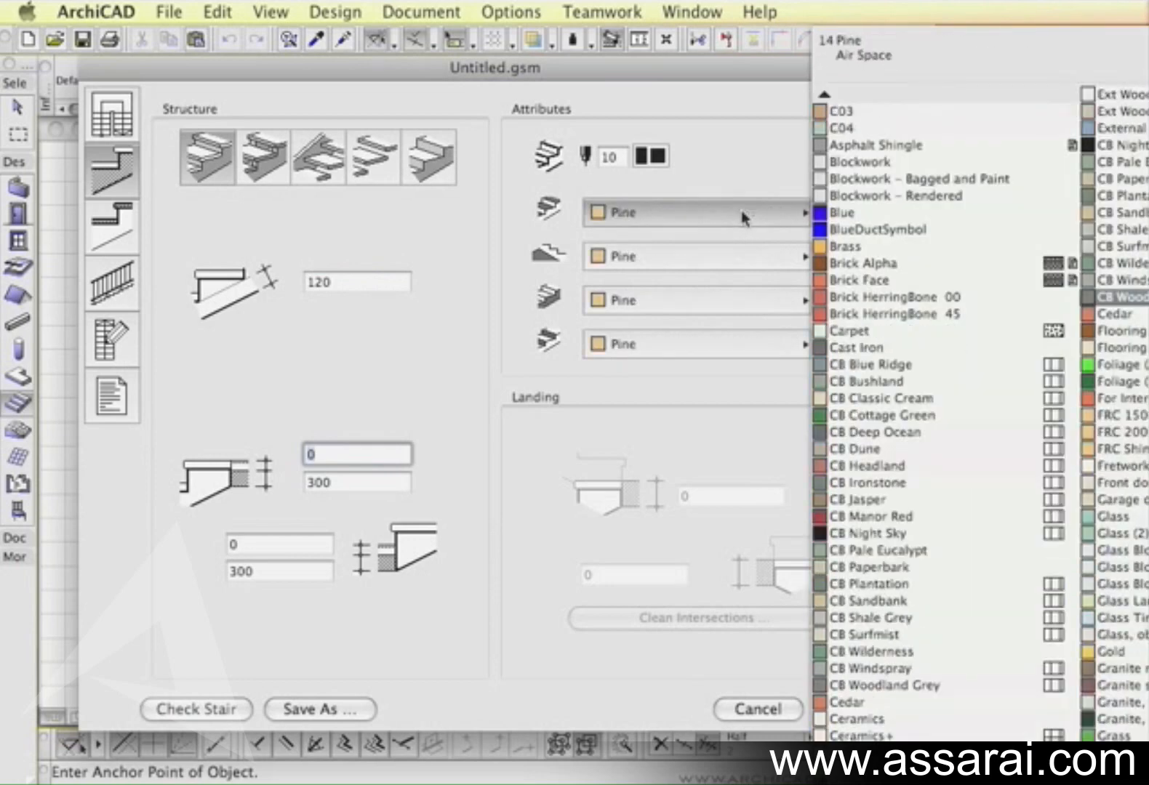
pyautogui.click(638, 155)
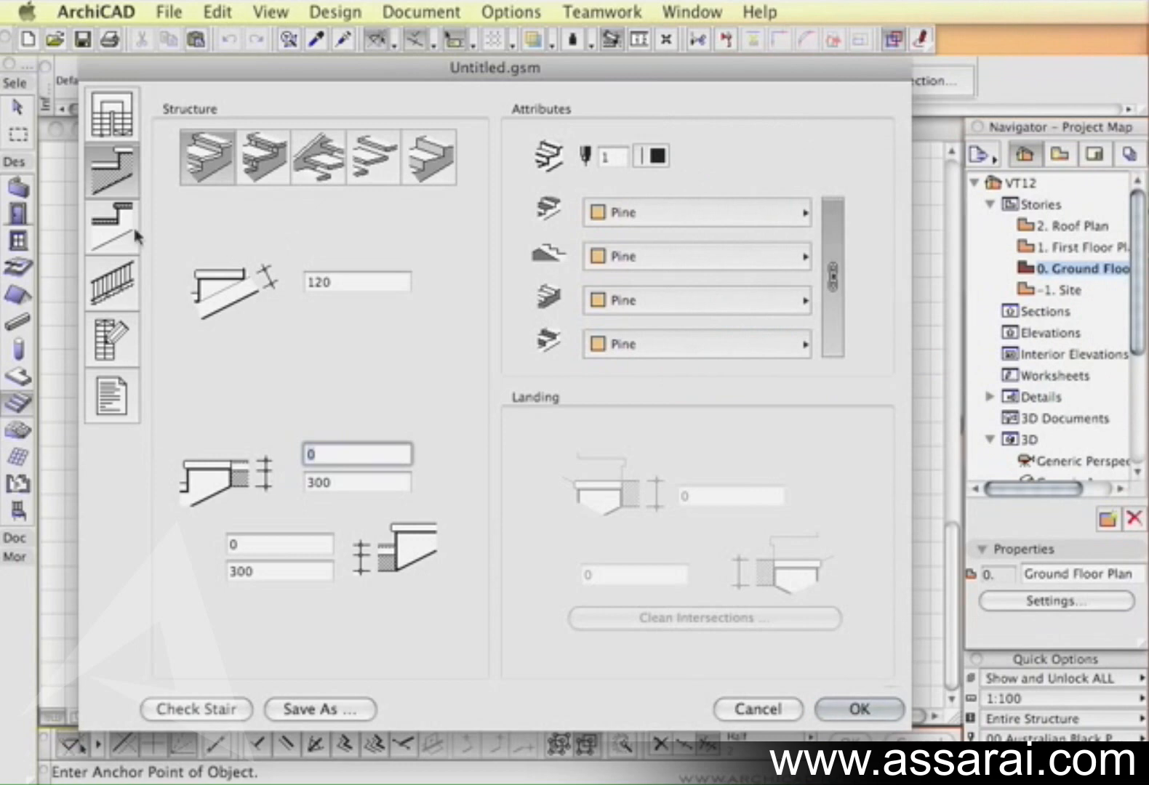
pyautogui.click(253, 544)
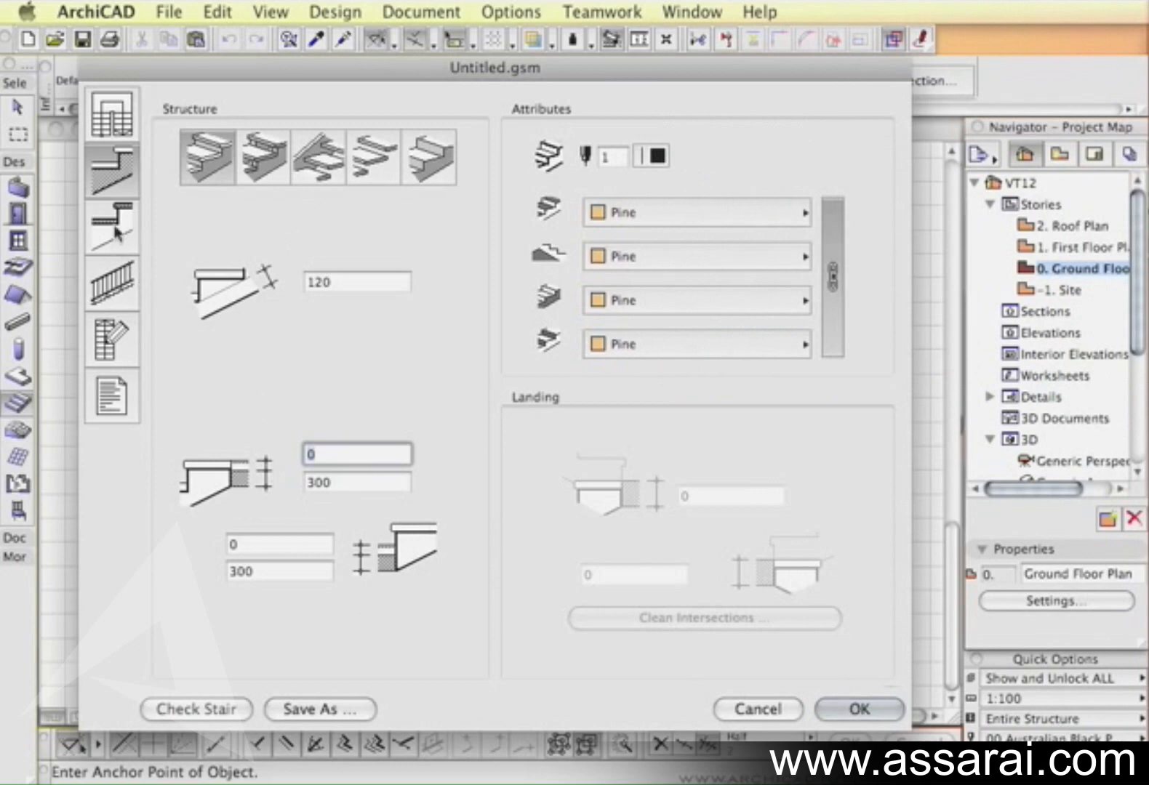
pyautogui.click(112, 226)
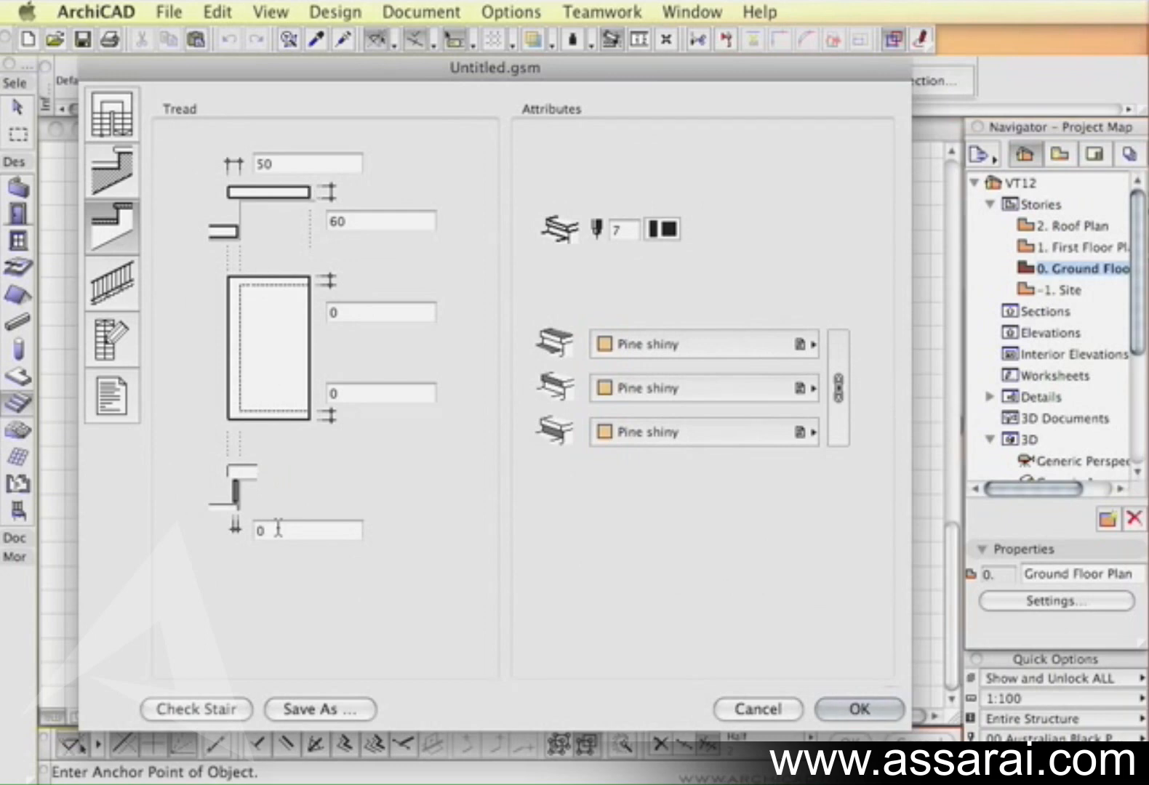
# Set the tread nosing to 25 with plain Pine tread surfaces.
pyautogui.click(307, 531)
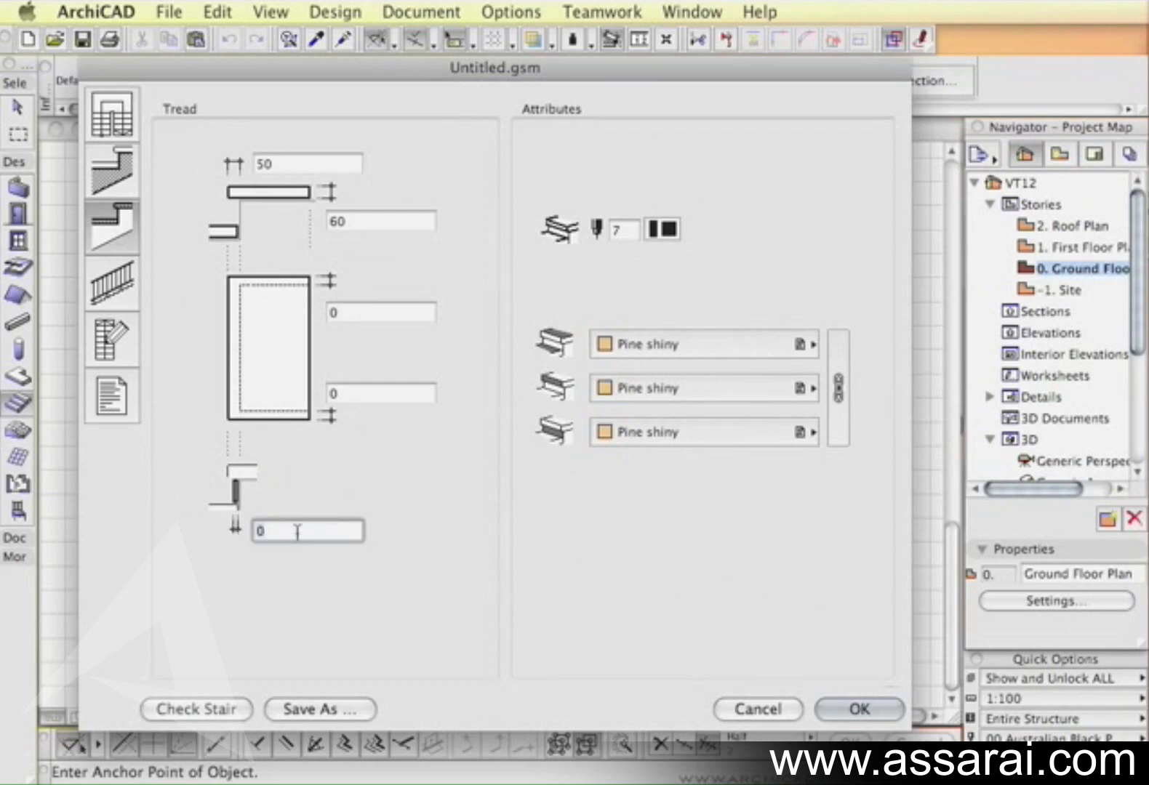
pyautogui.write('25')
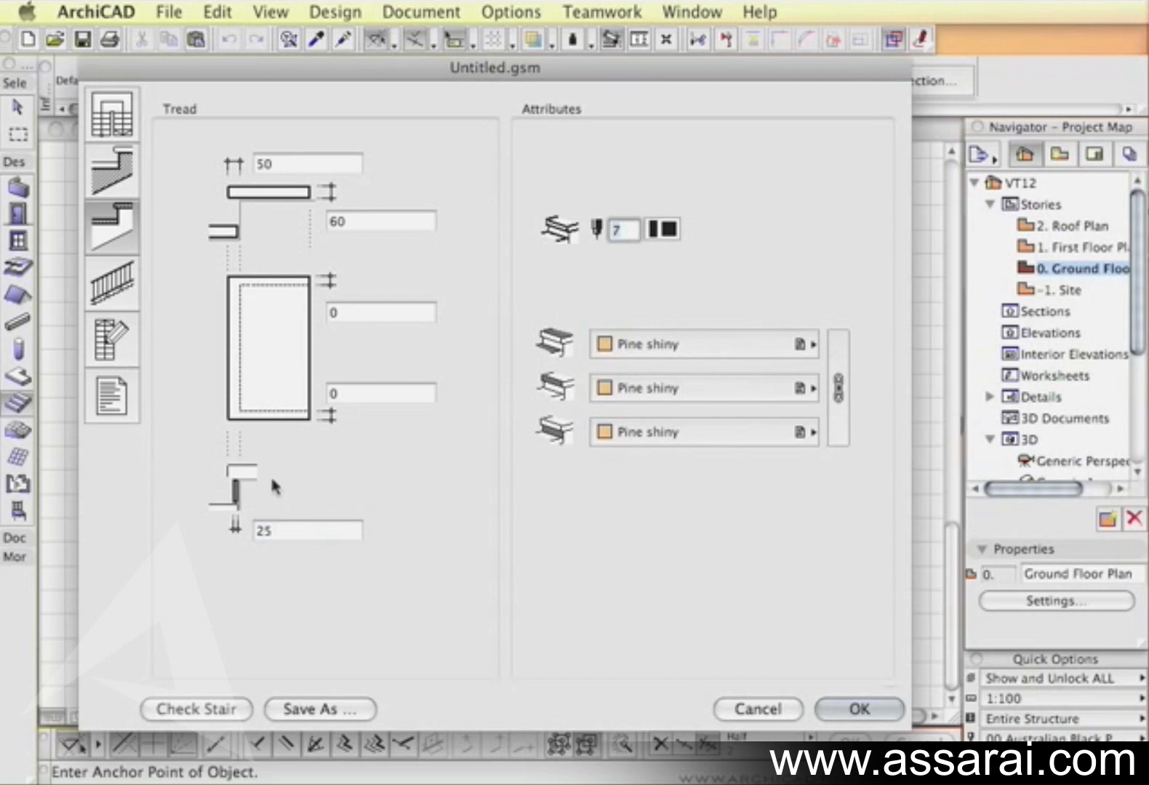
pyautogui.moveTo(846, 365)
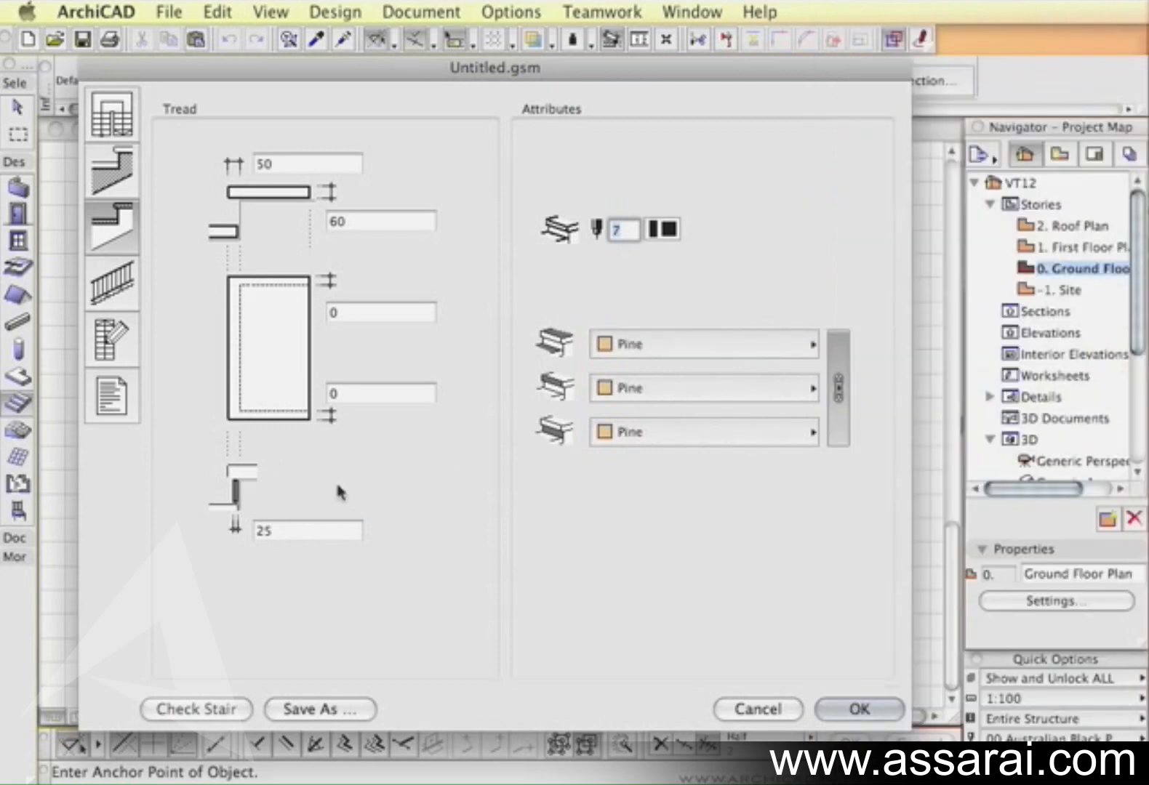
pyautogui.click(112, 283)
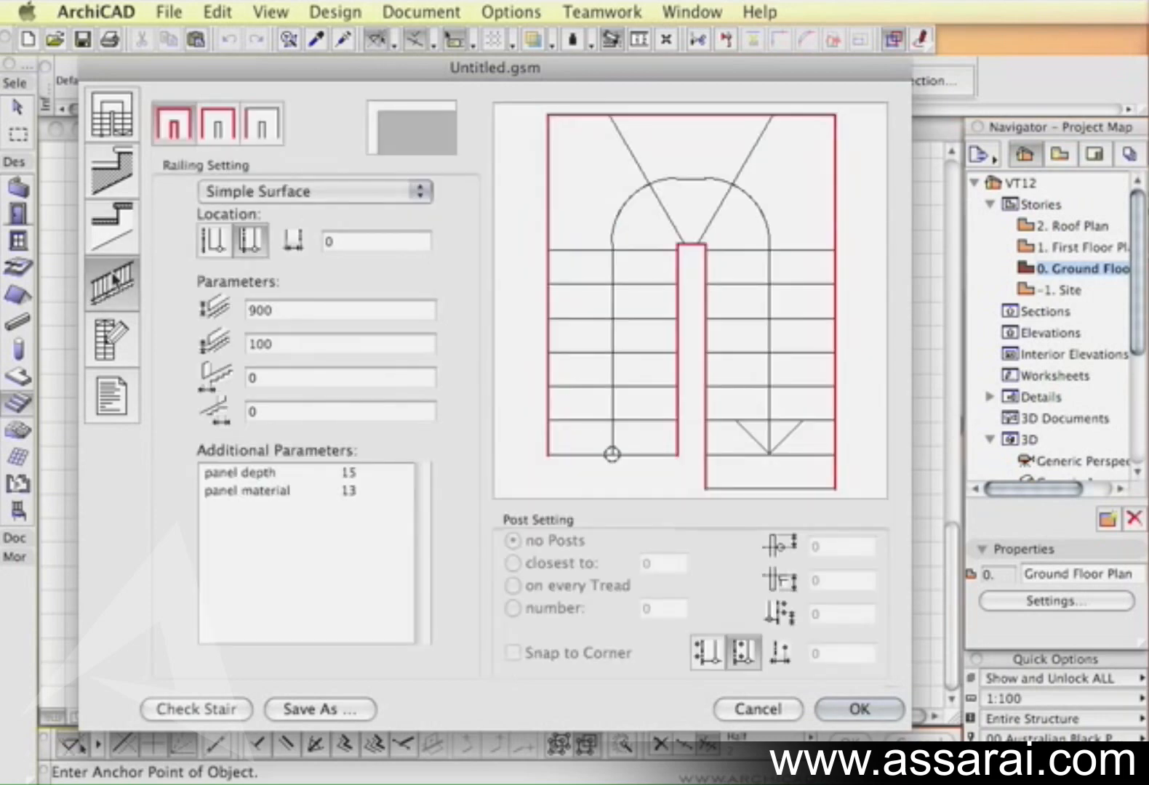
pyautogui.moveTo(128, 300)
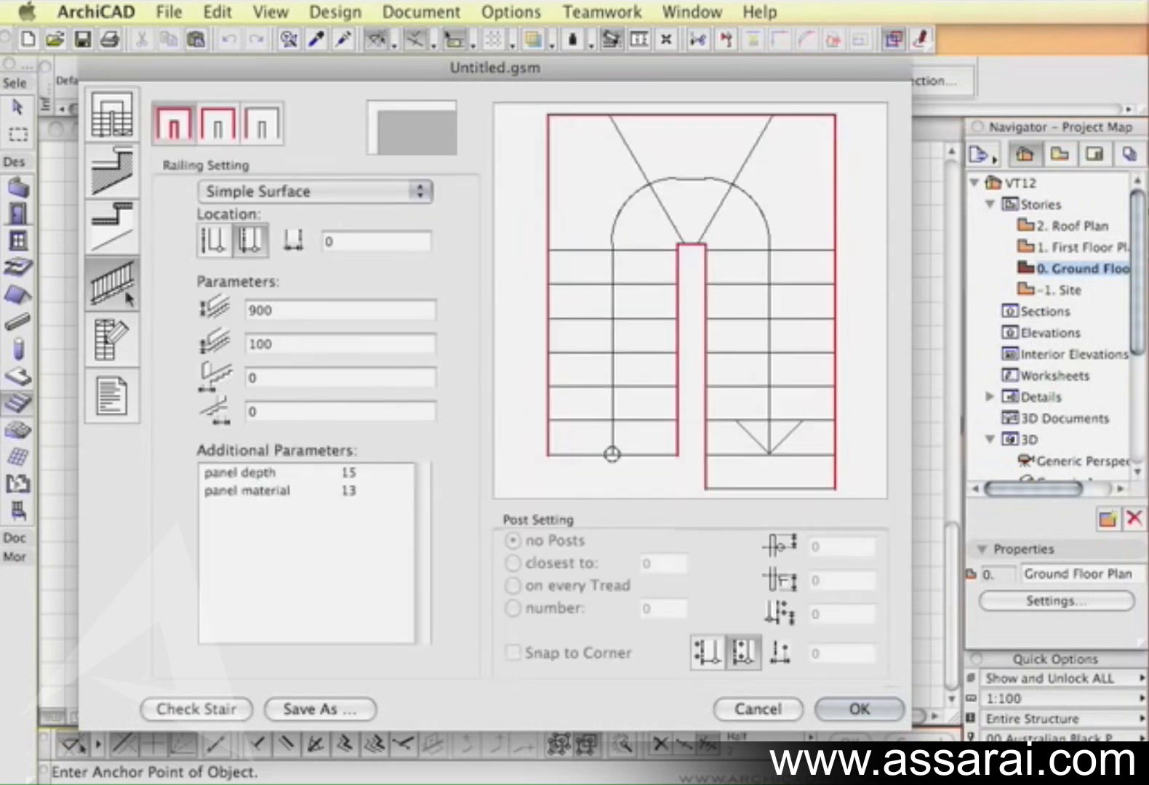
pyautogui.moveTo(177, 122)
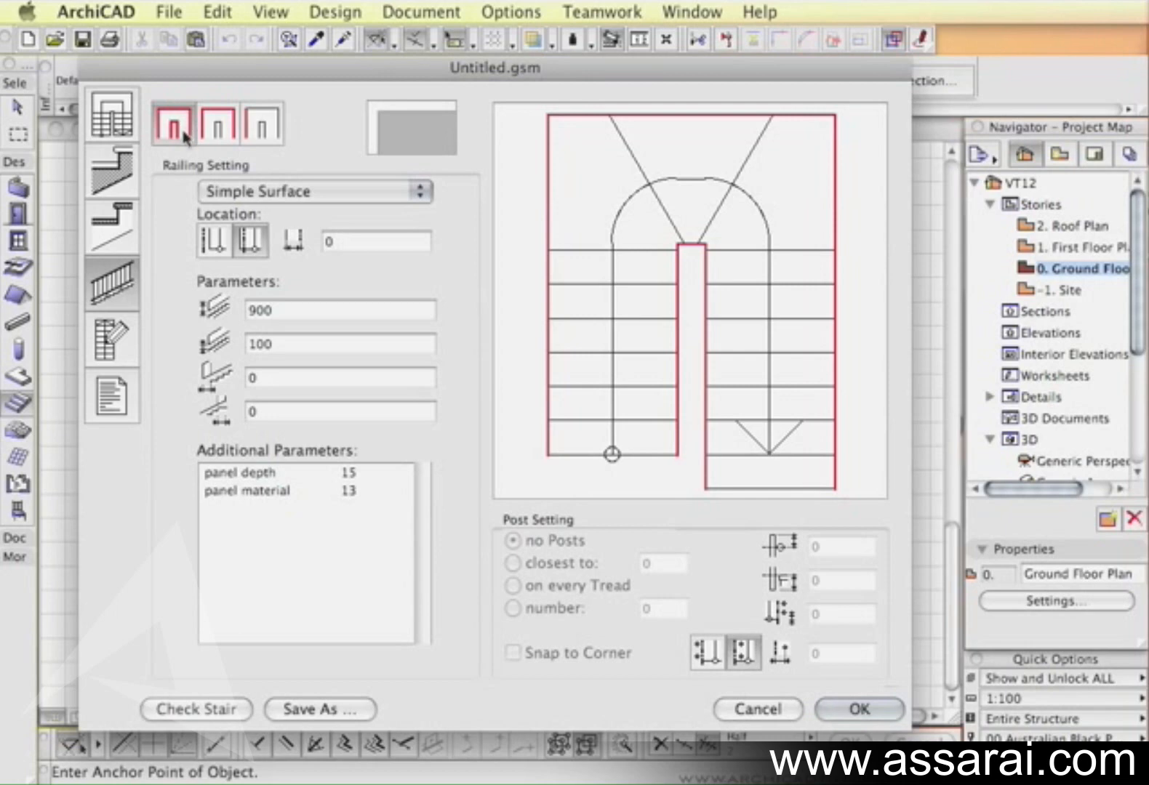
# Toggle the railing position buttons so only the left outer edge keeps its railing.
pyautogui.click(217, 122)
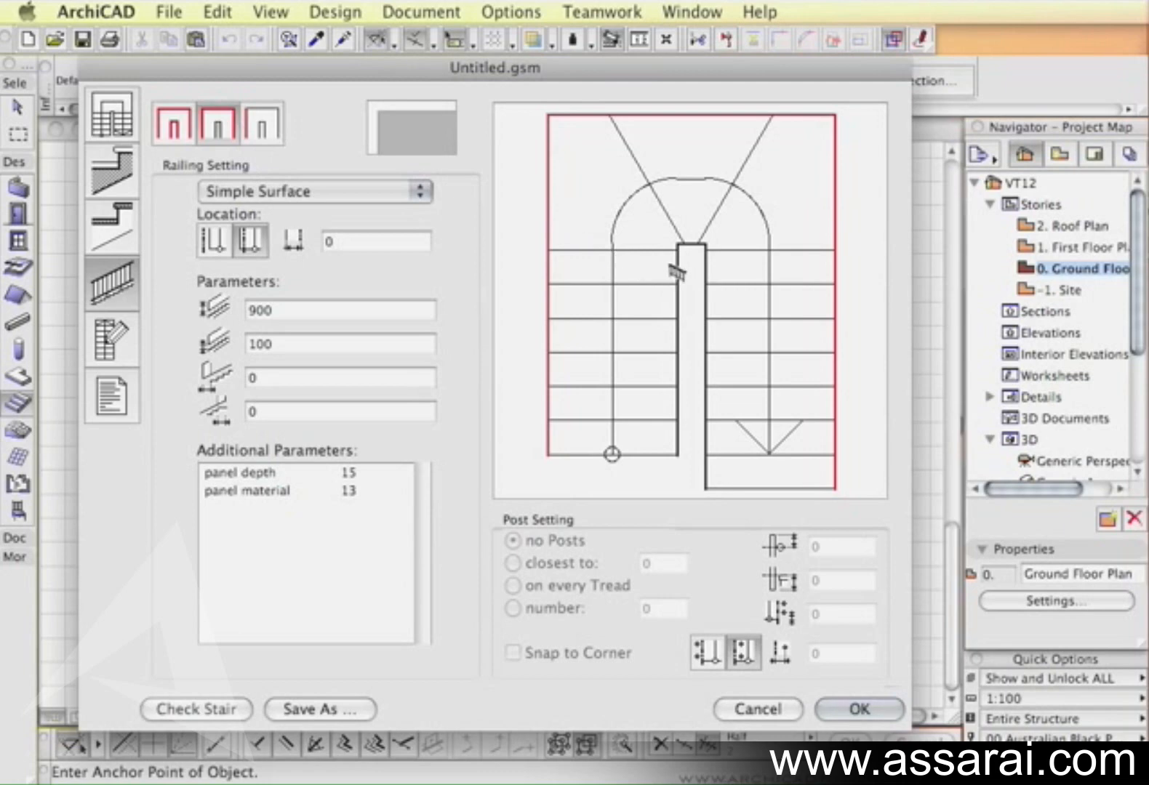
pyautogui.moveTo(600, 275)
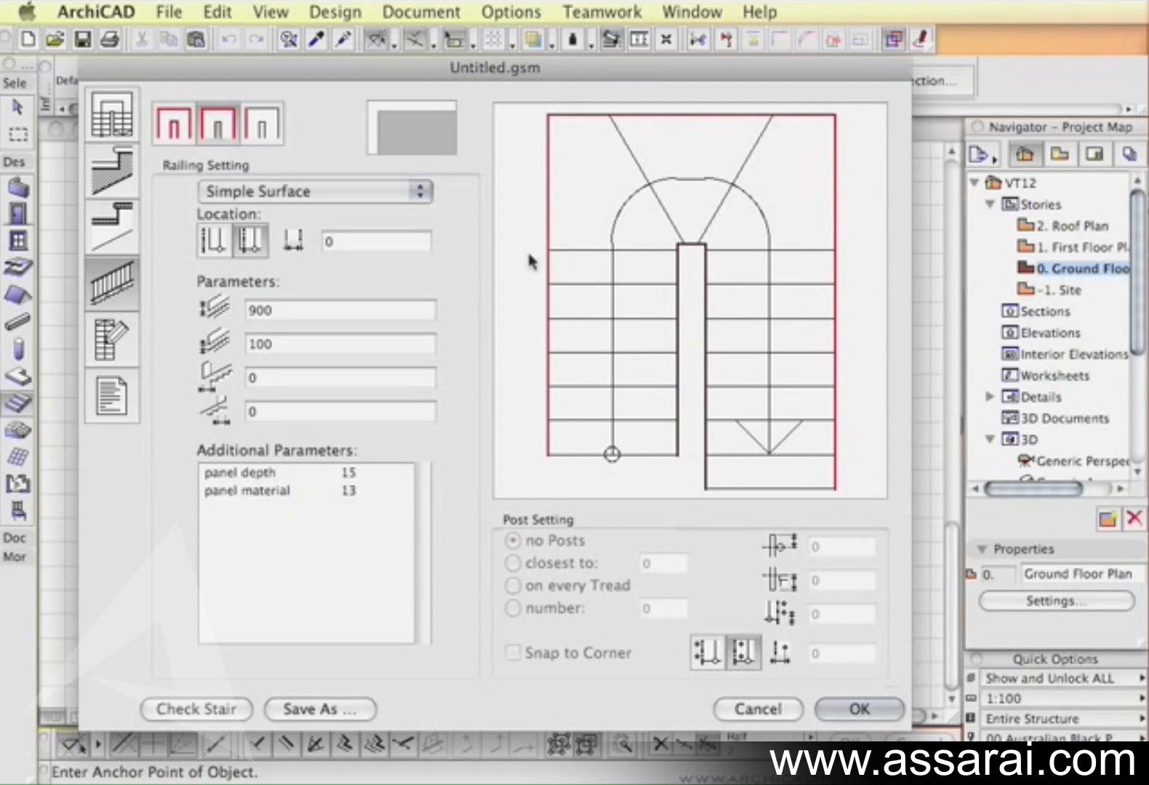
pyautogui.moveTo(663, 264)
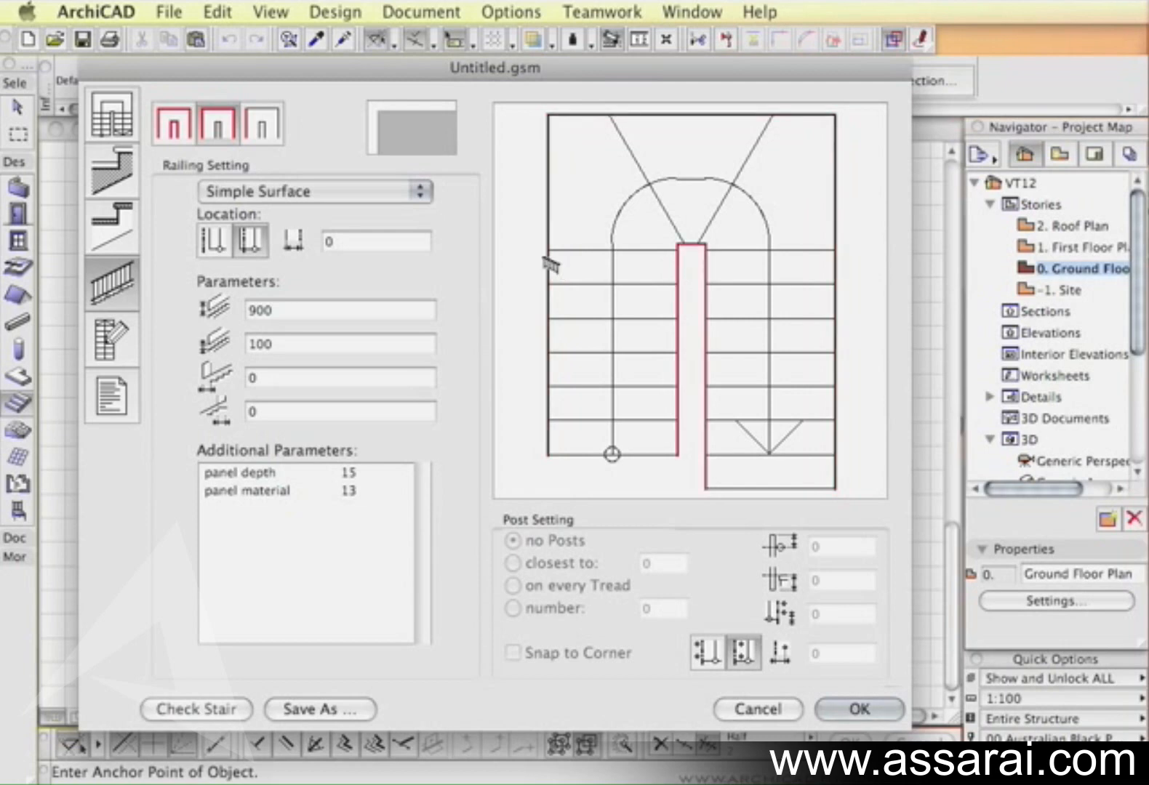
pyautogui.click(262, 122)
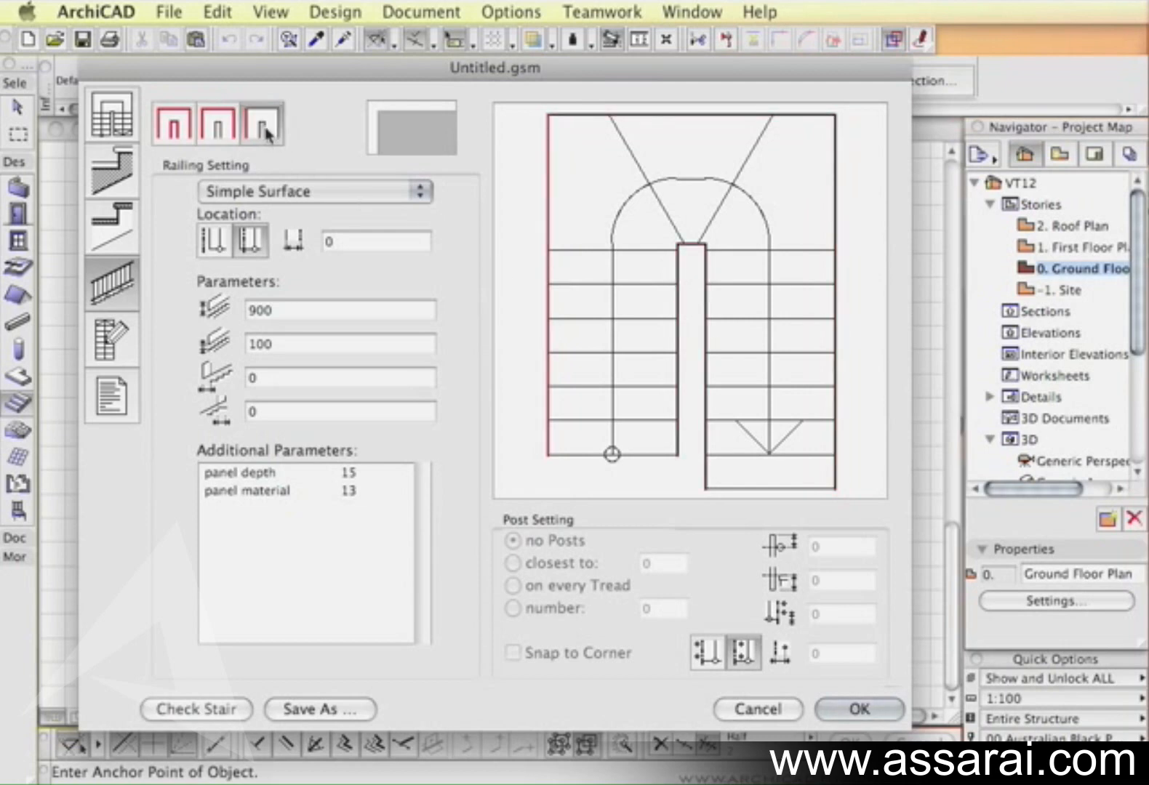
pyautogui.moveTo(264, 133)
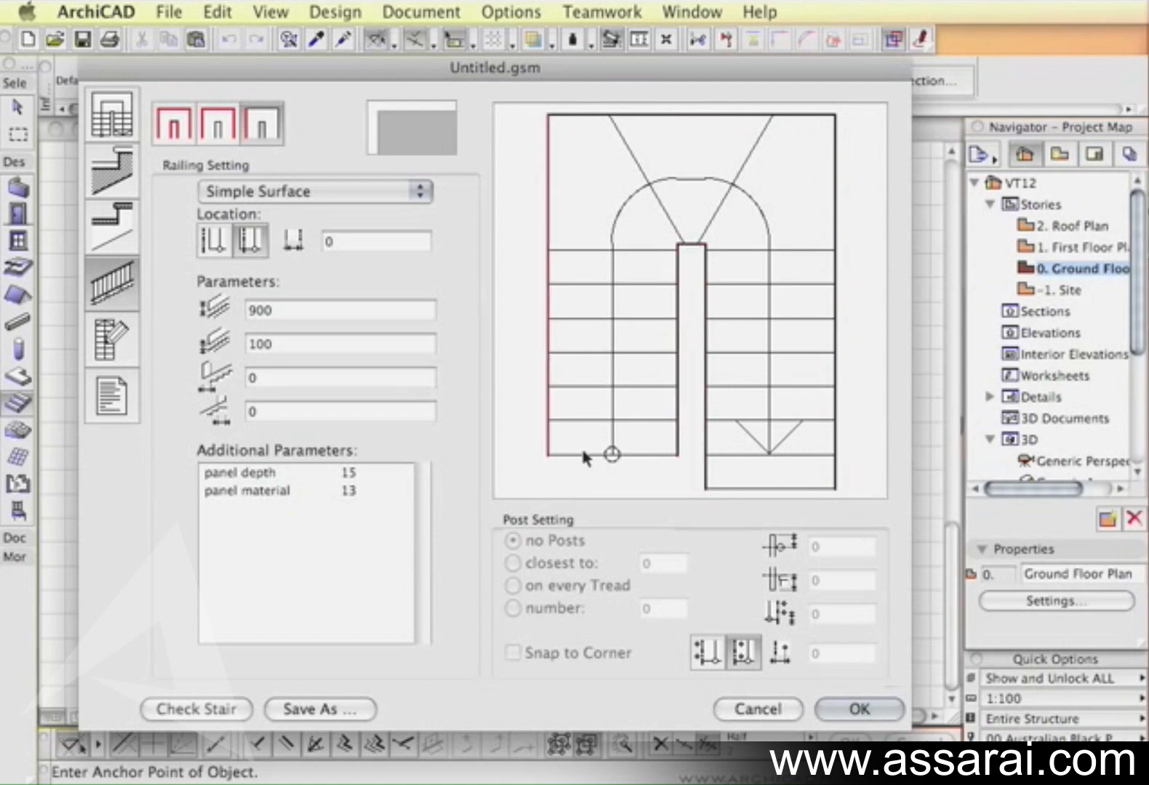
pyautogui.moveTo(634, 263)
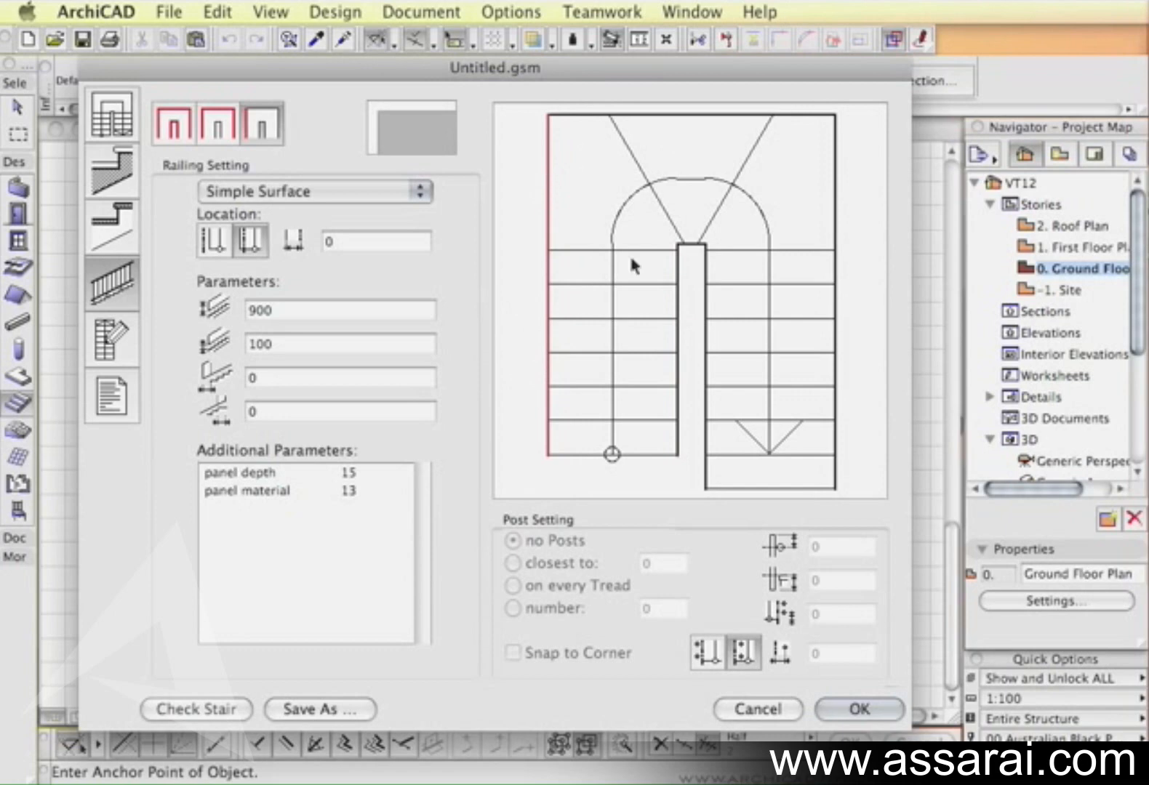
pyautogui.moveTo(395, 198)
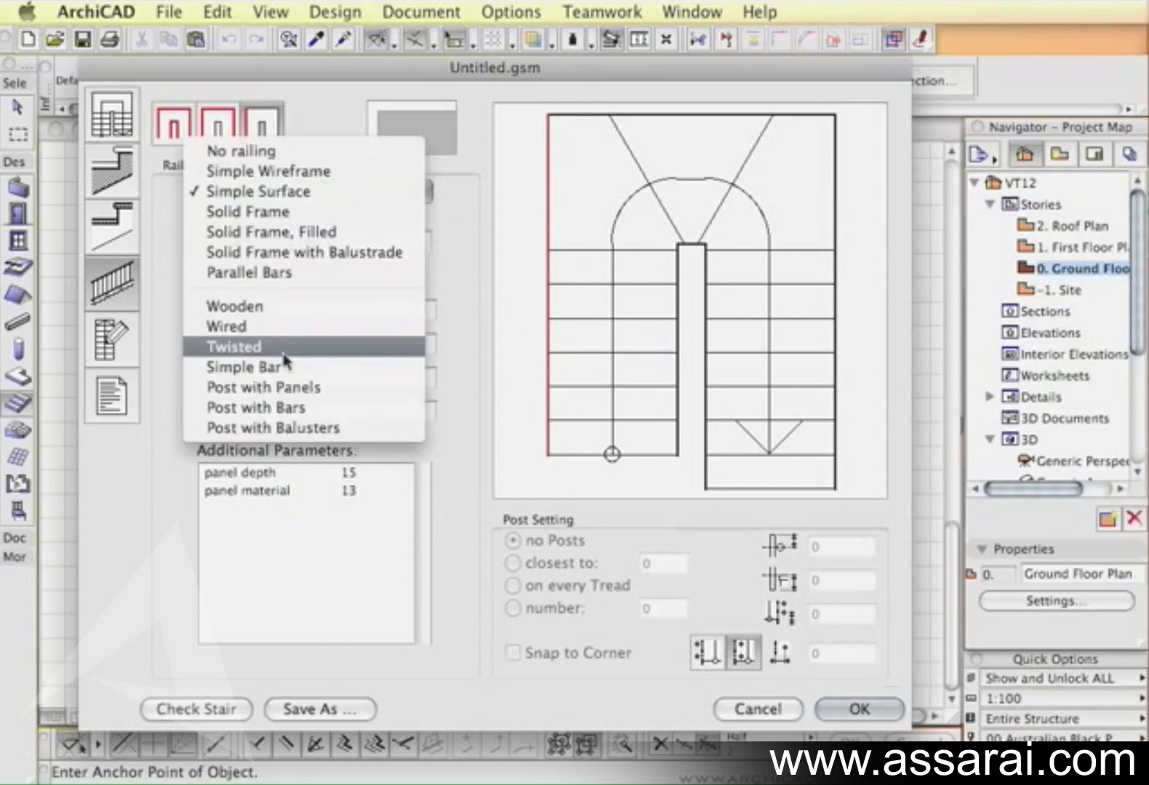
# Assign Post with Panels railings to both inner edges, the landing edge and the outer right edge.
pyautogui.click(247, 367)
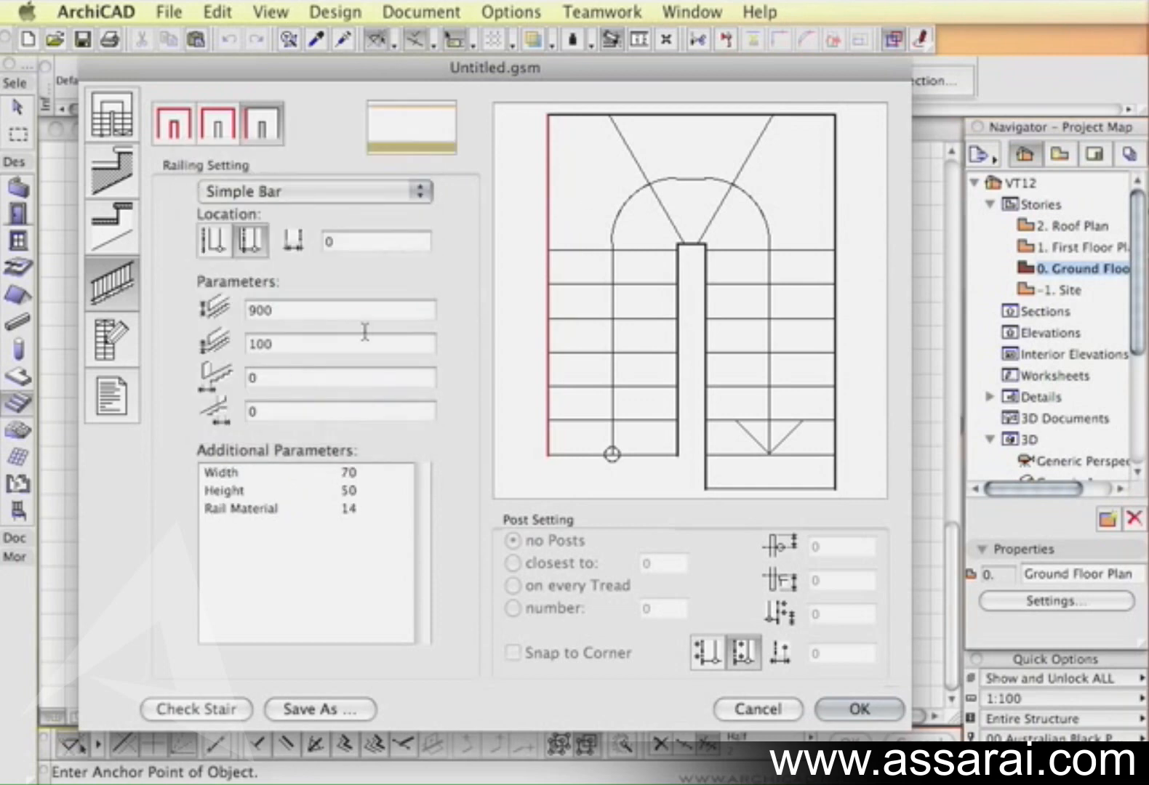
pyautogui.click(315, 190)
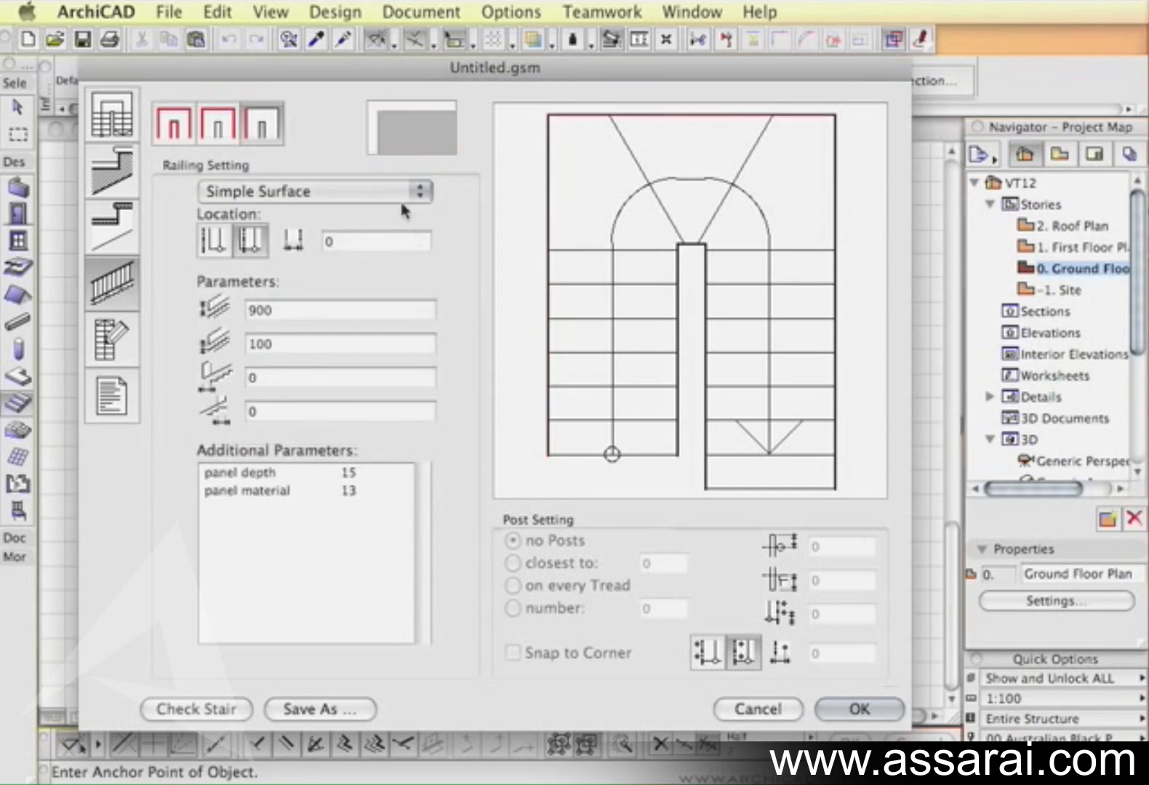
pyautogui.click(314, 190)
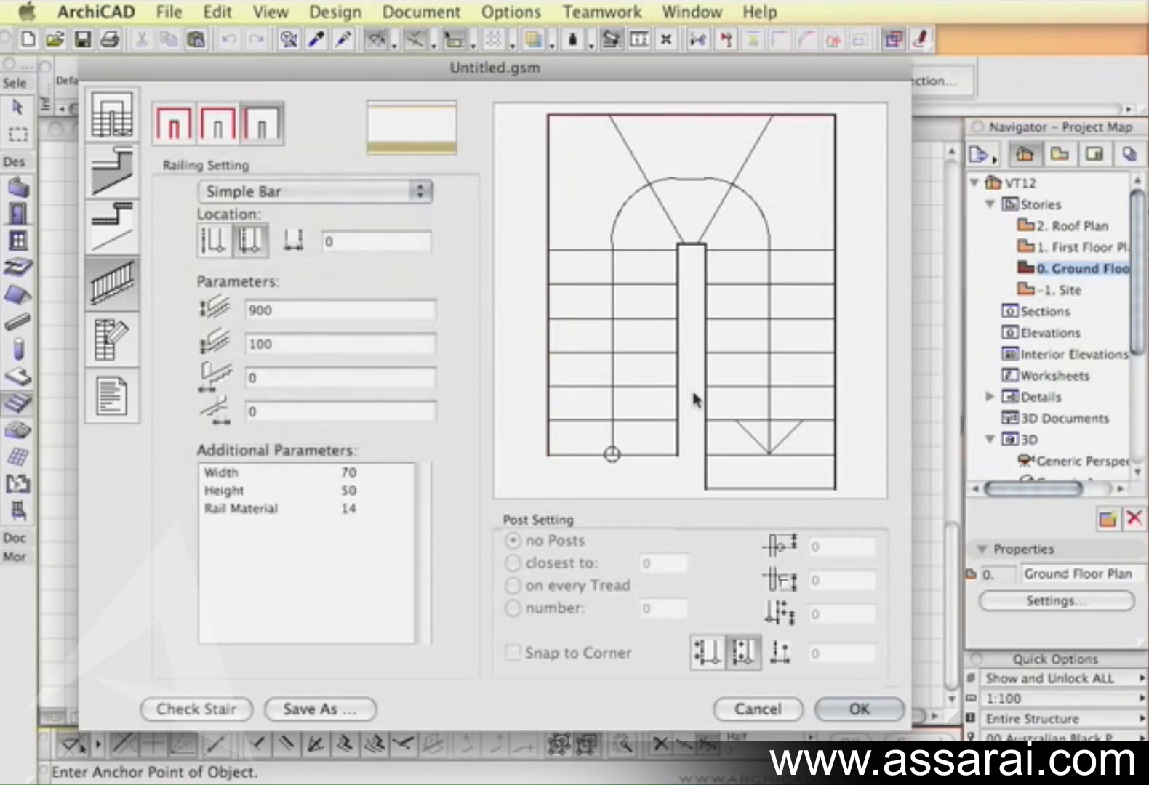
pyautogui.click(315, 191)
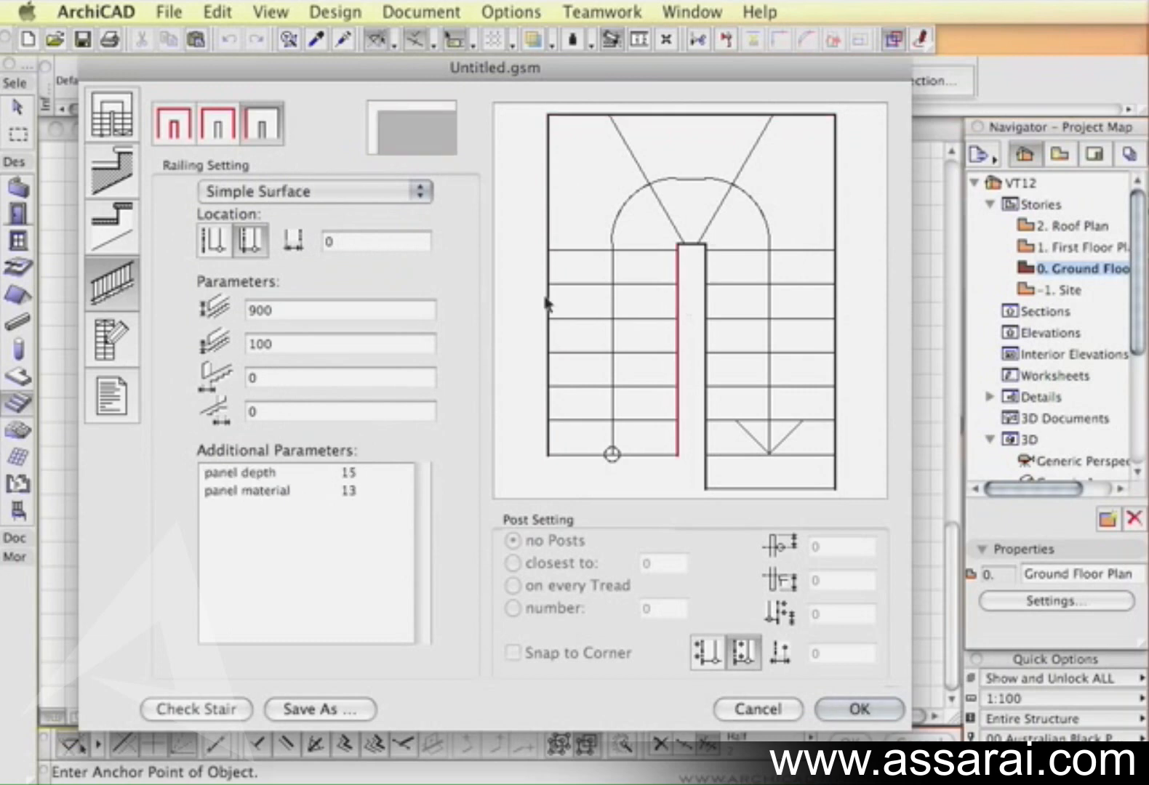
pyautogui.click(314, 190)
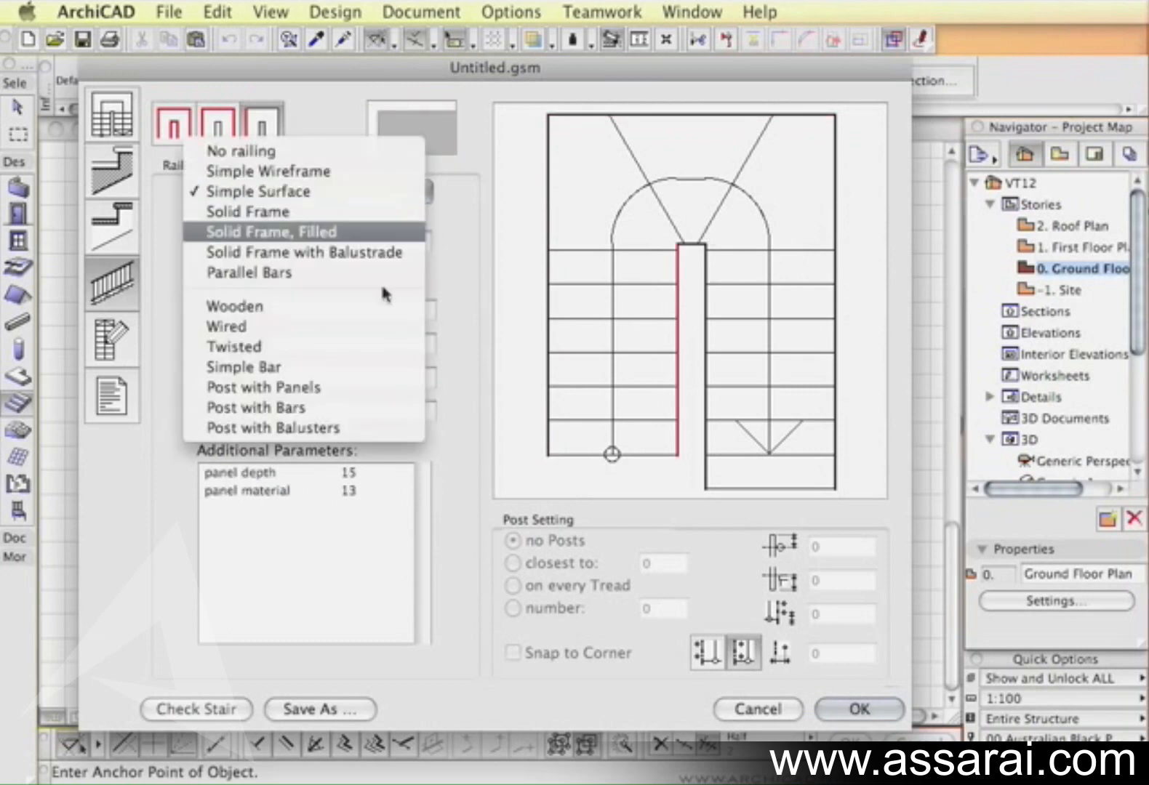
pyautogui.moveTo(317, 401)
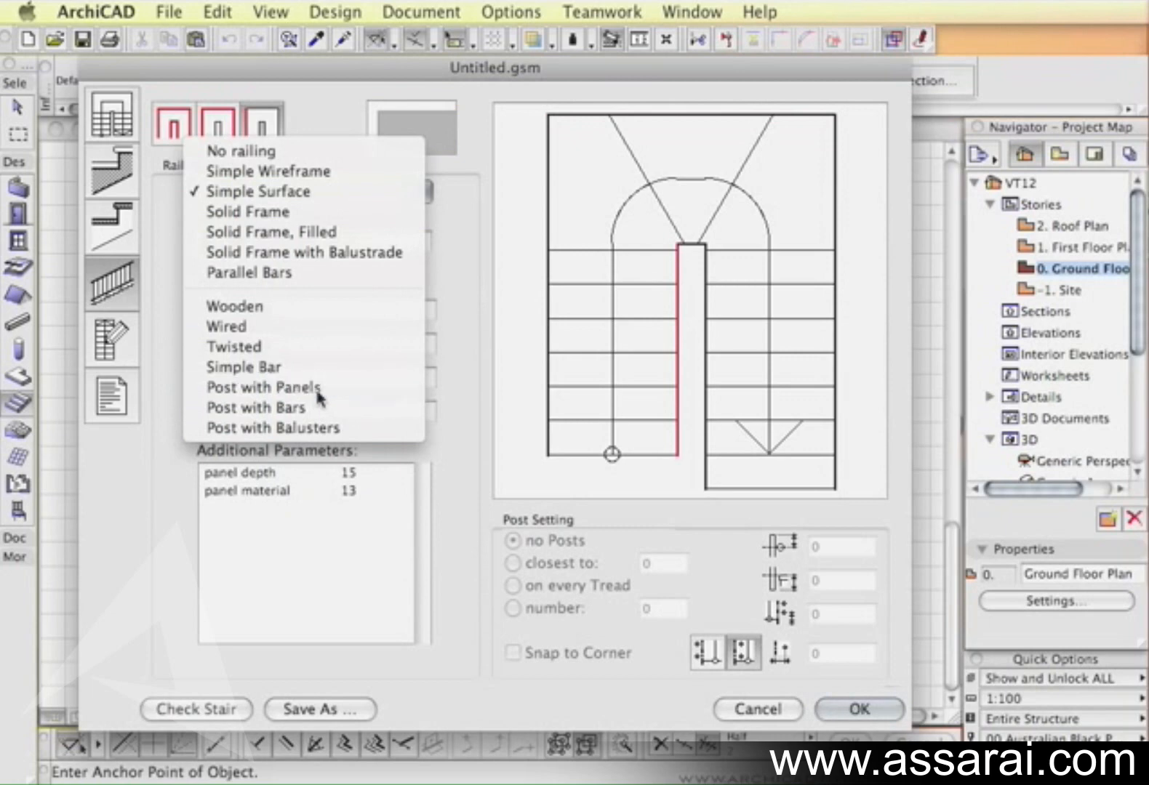
pyautogui.click(263, 387)
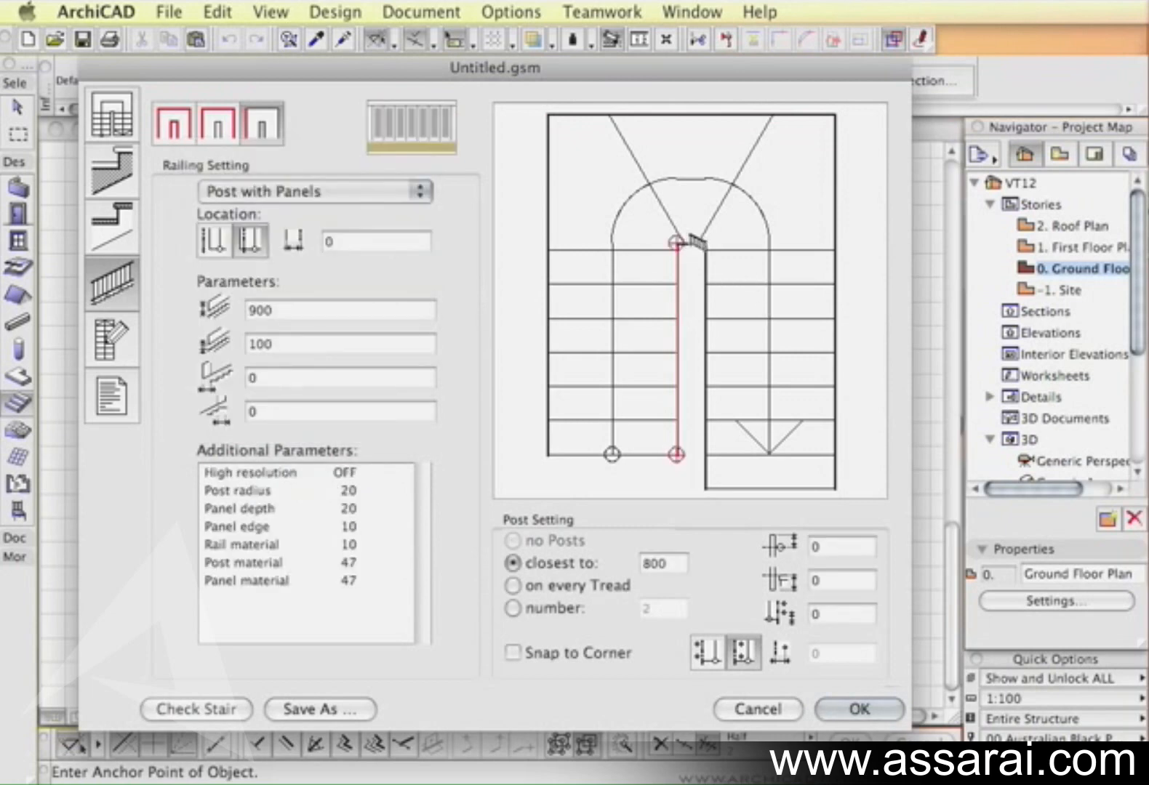
pyautogui.click(314, 191)
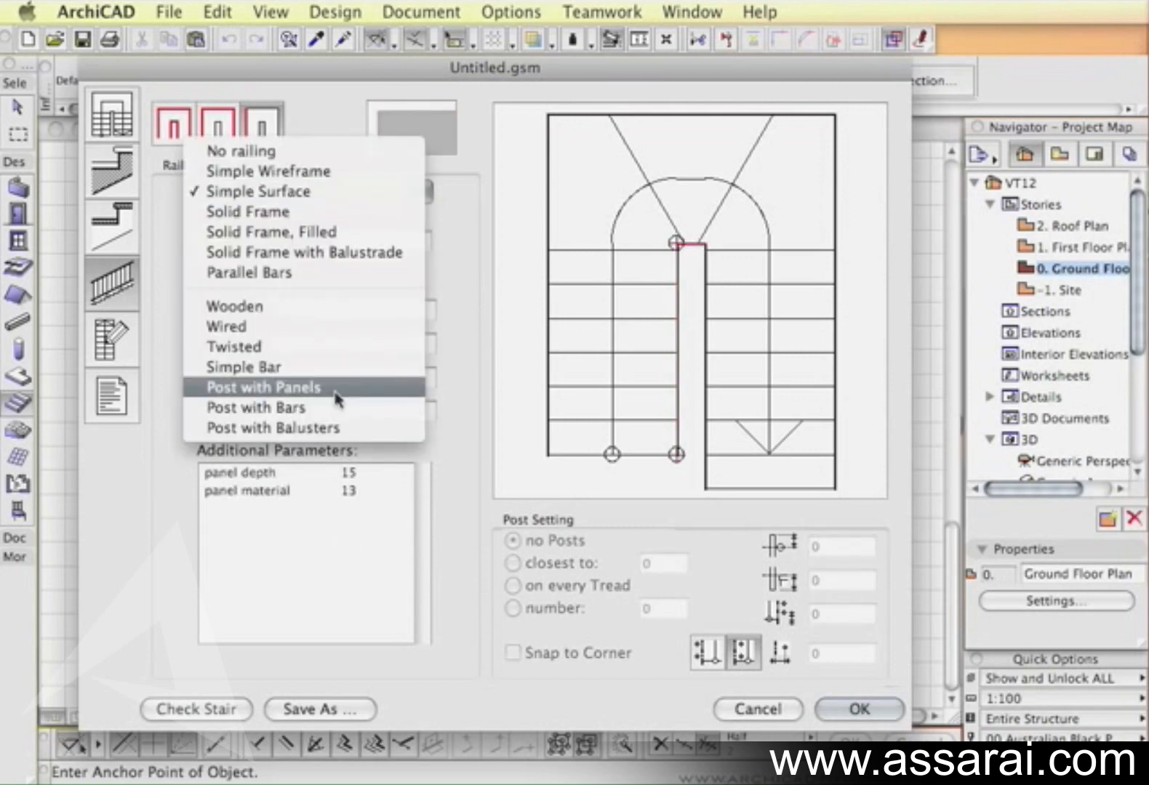
pyautogui.click(263, 387)
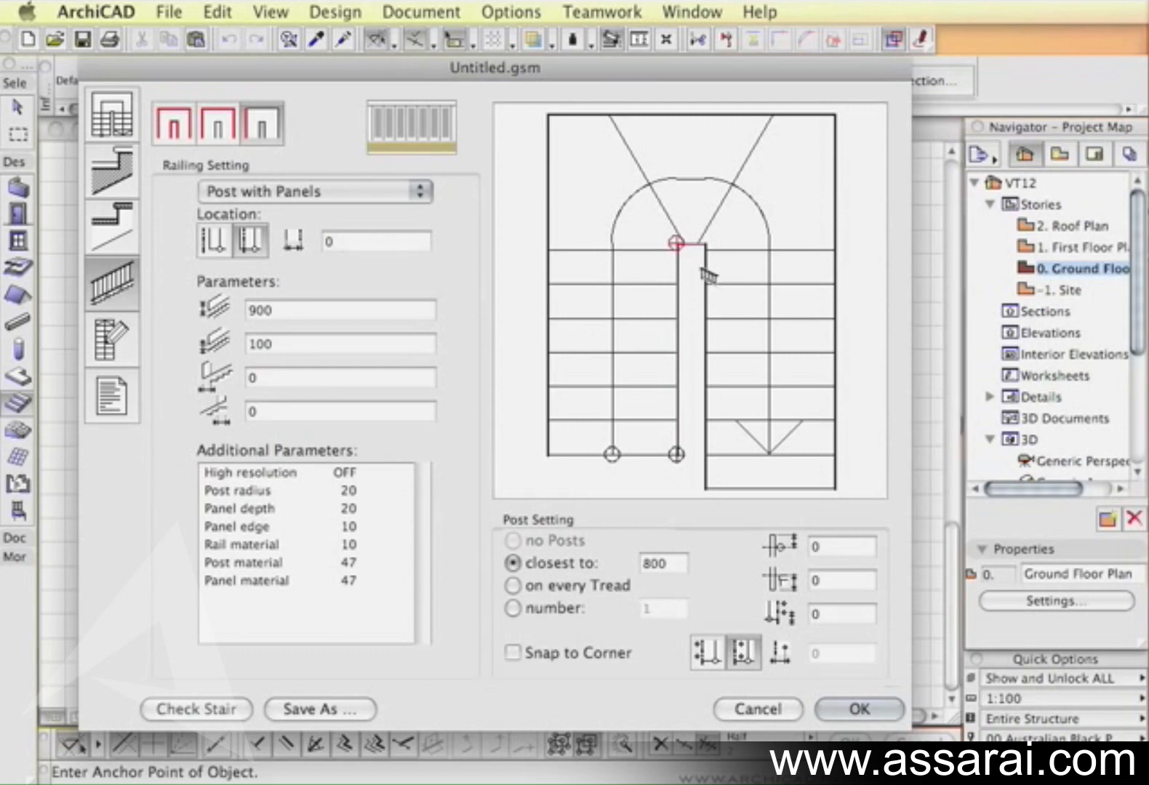
pyautogui.click(315, 191)
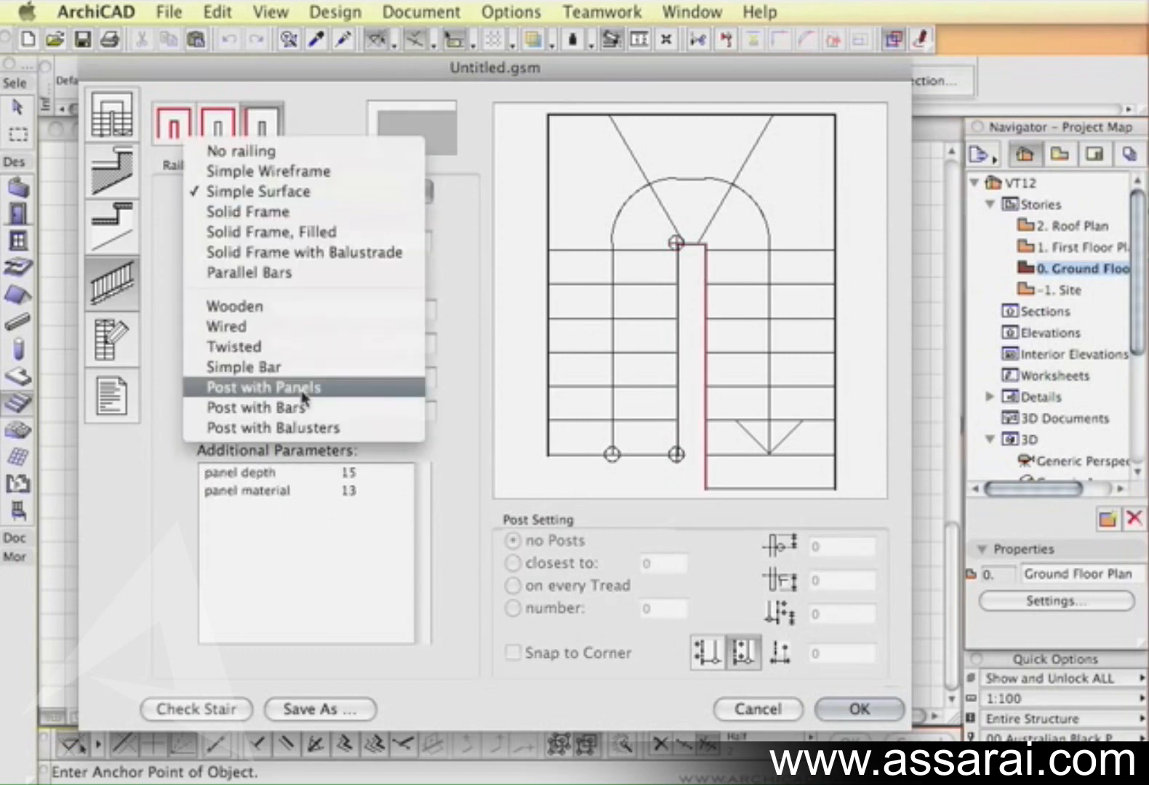
pyautogui.click(264, 386)
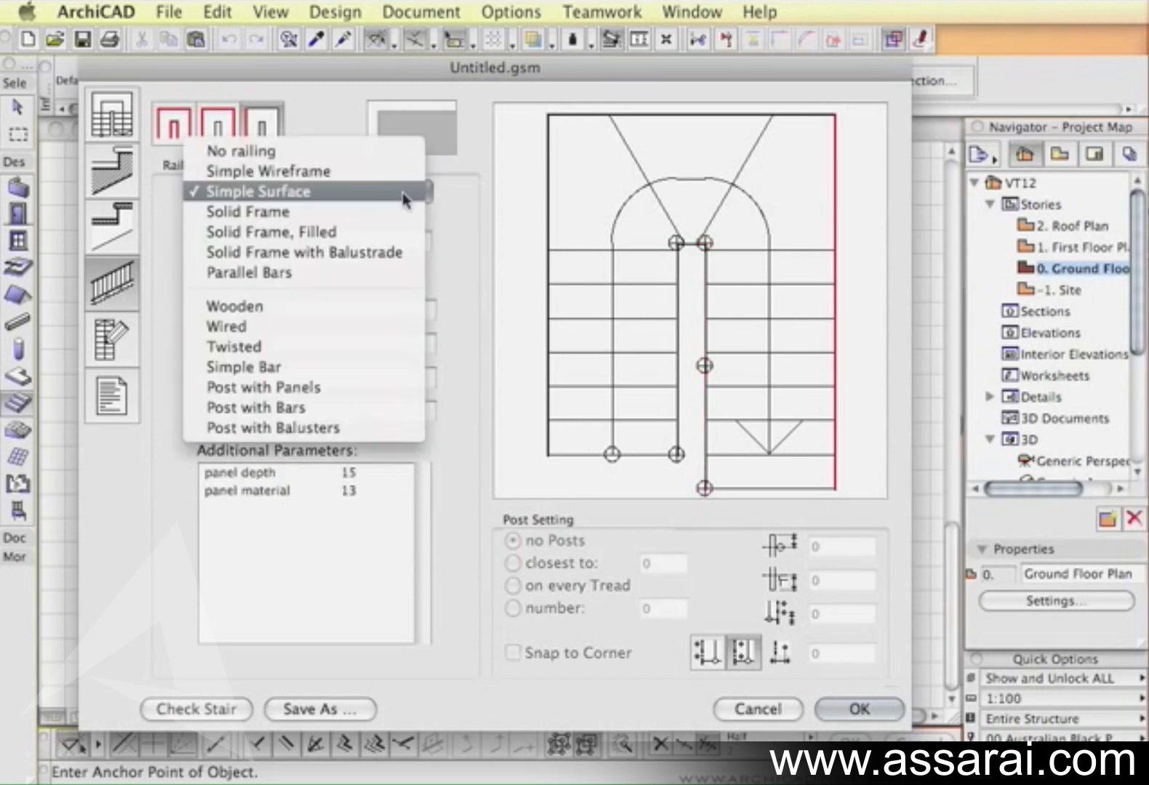
pyautogui.click(264, 387)
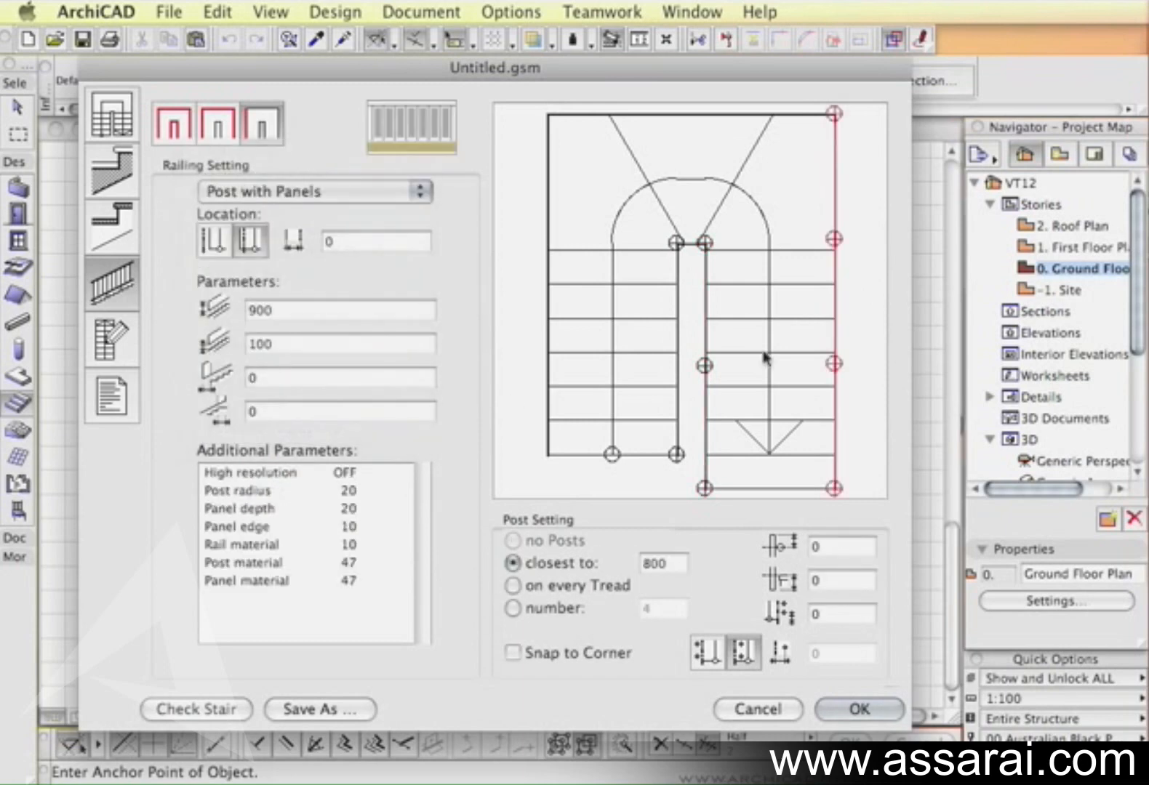
pyautogui.moveTo(813, 202)
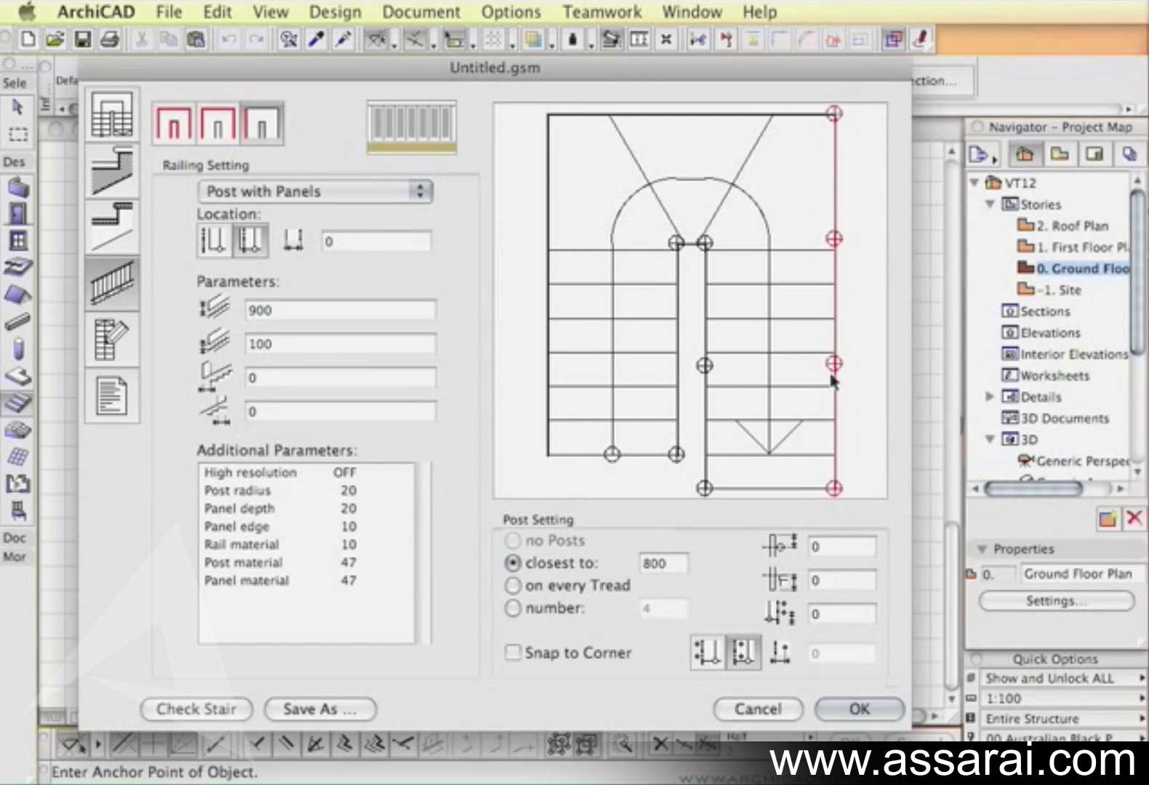
pyautogui.moveTo(811, 214)
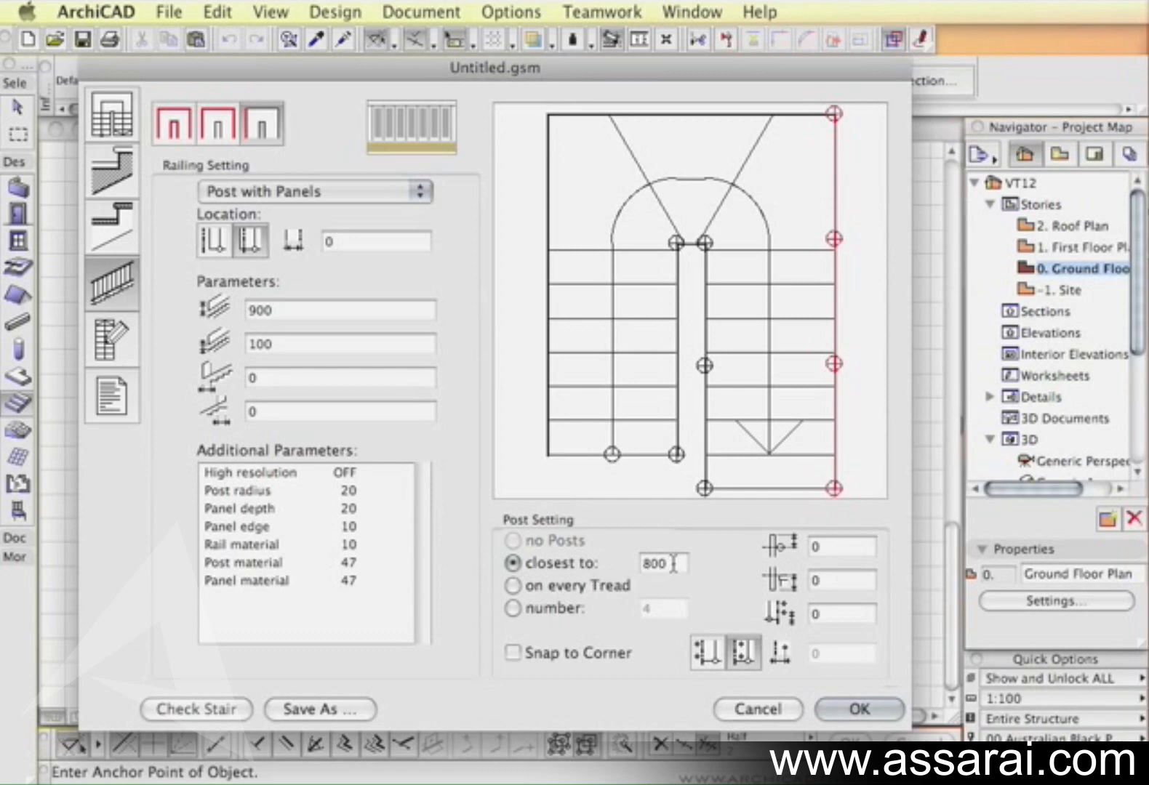
# Space the outer right posts closest to 1200 and enable Snap to Corner on the inner edges.
pyautogui.tripleClick(662, 563)
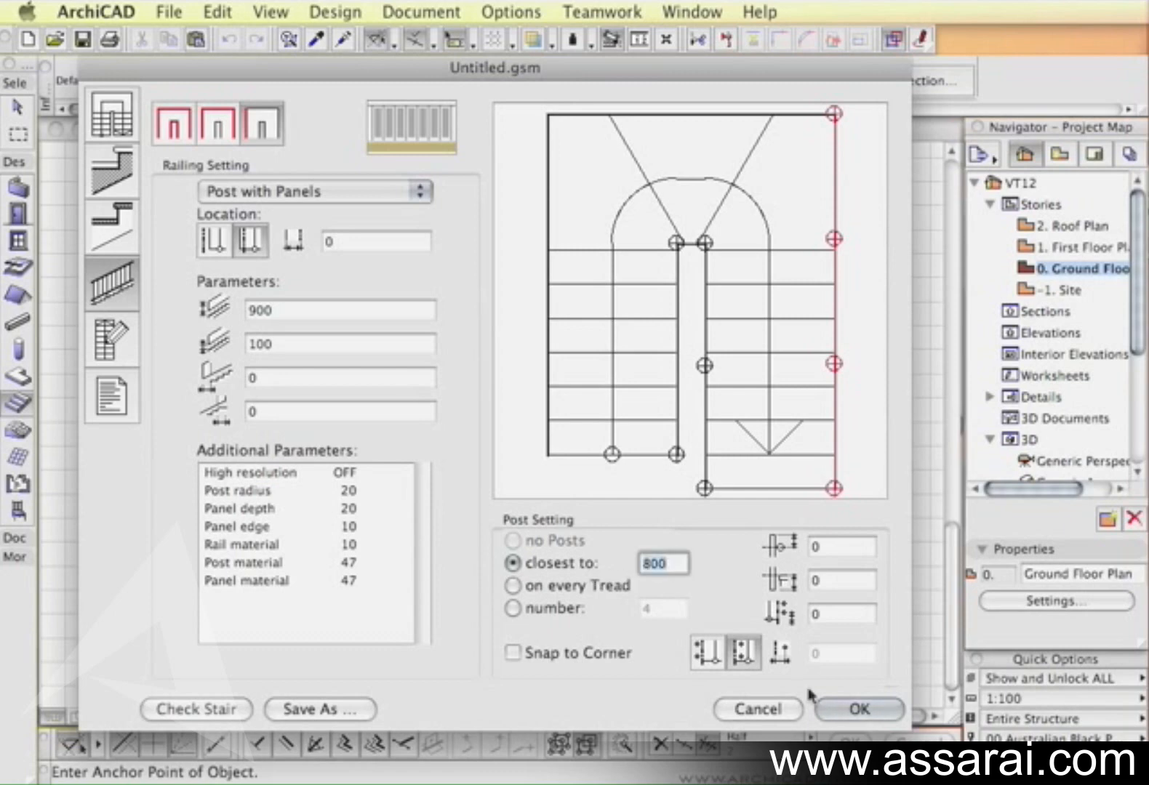
pyautogui.write('1200')
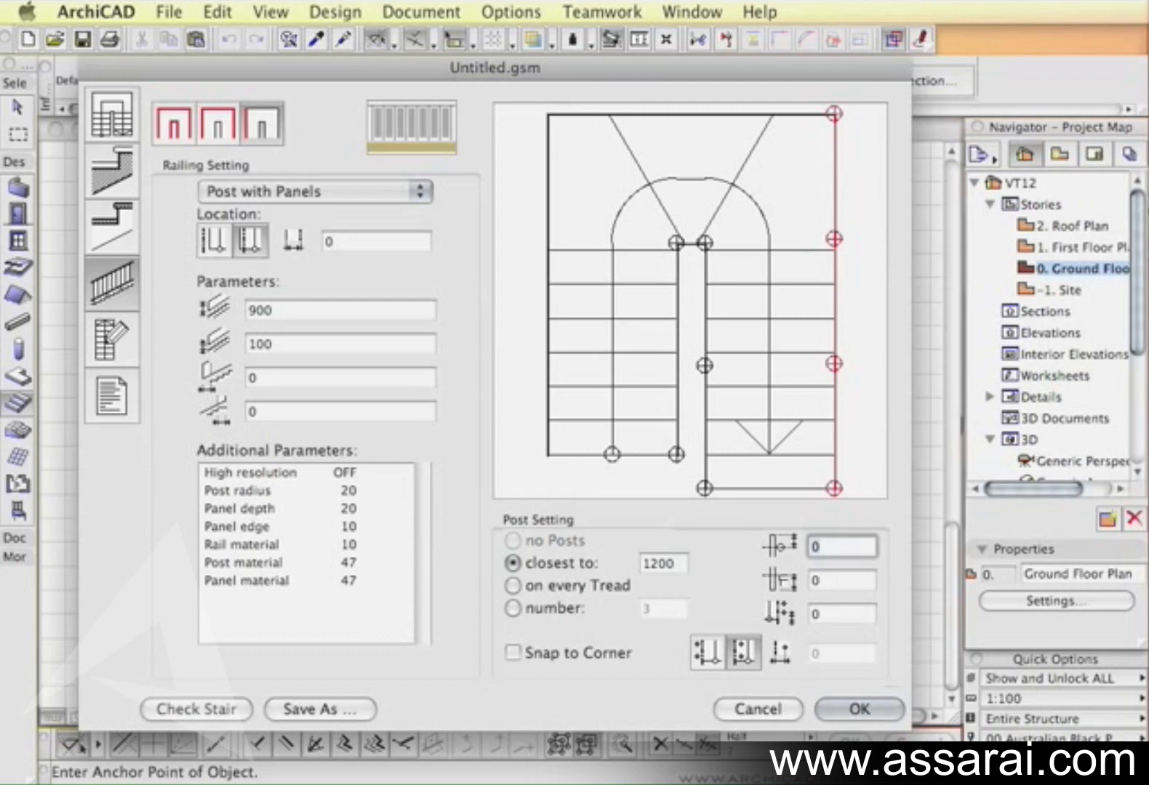
pyautogui.click(512, 653)
pyautogui.write('800')
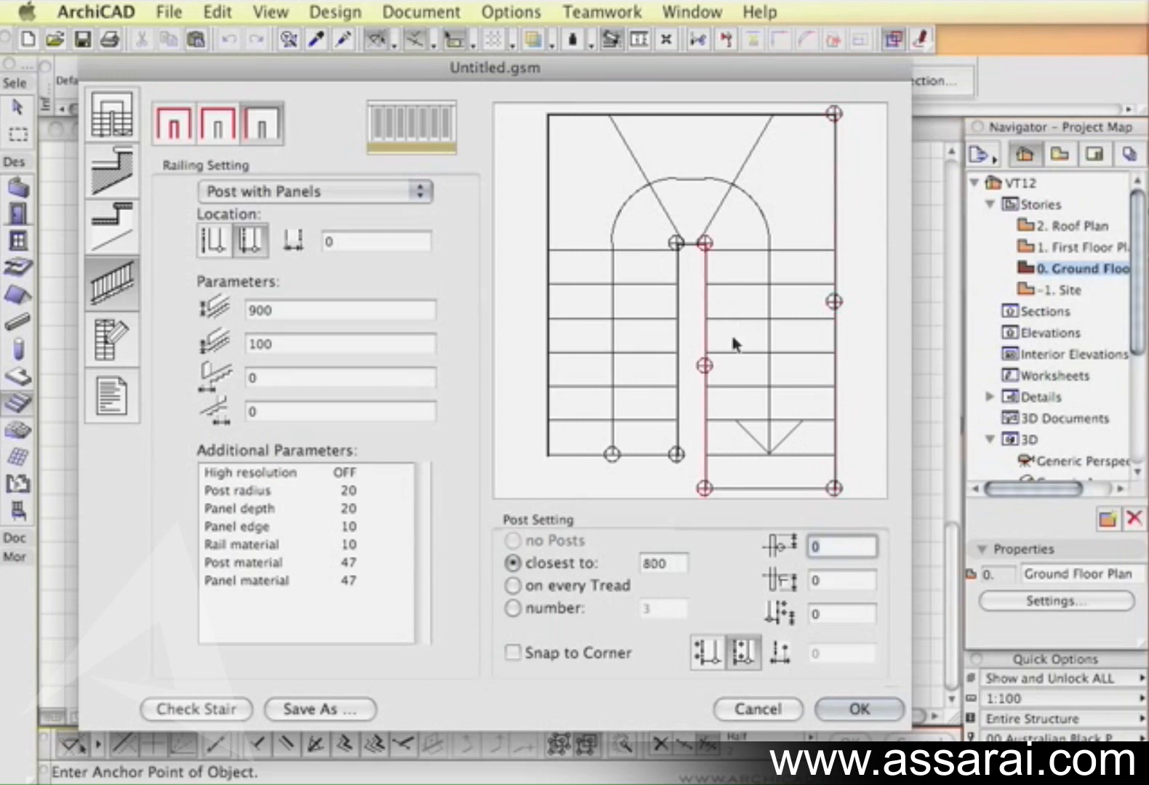
pyautogui.click(512, 653)
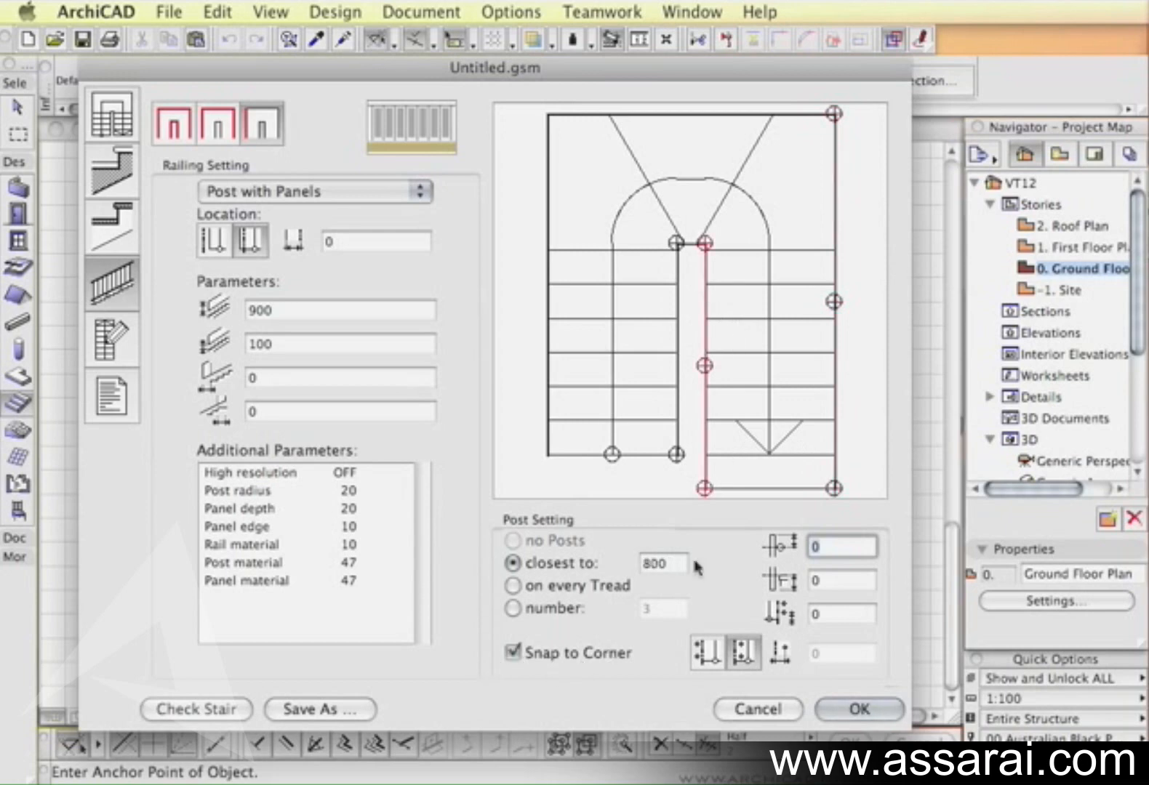
pyautogui.click(514, 653)
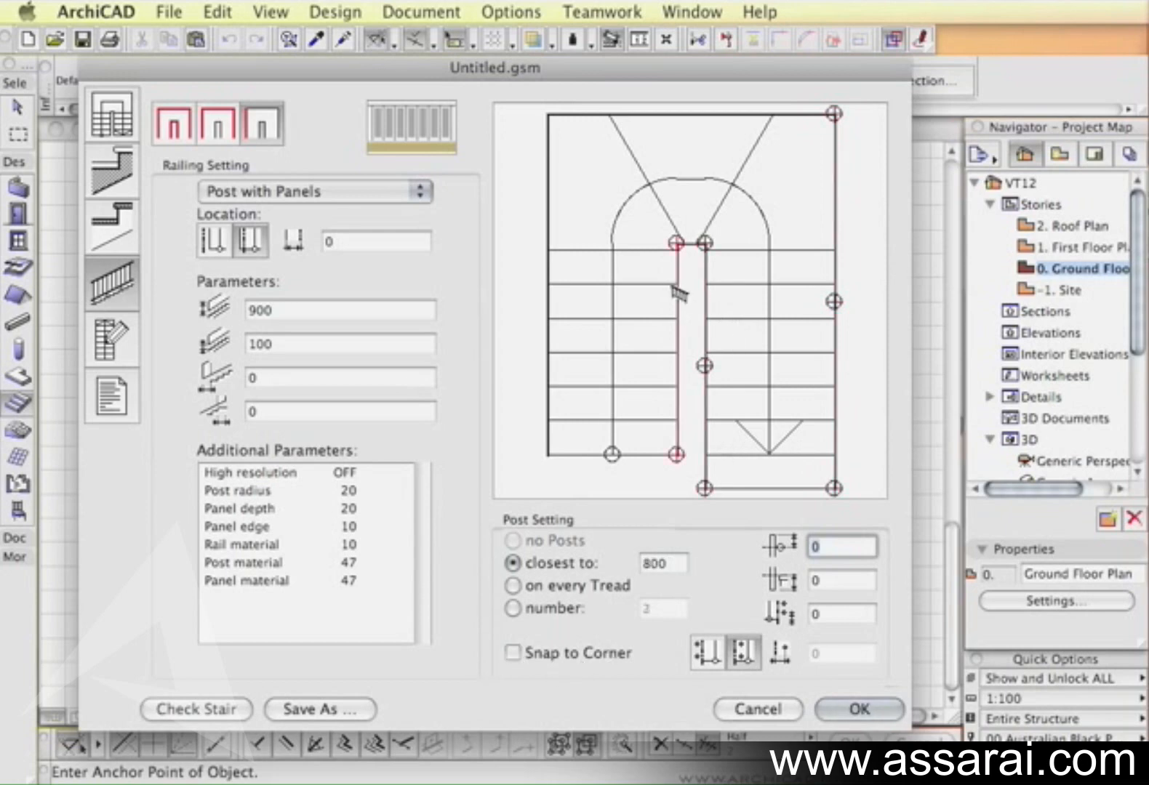
pyautogui.click(512, 652)
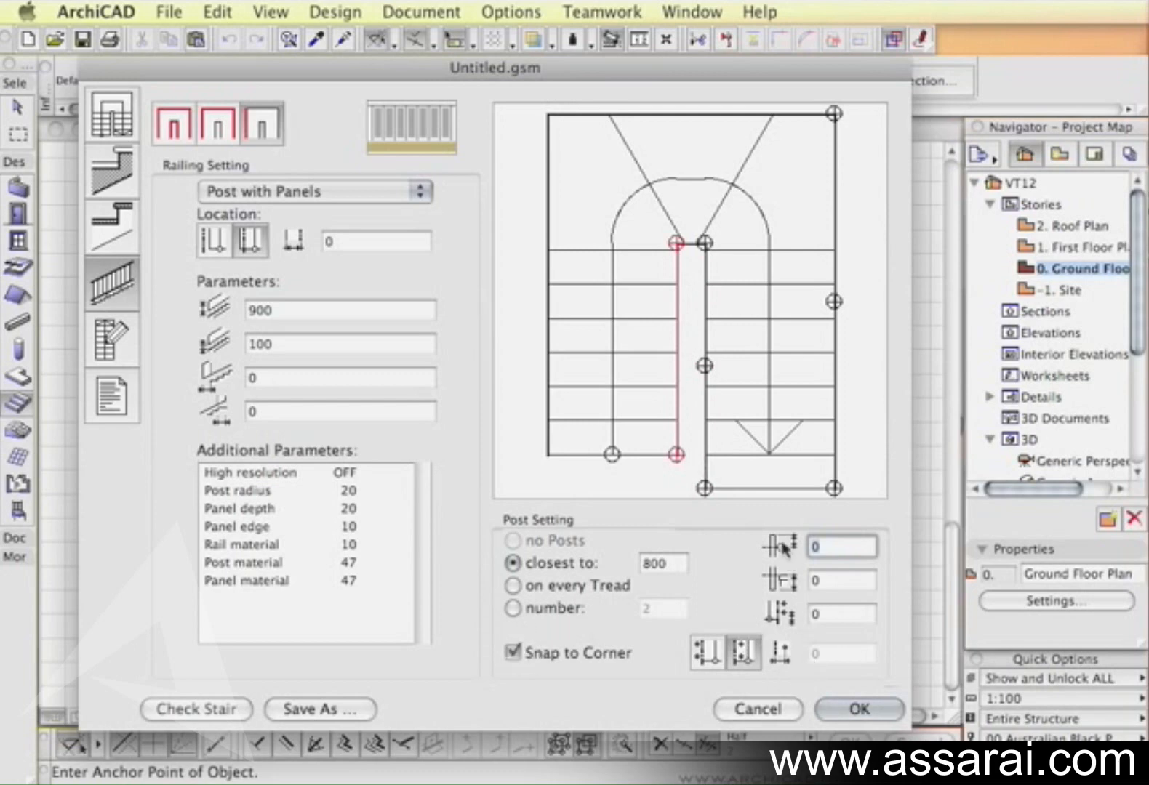
pyautogui.moveTo(791, 641)
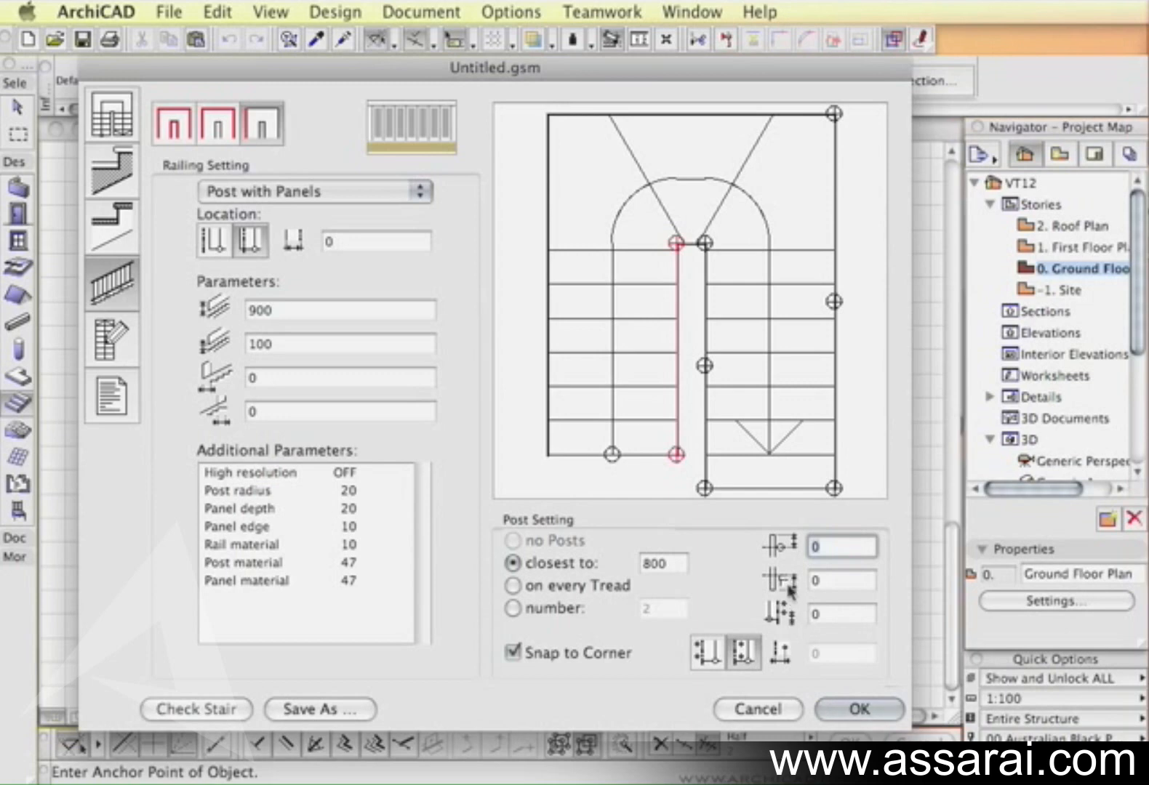
pyautogui.moveTo(783, 619)
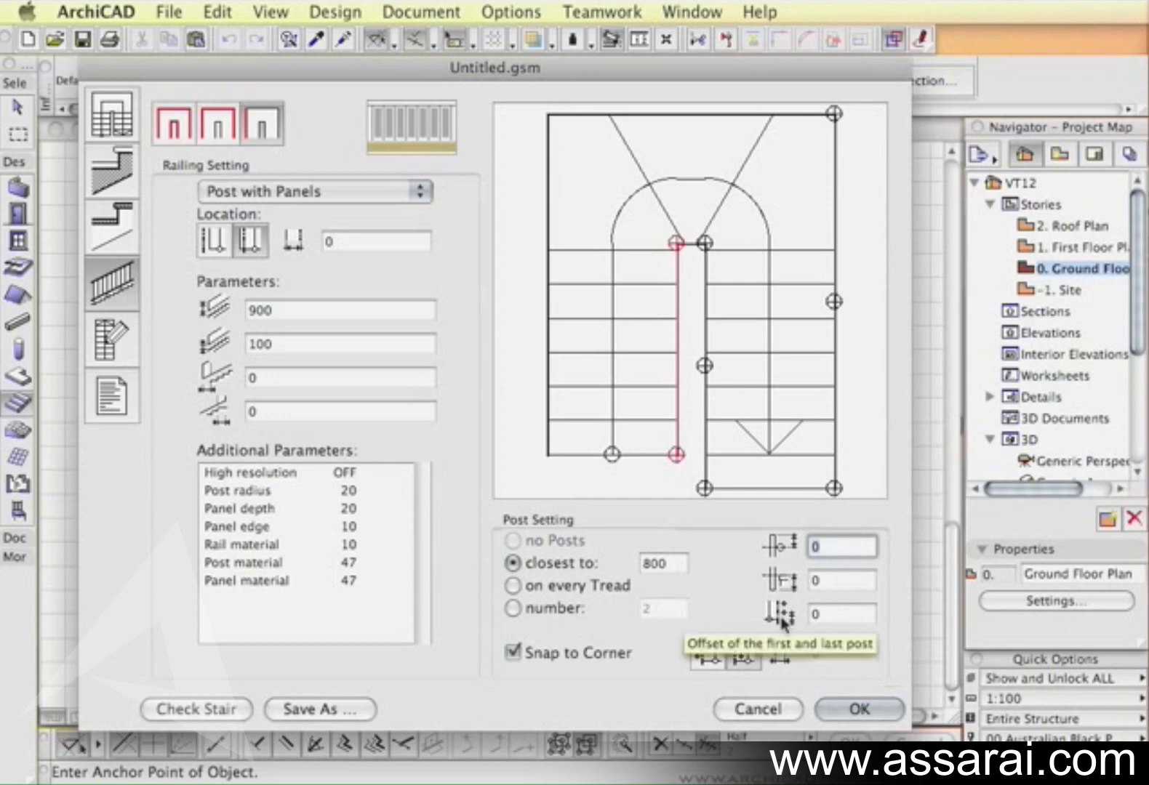
pyautogui.moveTo(813, 658)
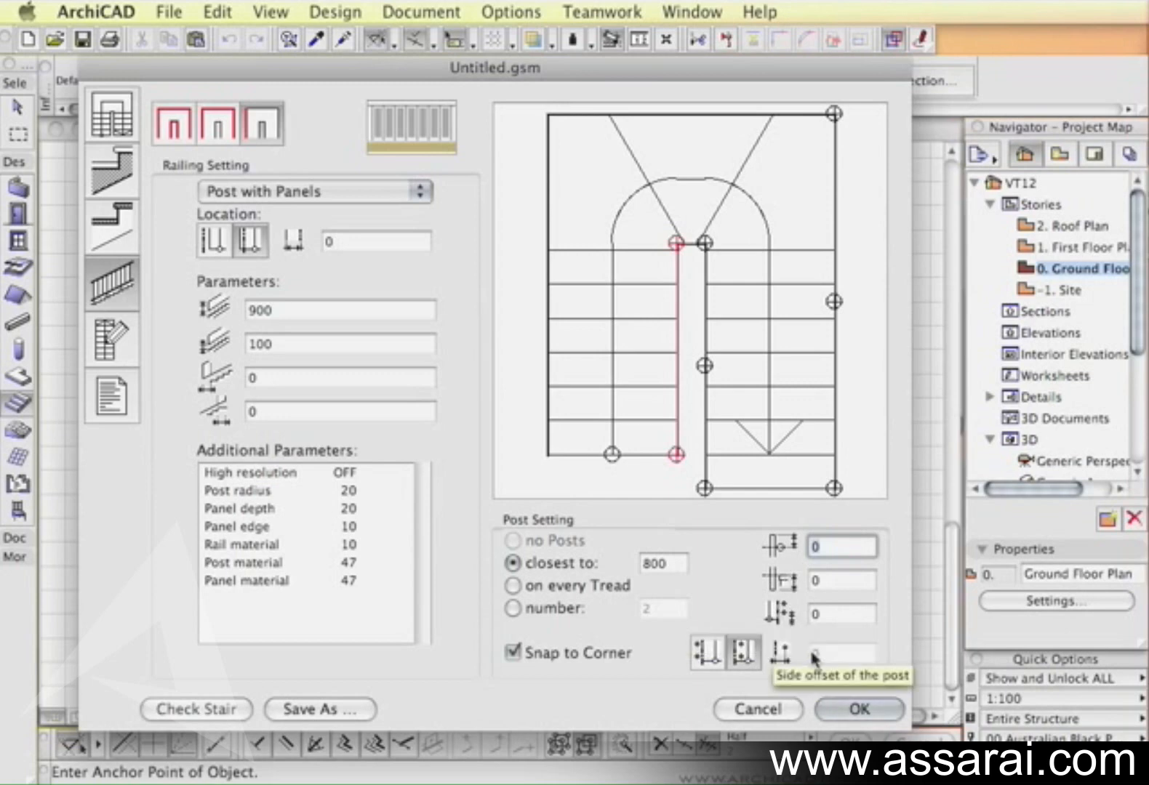
pyautogui.moveTo(820, 625)
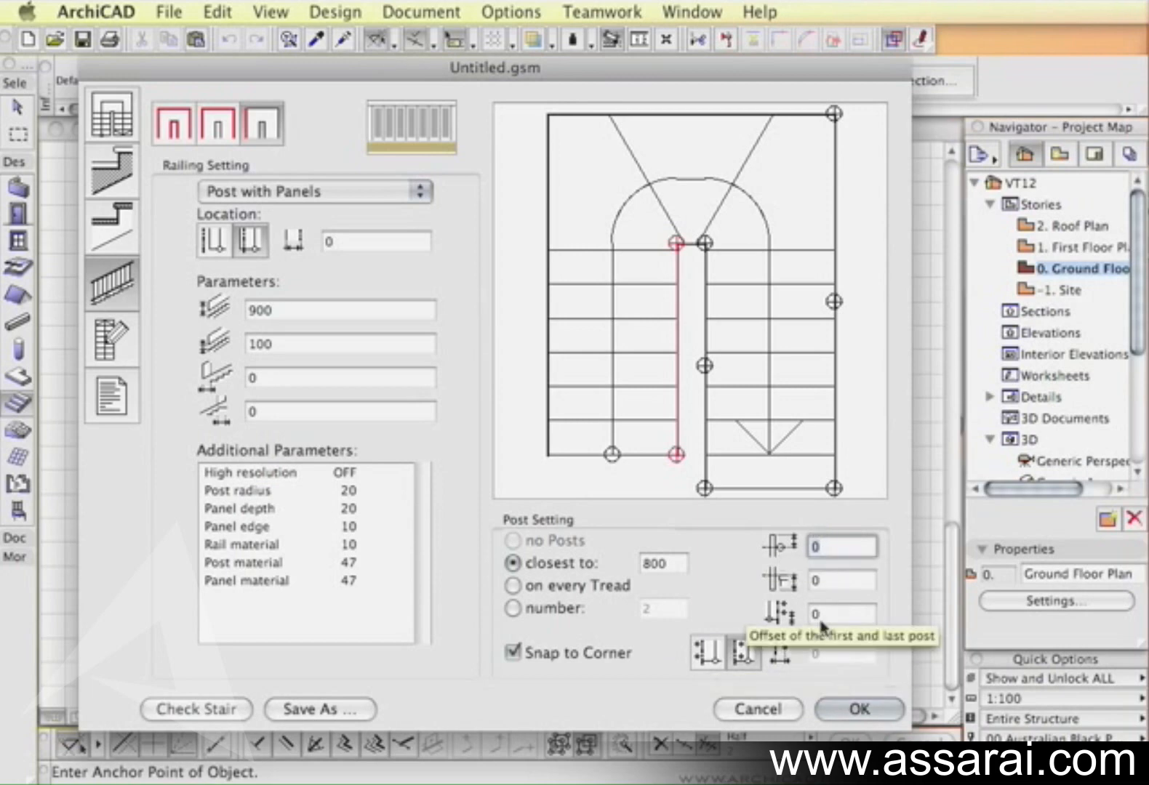
pyautogui.moveTo(804, 582)
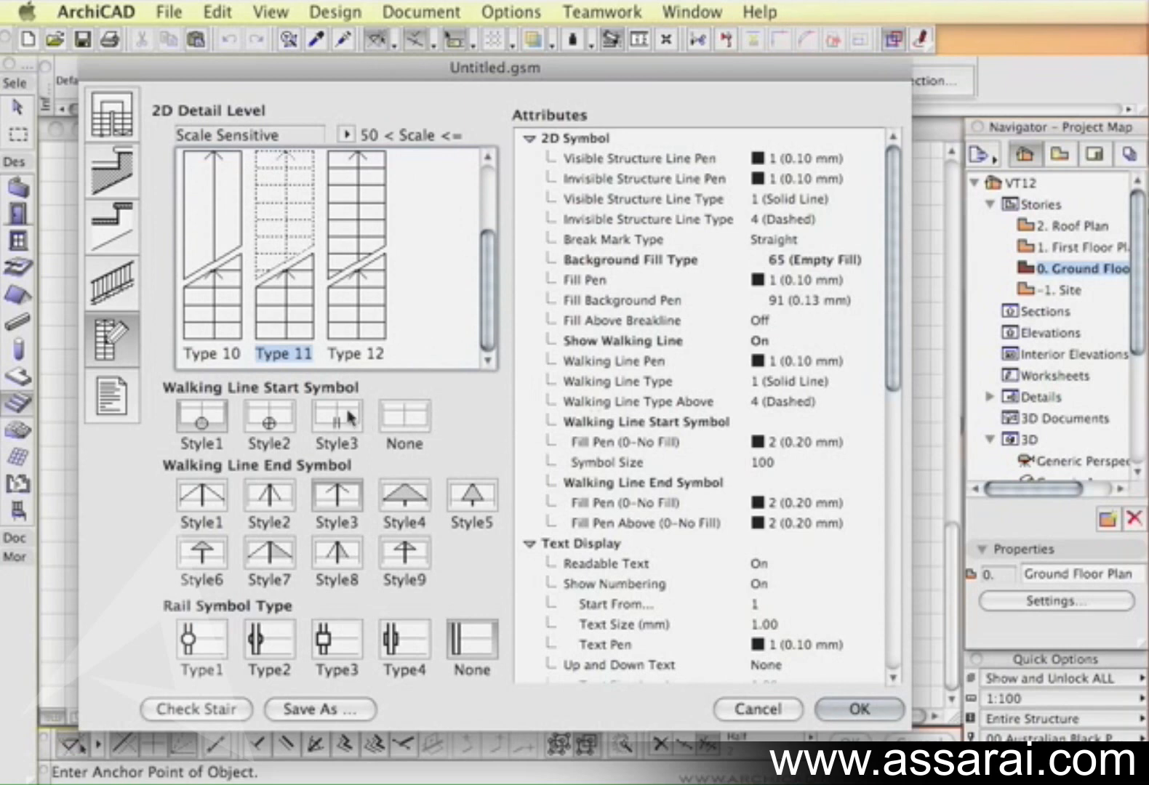
pyautogui.moveTo(415, 333)
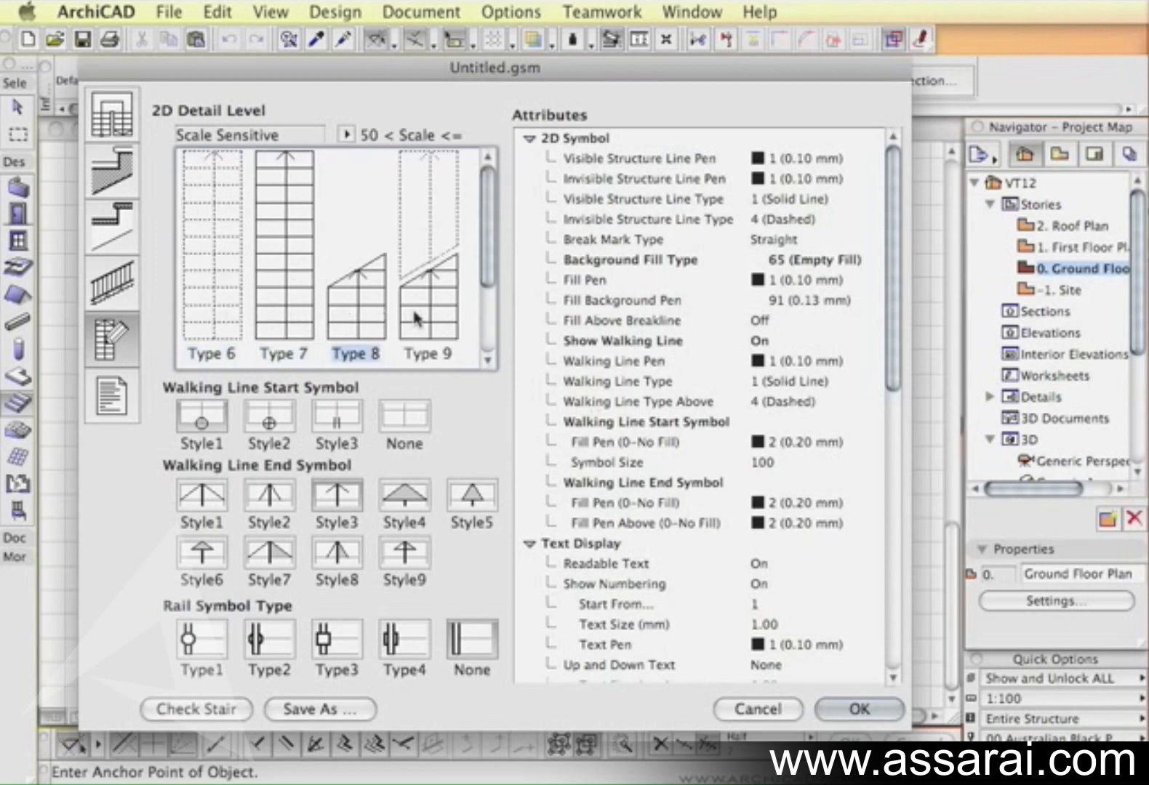
# Choose 2D symbol Type 11 with walking line and rail symbols, review attributes, and confirm to save the object.
pyautogui.click(210, 249)
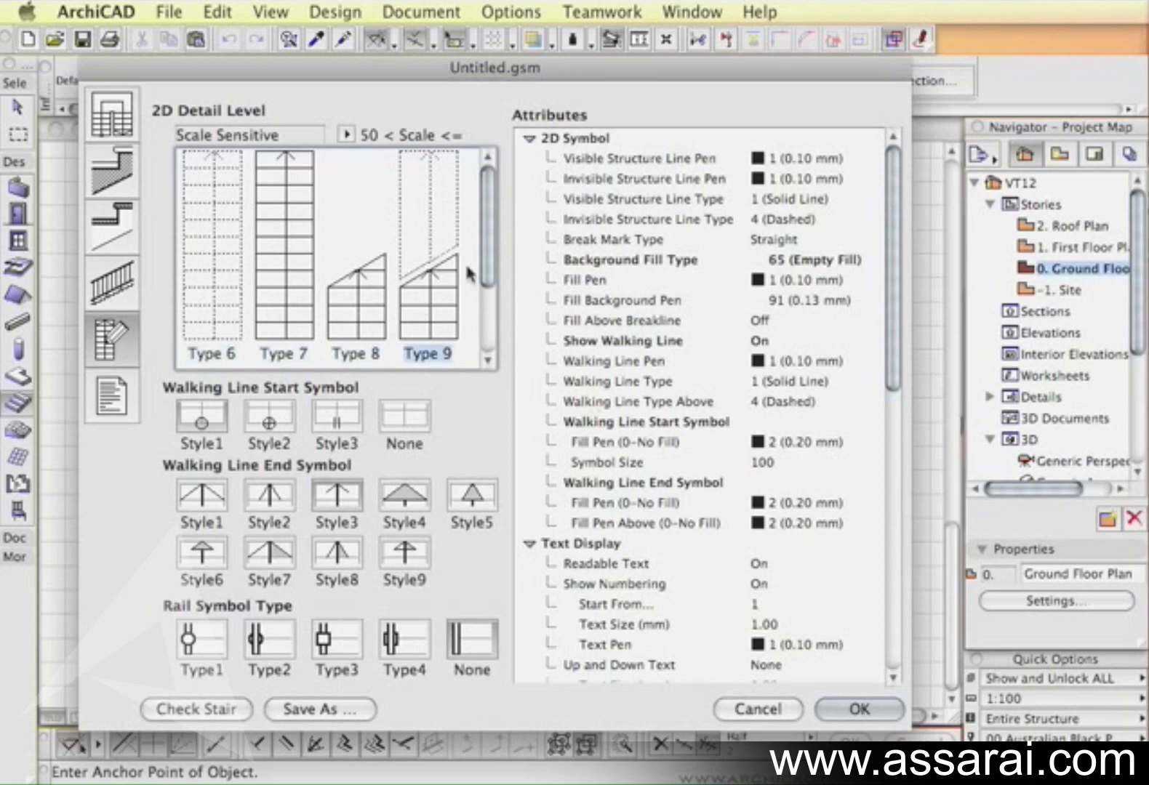
pyautogui.moveTo(345, 311)
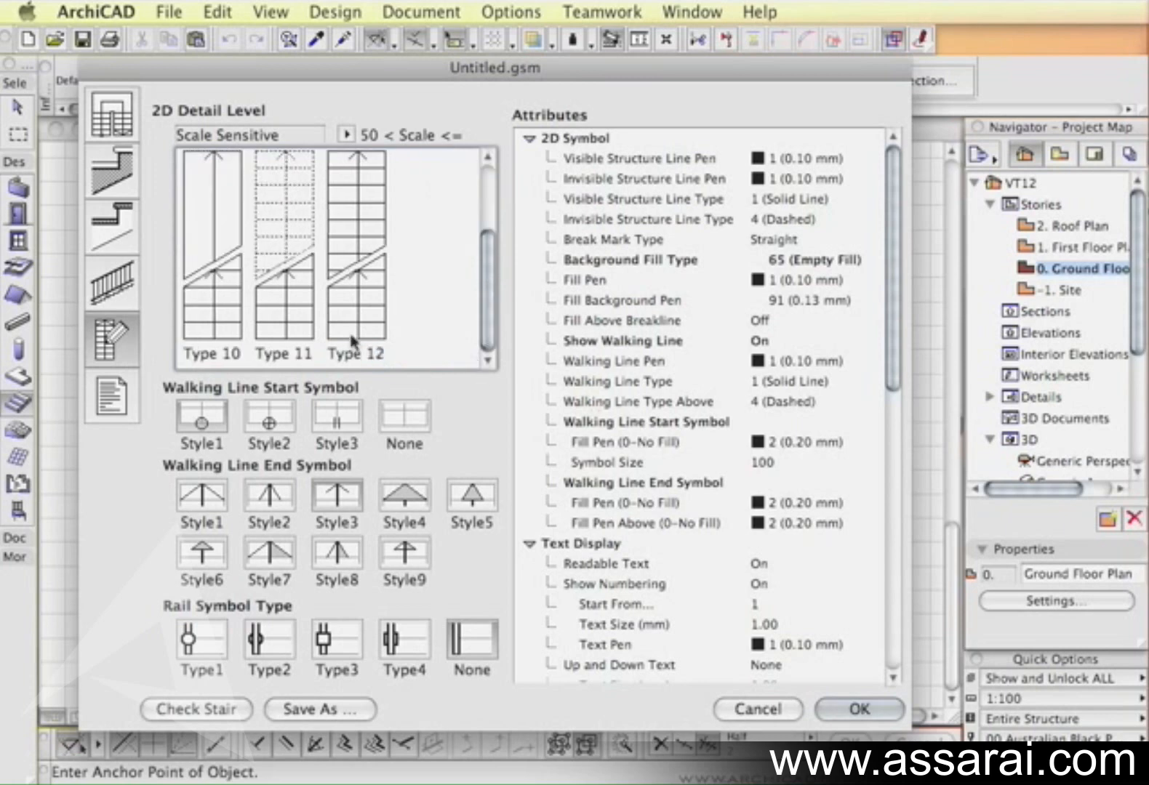
pyautogui.click(282, 333)
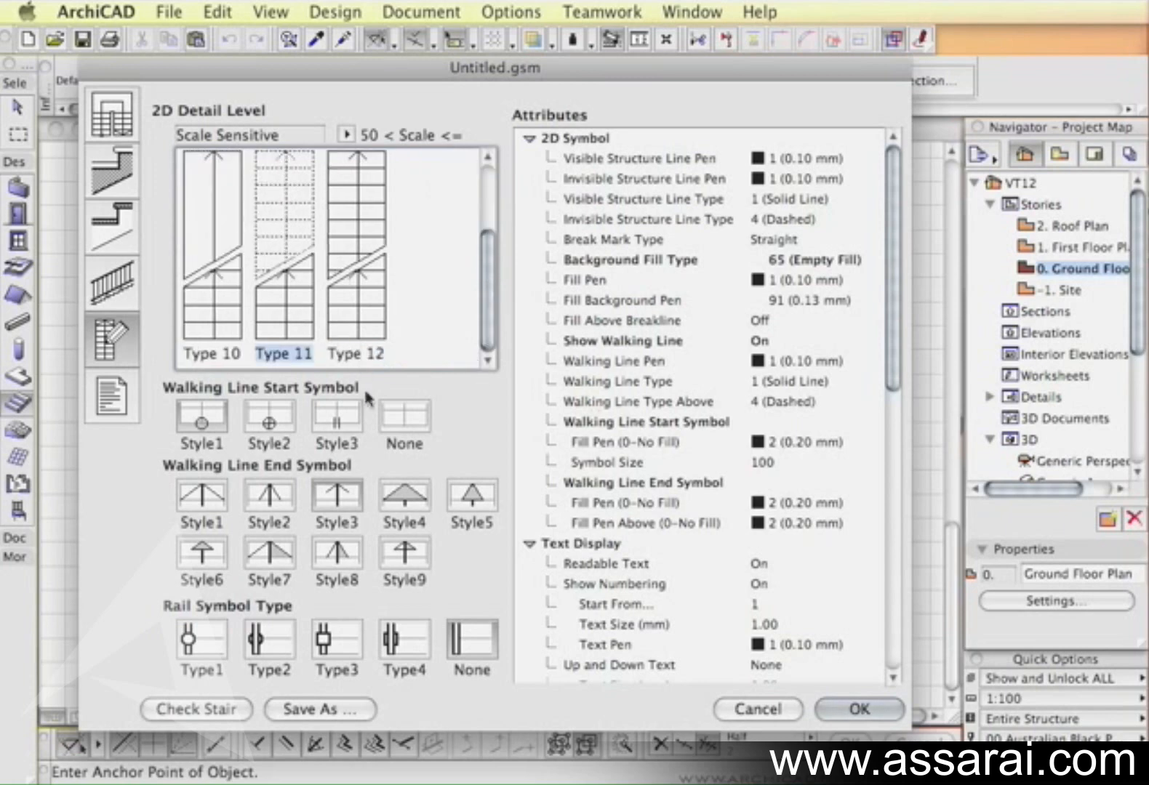
pyautogui.moveTo(288, 408)
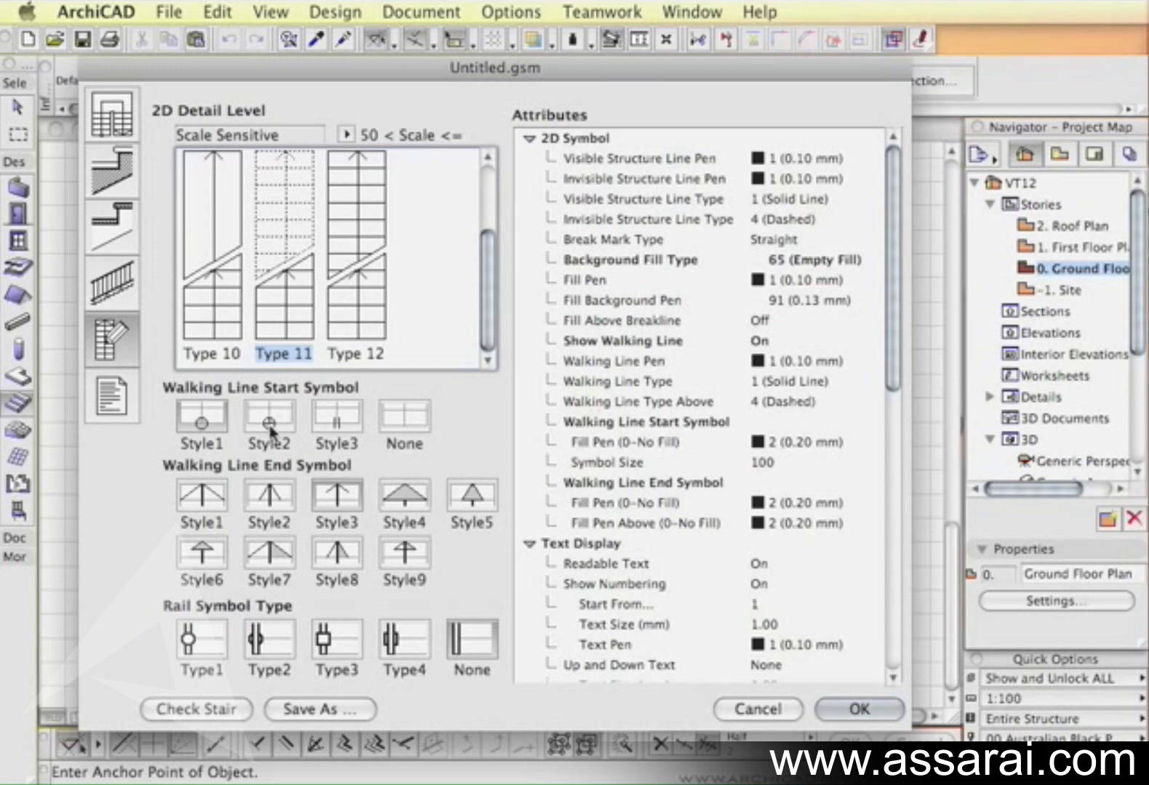
pyautogui.moveTo(334, 428)
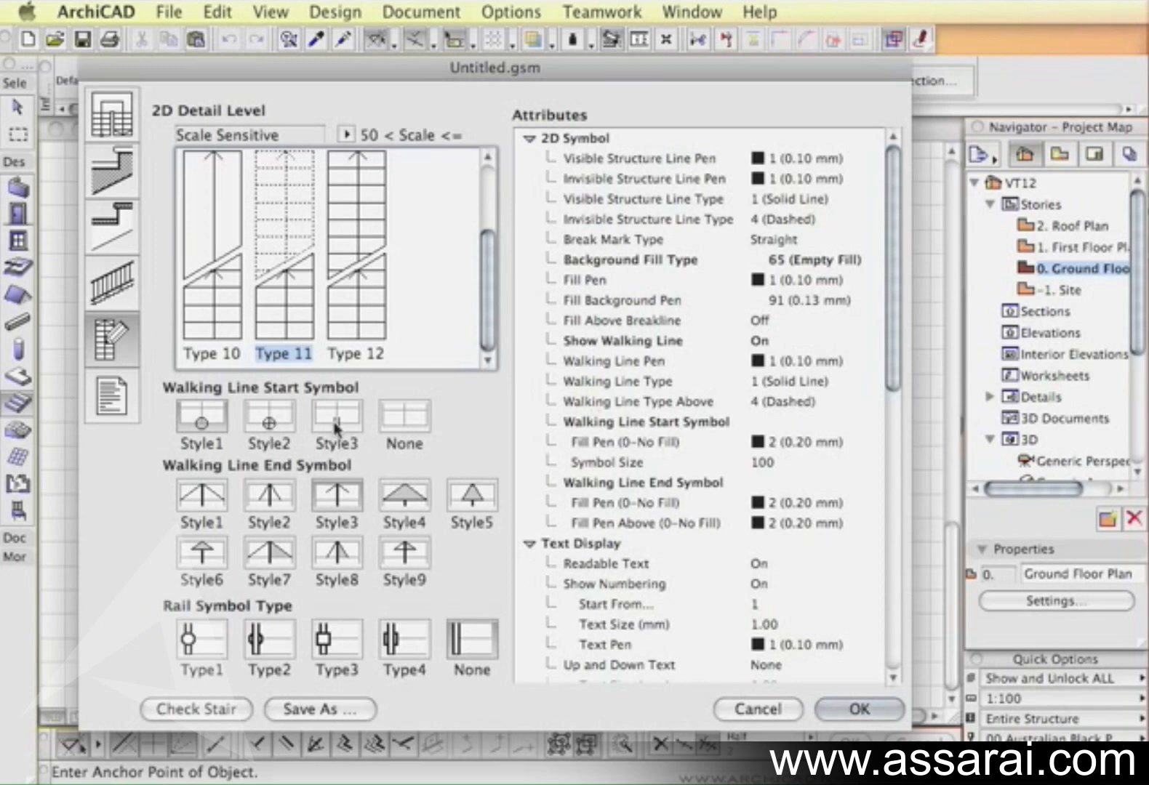
pyautogui.moveTo(401, 506)
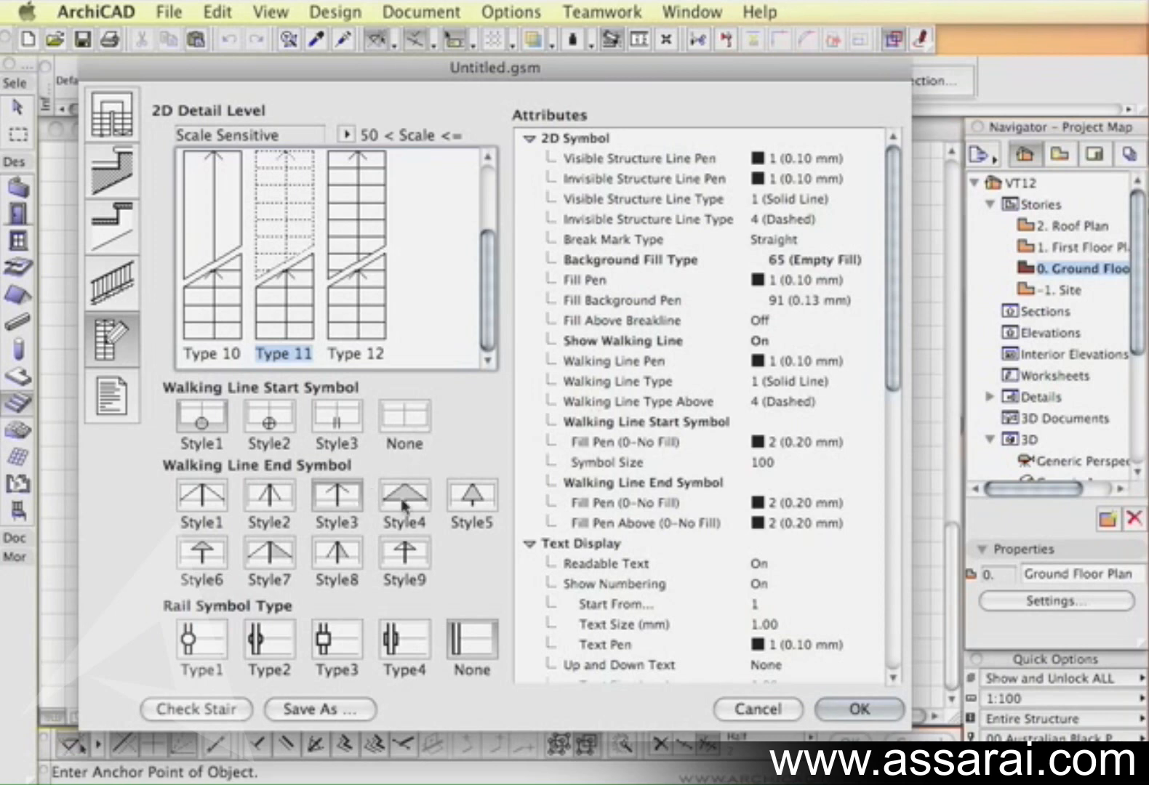
pyautogui.moveTo(420, 469)
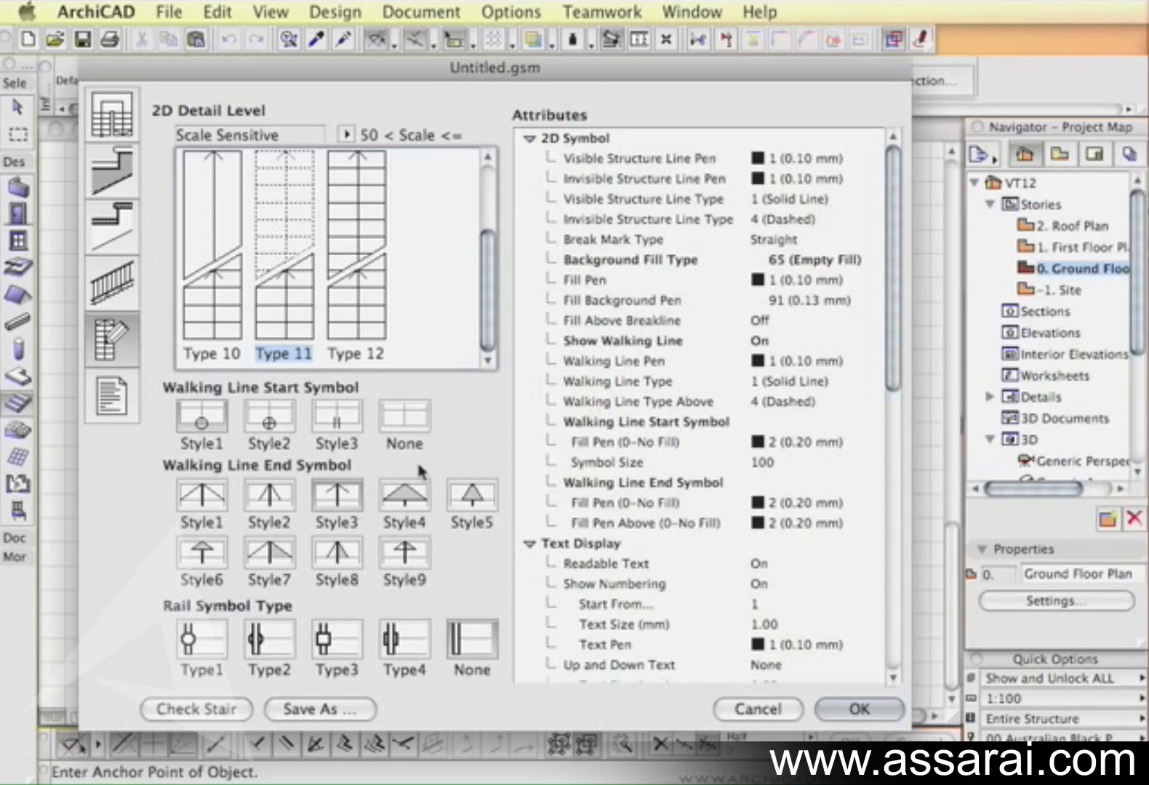
pyautogui.moveTo(367, 523)
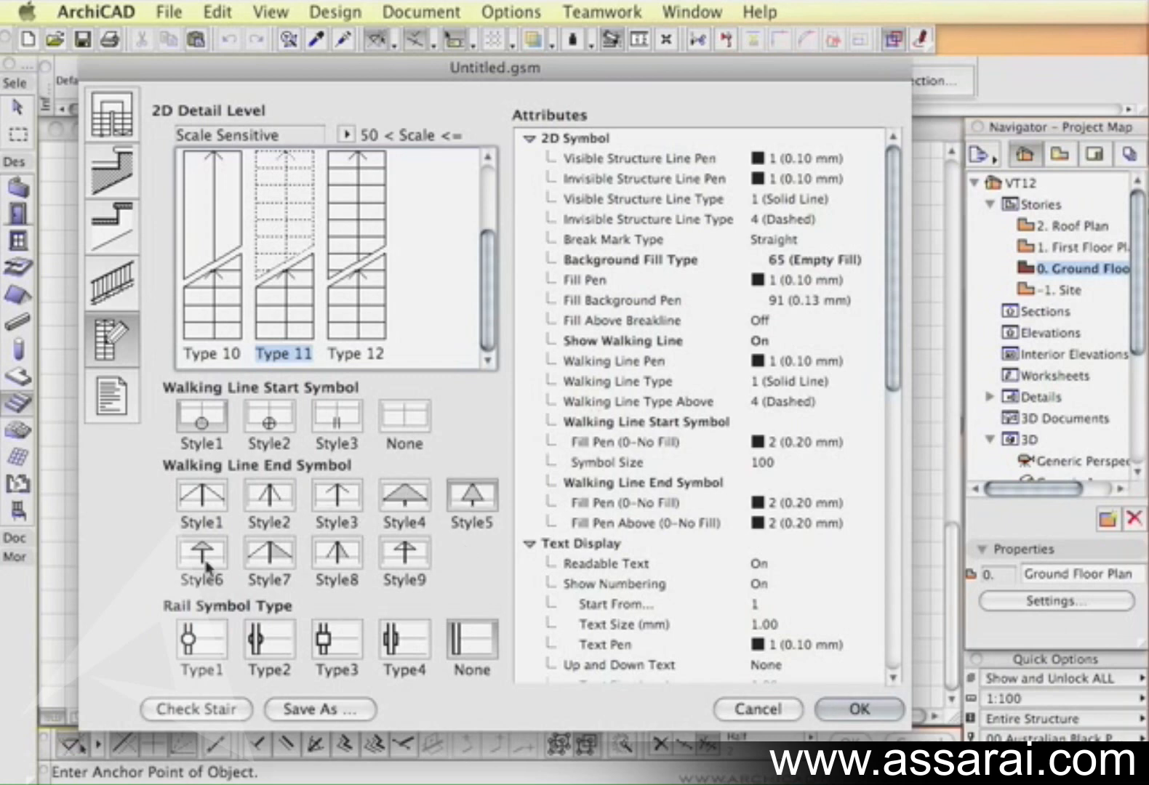
pyautogui.moveTo(210, 635)
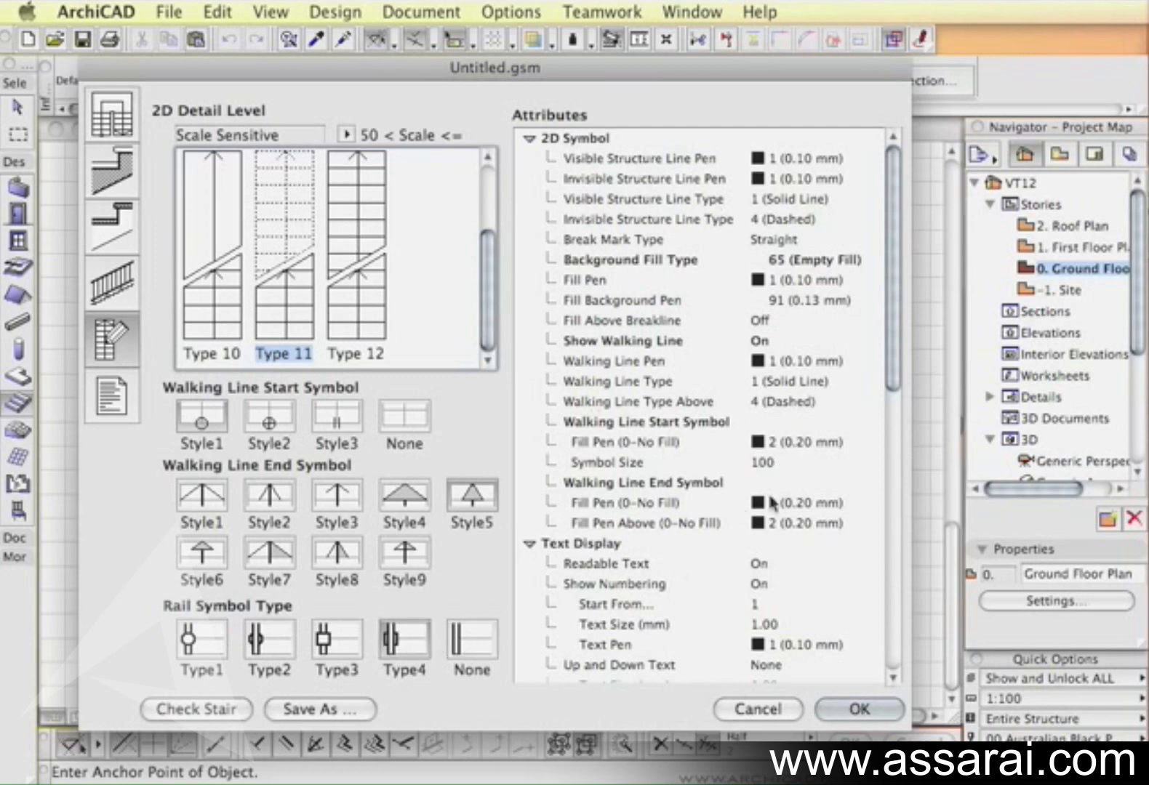
pyautogui.scroll(-3)
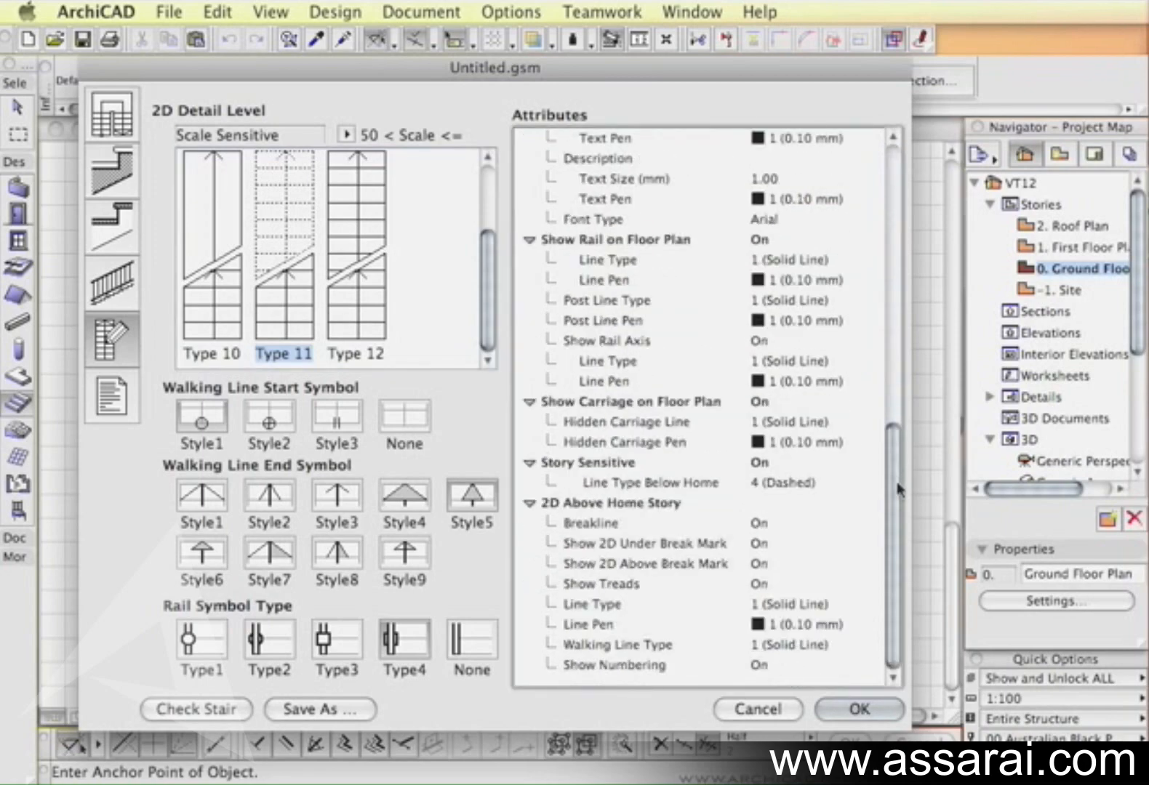
pyautogui.scroll(3)
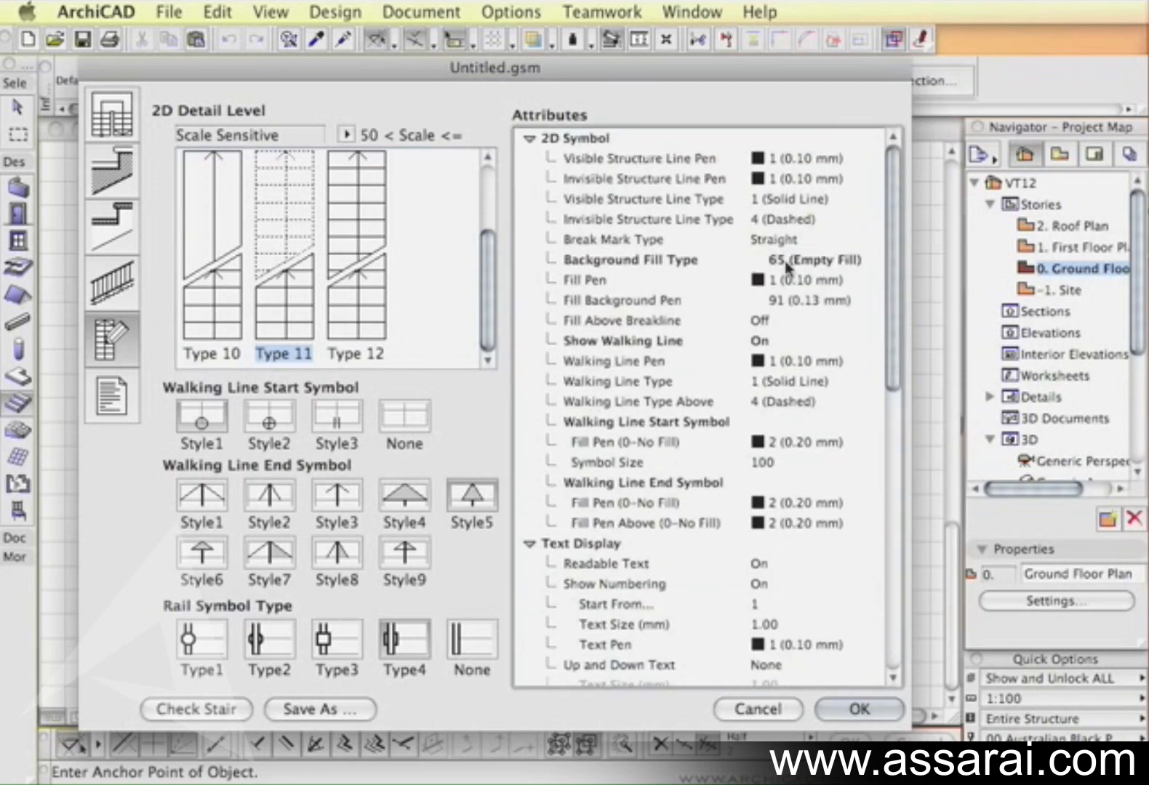
pyautogui.moveTo(720, 226)
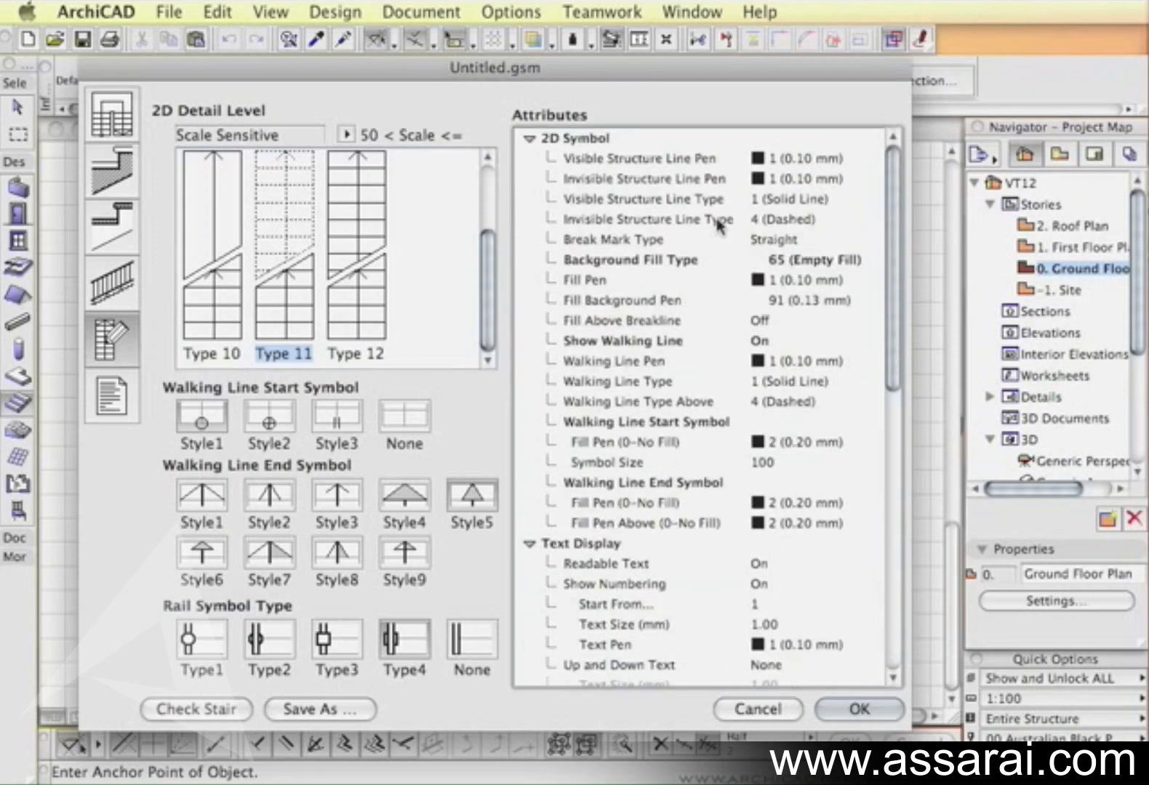
pyautogui.moveTo(637, 553)
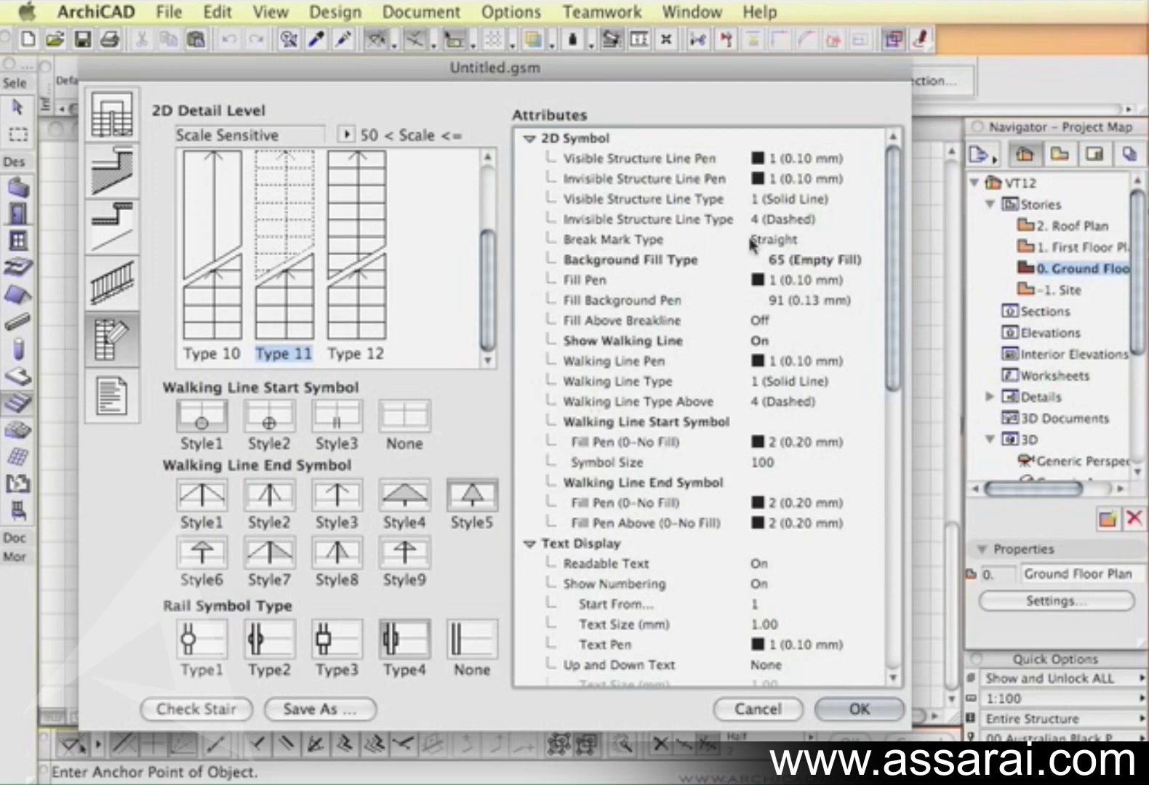
pyautogui.moveTo(744, 251)
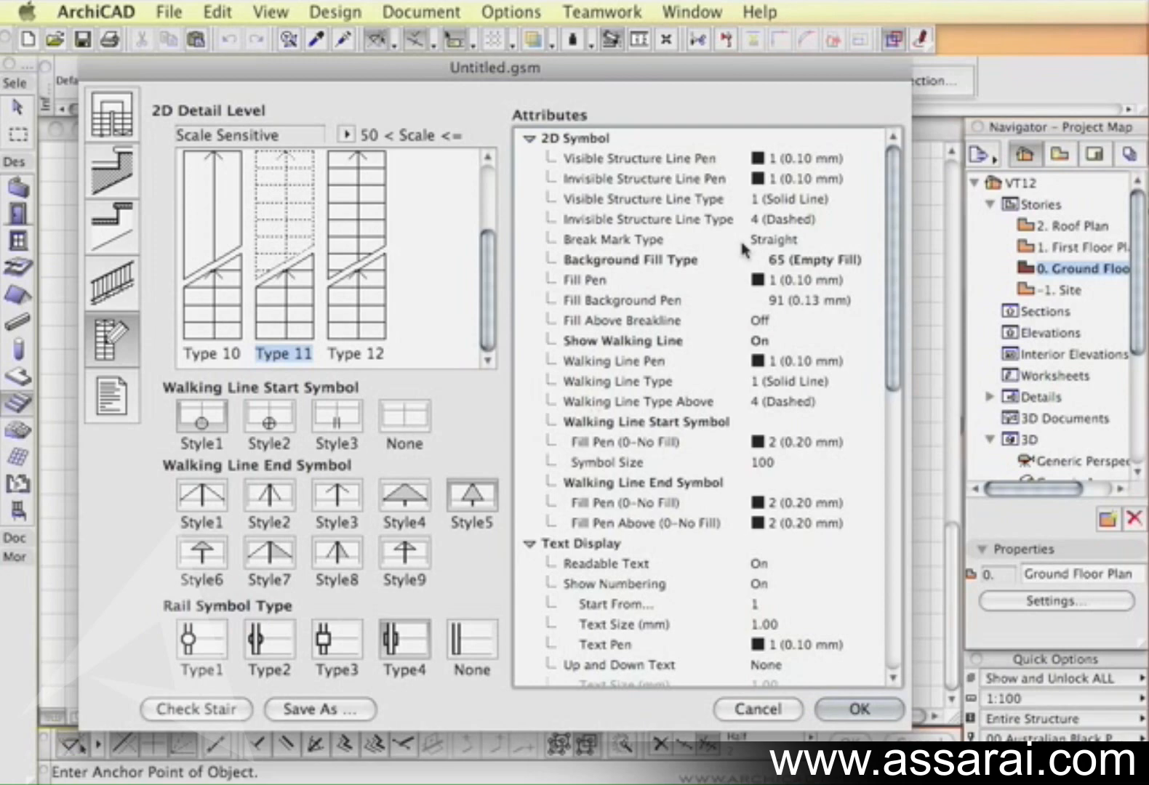
pyautogui.scroll(-3)
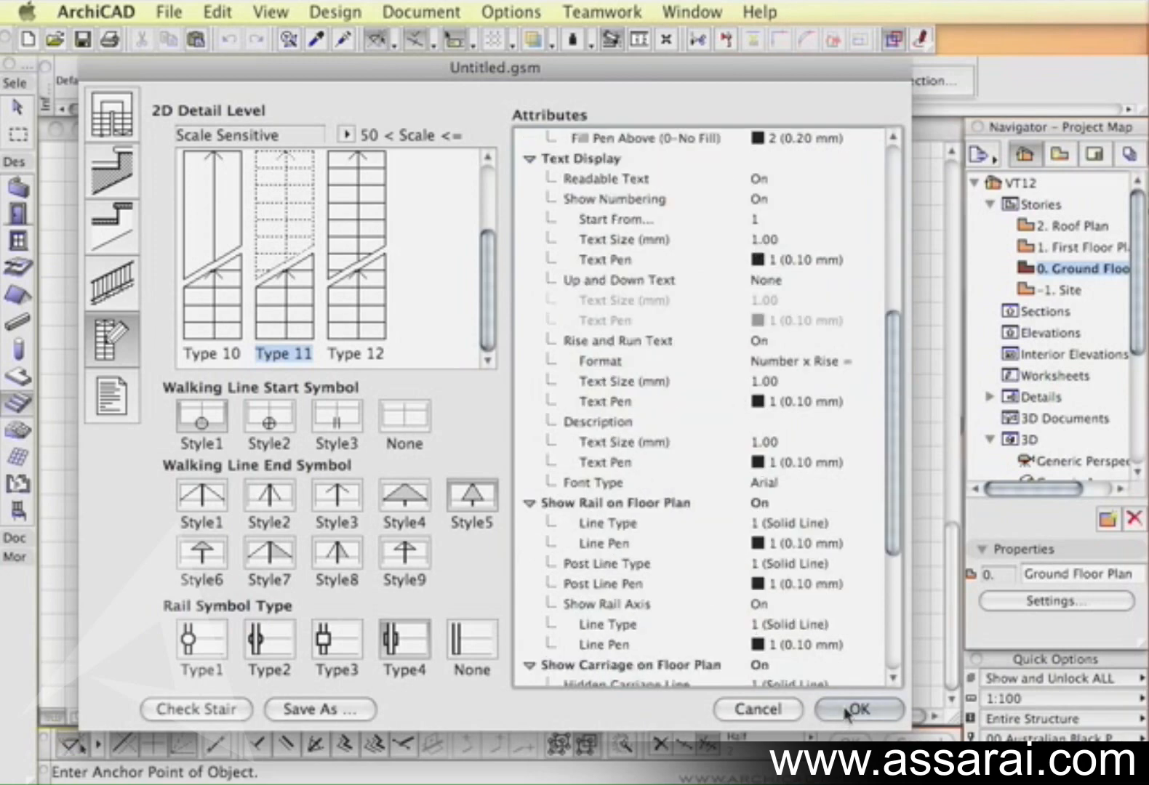
pyautogui.click(319, 710)
pyautogui.write('U stair.gsm')
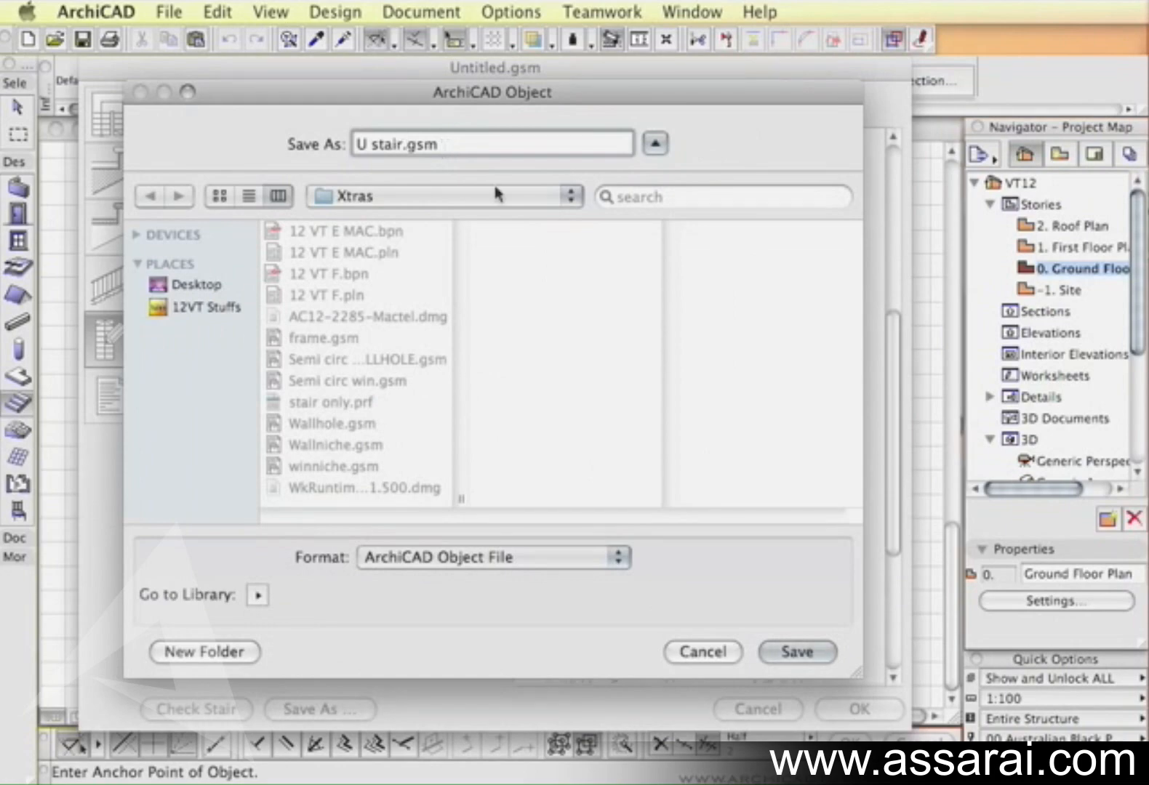
pyautogui.moveTo(678, 597)
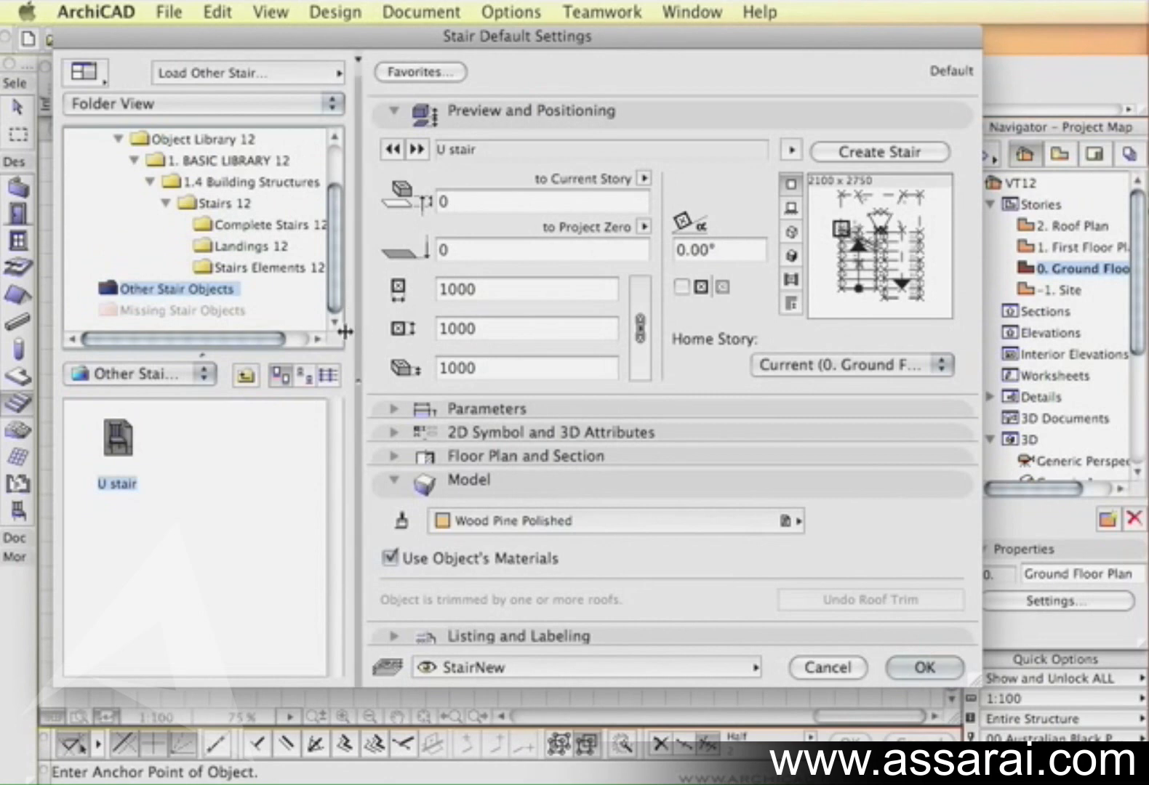
pyautogui.moveTo(658, 276)
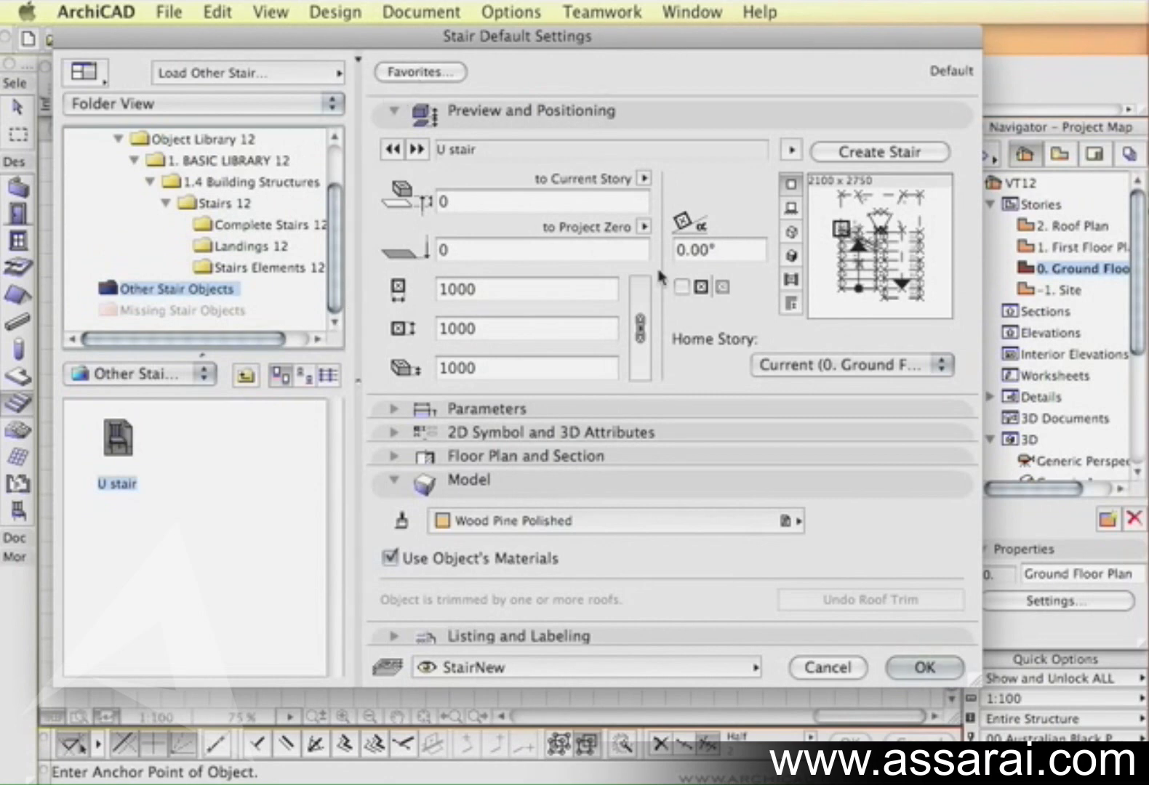
pyautogui.moveTo(651, 457)
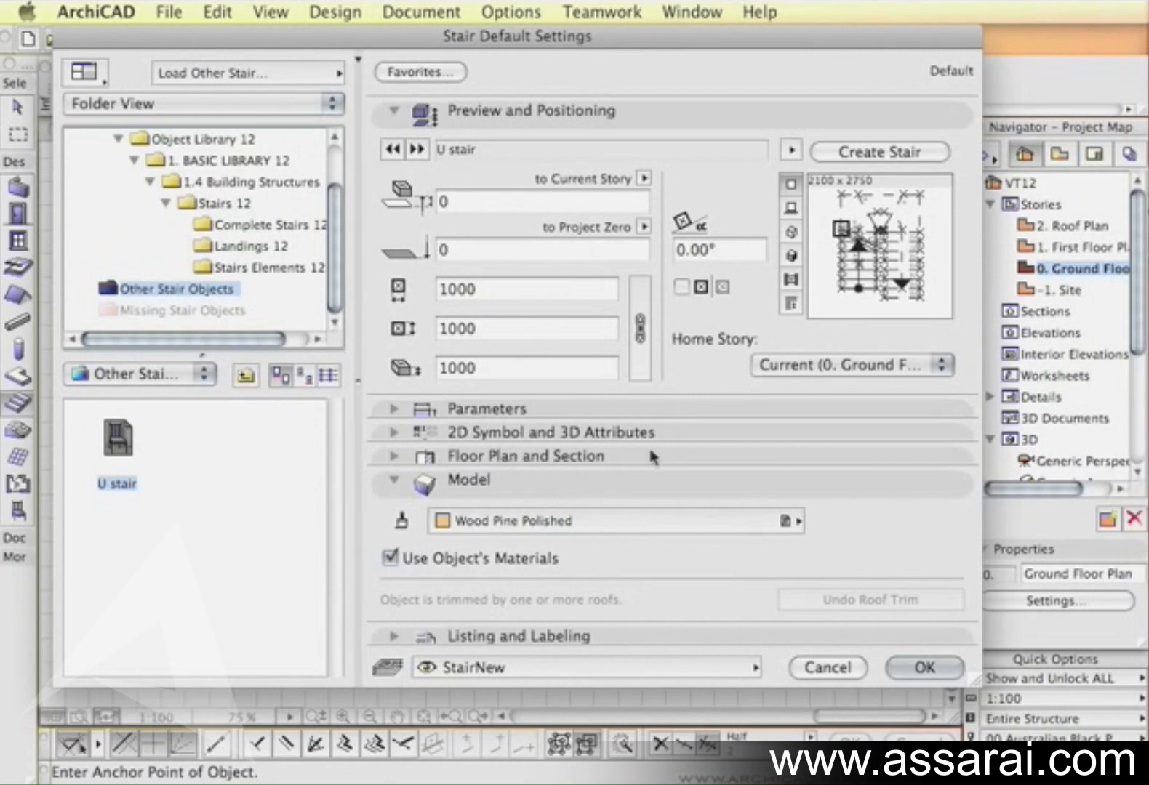
pyautogui.click(393, 408)
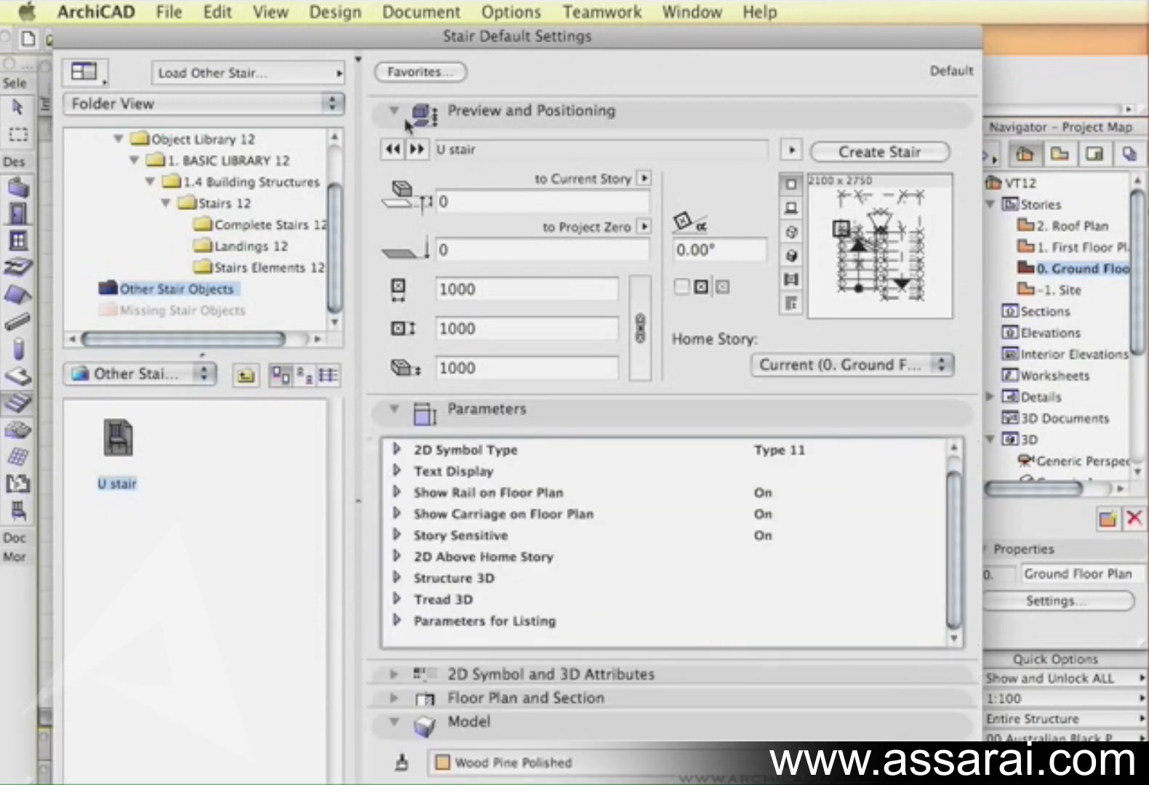
pyautogui.moveTo(652, 520)
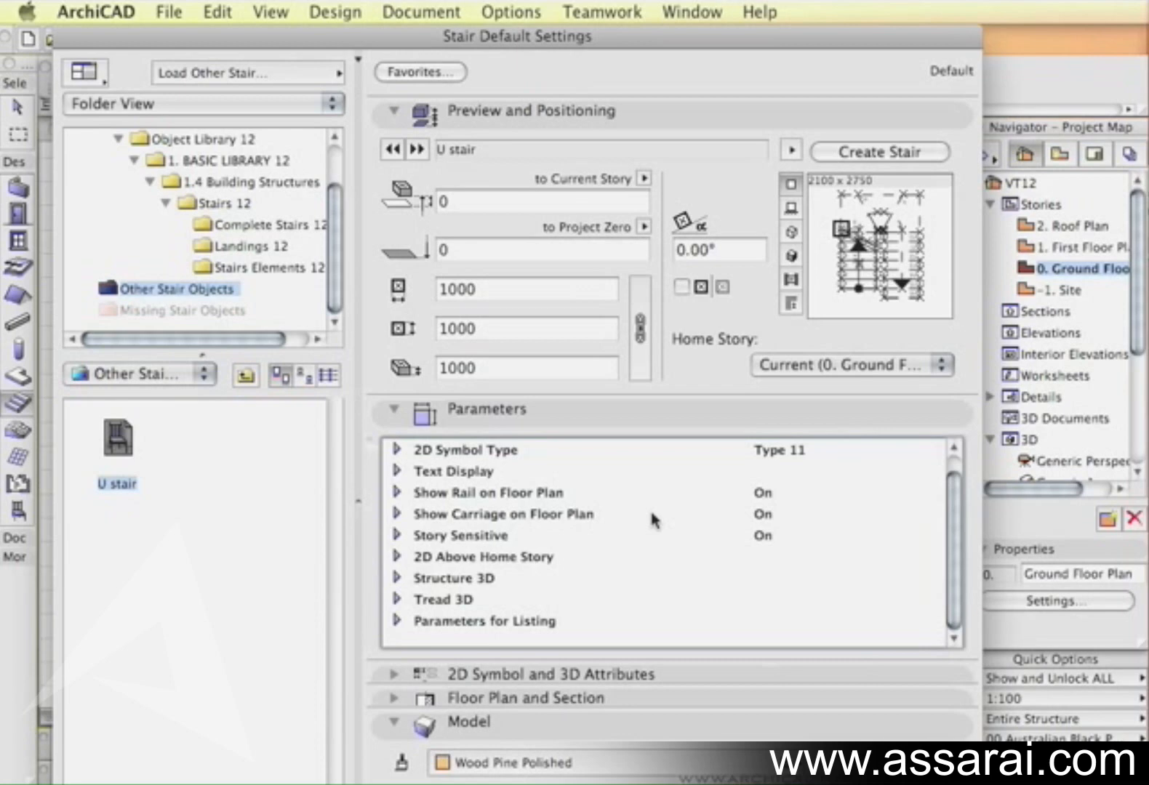
pyautogui.moveTo(410, 466)
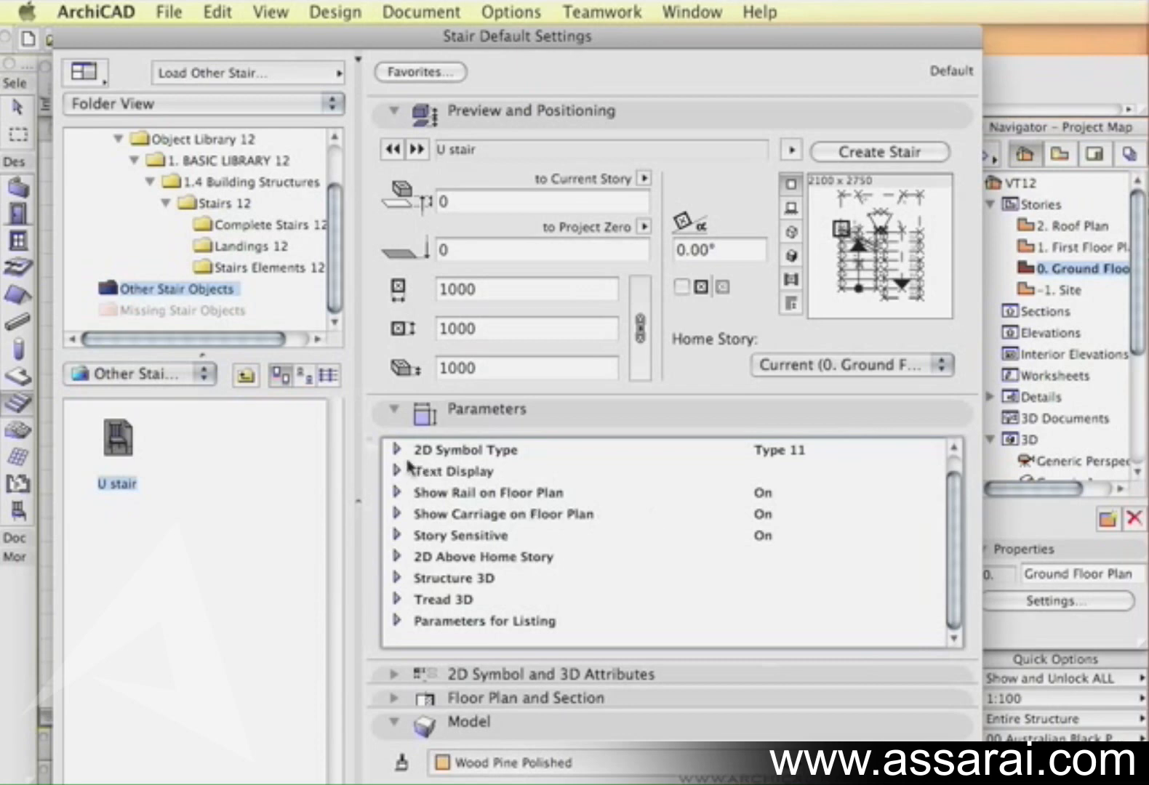
pyautogui.click(475, 449)
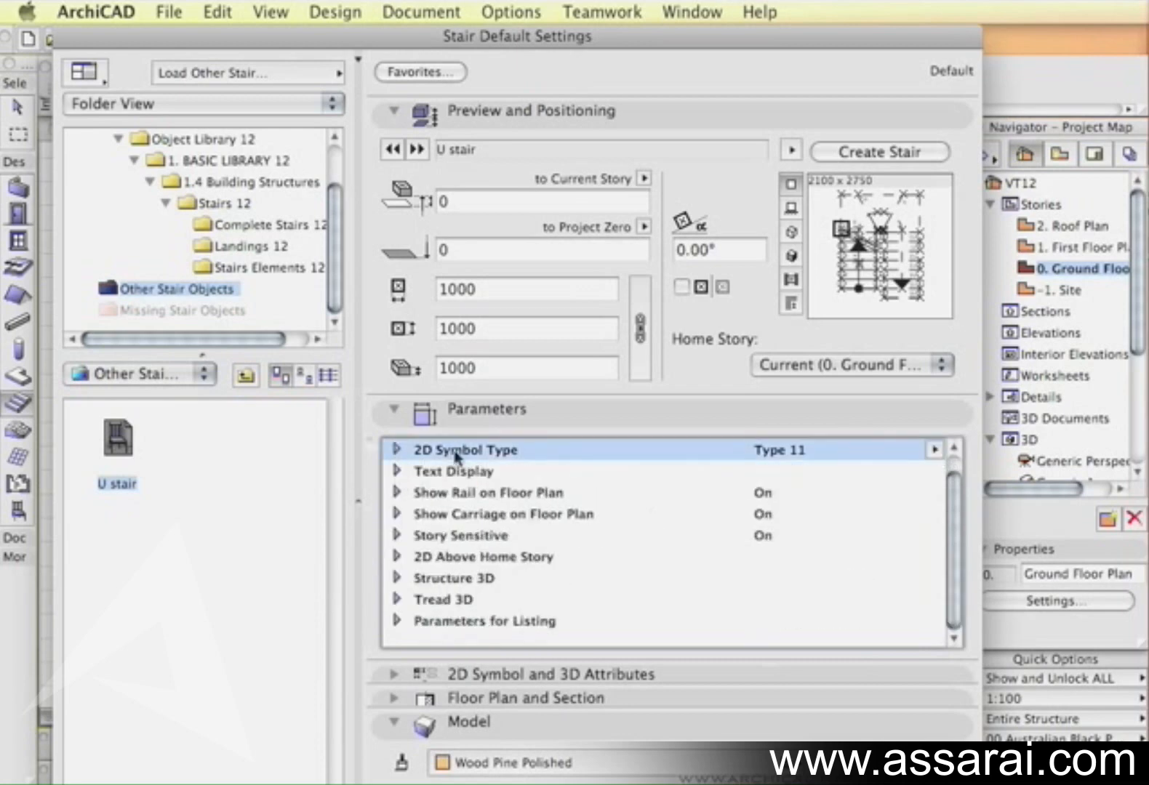
pyautogui.moveTo(471, 493)
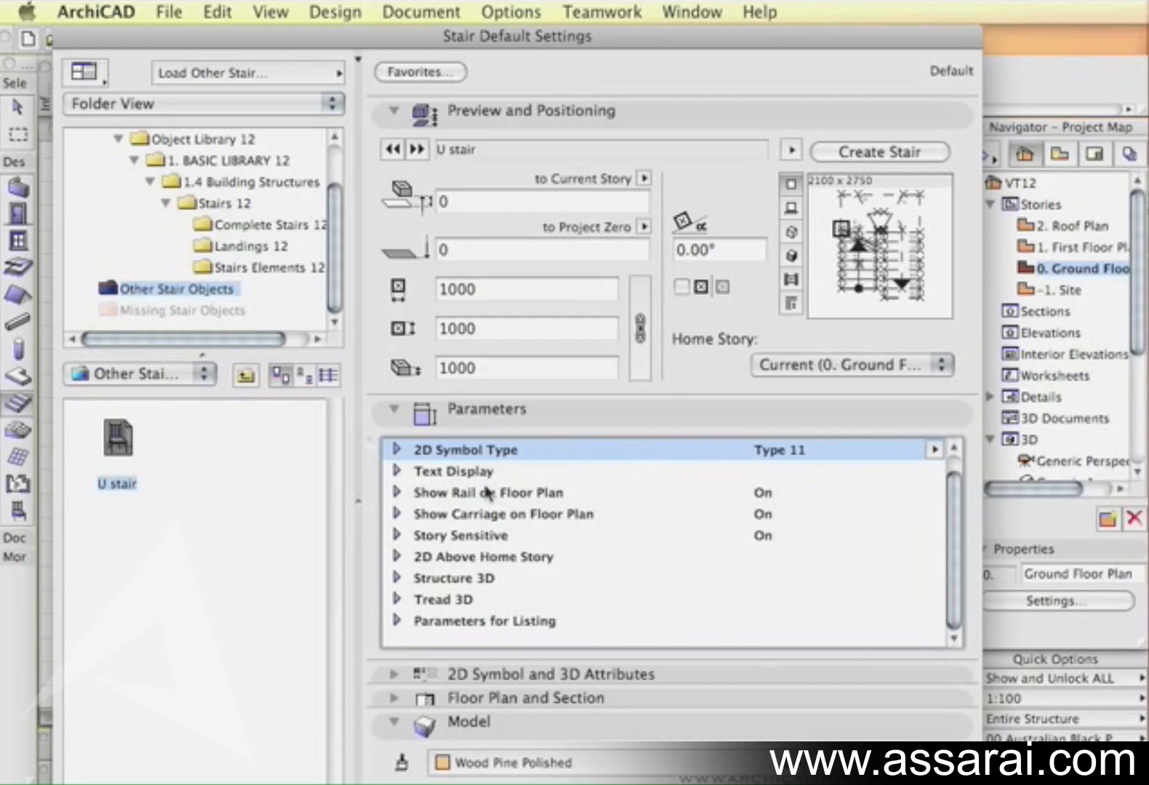
pyautogui.click(397, 471)
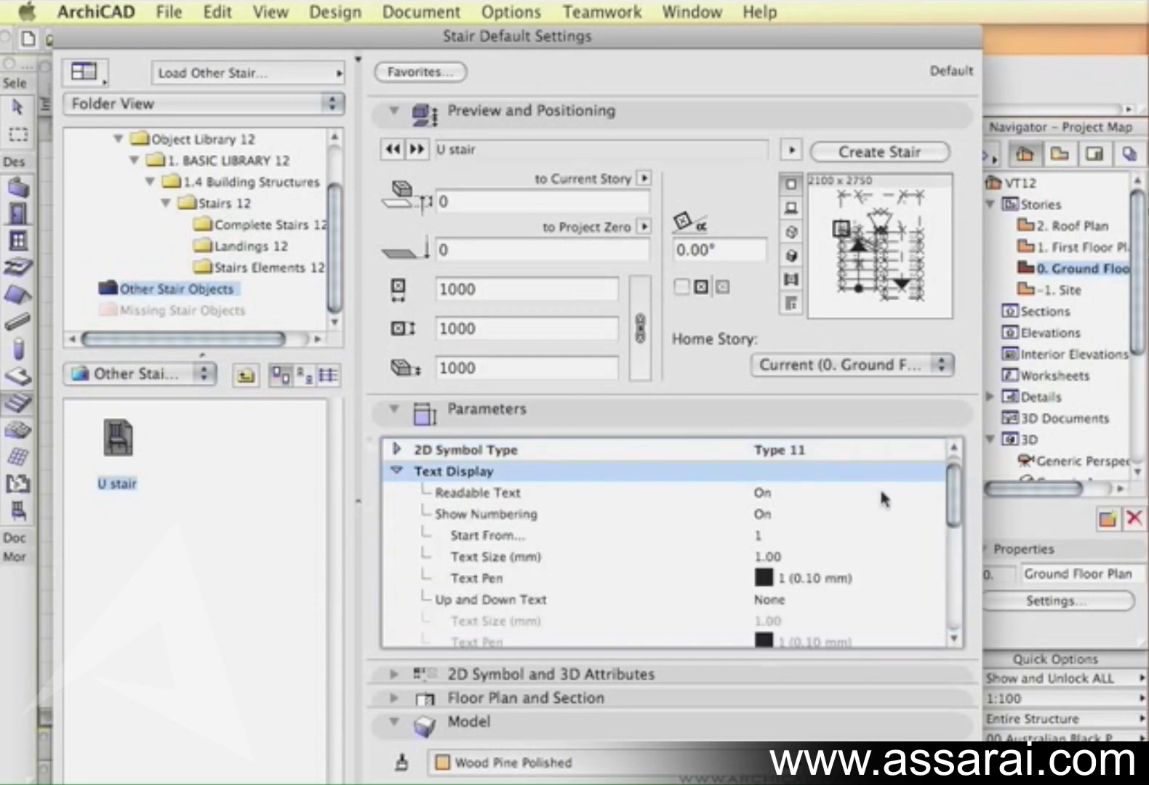
pyautogui.scroll(-3)
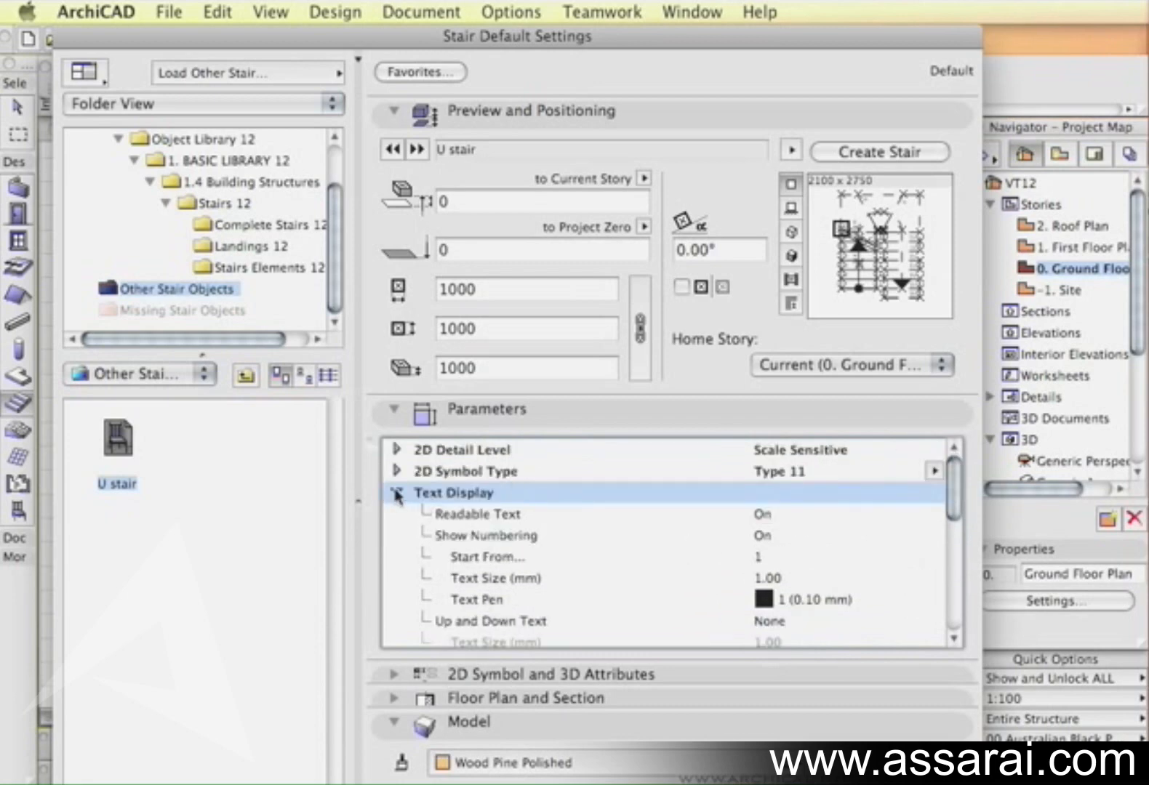
pyautogui.click(397, 493)
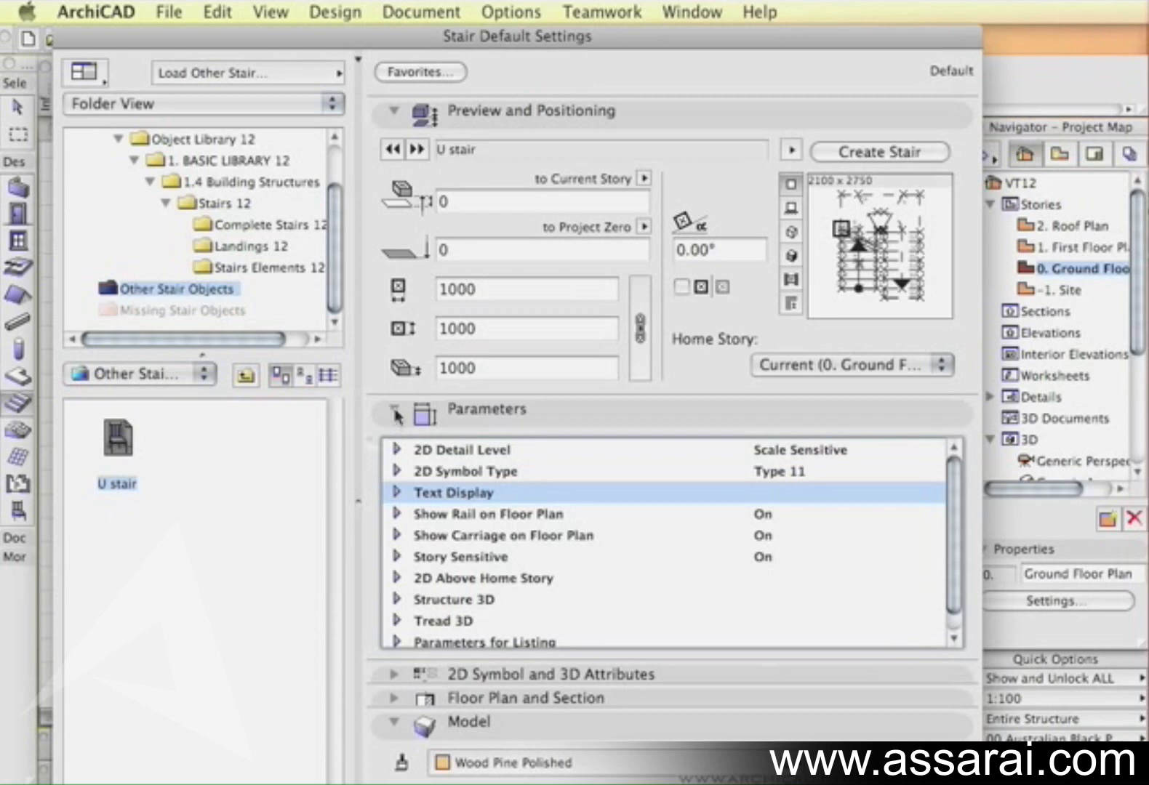
pyautogui.click(394, 410)
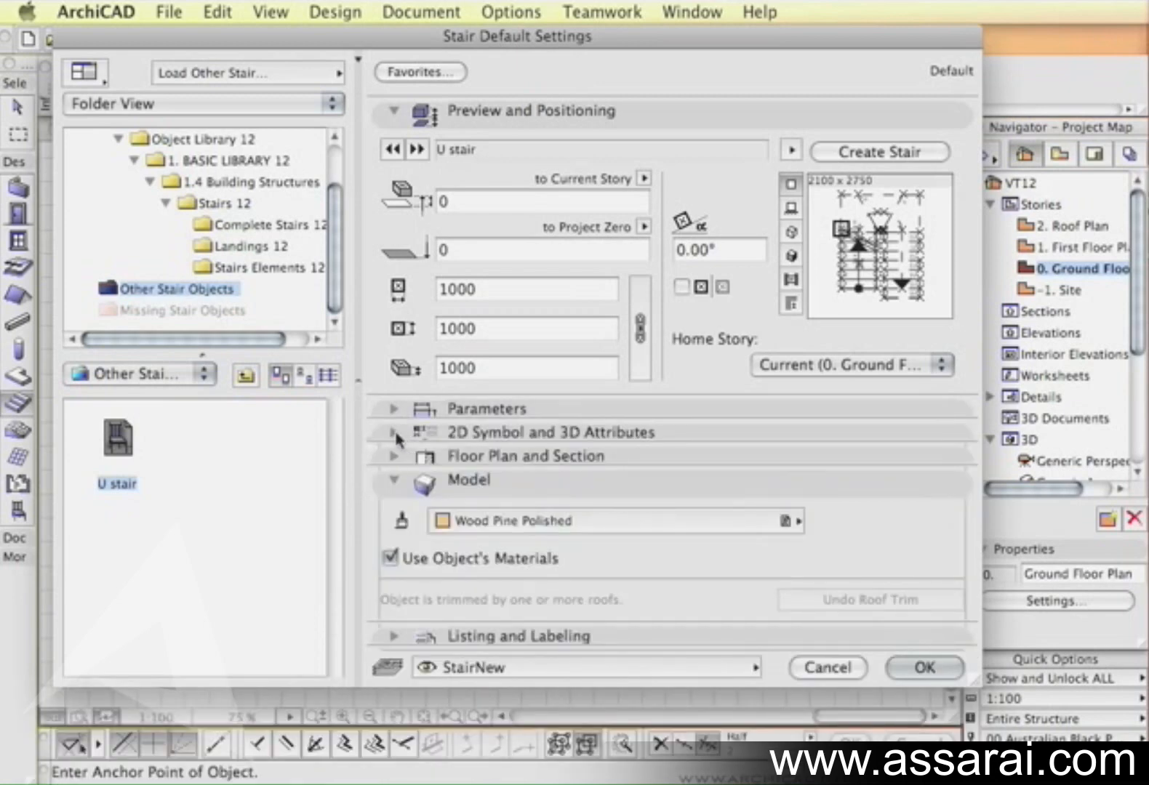
pyautogui.click(394, 432)
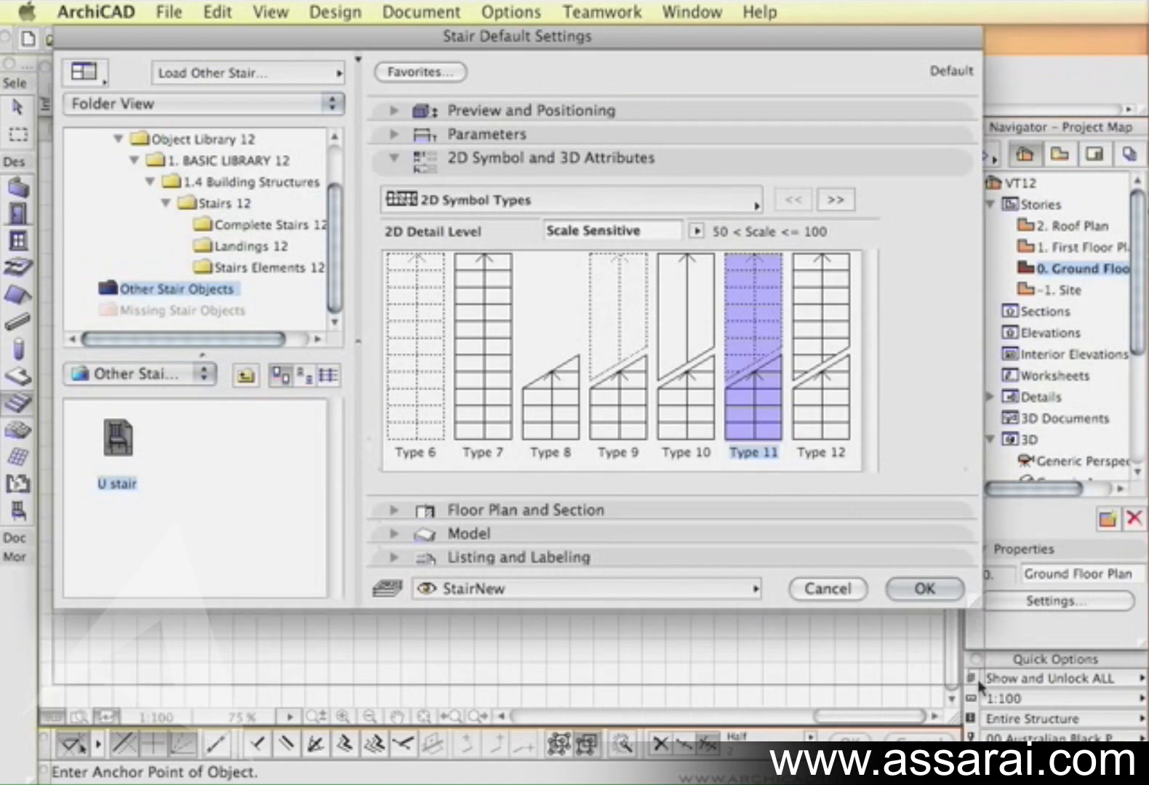
# Set the walking line Start Symbol Size to 35, review Text Display and 3D Attributes, and accept the defaults.
pyautogui.click(616, 352)
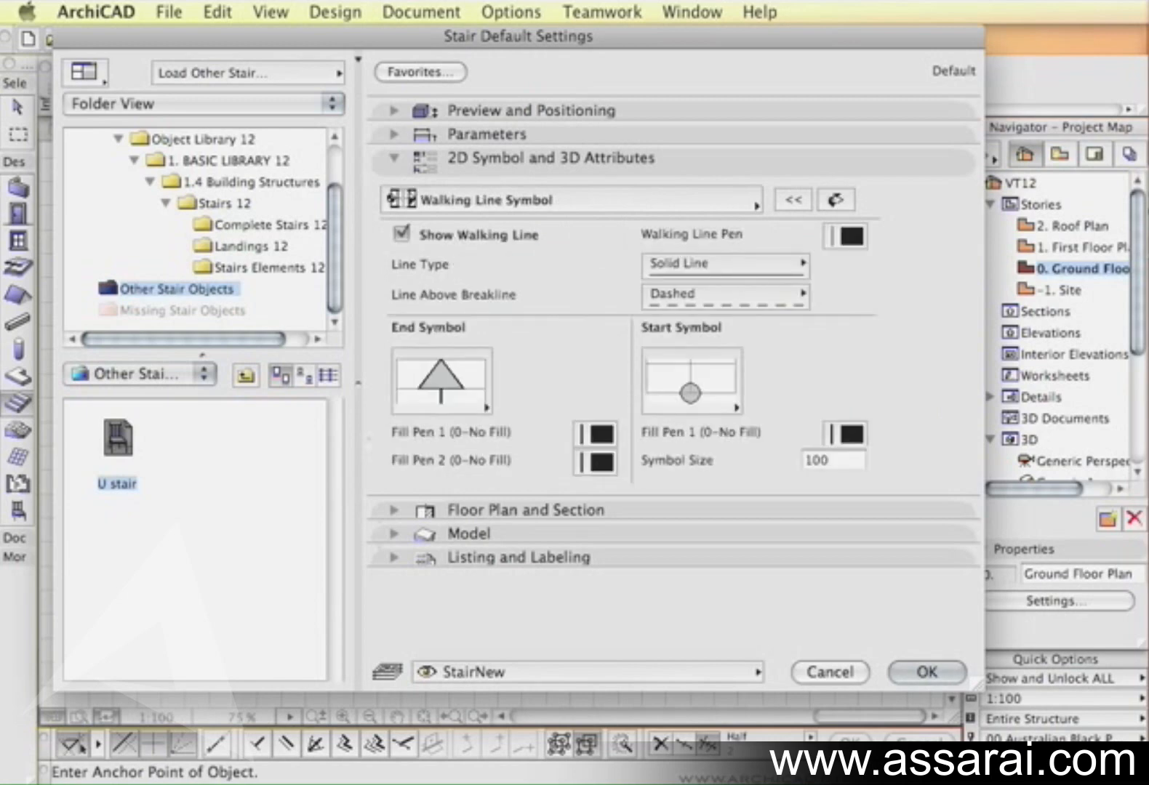
pyautogui.click(834, 200)
pyautogui.write('35')
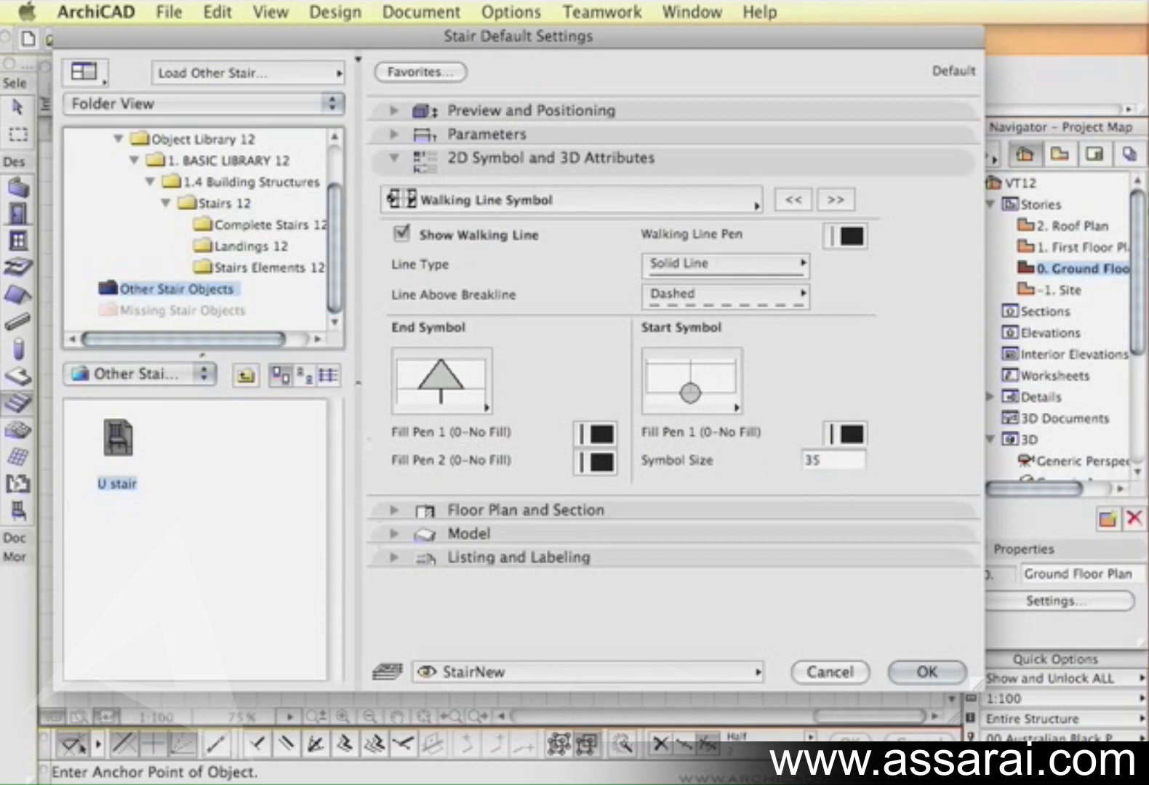
pyautogui.click(835, 199)
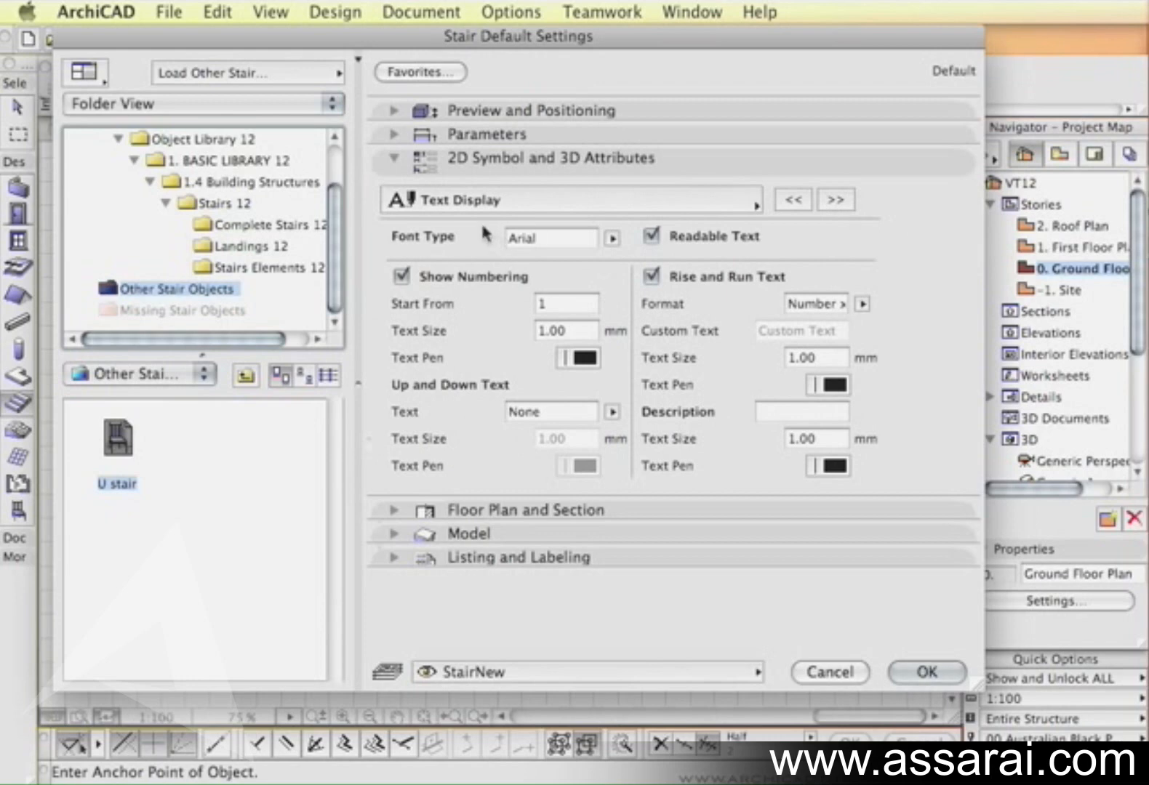
pyautogui.moveTo(767, 237)
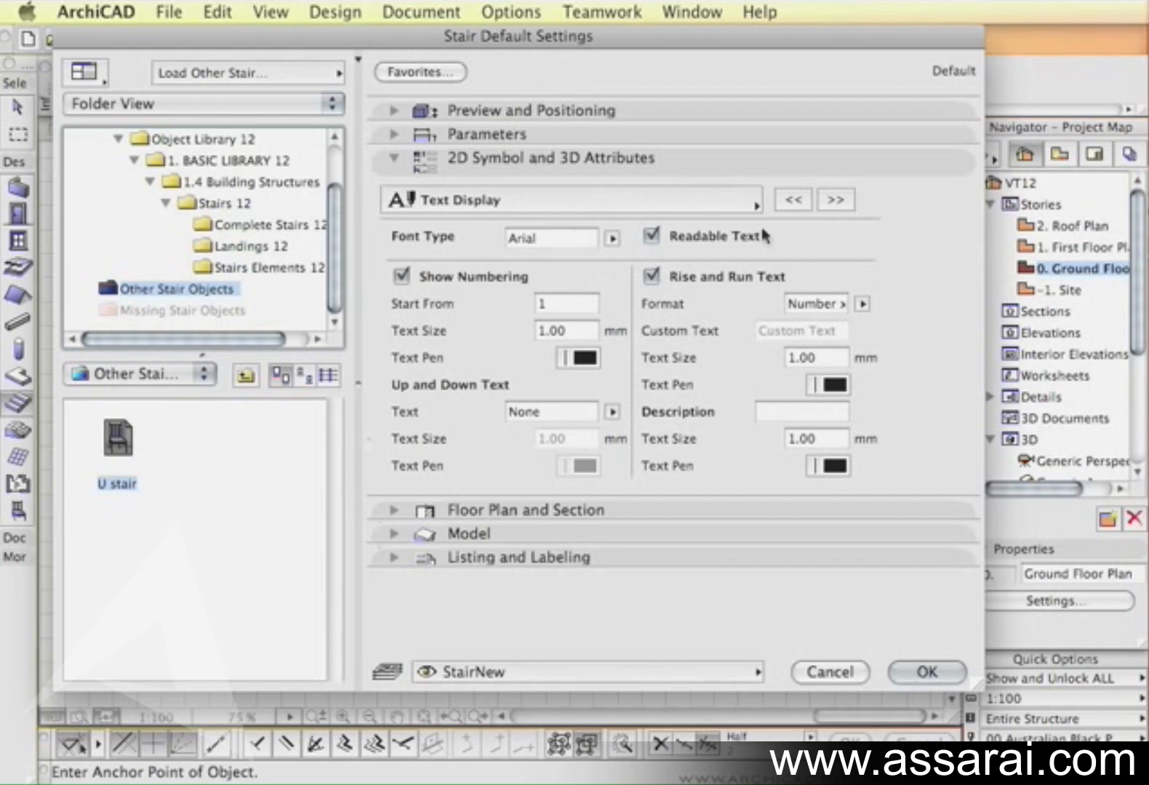
pyautogui.click(834, 199)
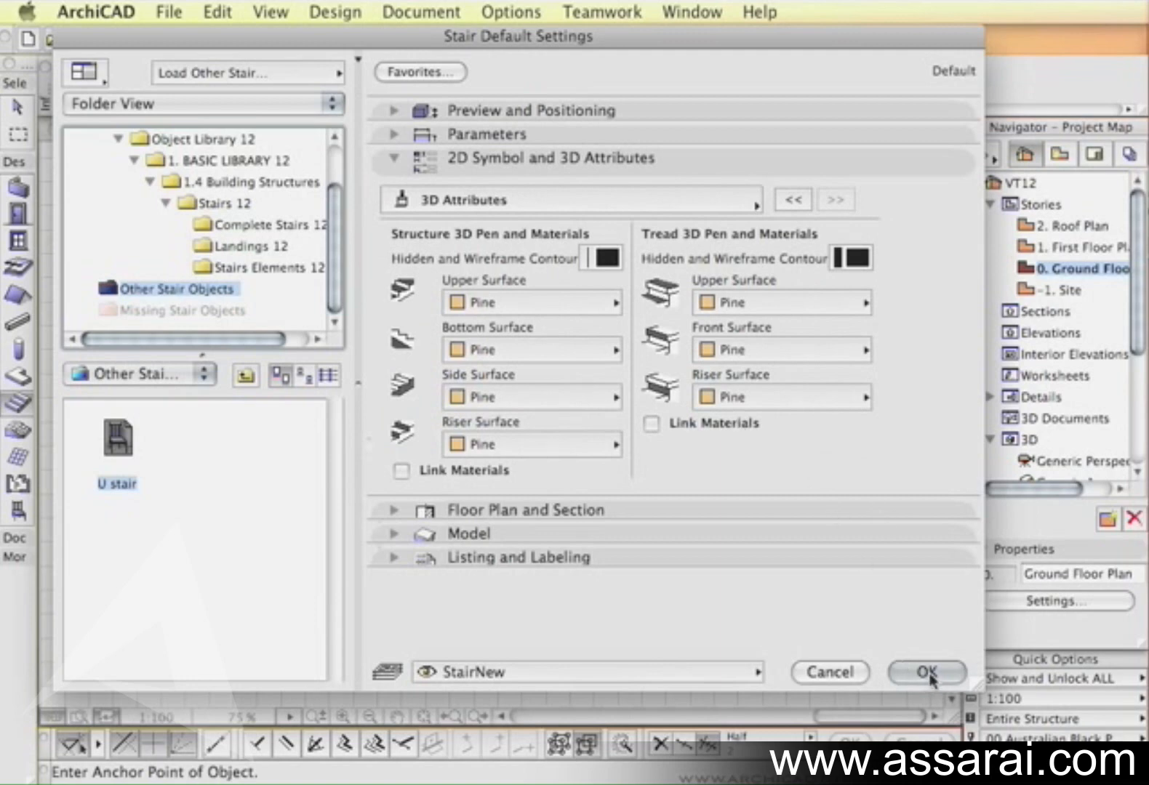
pyautogui.click(925, 671)
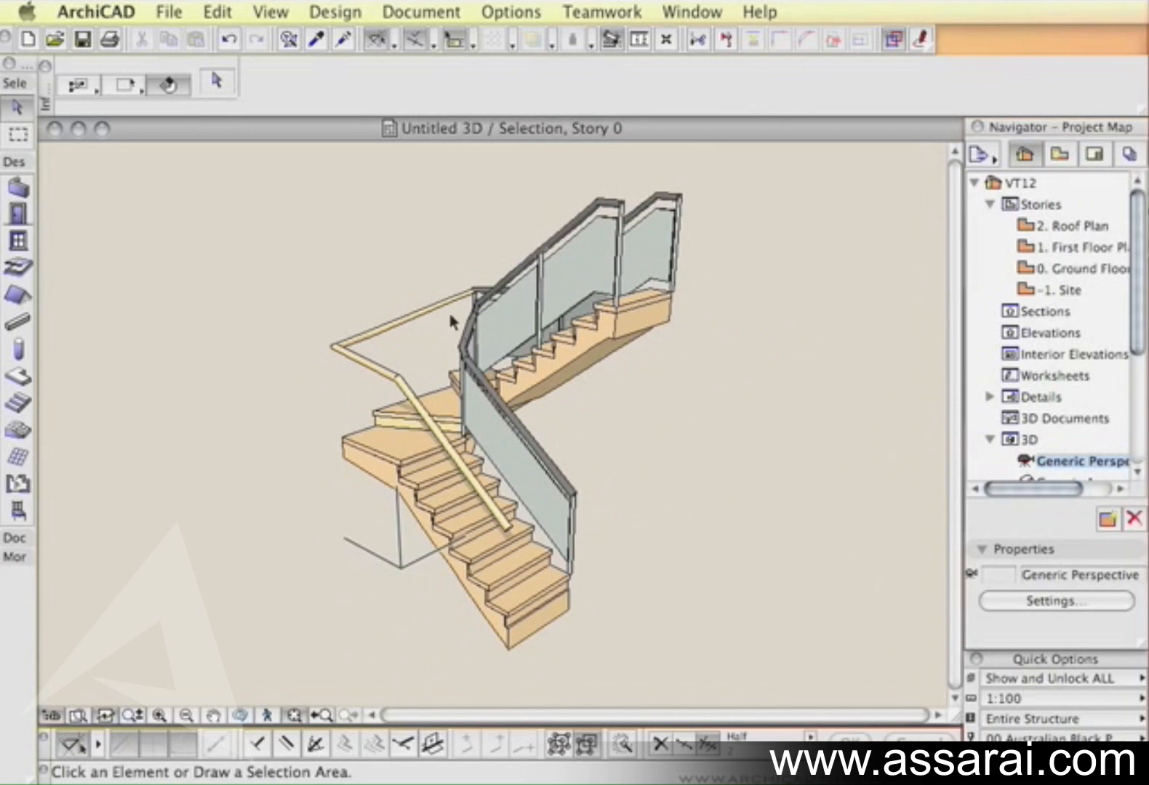
pyautogui.moveTo(513, 612)
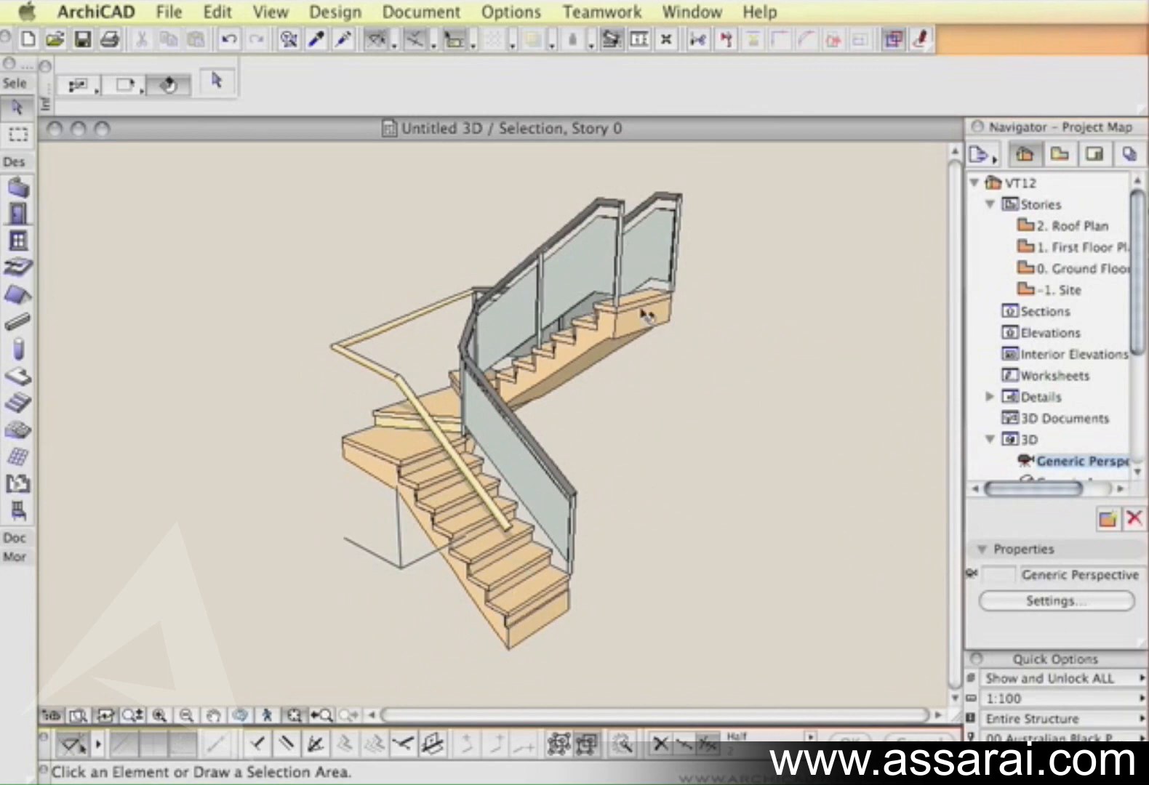
pyautogui.moveTo(608, 345)
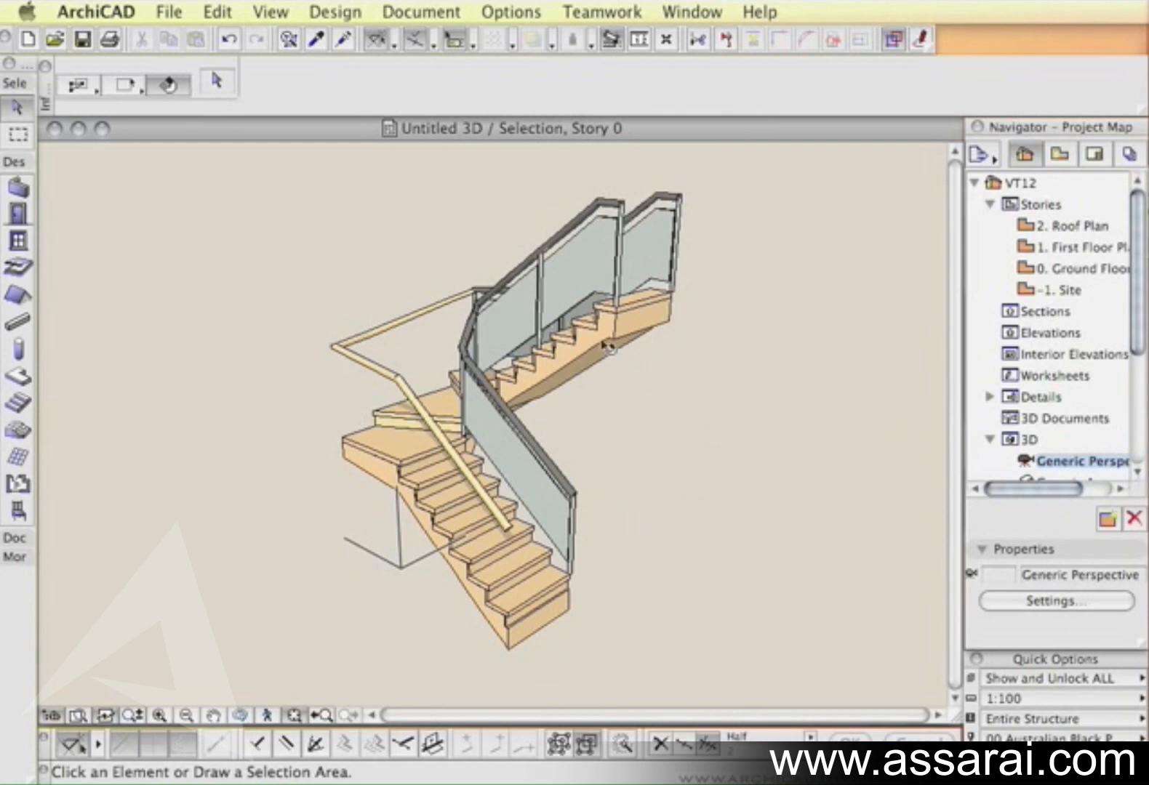
# Select the U stair in the 3D perspective window.
pyautogui.click(608, 347)
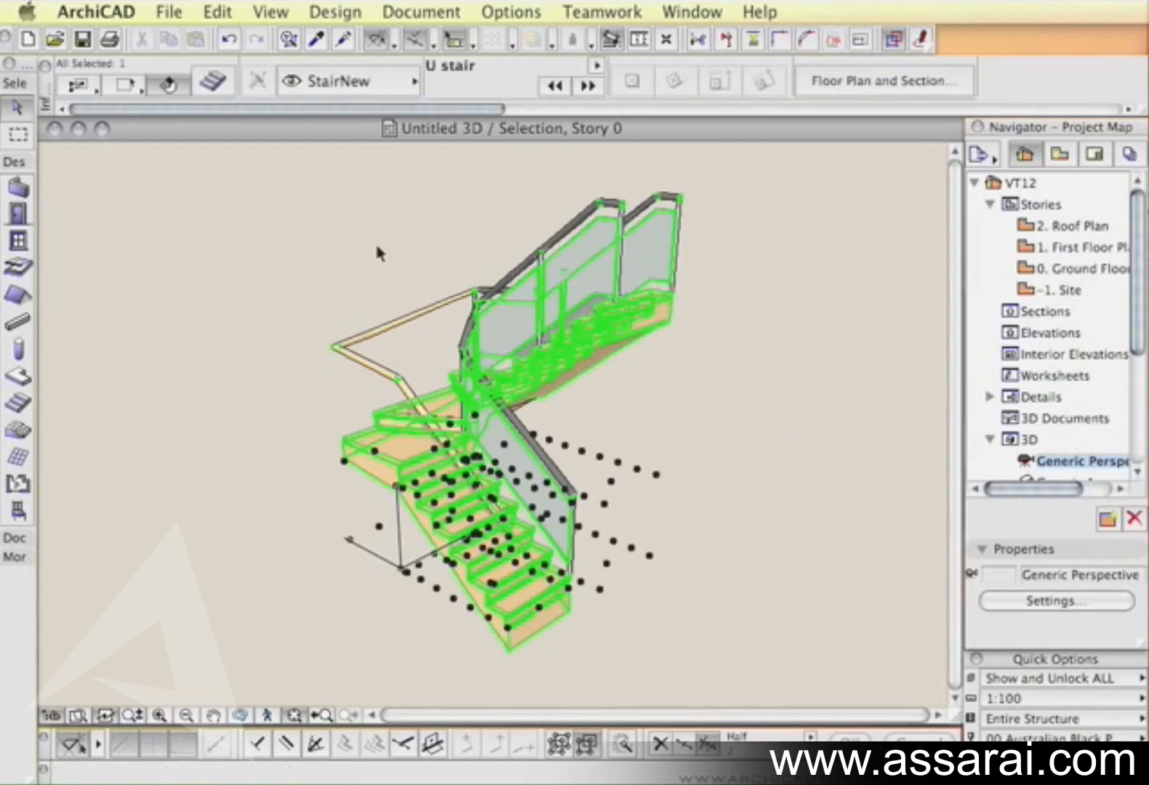
# In the stair's Parameters > Text Display, turn off Rise and Run Text and apply it to the plan.
pyautogui.click(213, 80)
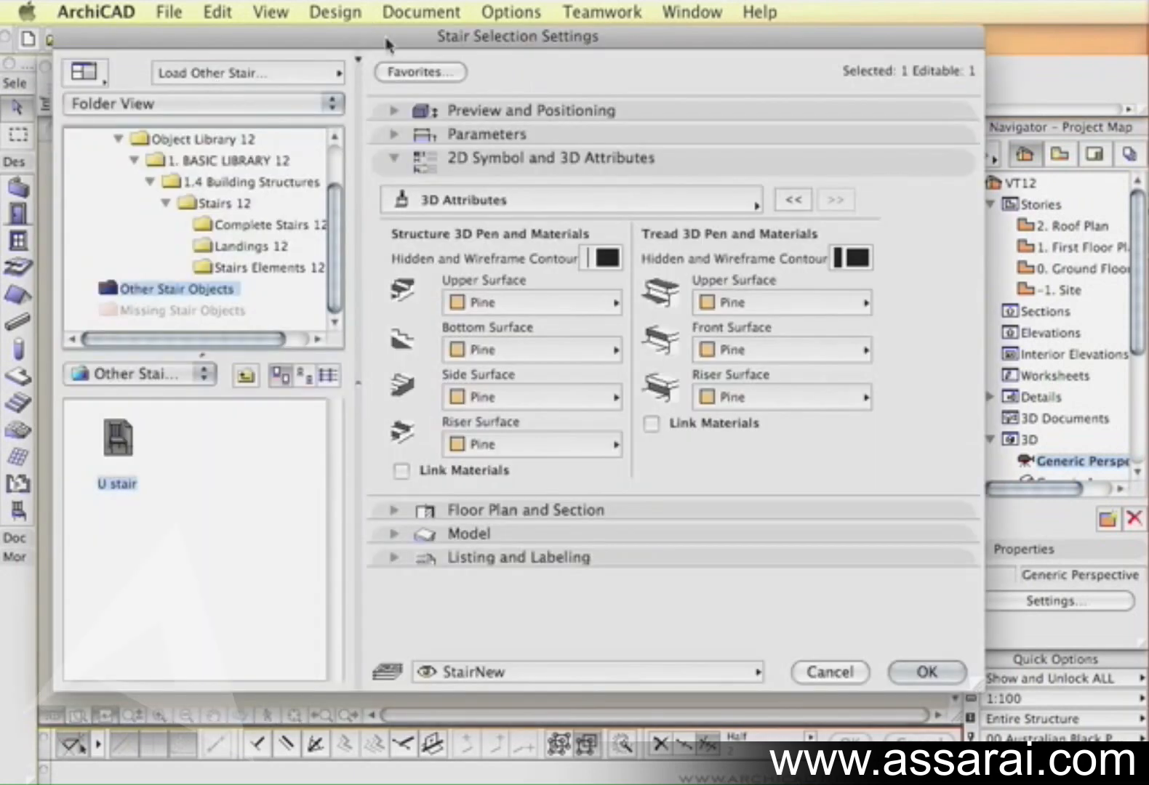
pyautogui.click(394, 110)
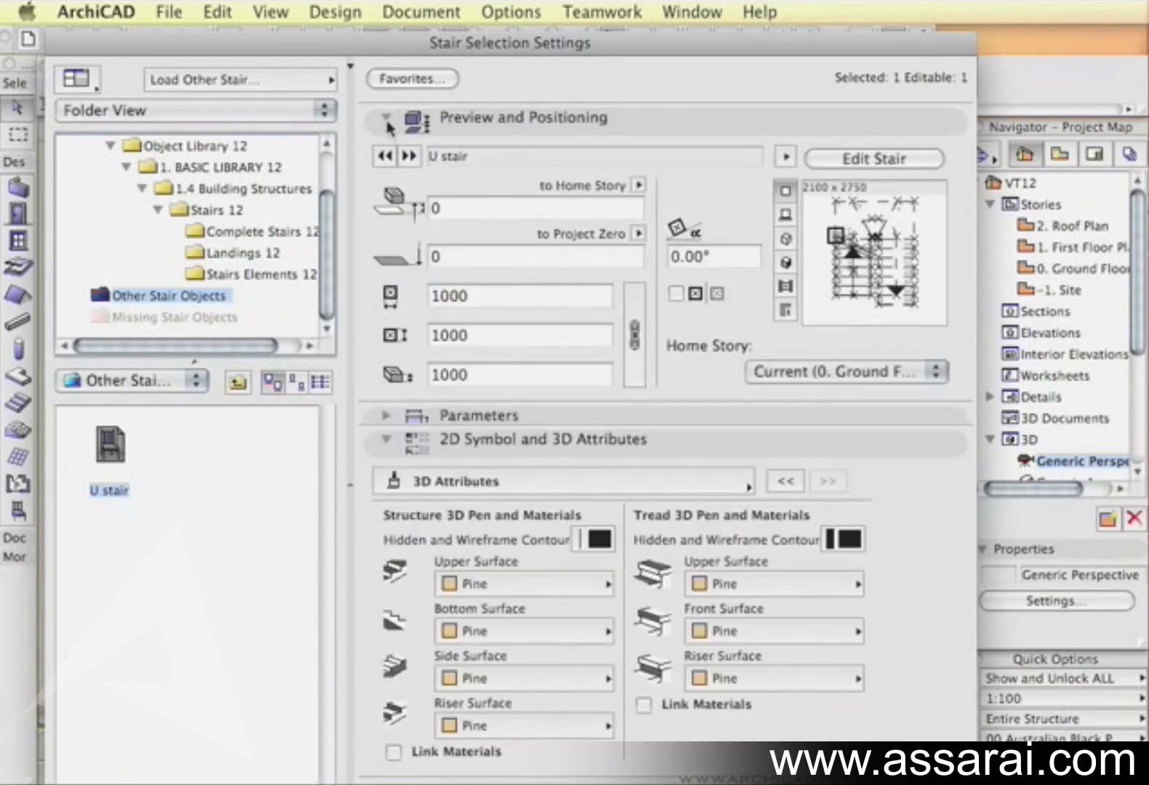
pyautogui.click(388, 416)
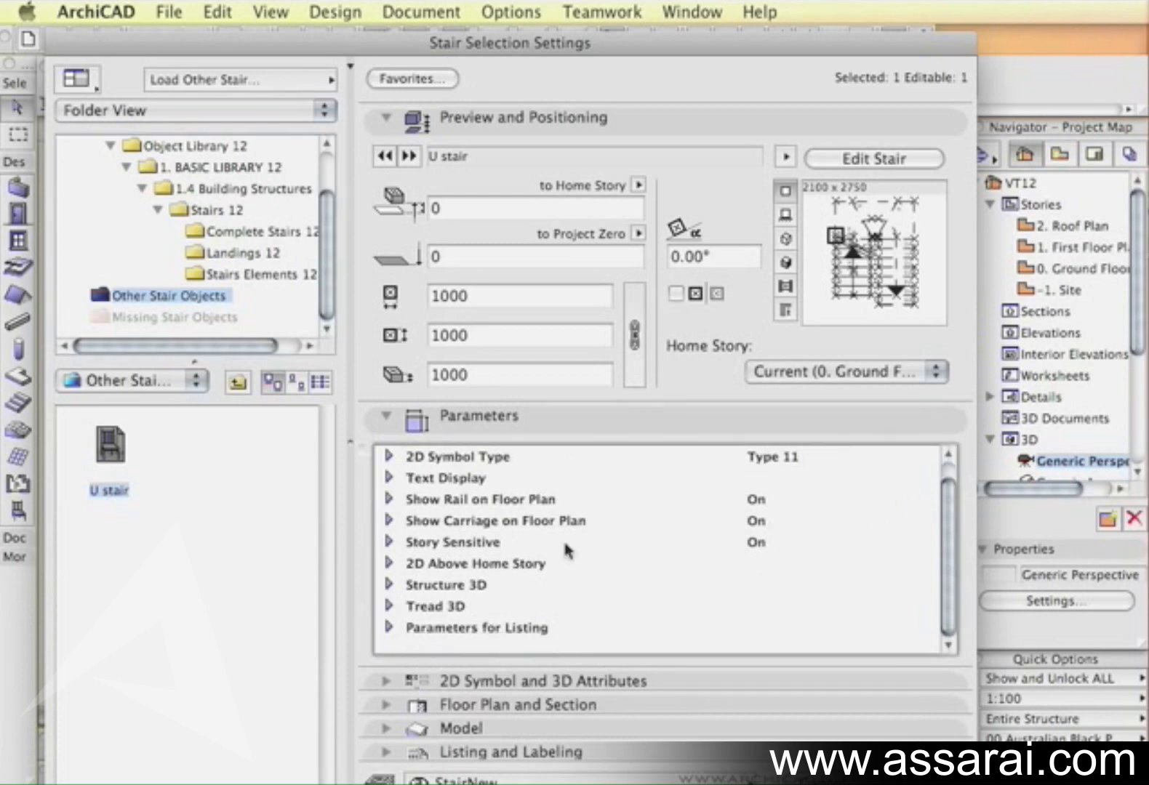
pyautogui.moveTo(422, 527)
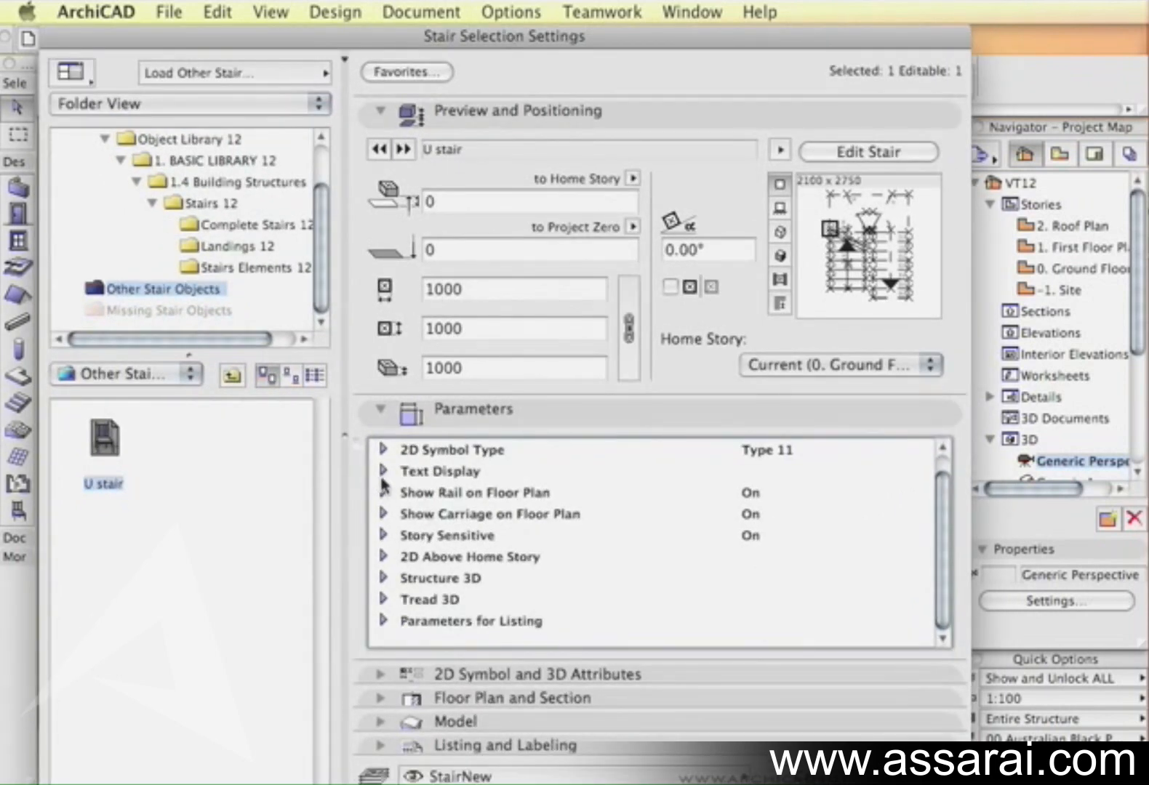
pyautogui.scroll(-3)
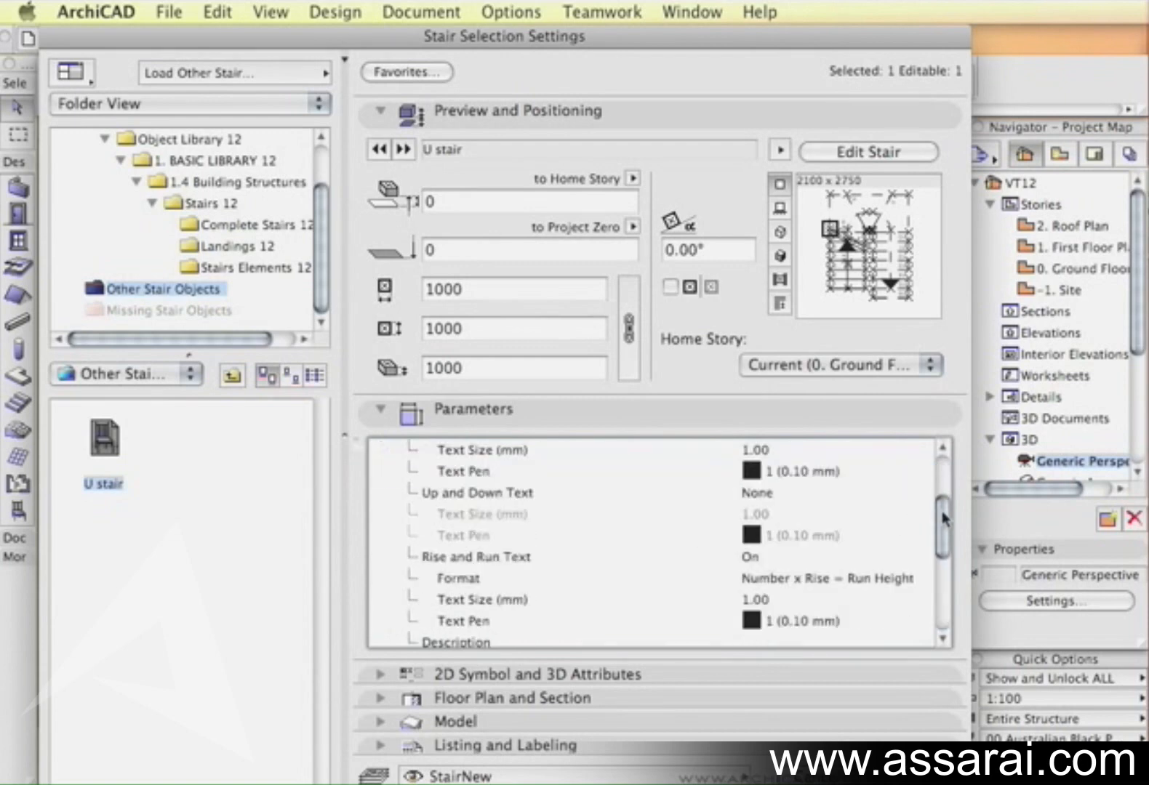
pyautogui.scroll(-3)
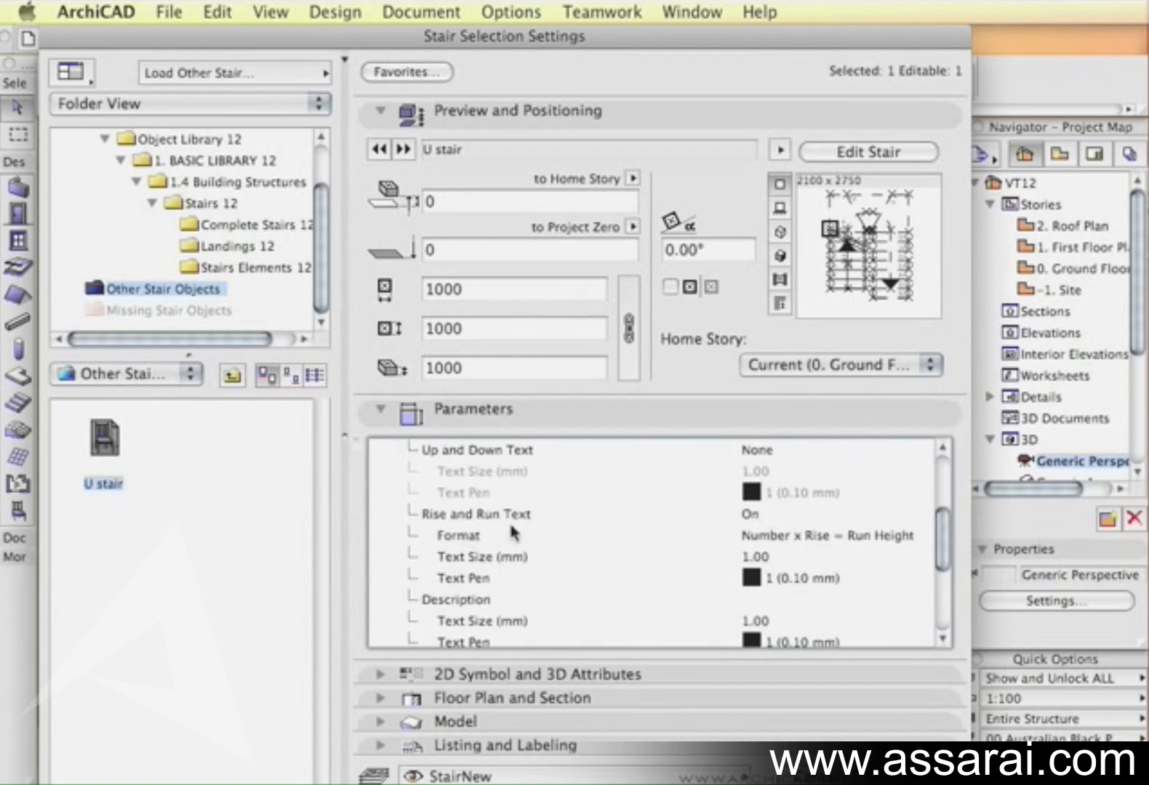
pyautogui.click(922, 515)
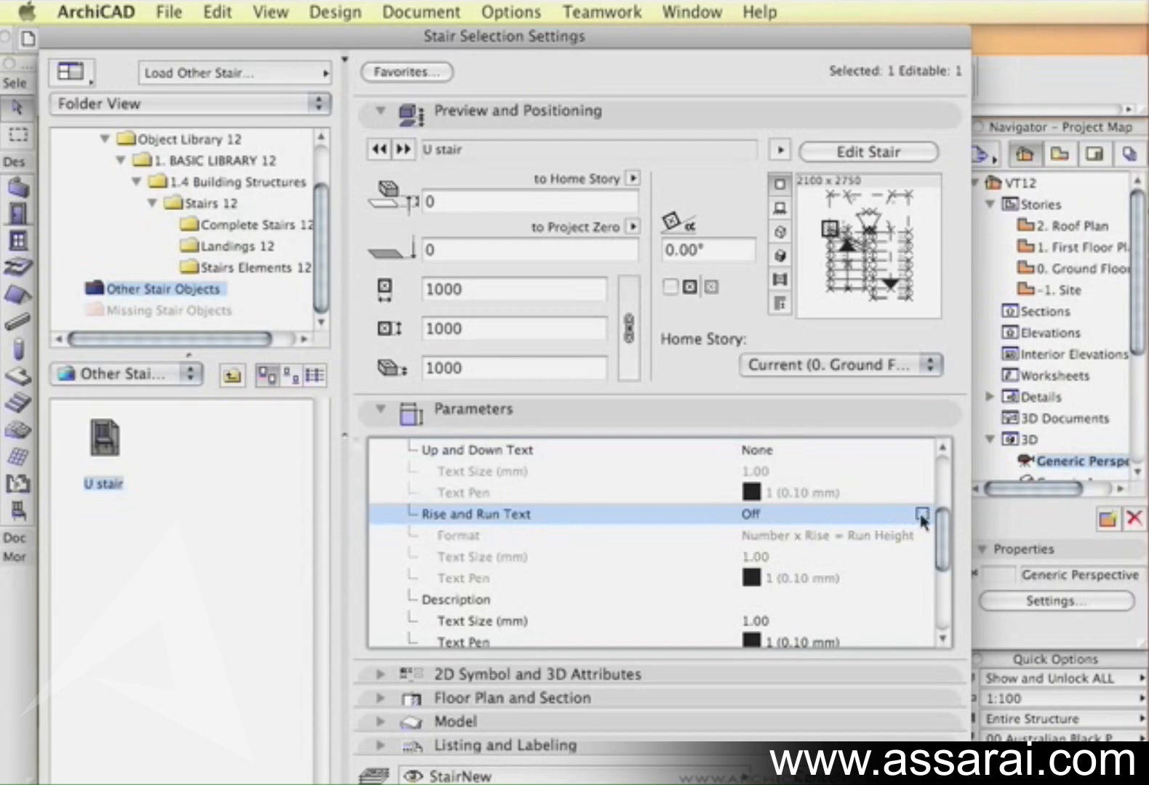
pyautogui.click(867, 153)
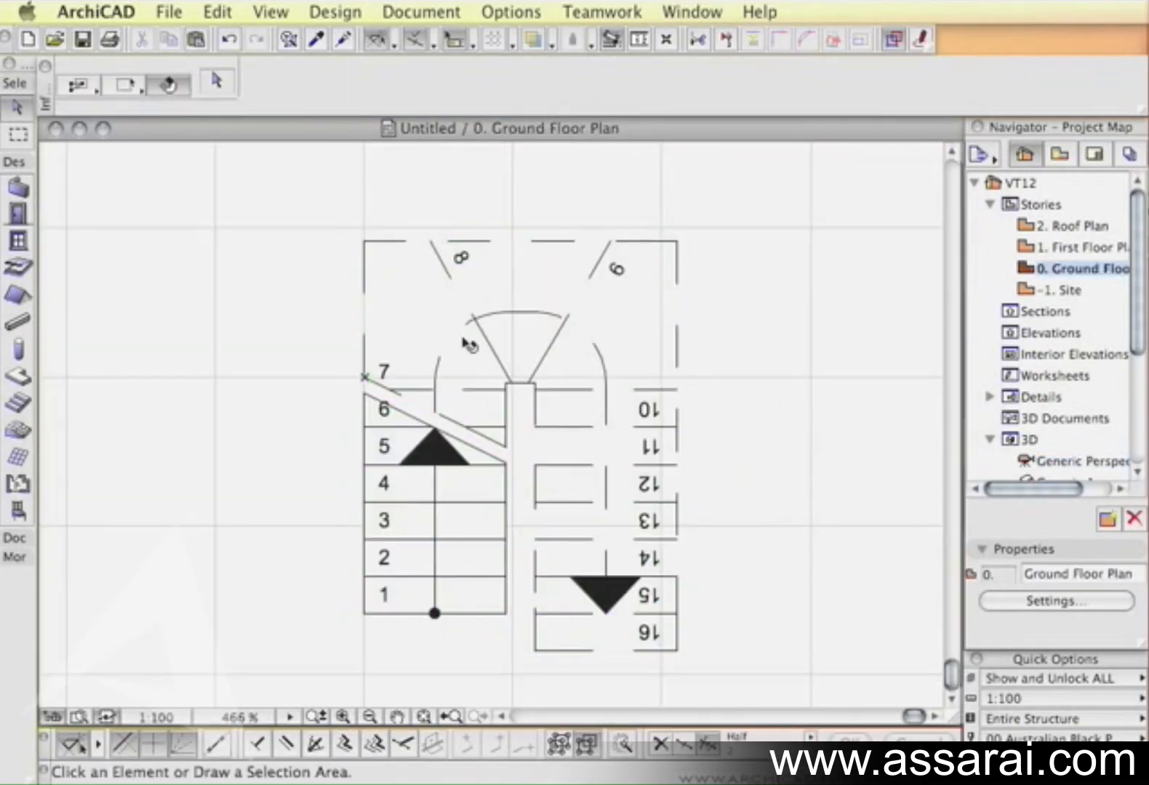
pyautogui.moveTo(666, 506)
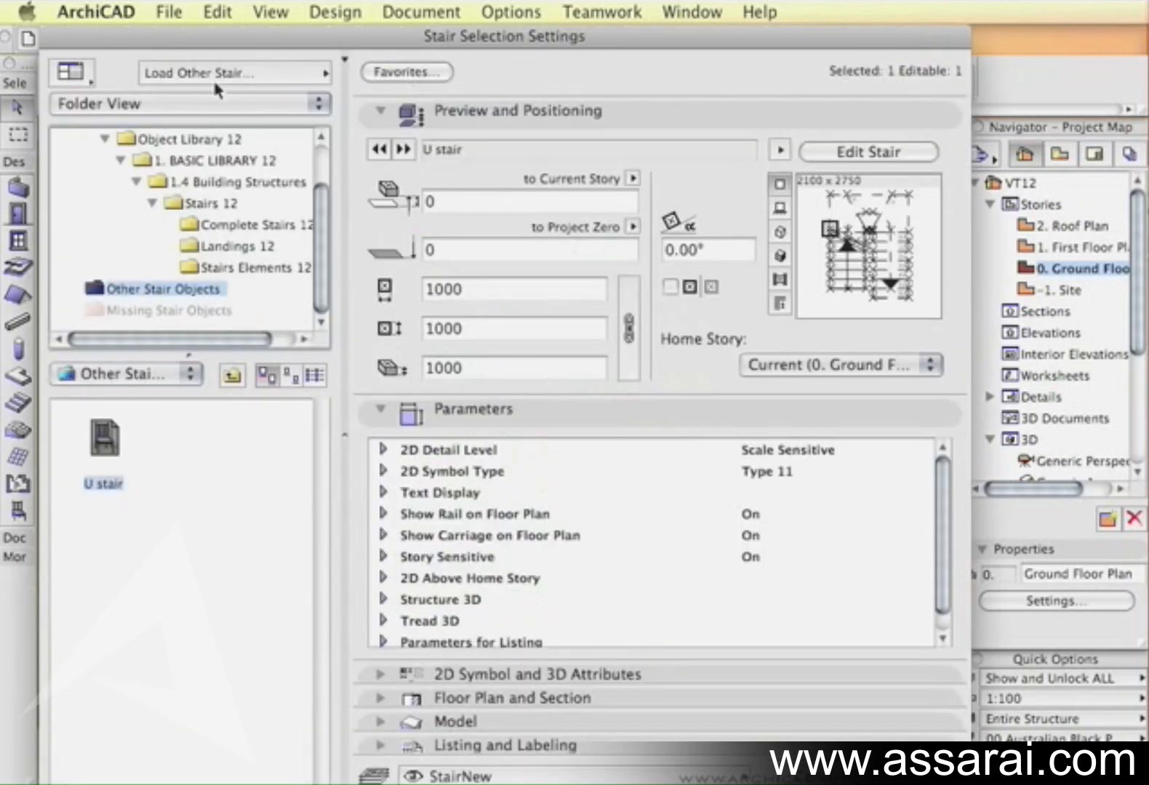
# Collapse the Parameters panel and launch Edit Stair to open the U stair in StairMaker.
pyautogui.click(380, 408)
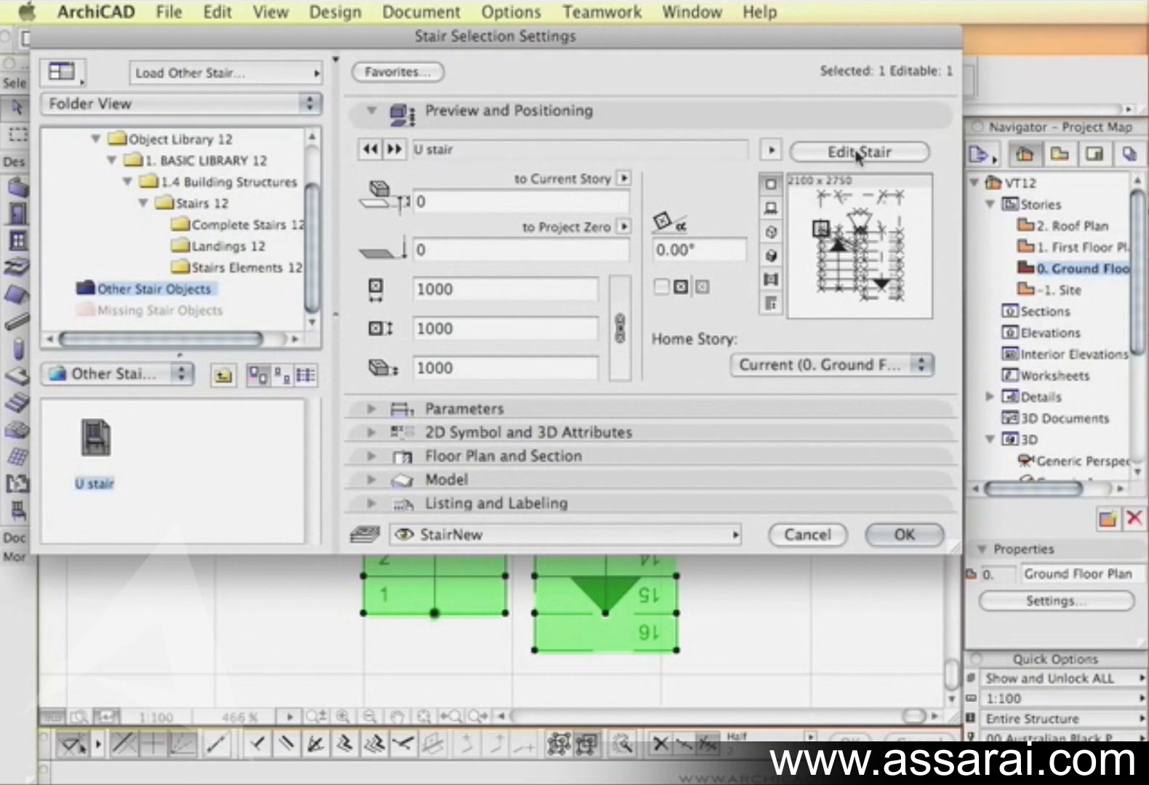
pyautogui.moveTo(868, 144)
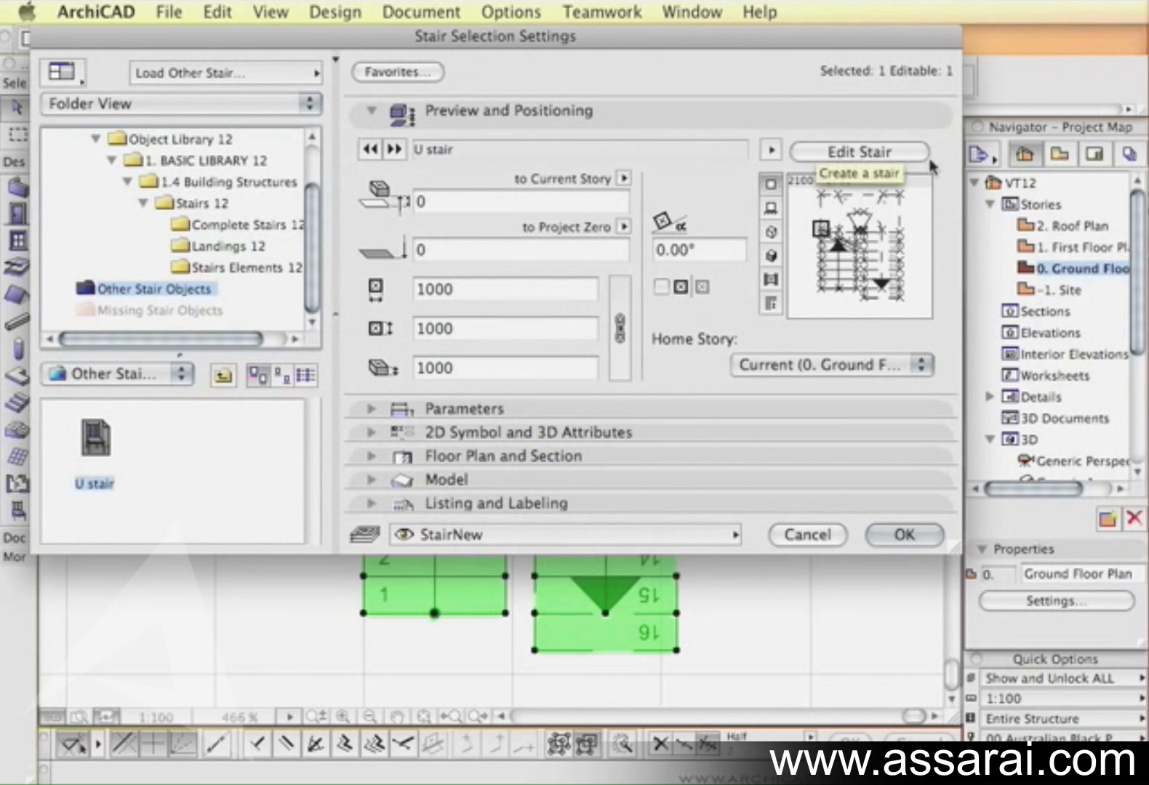
pyautogui.moveTo(858, 152)
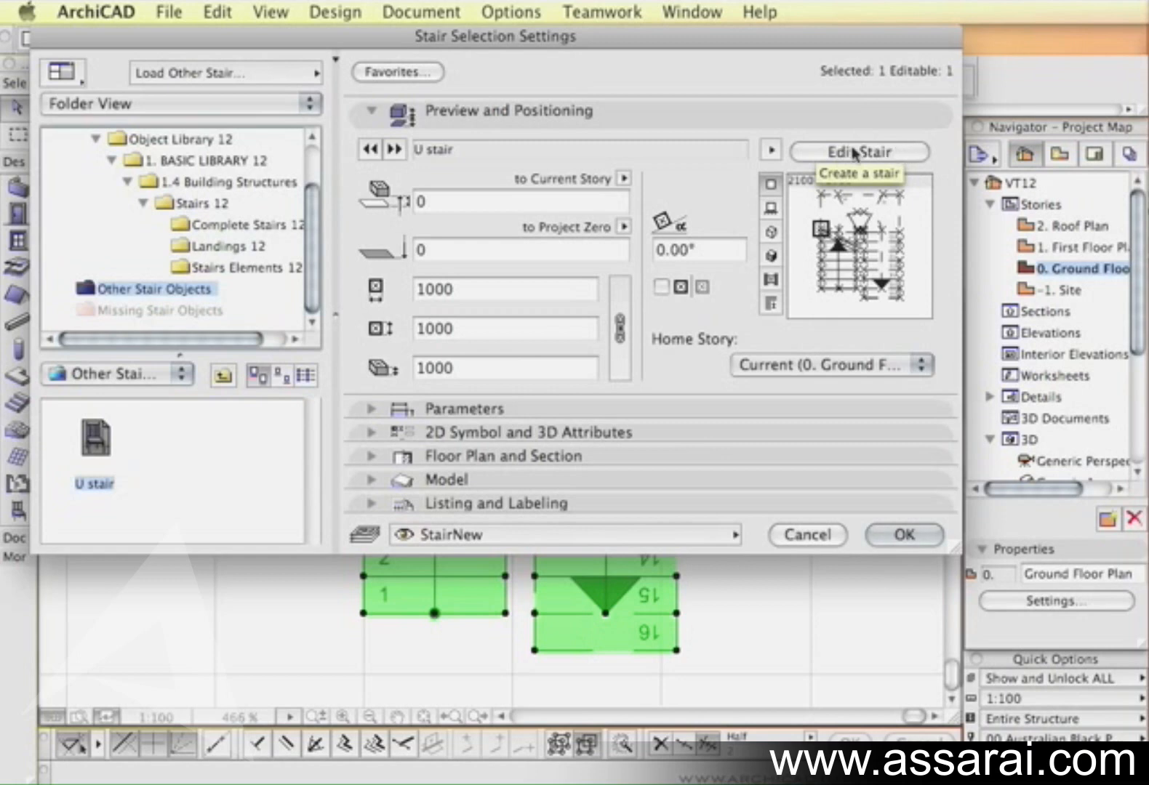
pyautogui.moveTo(853, 158)
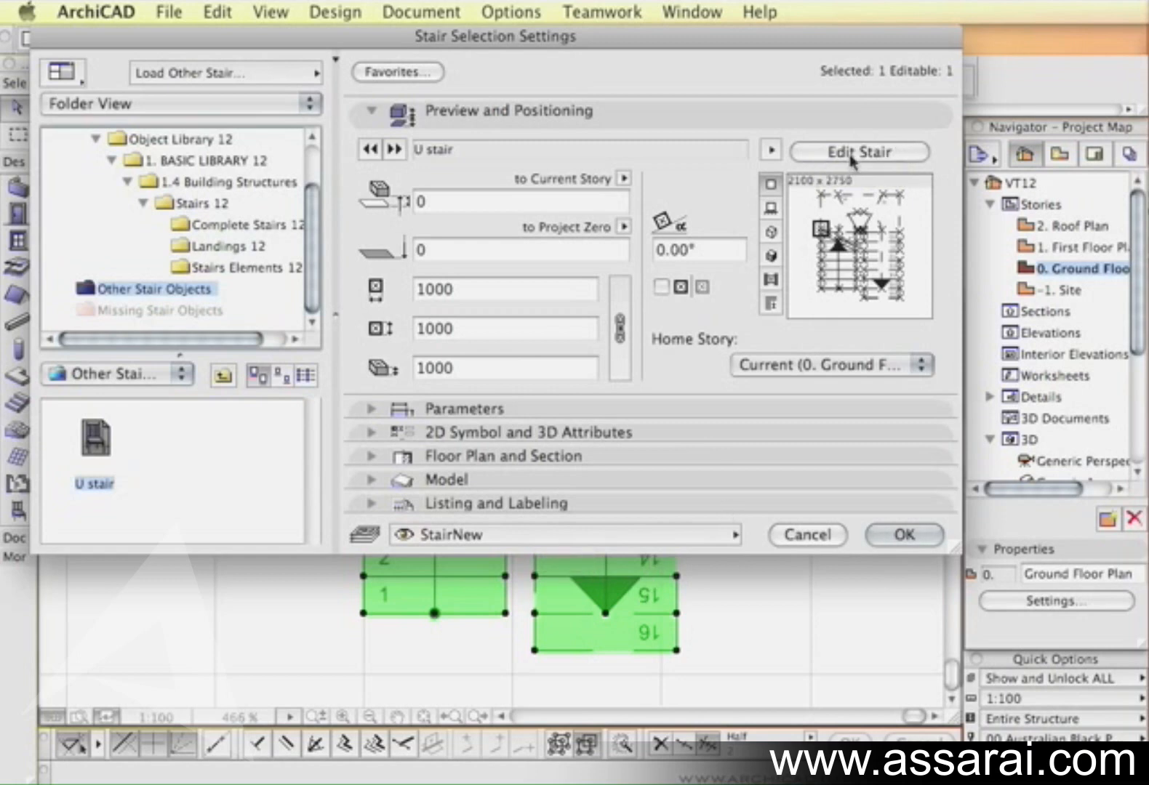
pyautogui.click(858, 153)
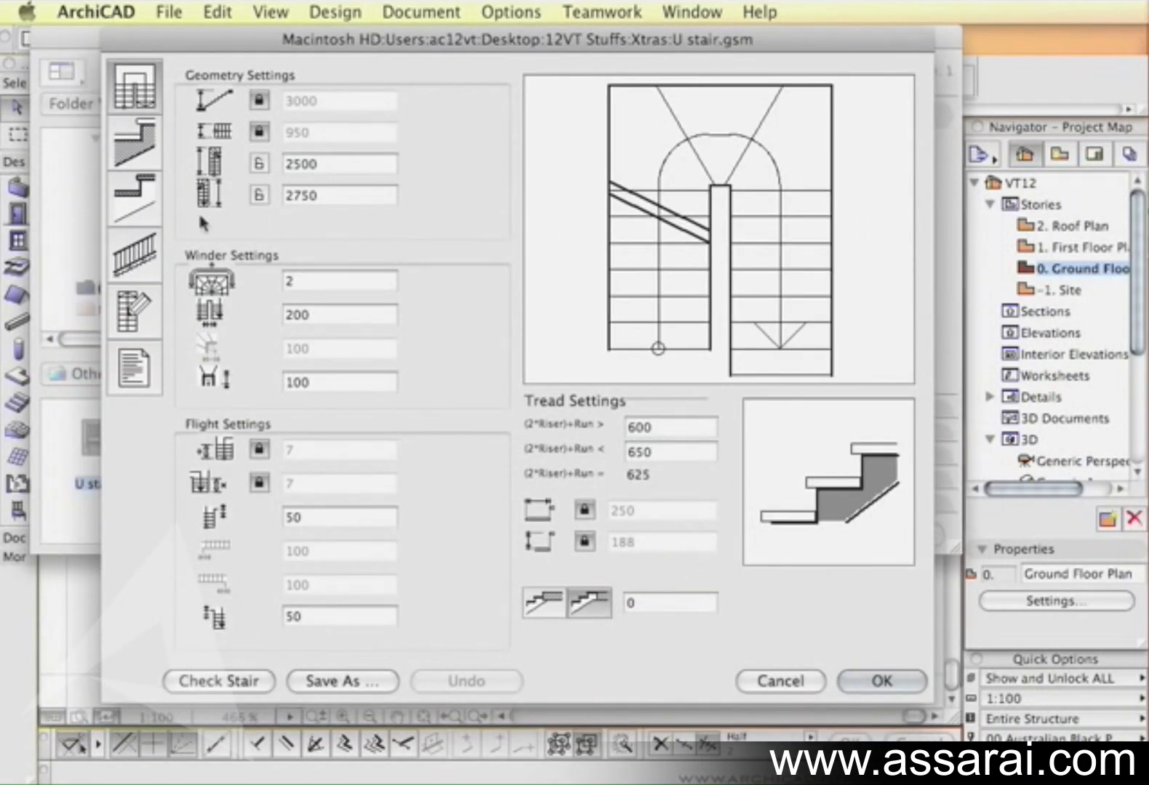
pyautogui.moveTo(363, 344)
pyautogui.write('4')
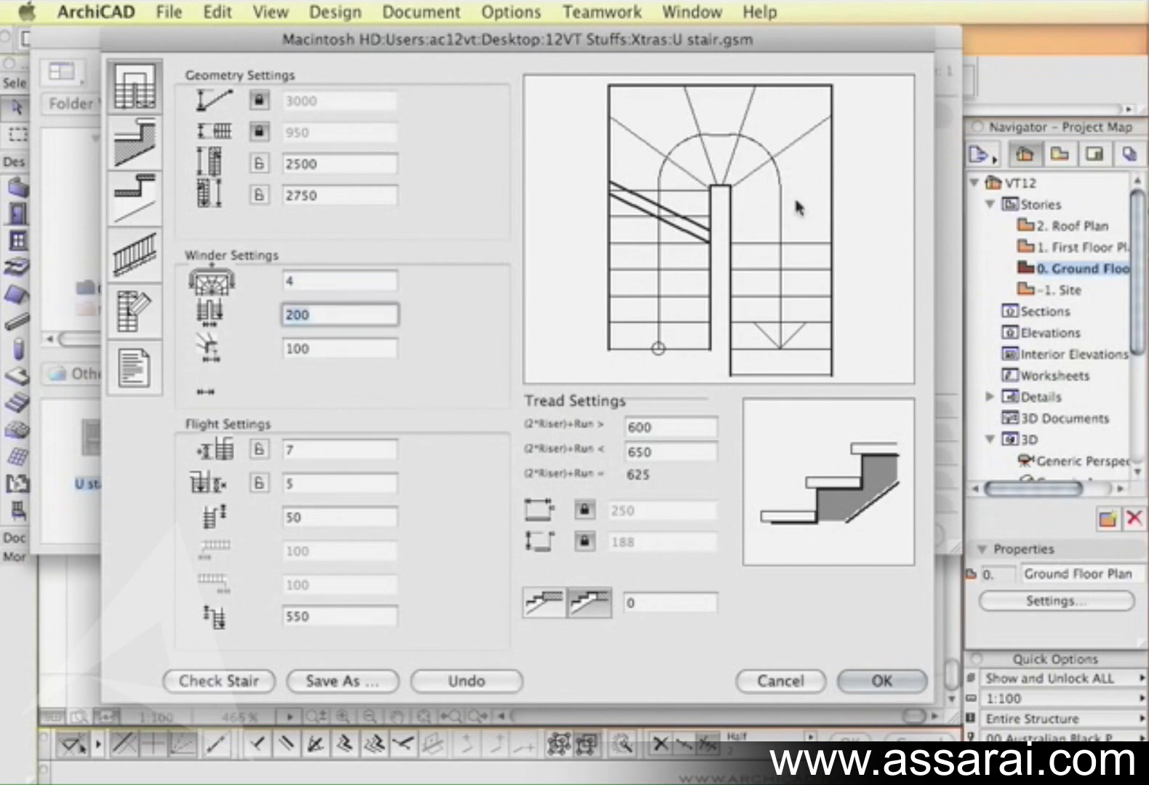
pyautogui.moveTo(711, 144)
pyautogui.write('5')
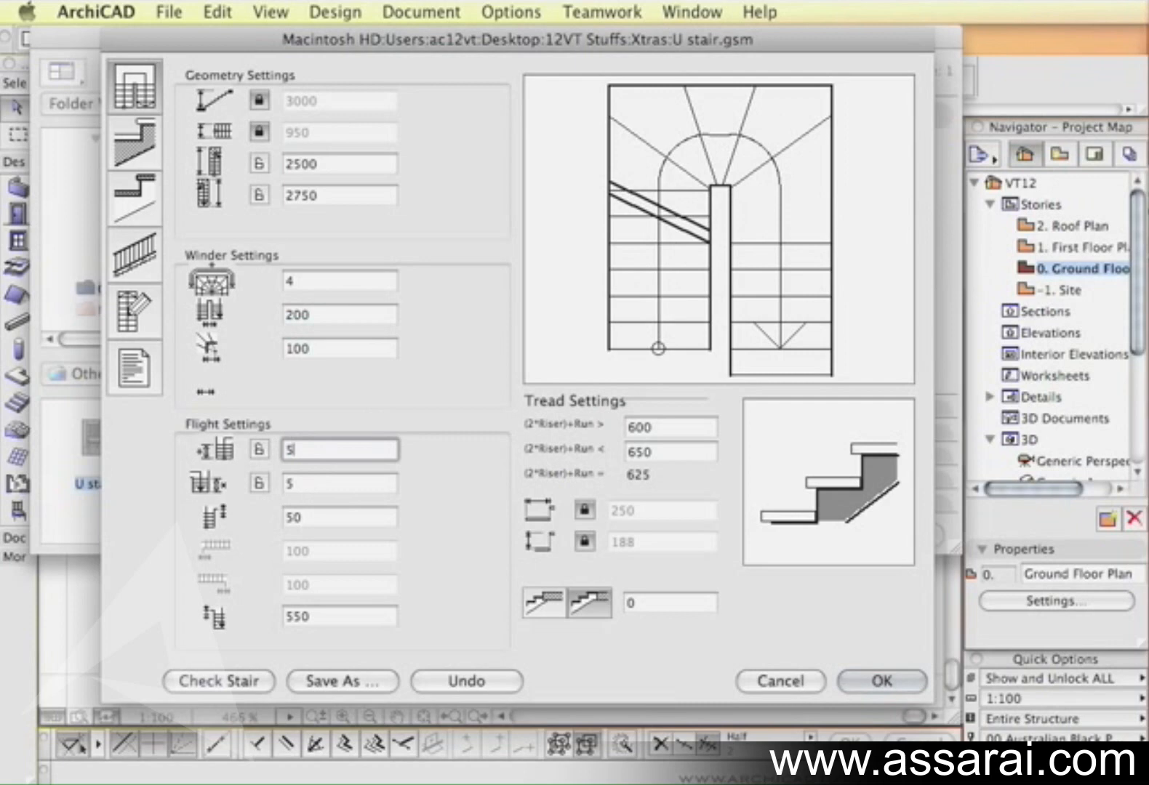
# Pick a different structure type on the Structure page and confirm both dialogs to redraw the stair.
pyautogui.click(134, 143)
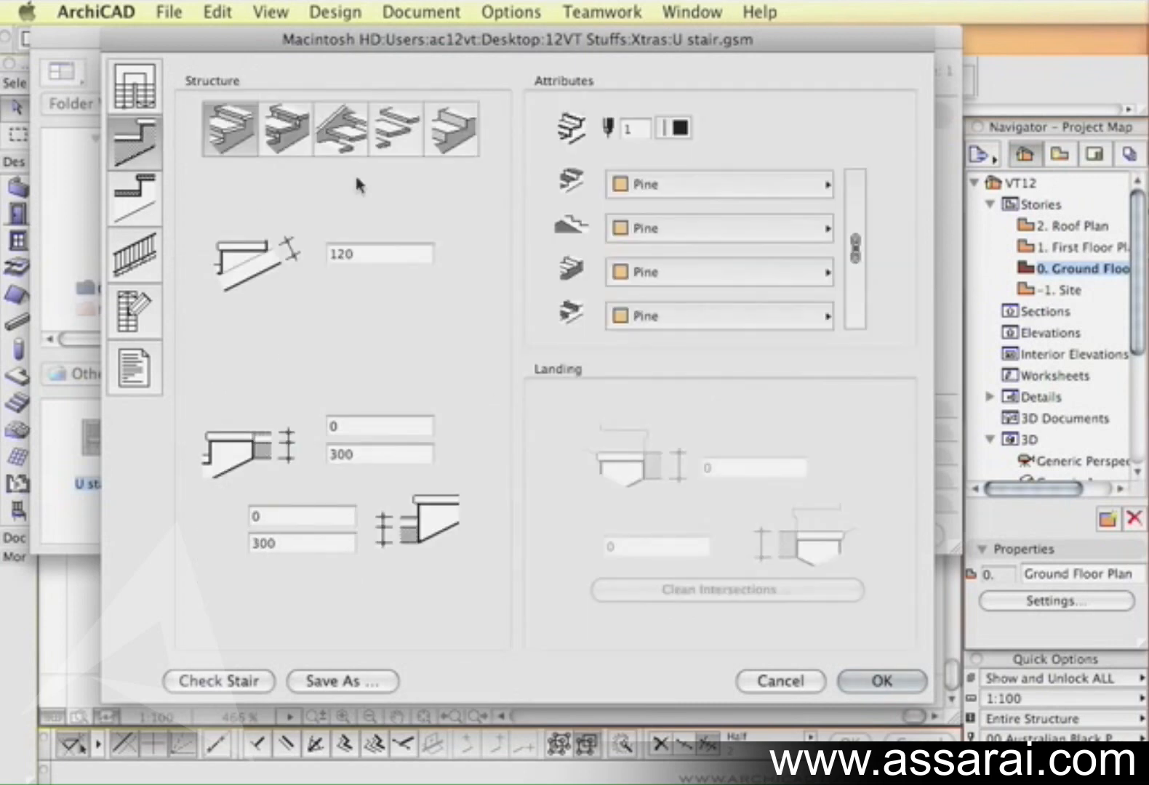
pyautogui.click(283, 130)
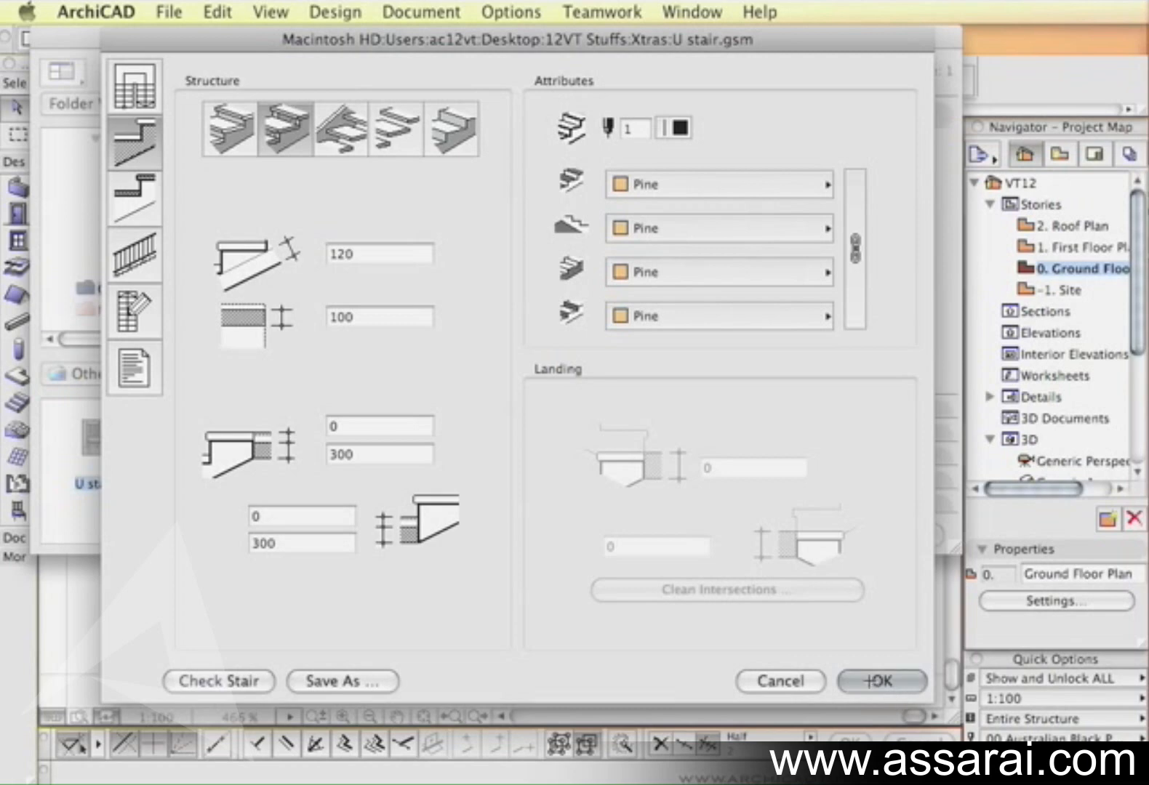
pyautogui.click(881, 681)
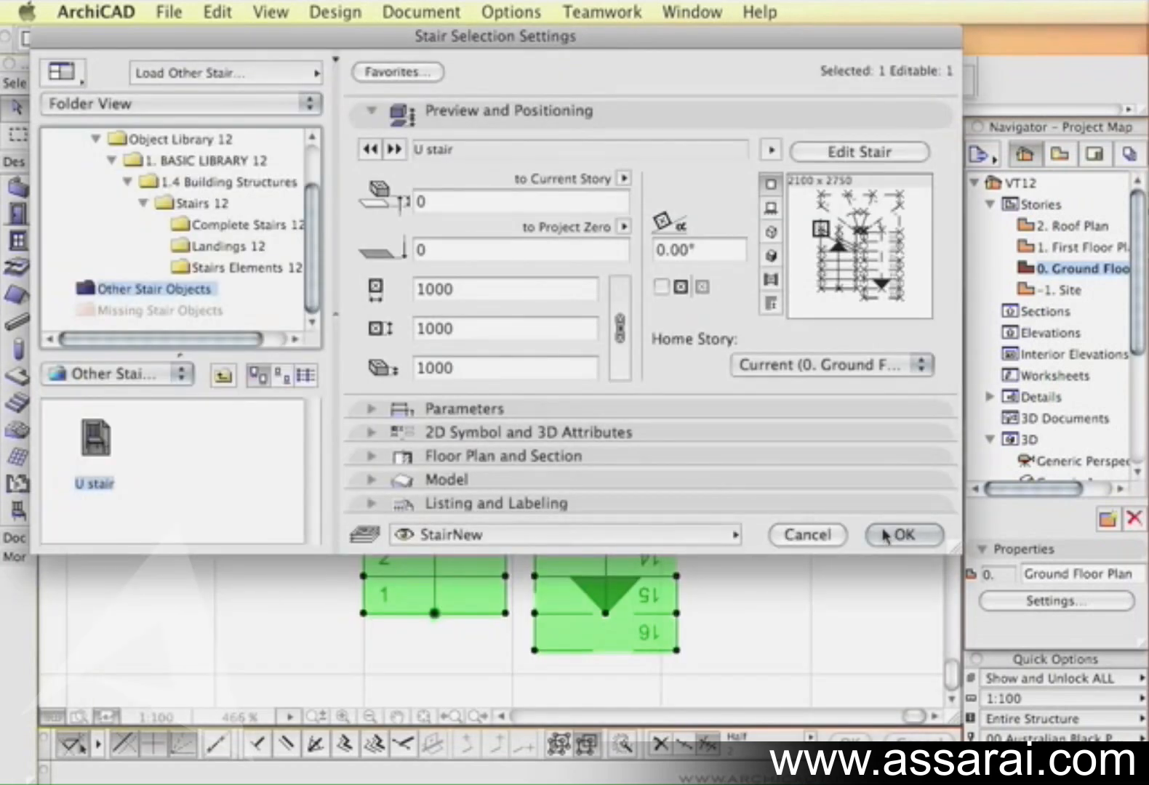
pyautogui.click(902, 535)
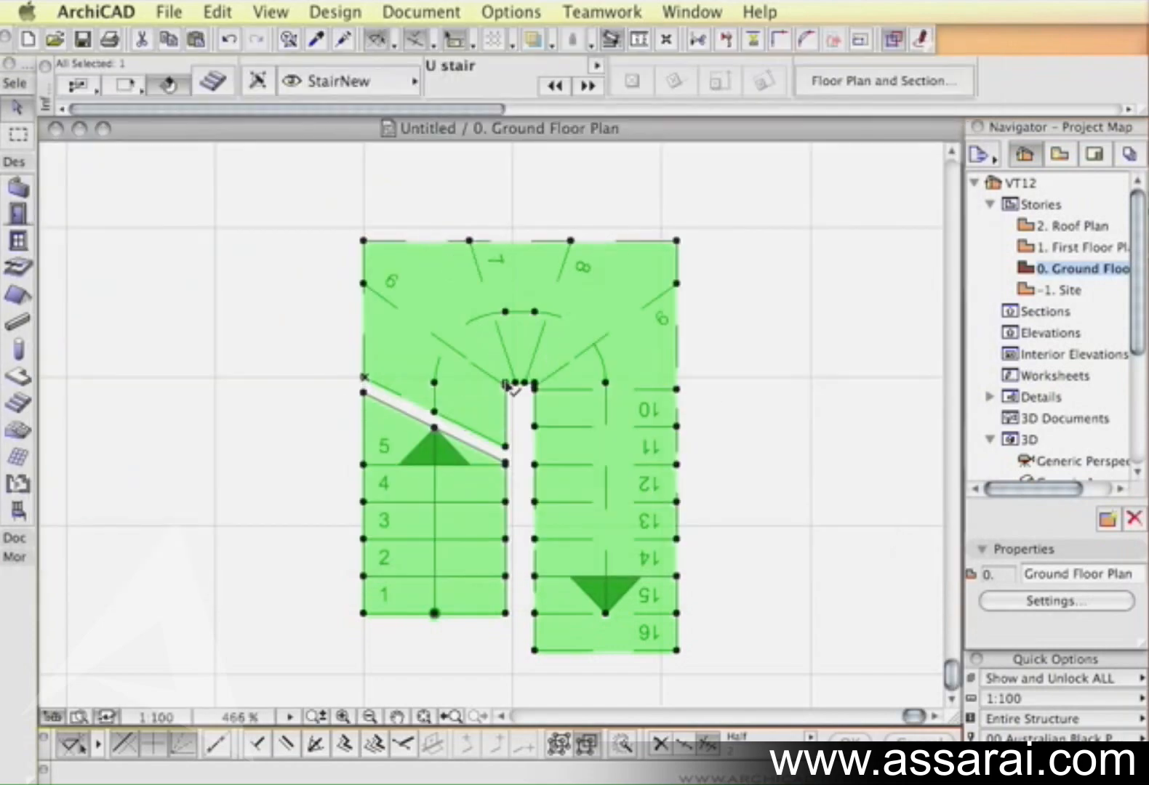
pyautogui.click(269, 12)
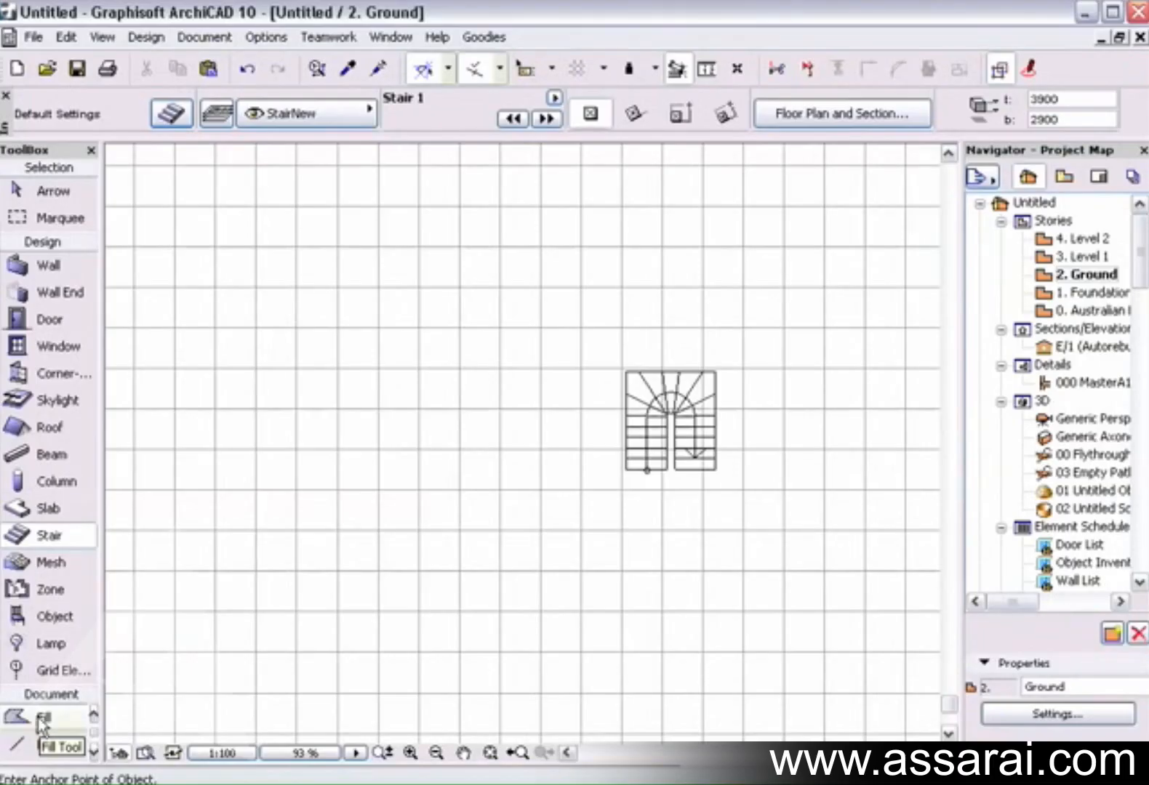
# Draw a bent hatched polygon fill left of the stair and start a centre line through it.
pyautogui.click(48, 717)
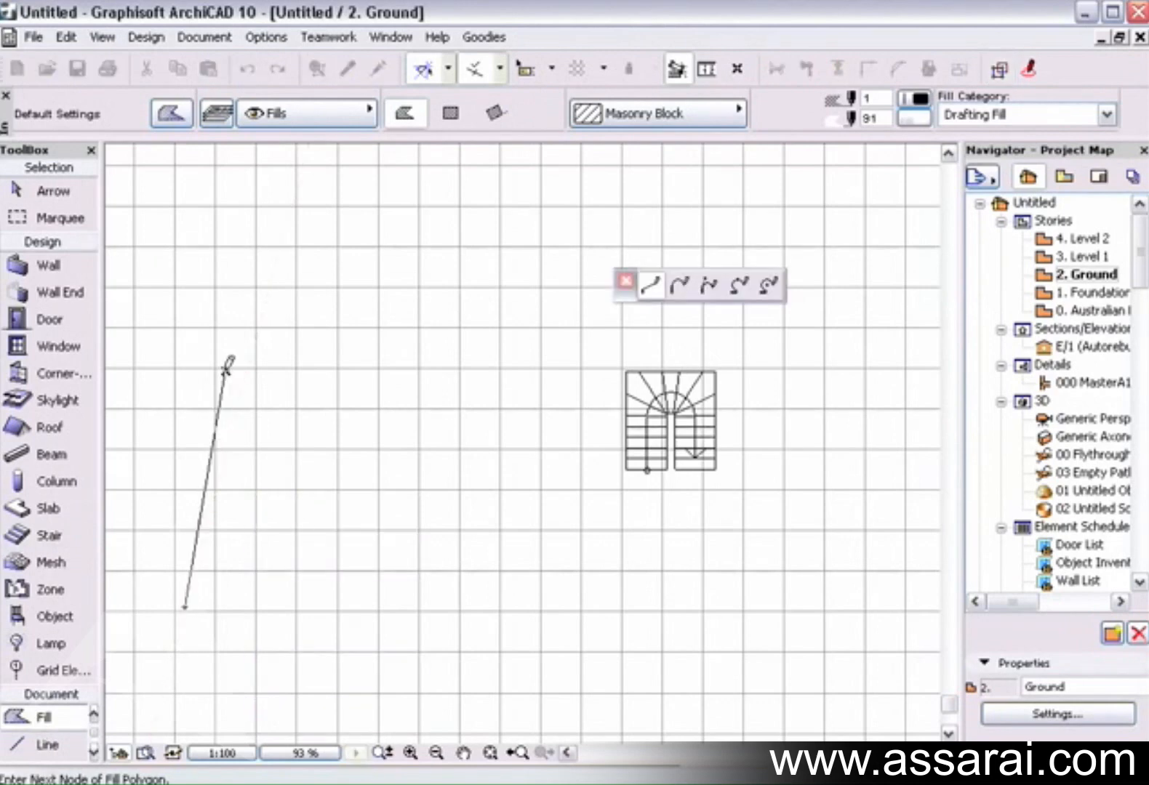
pyautogui.click(498, 212)
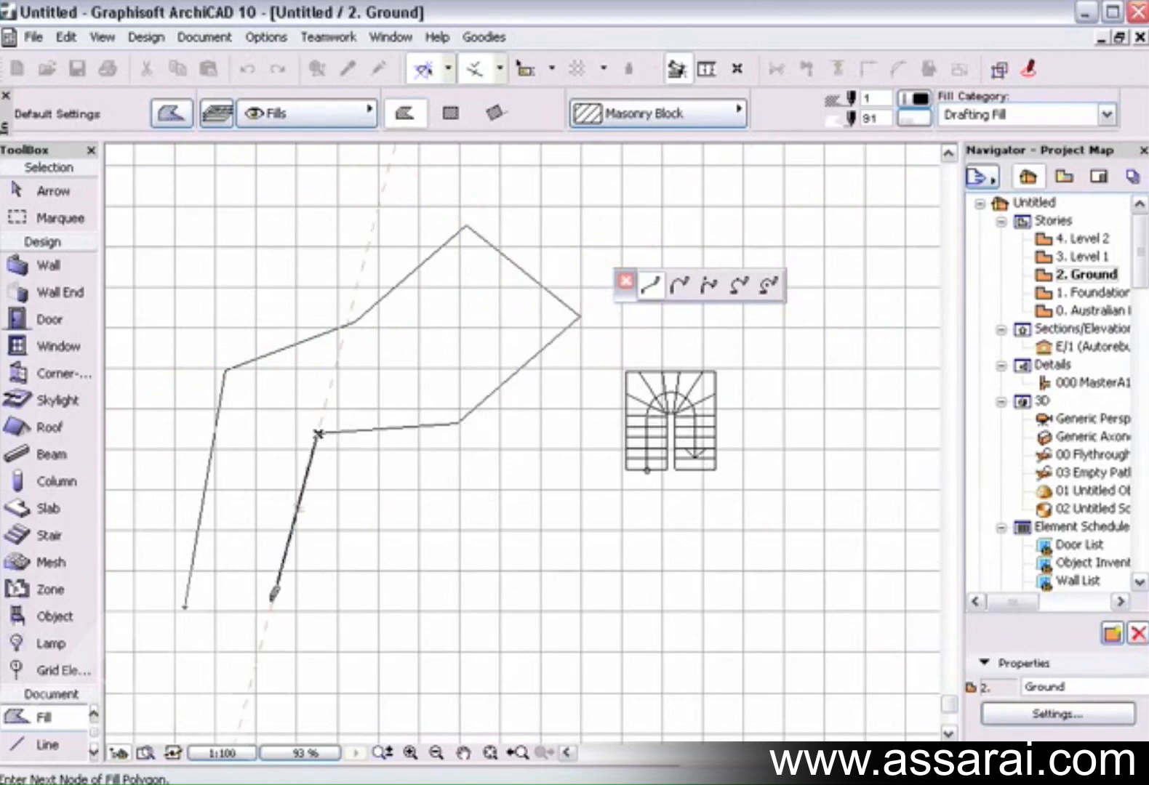
pyautogui.click(624, 282)
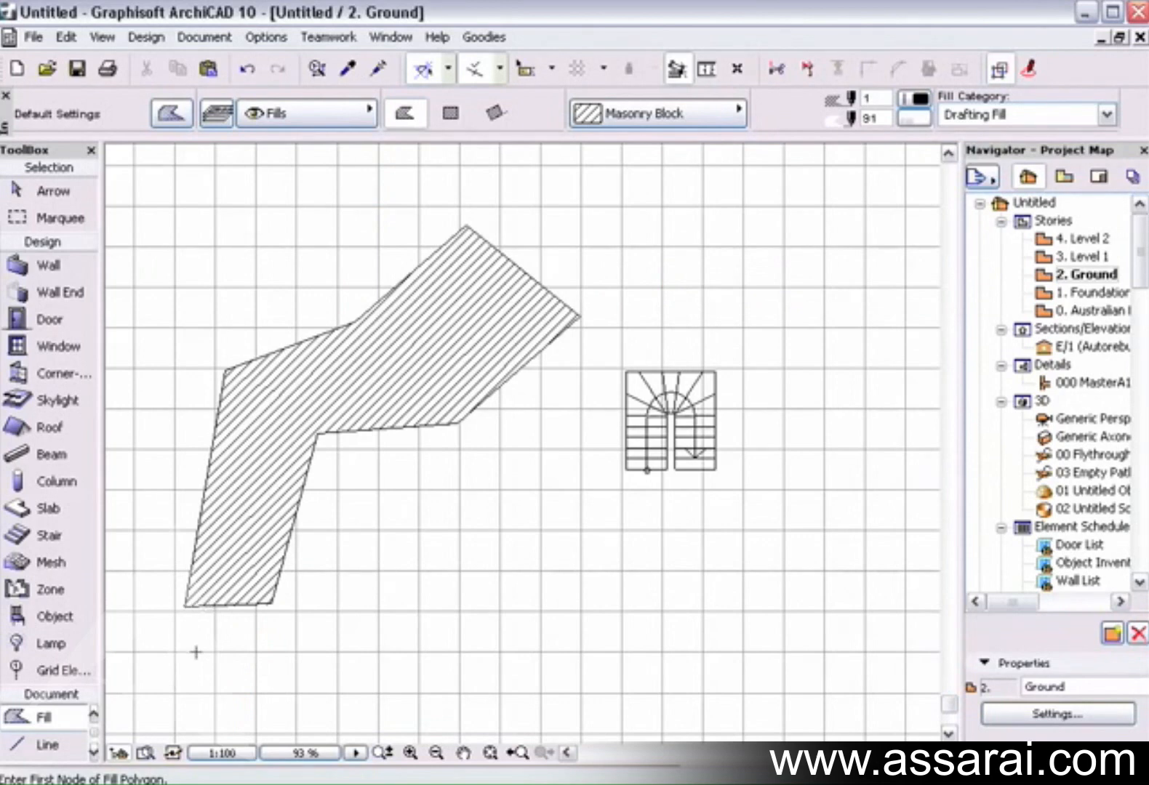
pyautogui.click(47, 745)
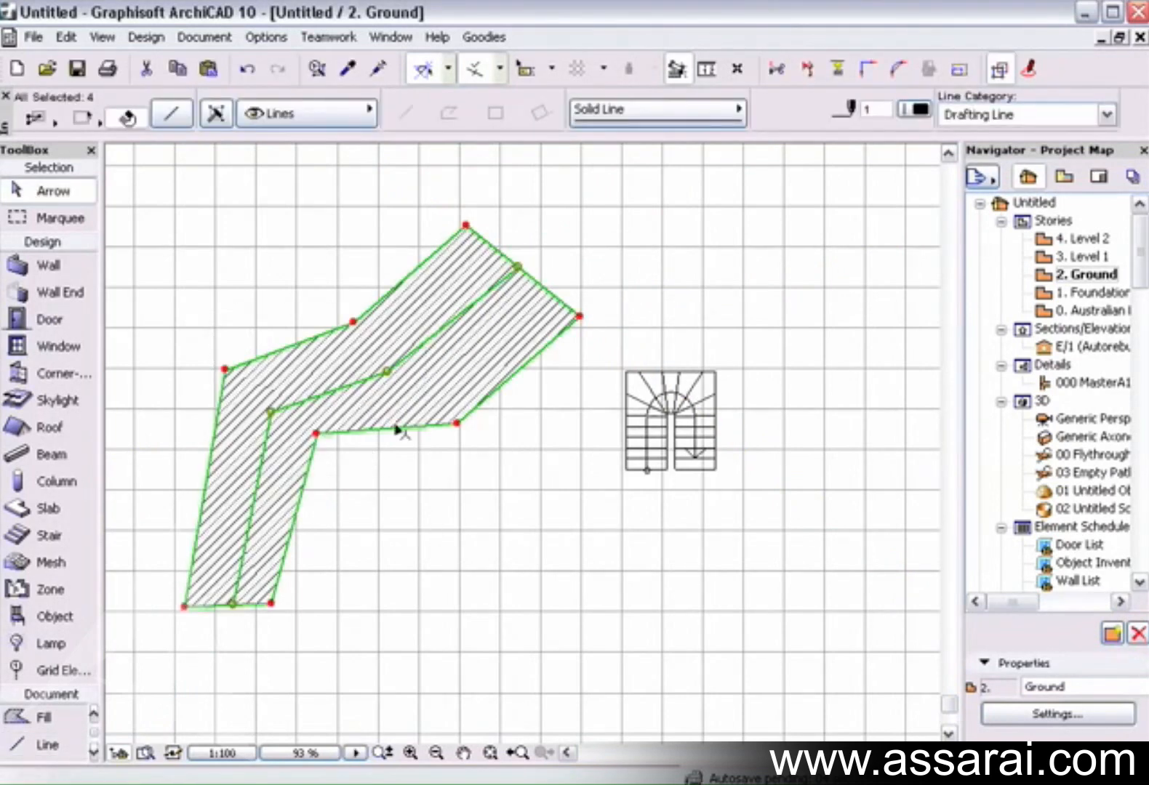
# Use Design > Create Stair Using Selection with the custom type, check Geometry, and save the 26-tread stair object.
pyautogui.click(145, 36)
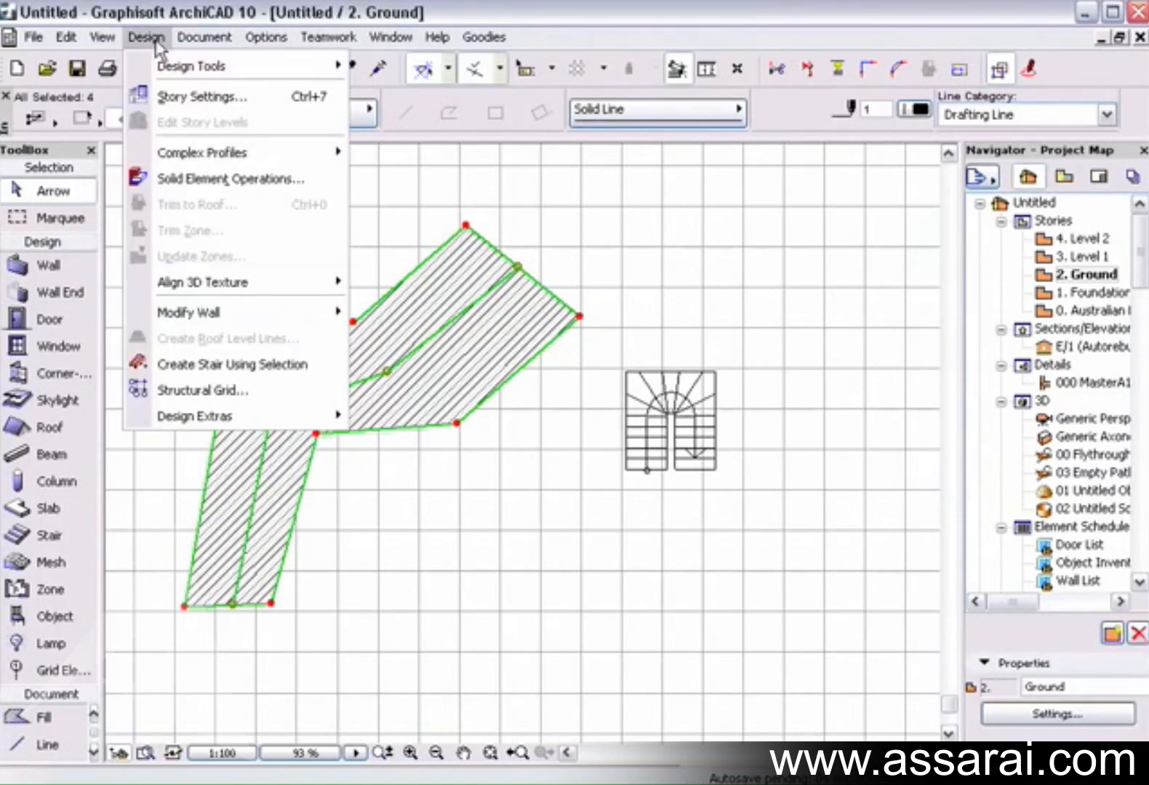
pyautogui.moveTo(231, 364)
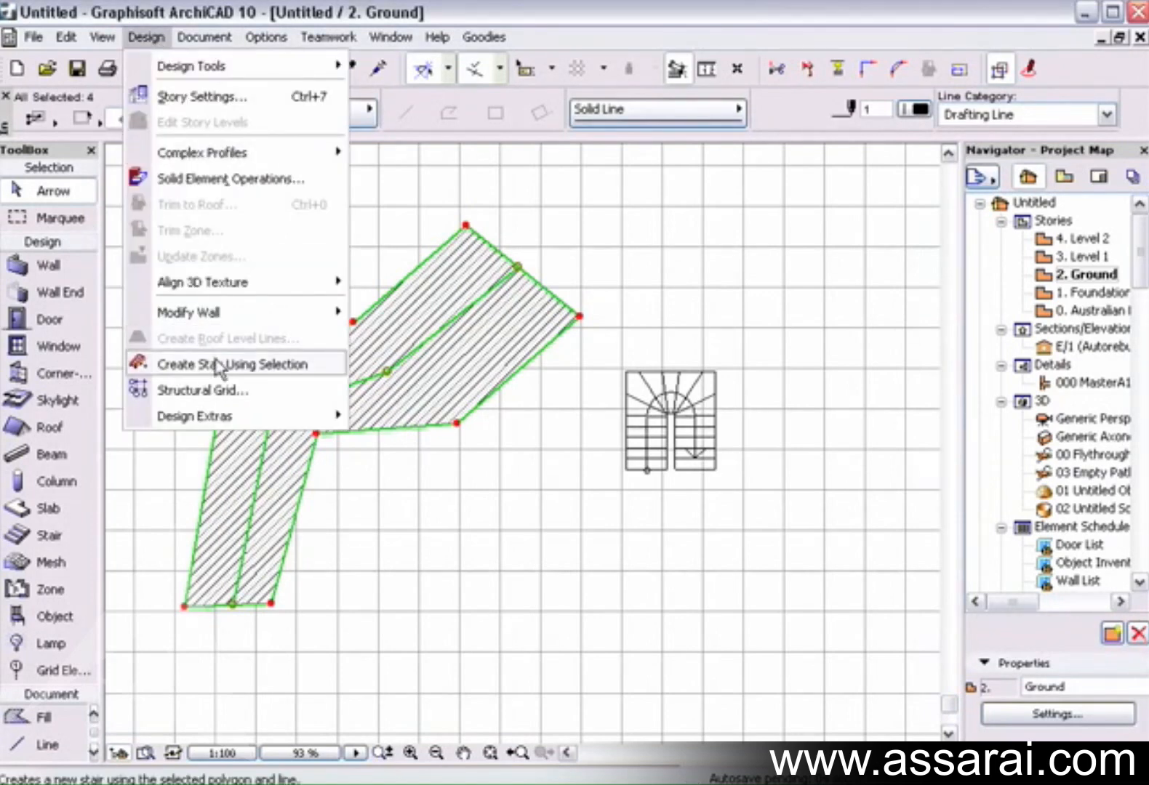
pyautogui.click(239, 364)
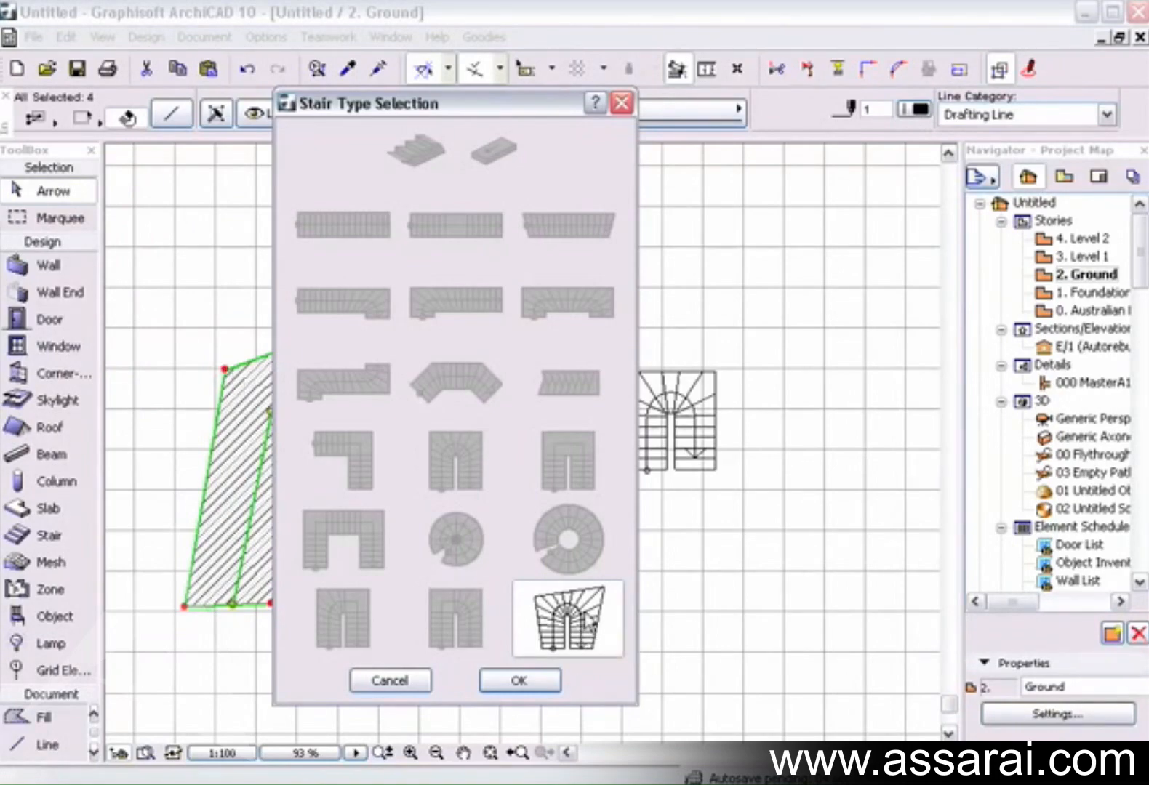
pyautogui.click(519, 679)
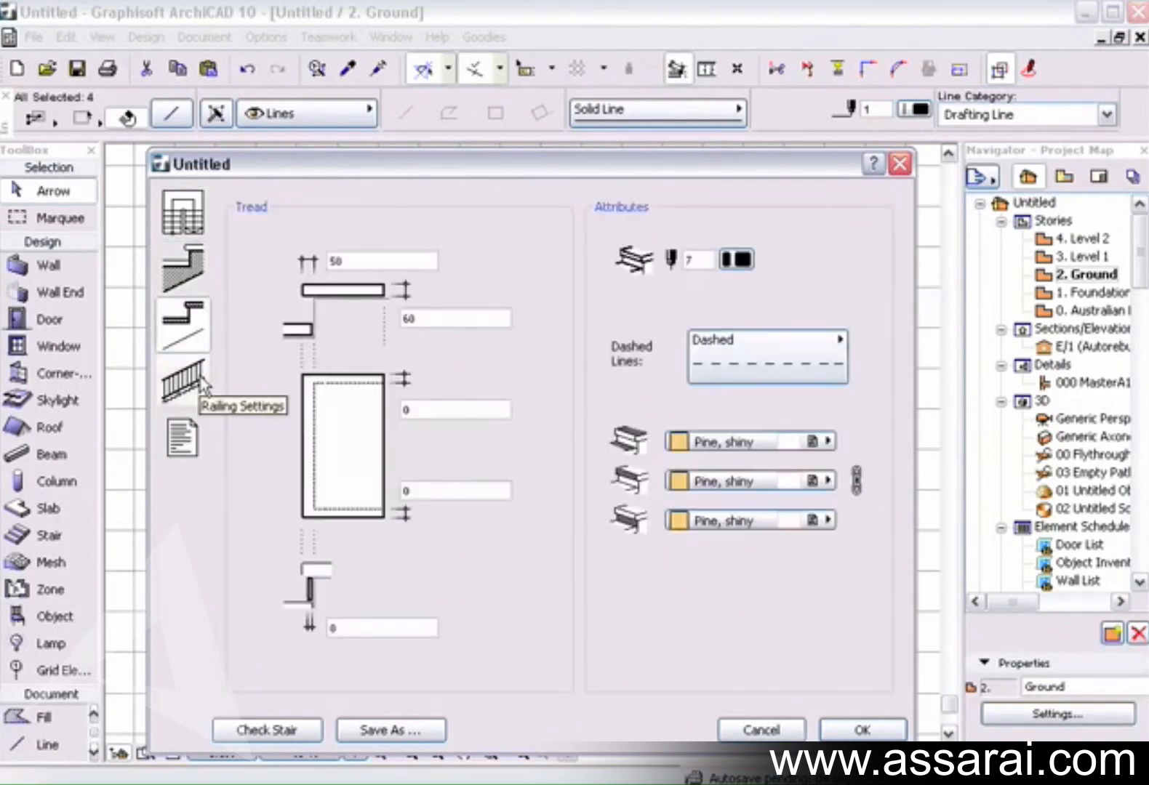
pyautogui.click(181, 265)
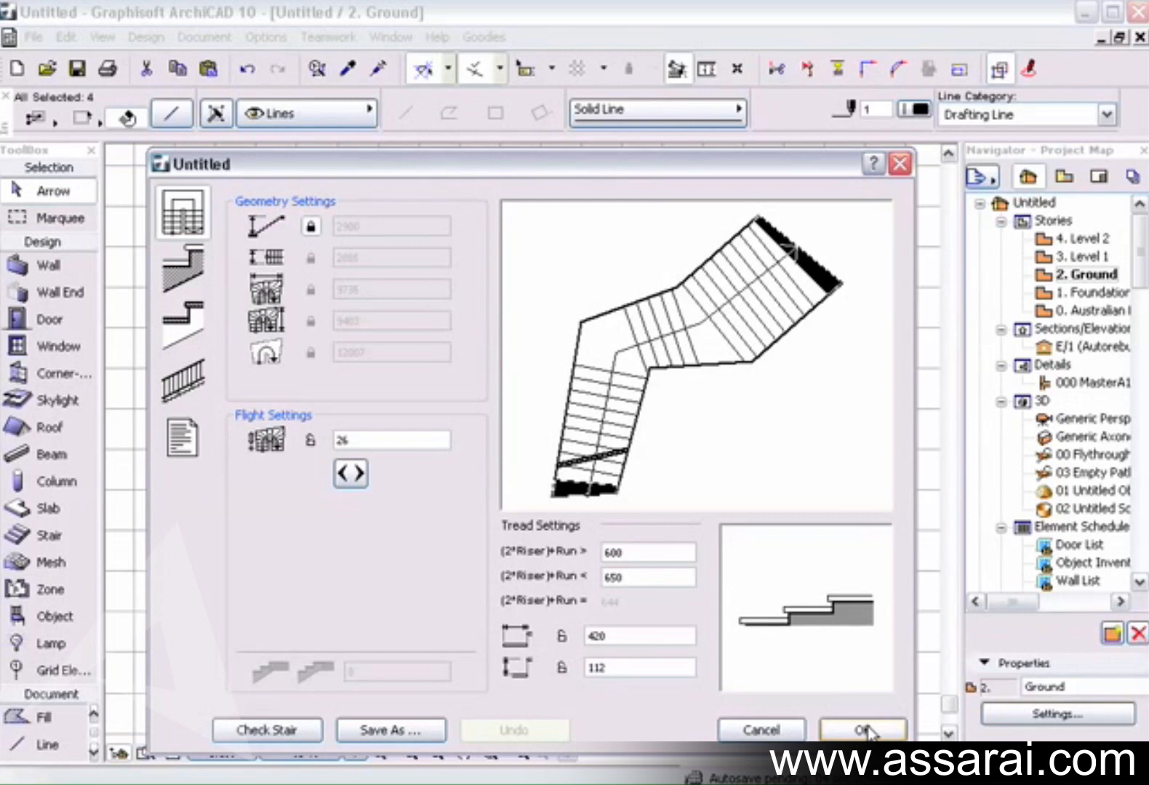
pyautogui.click(391, 730)
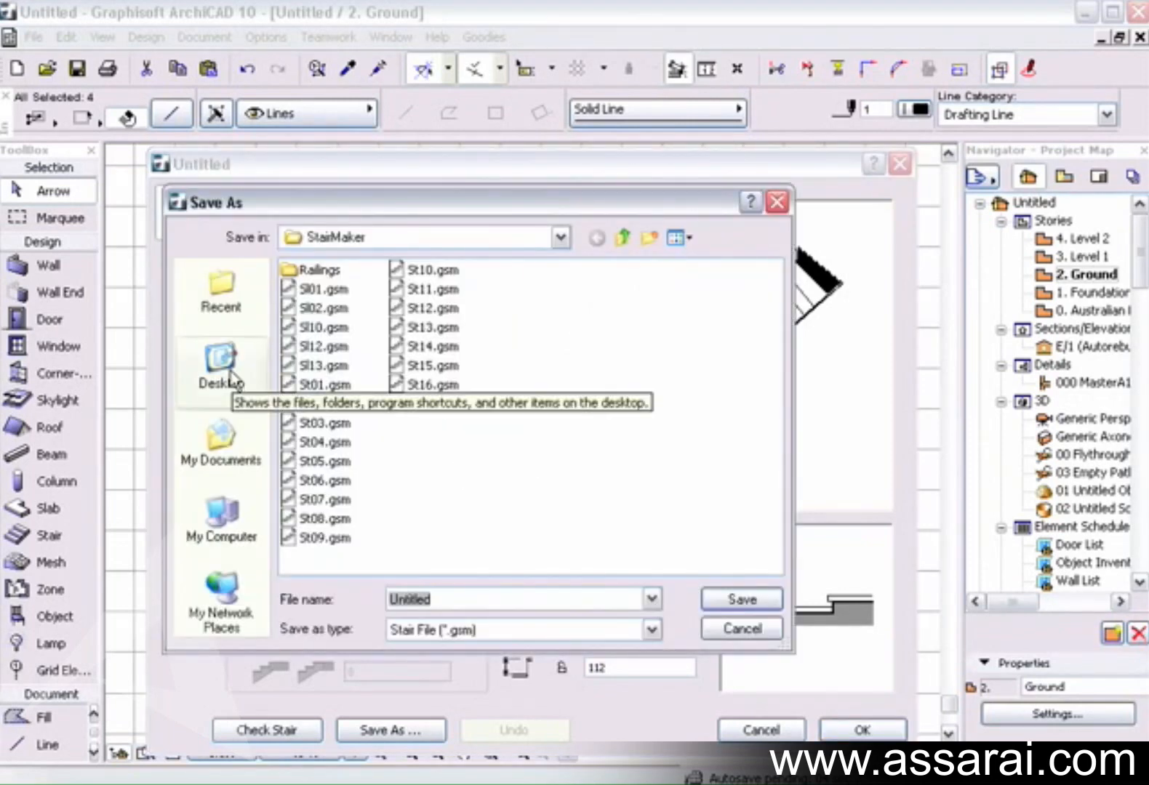
pyautogui.moveTo(219, 520)
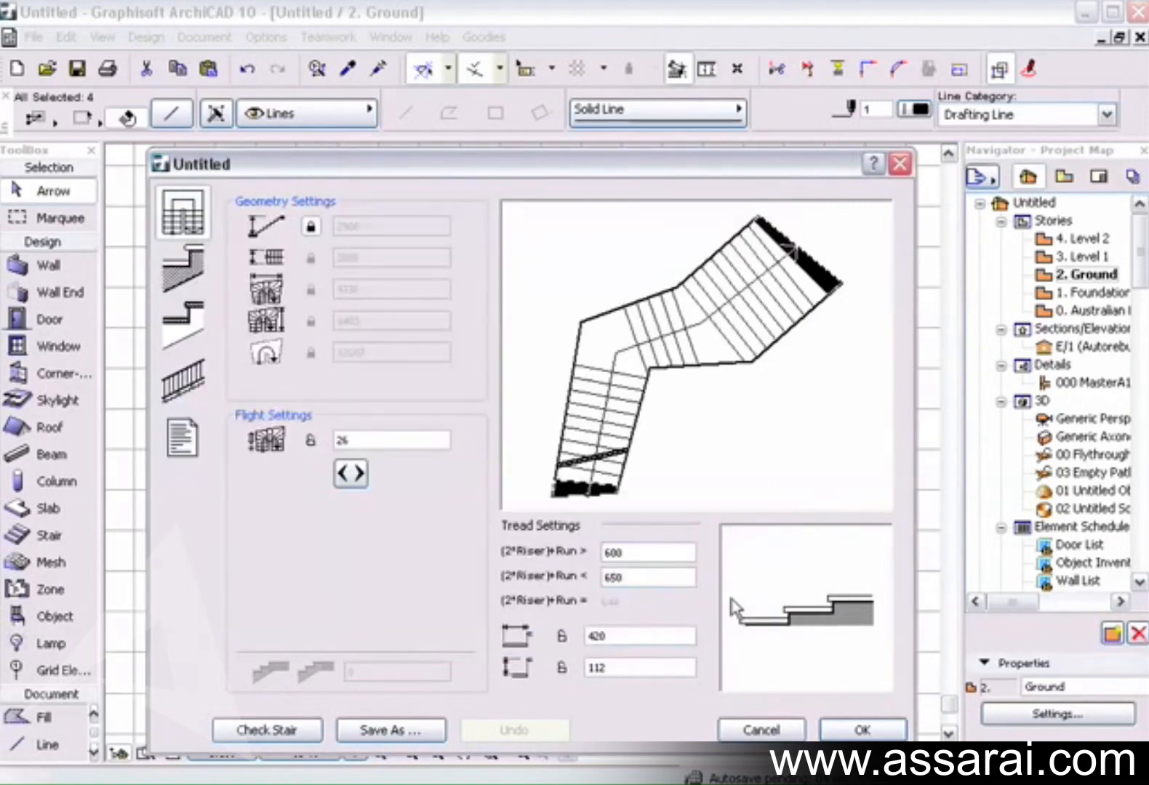
pyautogui.click(861, 730)
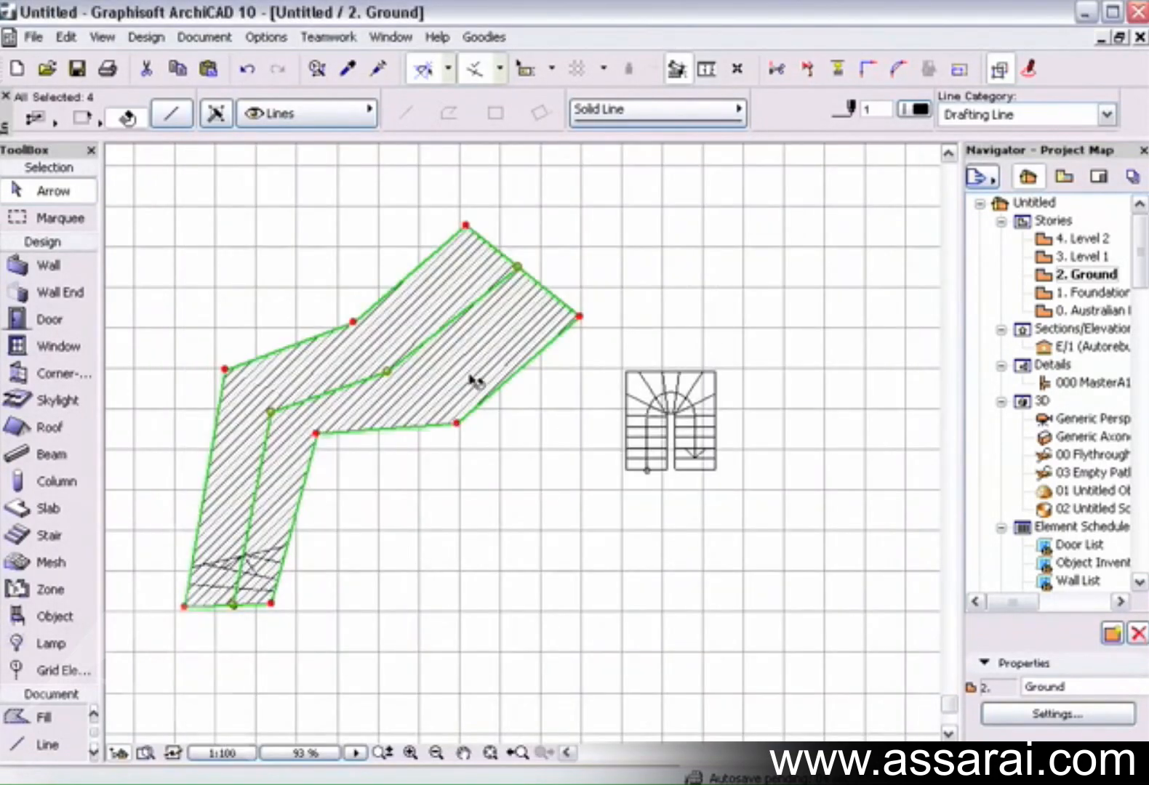
pyautogui.moveTo(471, 431)
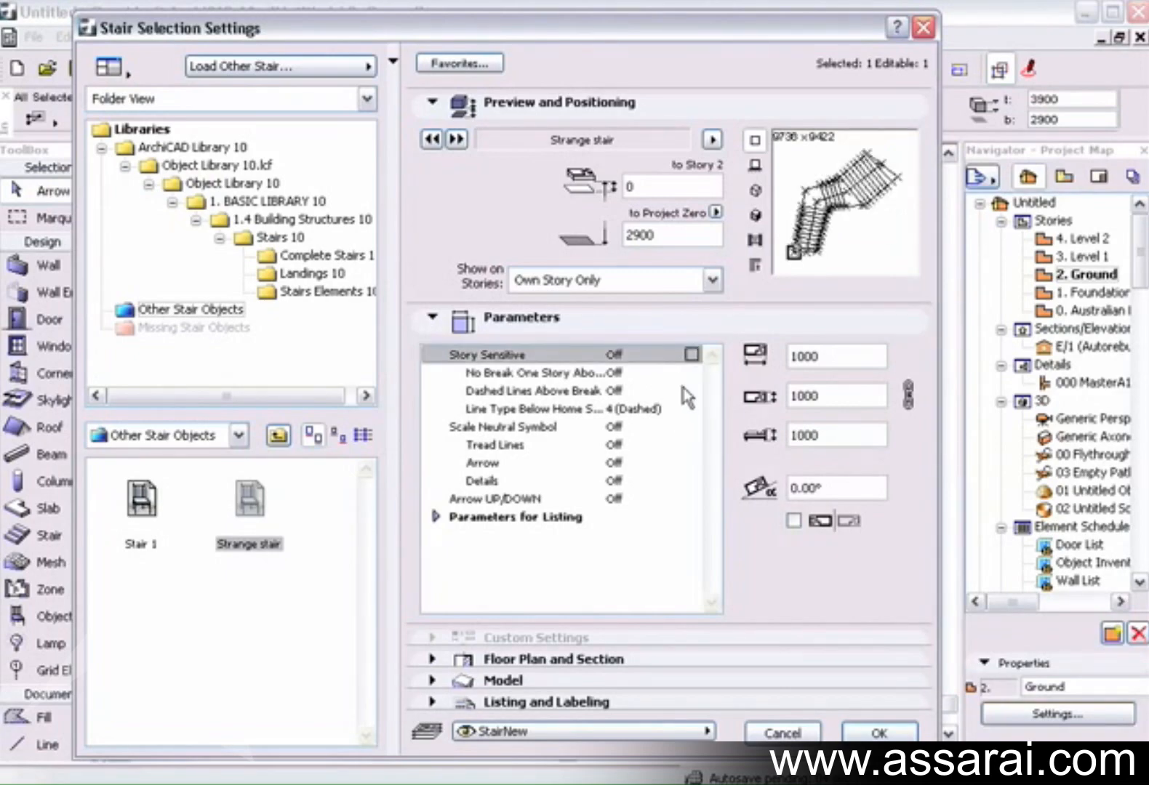
# Confirm loading the bent stair as 'Strange stair' and view it in 3D.
pyautogui.click(877, 733)
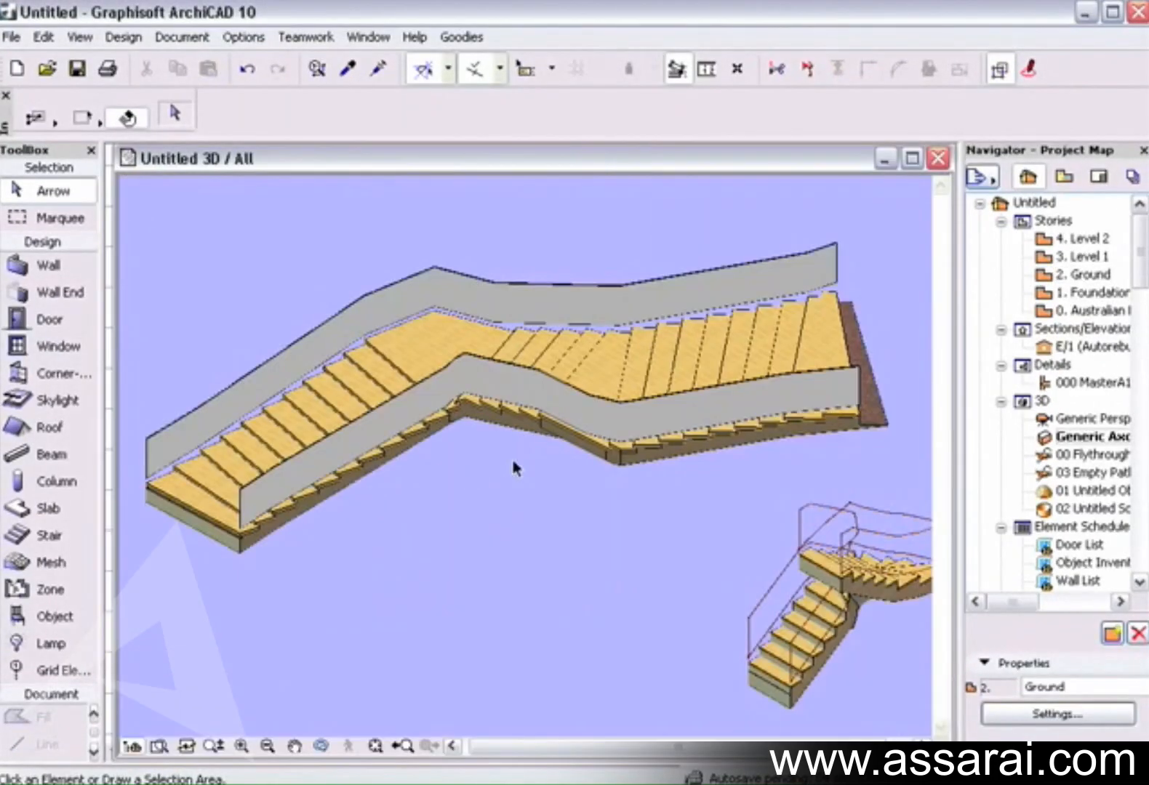
pyautogui.moveTo(311, 246)
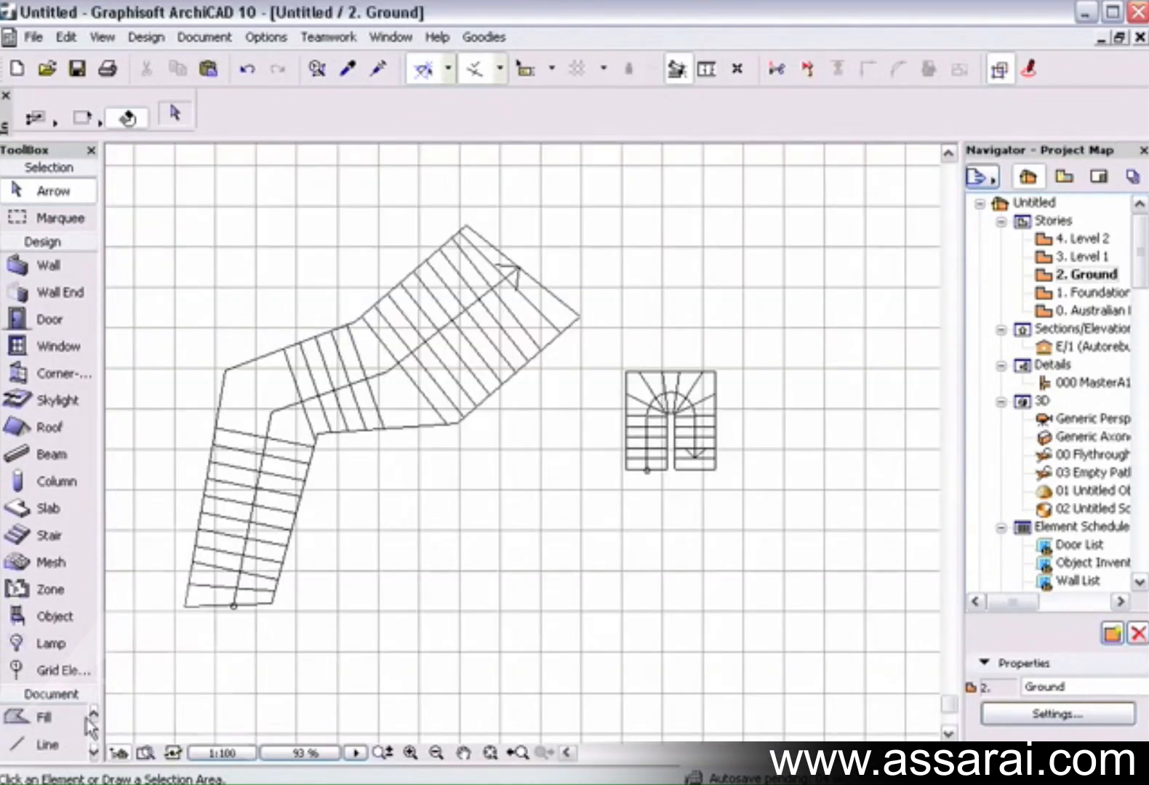
# Draw a curved hatched fill below the angled stair and a line dividing it lengthwise.
pyautogui.click(46, 717)
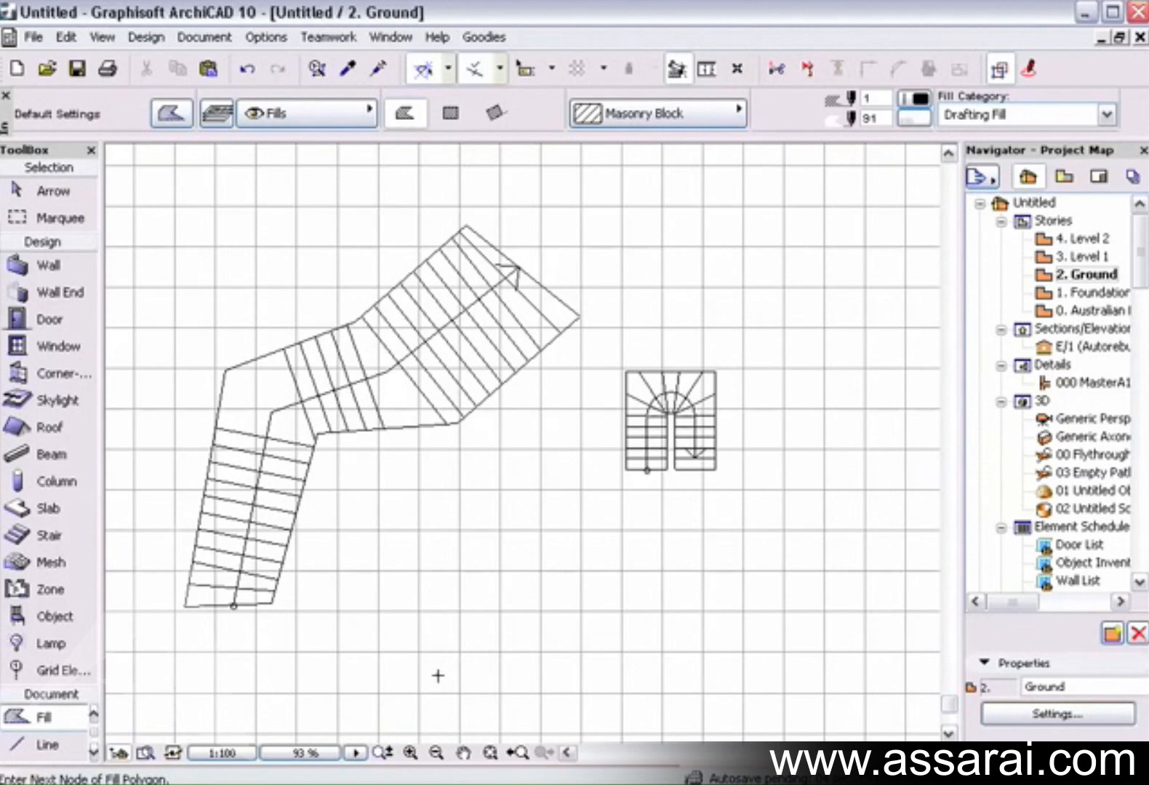
pyautogui.click(438, 606)
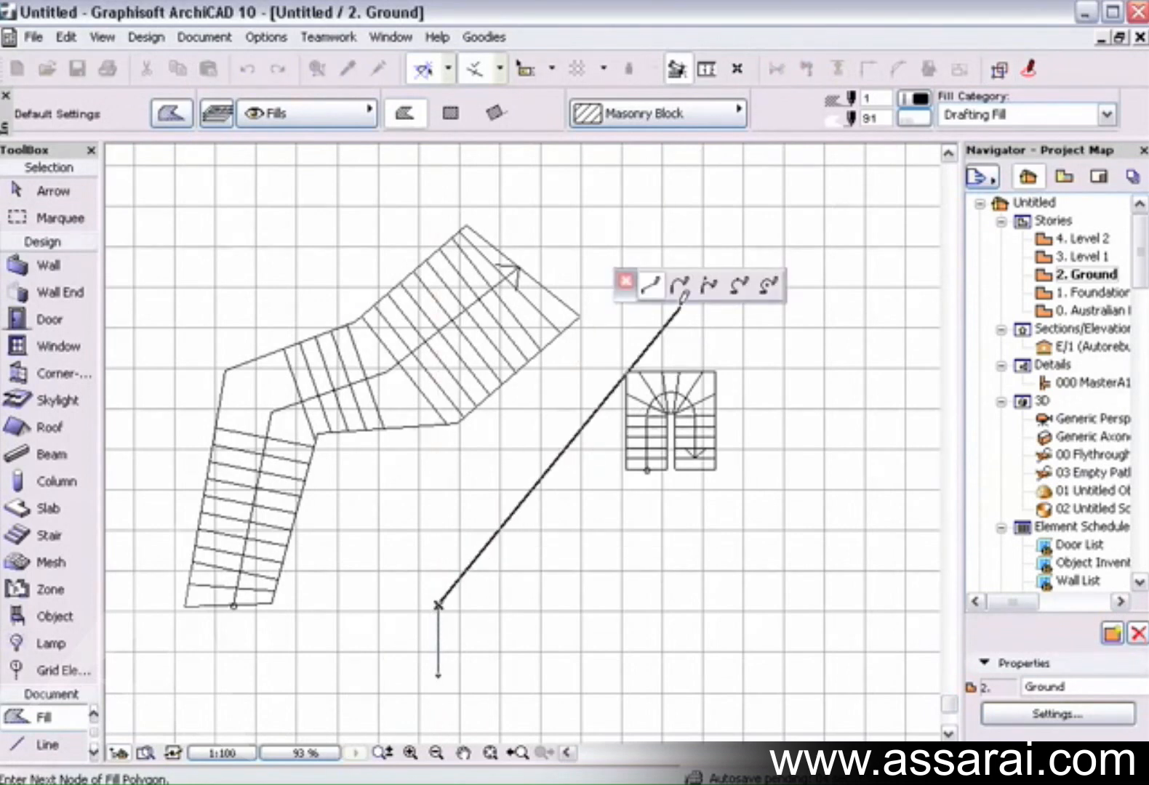
pyautogui.click(679, 285)
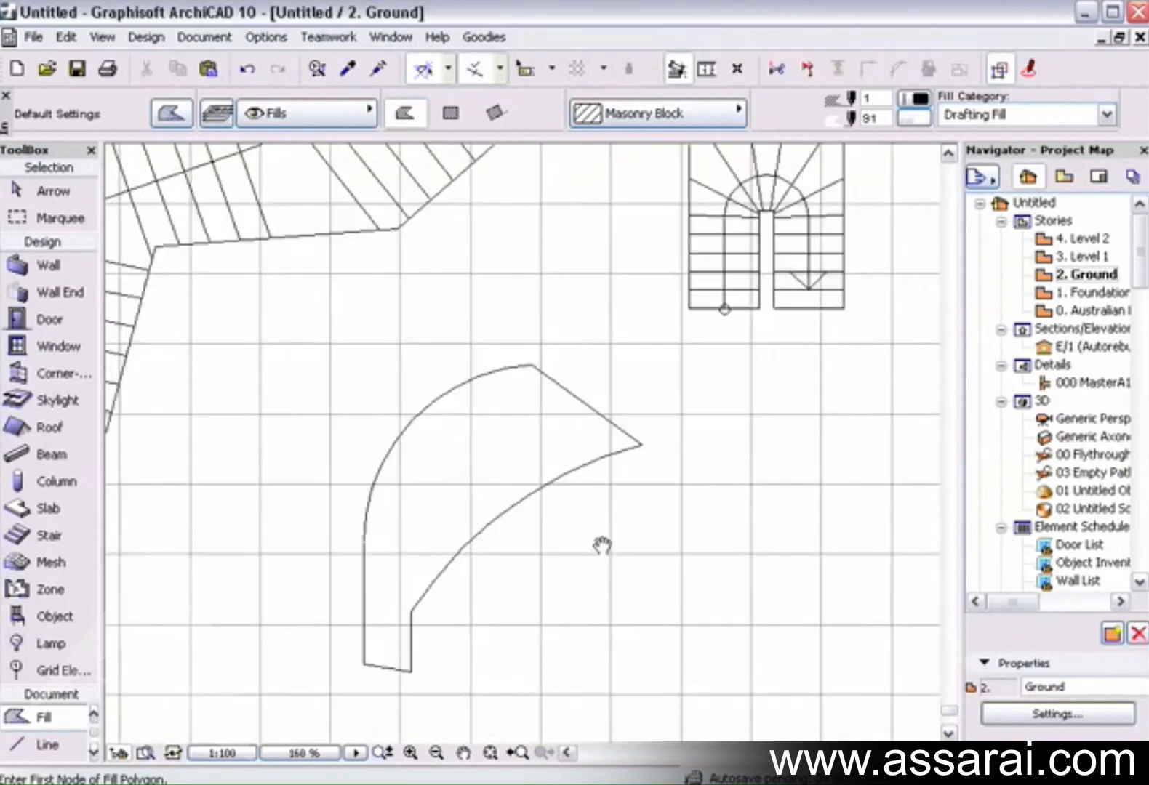
pyautogui.click(47, 745)
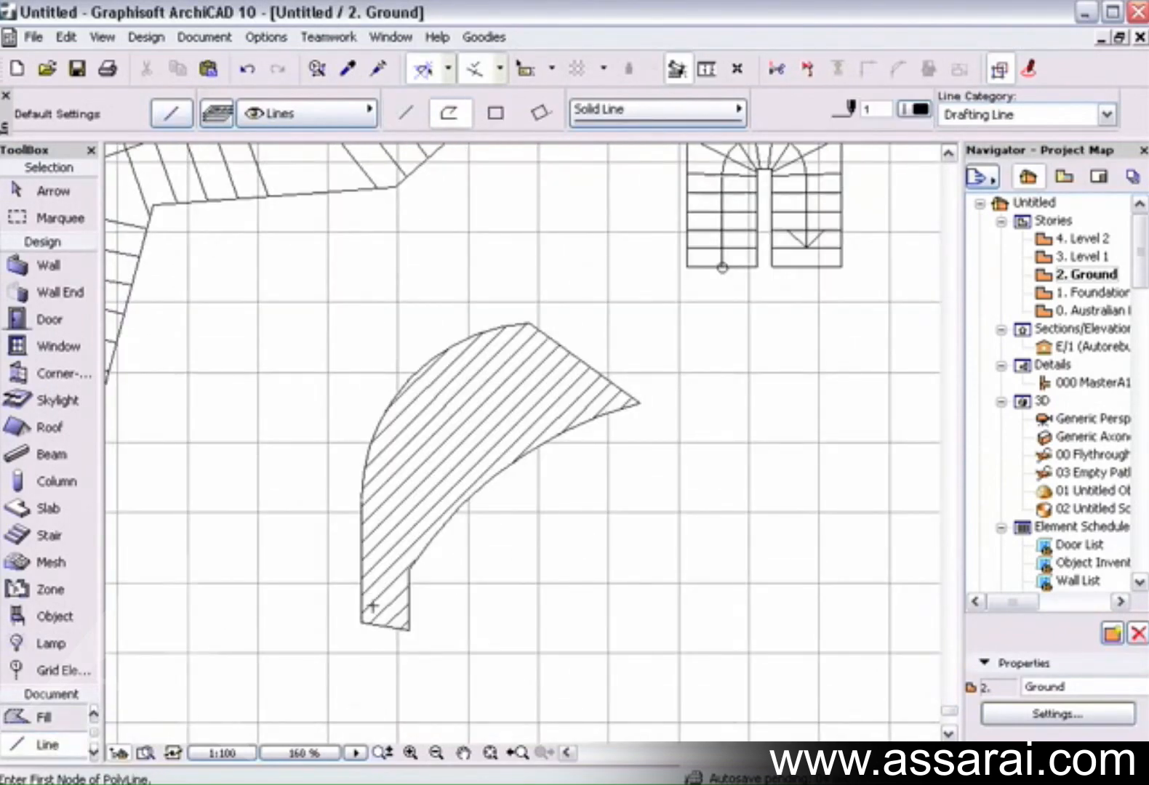
pyautogui.click(376, 624)
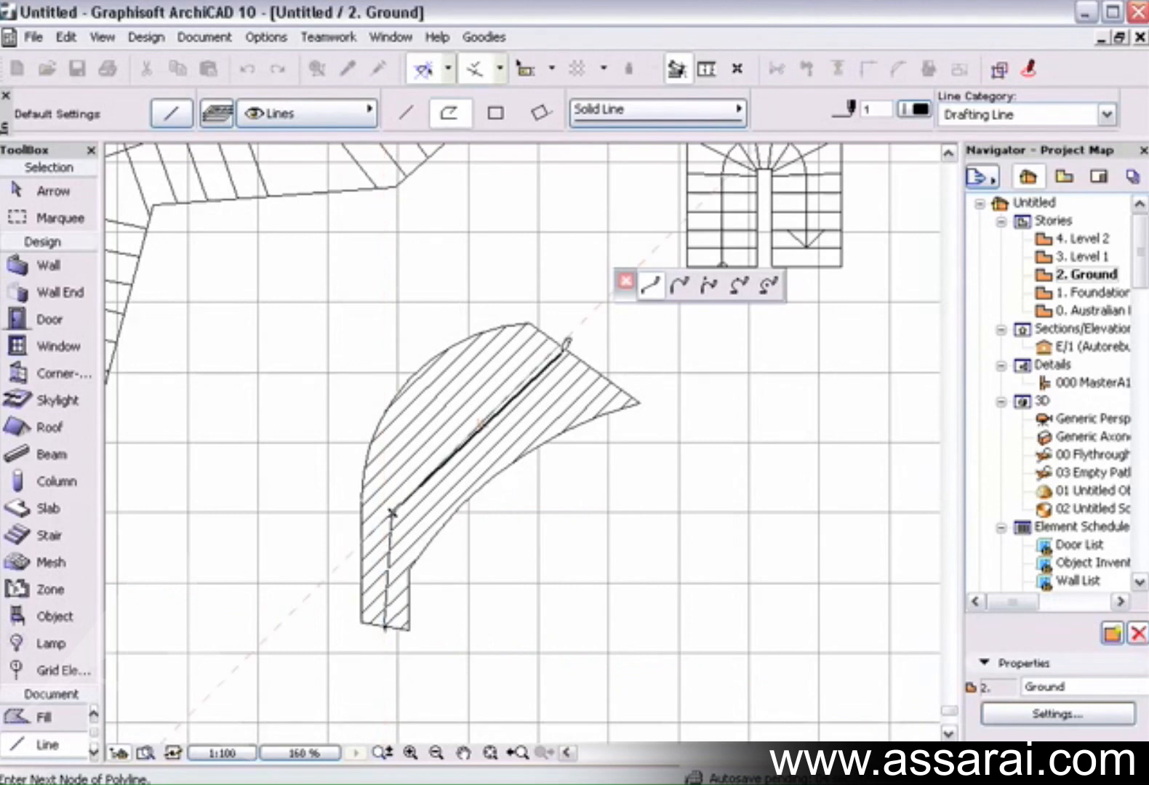
pyautogui.click(624, 282)
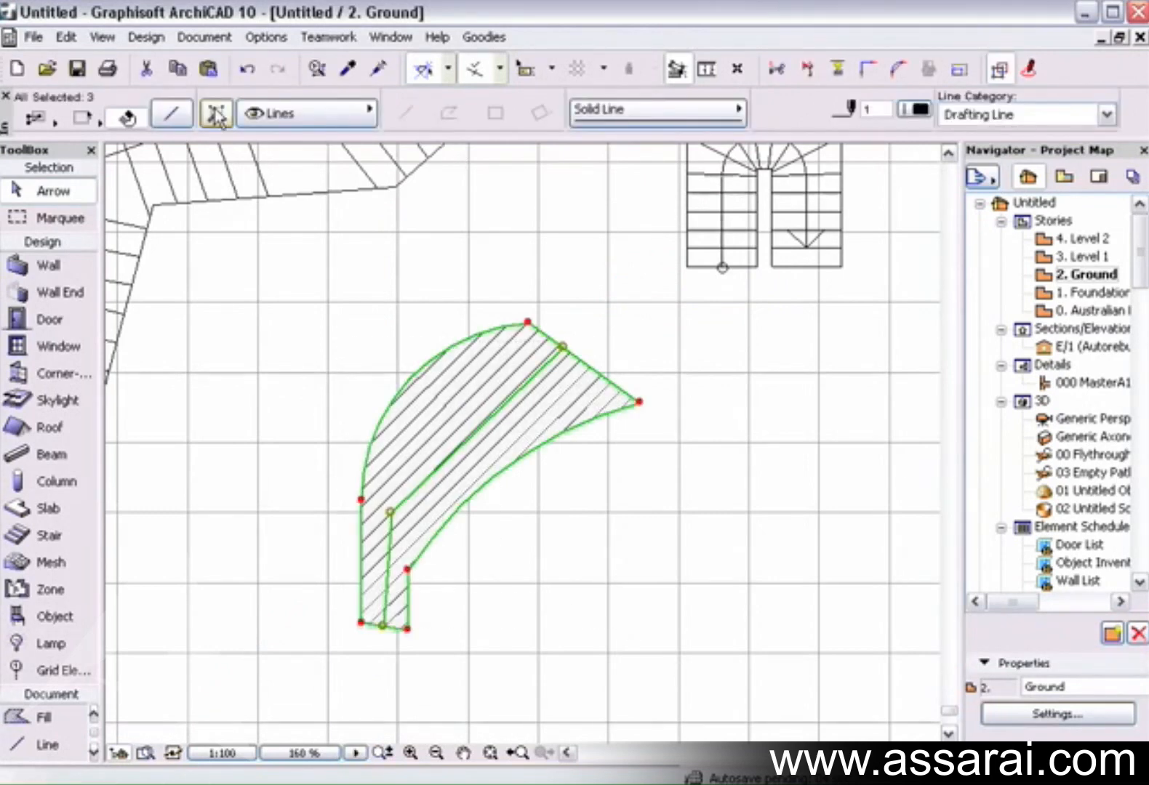
# Create a custom curved stair from the selected fill via Create Stair Using Selection.
pyautogui.click(145, 37)
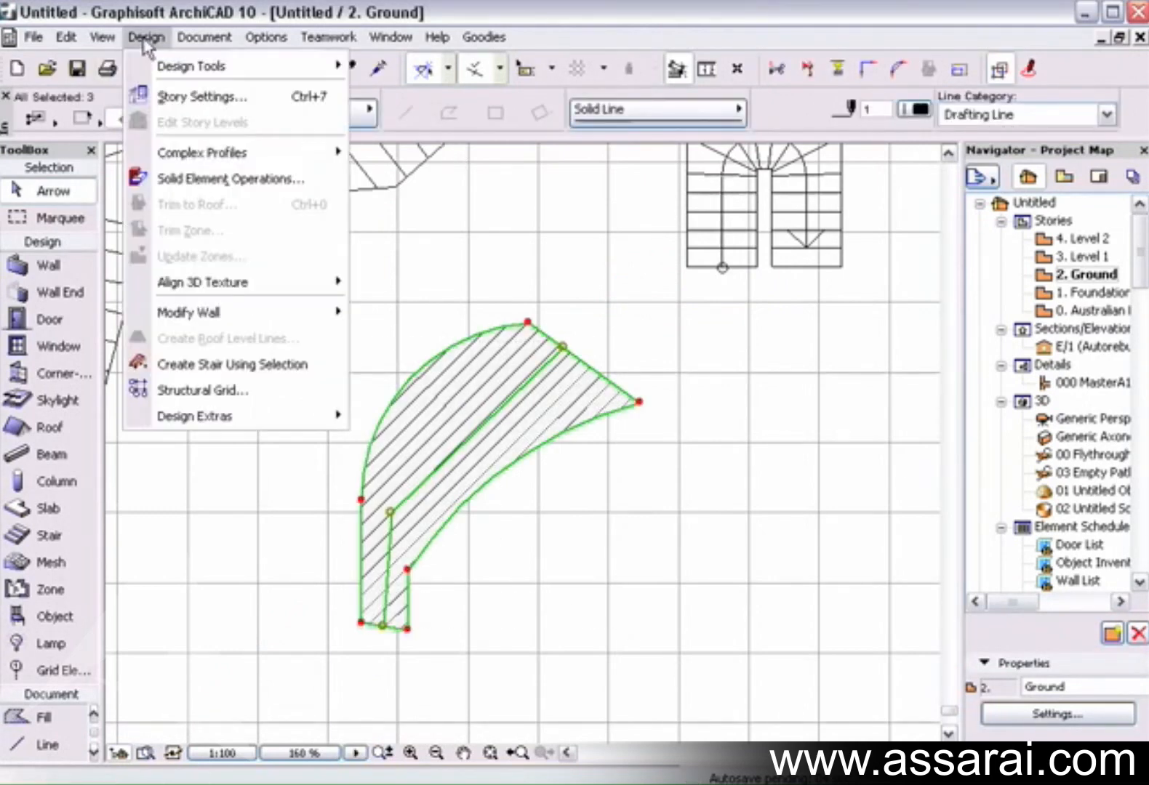
pyautogui.click(231, 364)
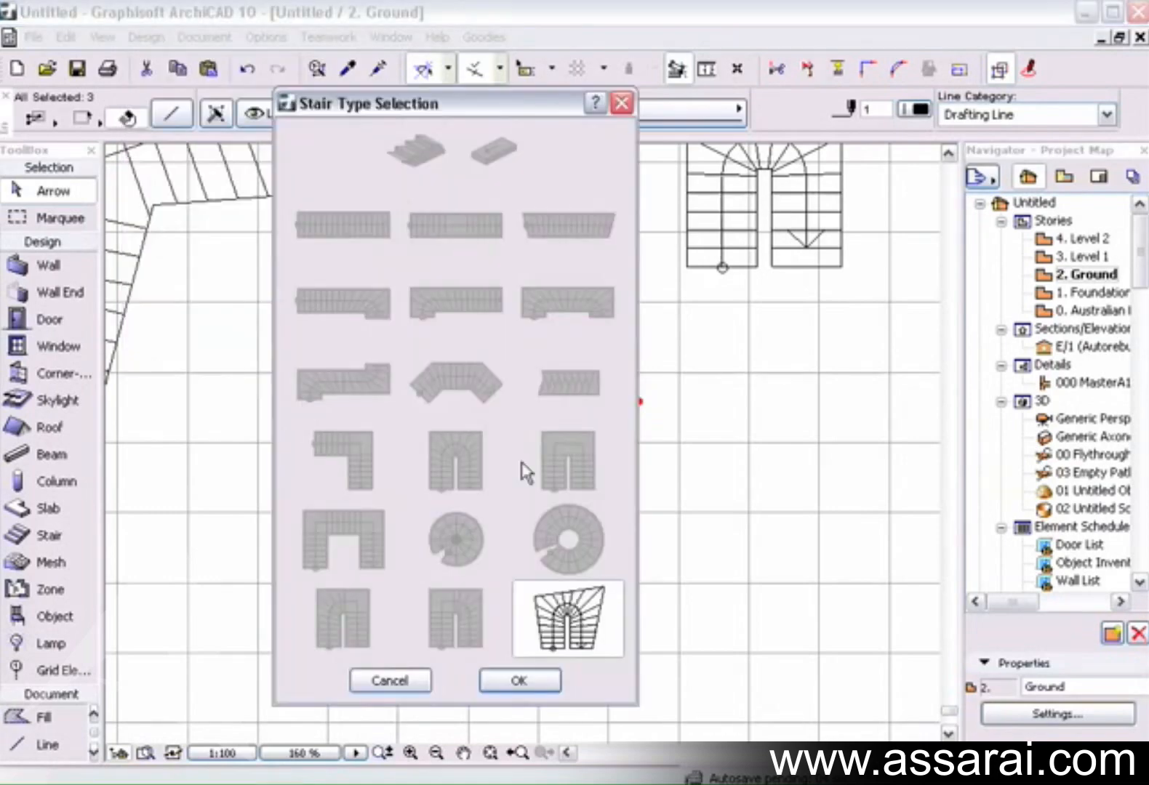
pyautogui.click(518, 679)
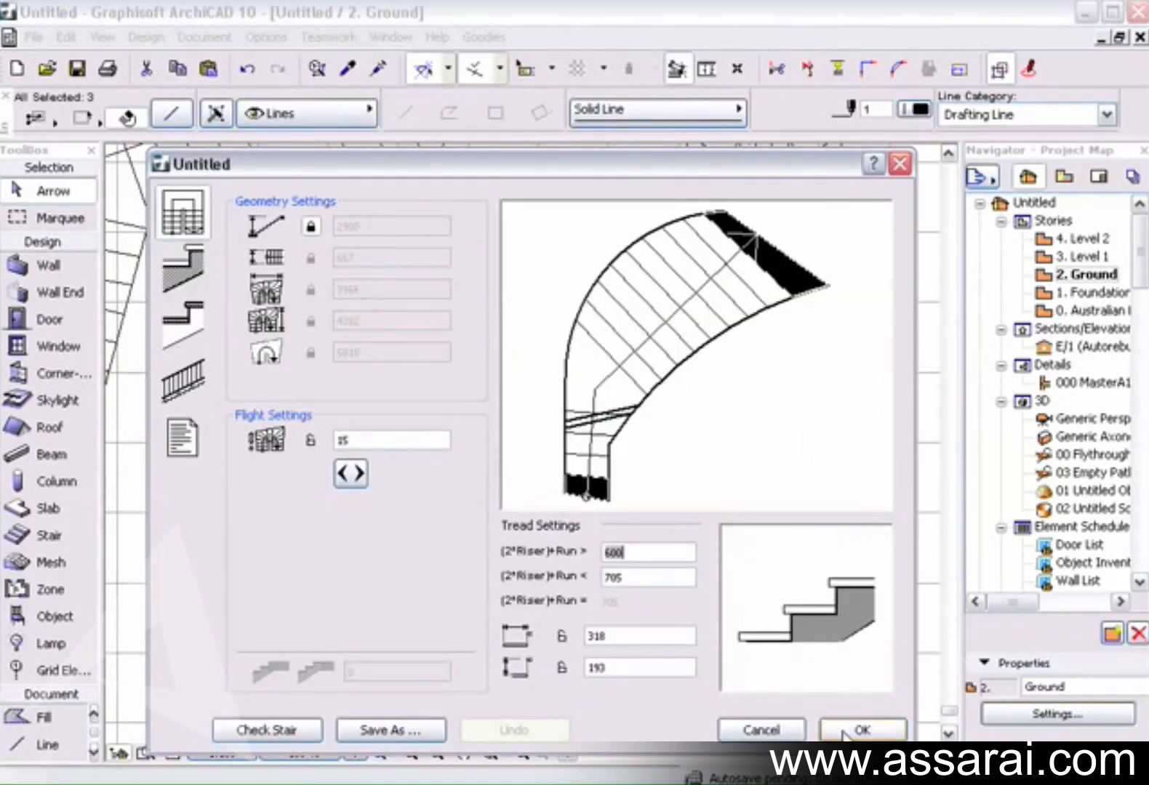
pyautogui.click(390, 730)
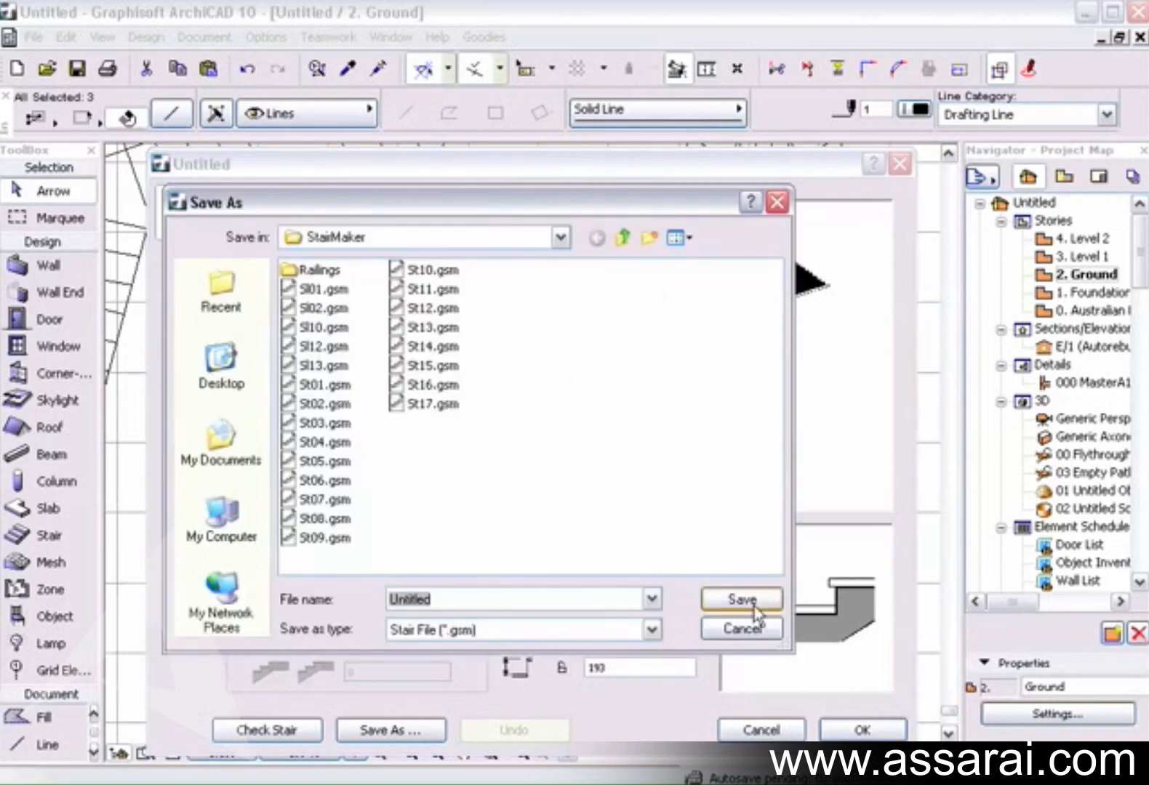
pyautogui.moveTo(220, 367)
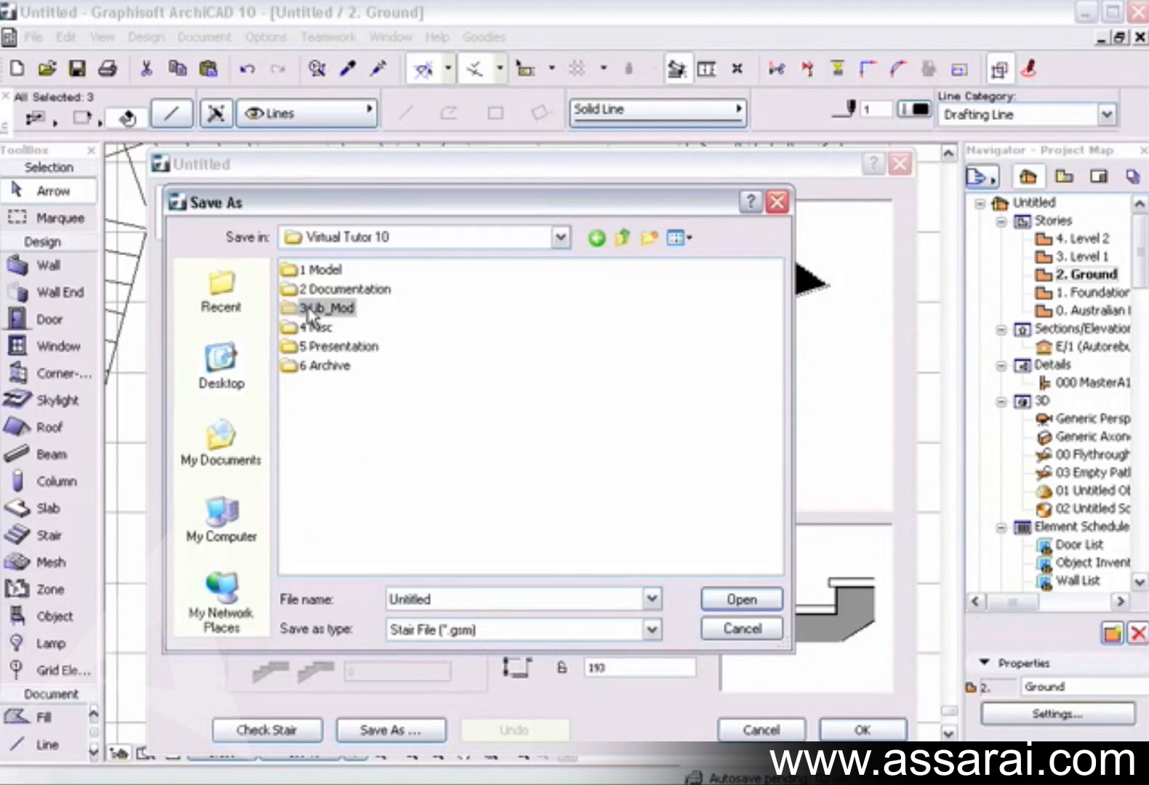
# Save the new stair as 'Stair 3' in the 3 Lib_Mod folder.
pyautogui.doubleClick(320, 308)
pyautogui.write('Stair 3.gsm')
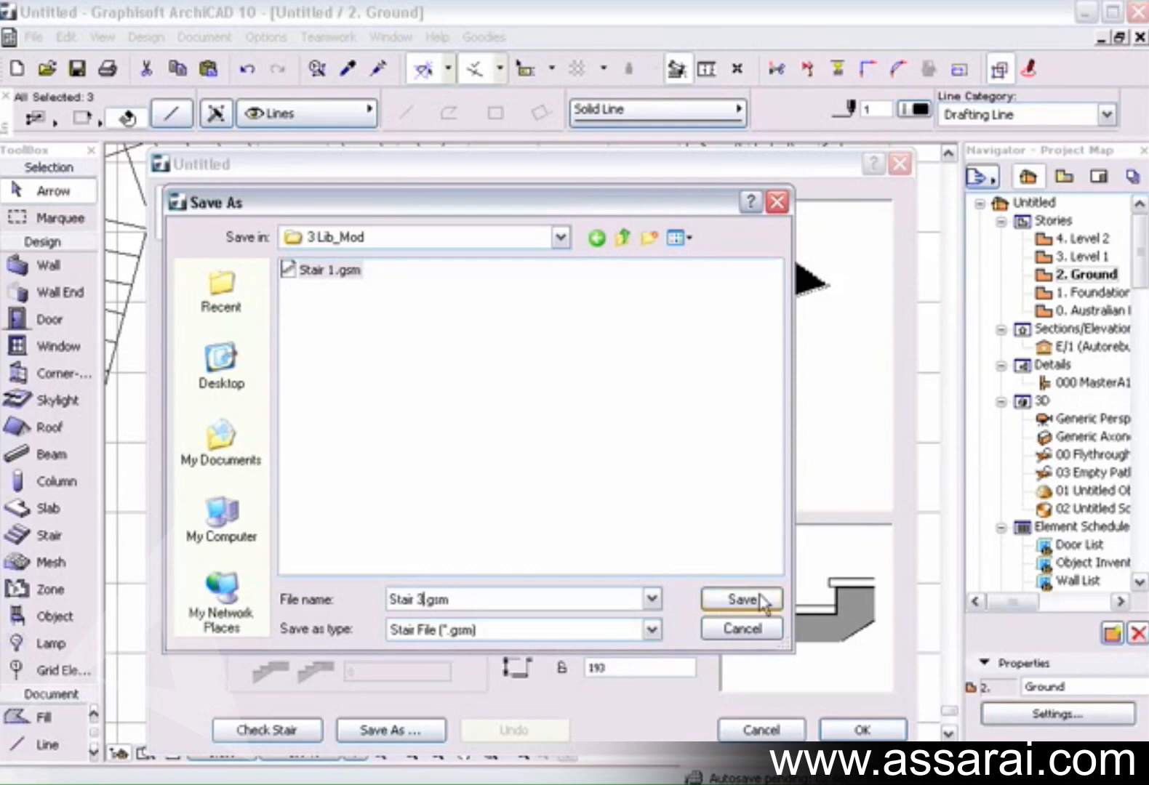
pyautogui.click(740, 600)
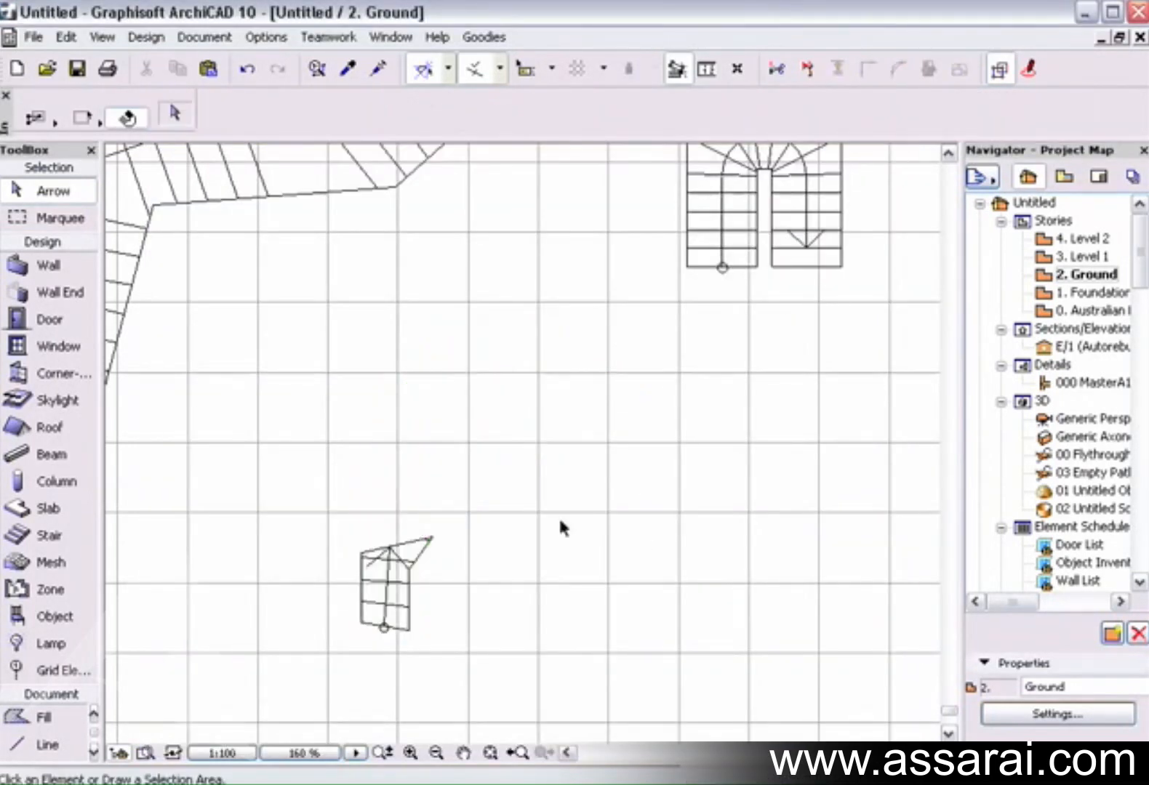
pyautogui.doubleClick(1092, 436)
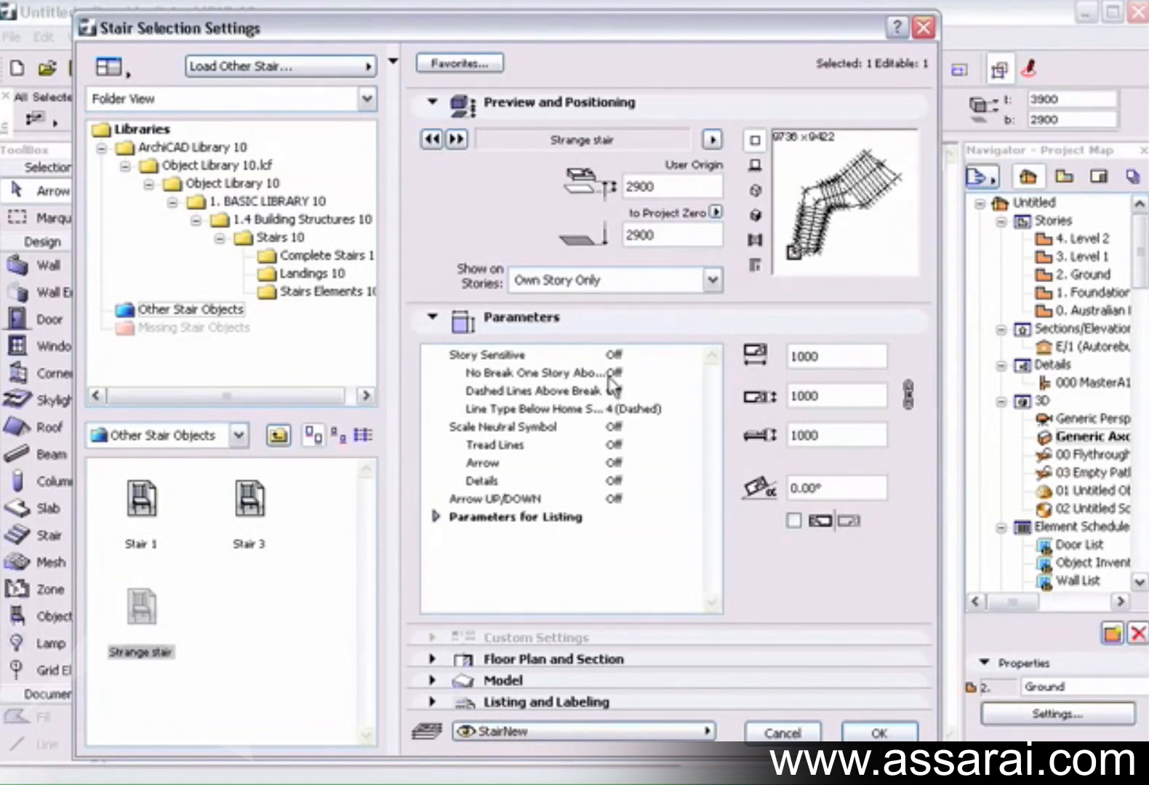
pyautogui.moveTo(594, 436)
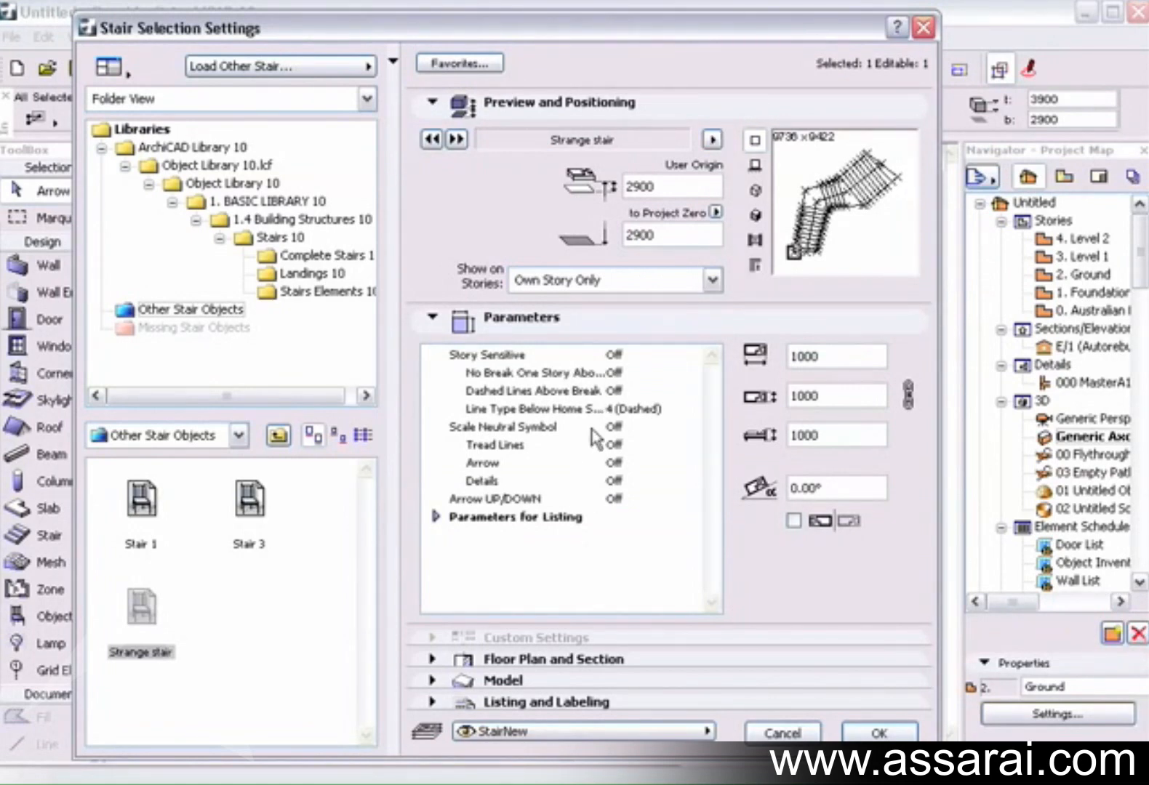
pyautogui.moveTo(618, 511)
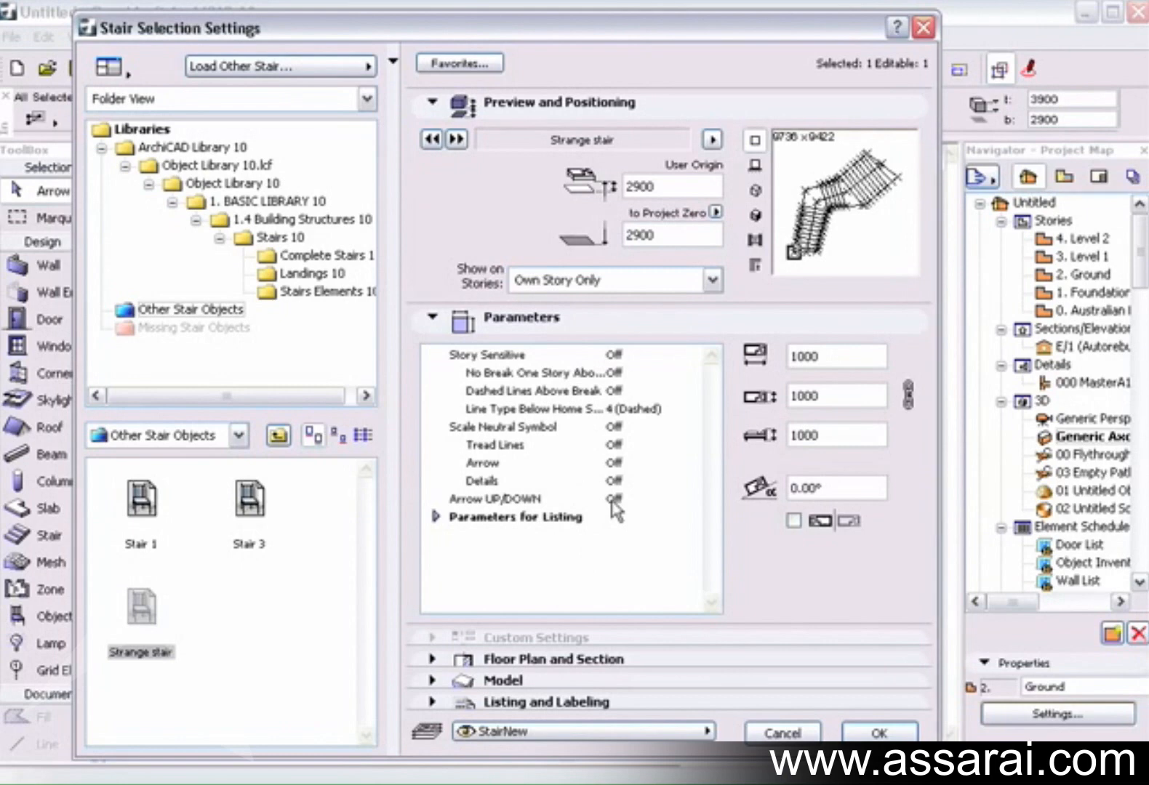
# Show the editing options for the selected 'Strange stair' in its settings.
pyautogui.click(710, 140)
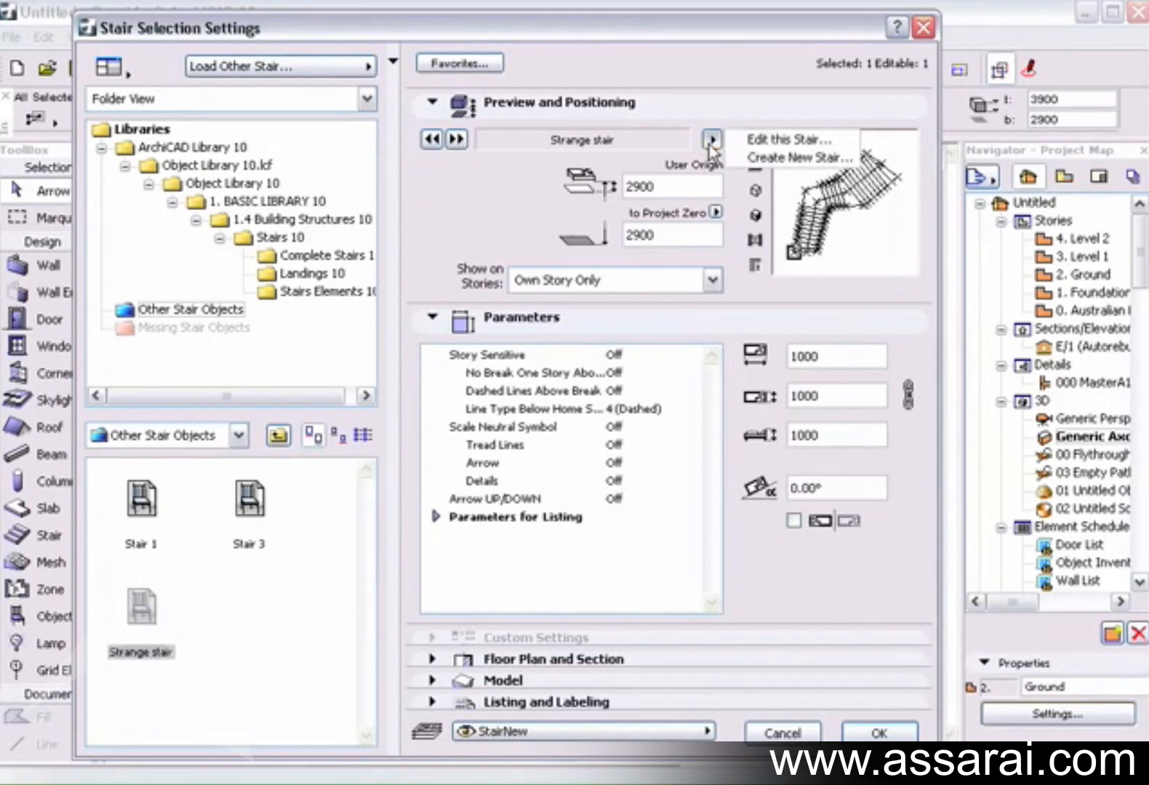
# Give the angled stair one 800 fillet corner and one 454 chamfer corner.
pyautogui.click(786, 139)
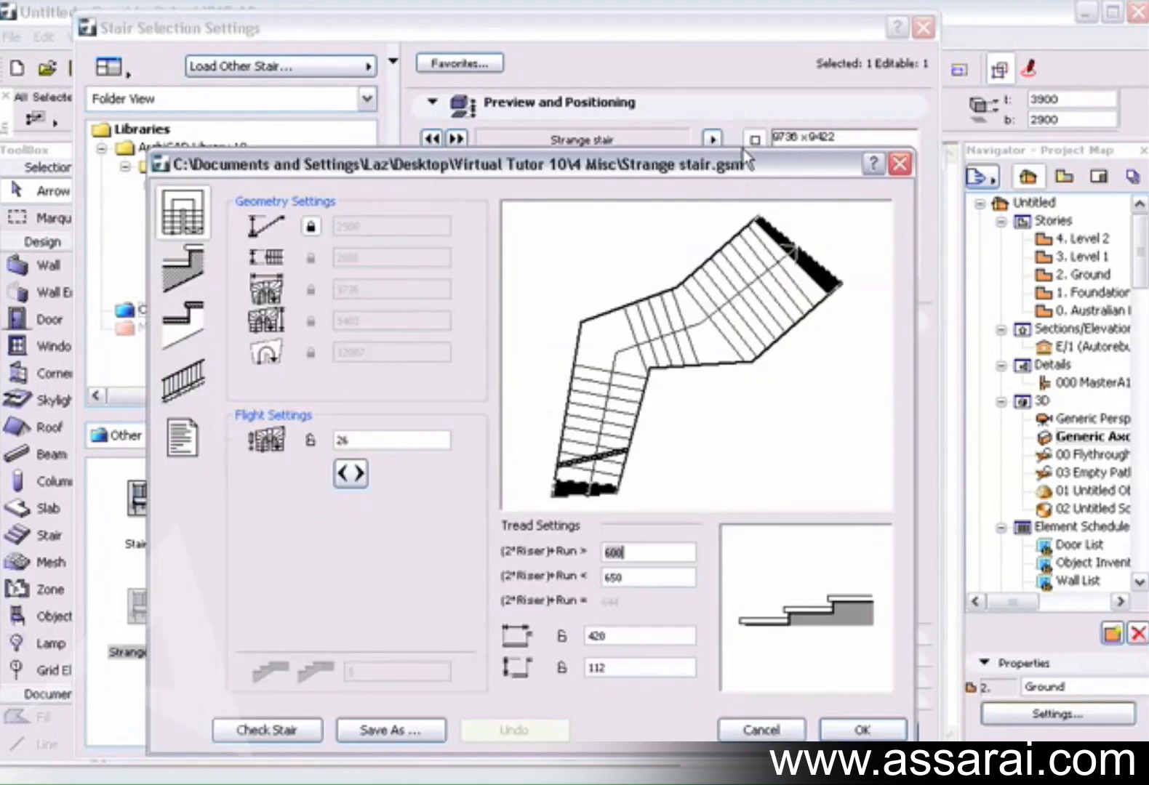
pyautogui.moveTo(659, 384)
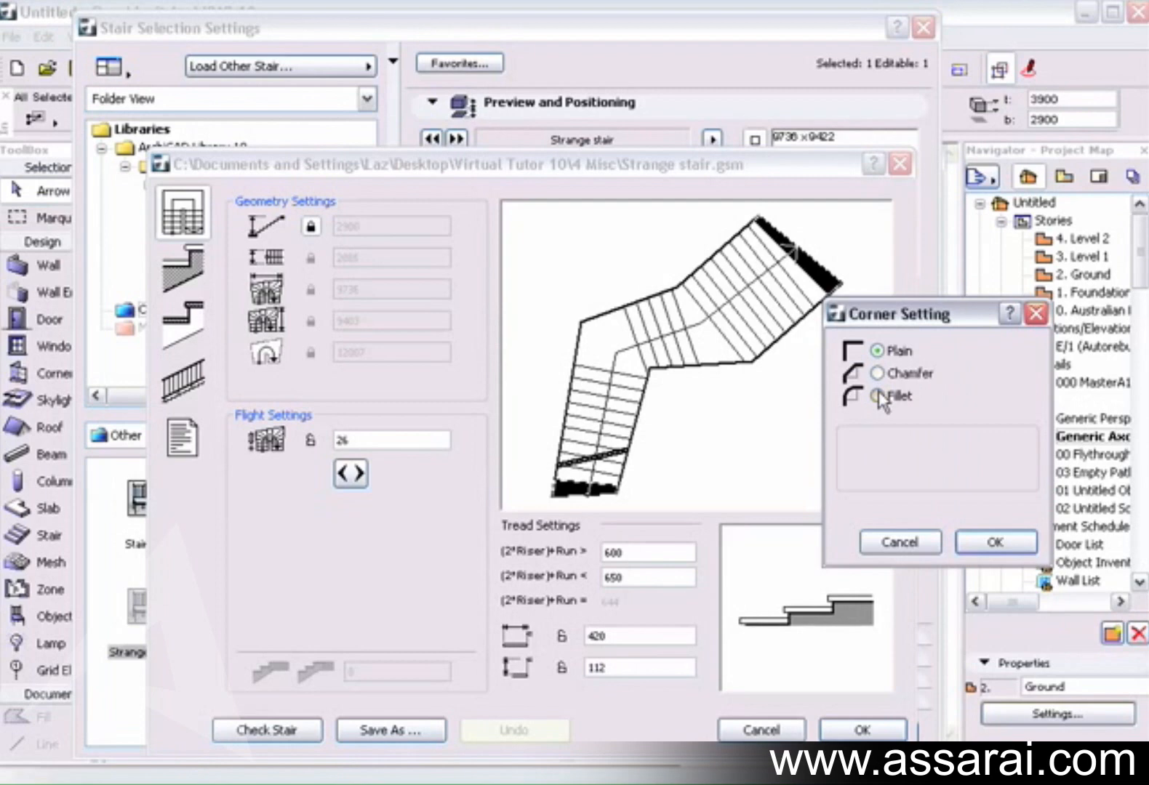
pyautogui.click(877, 397)
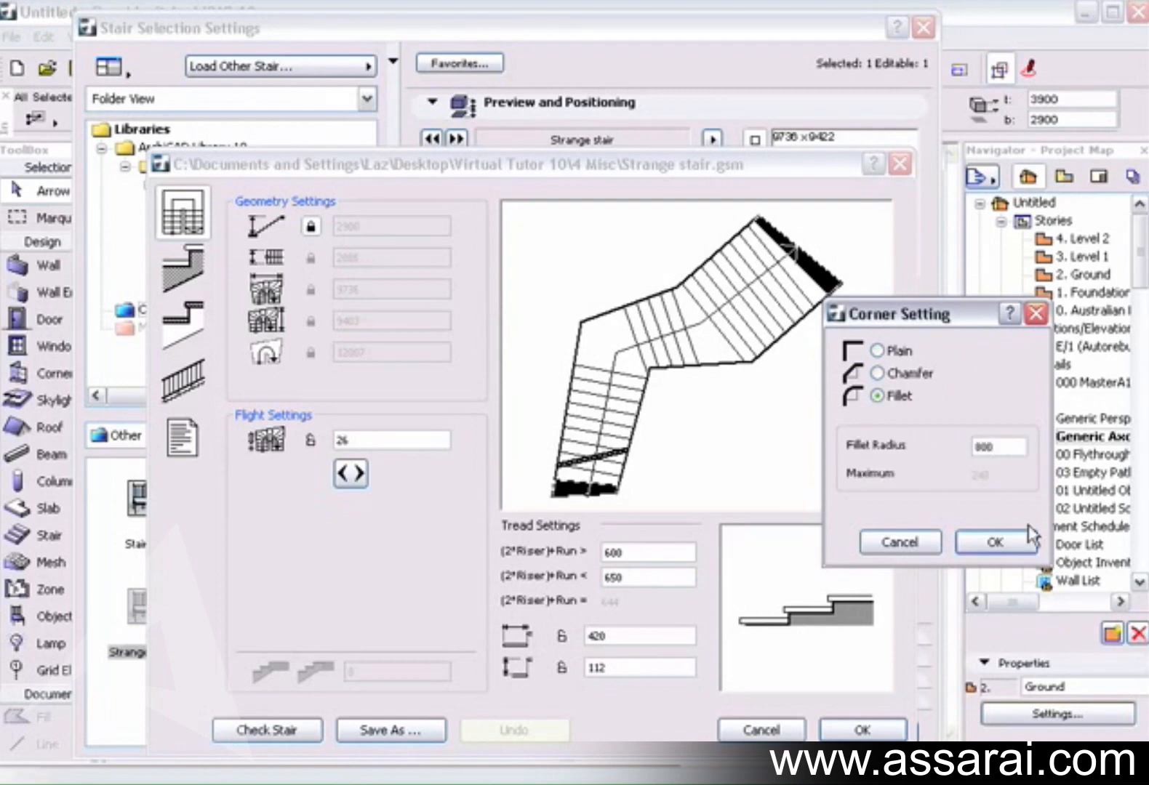
pyautogui.click(993, 543)
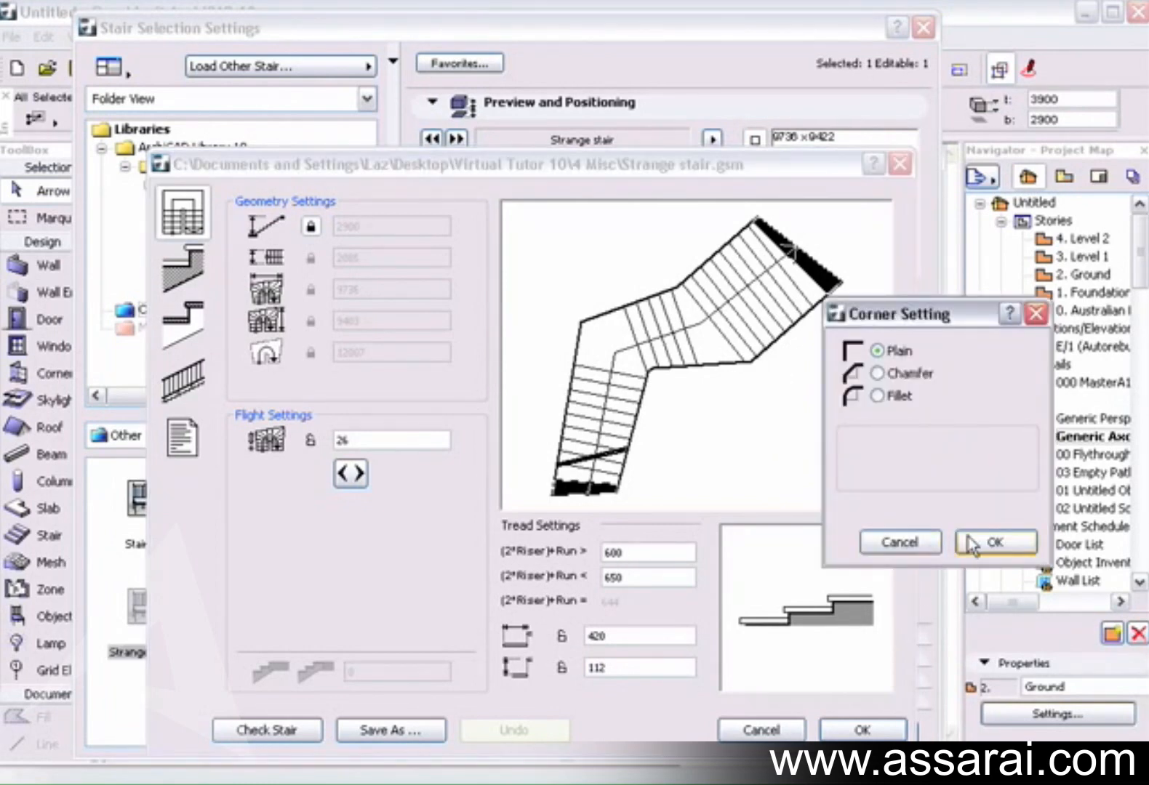
pyautogui.click(878, 372)
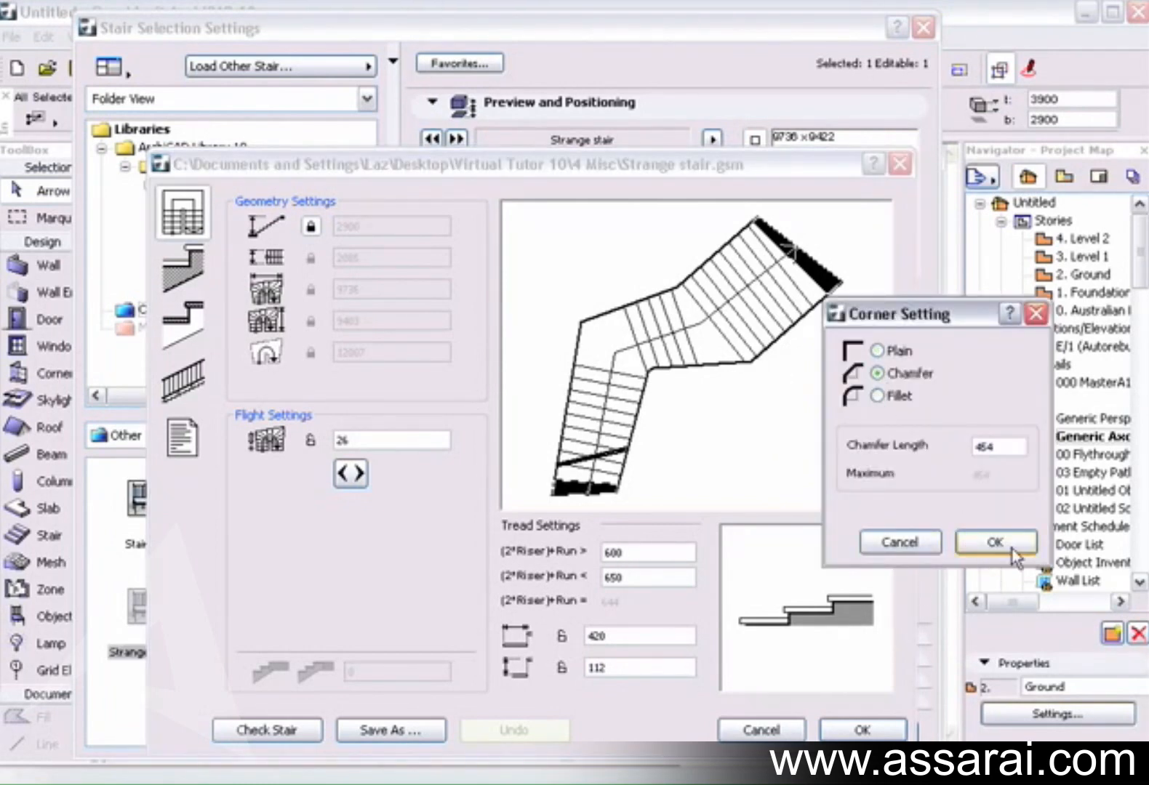
pyautogui.click(995, 543)
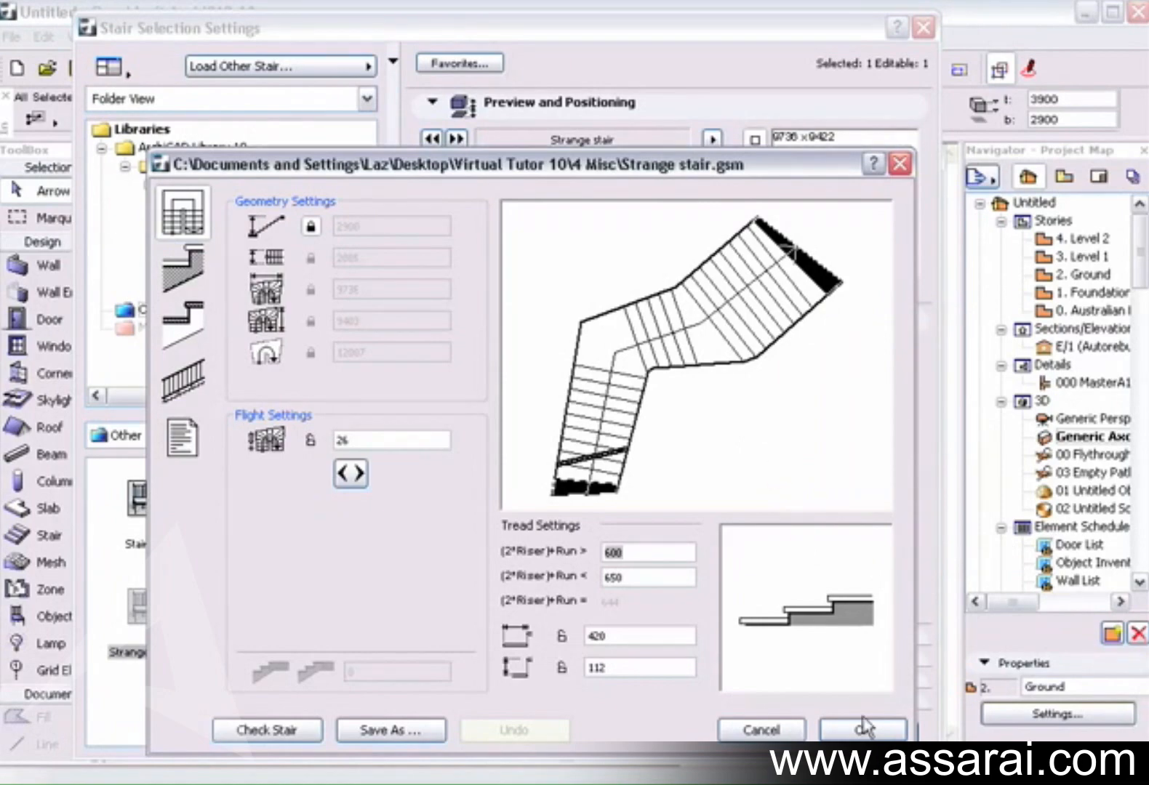
# Accept the edited stair so the 3D view shows it beside the curved stair.
pyautogui.click(861, 730)
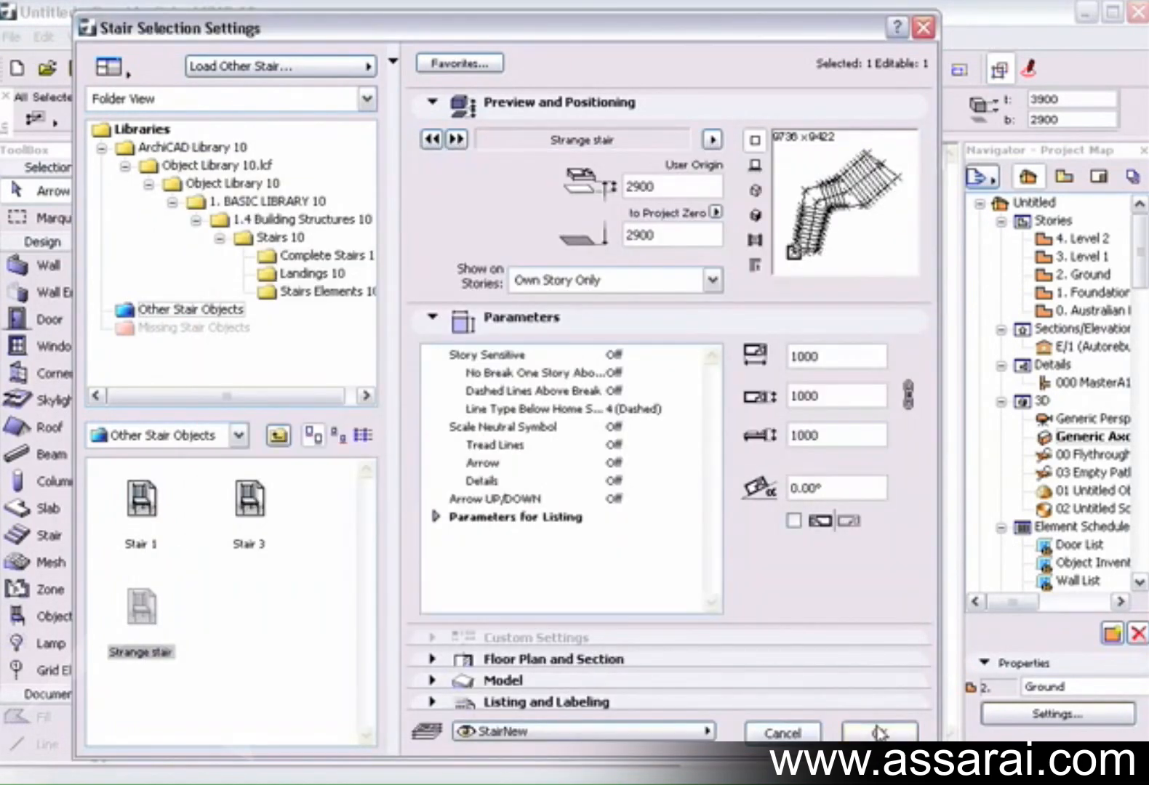
pyautogui.click(877, 732)
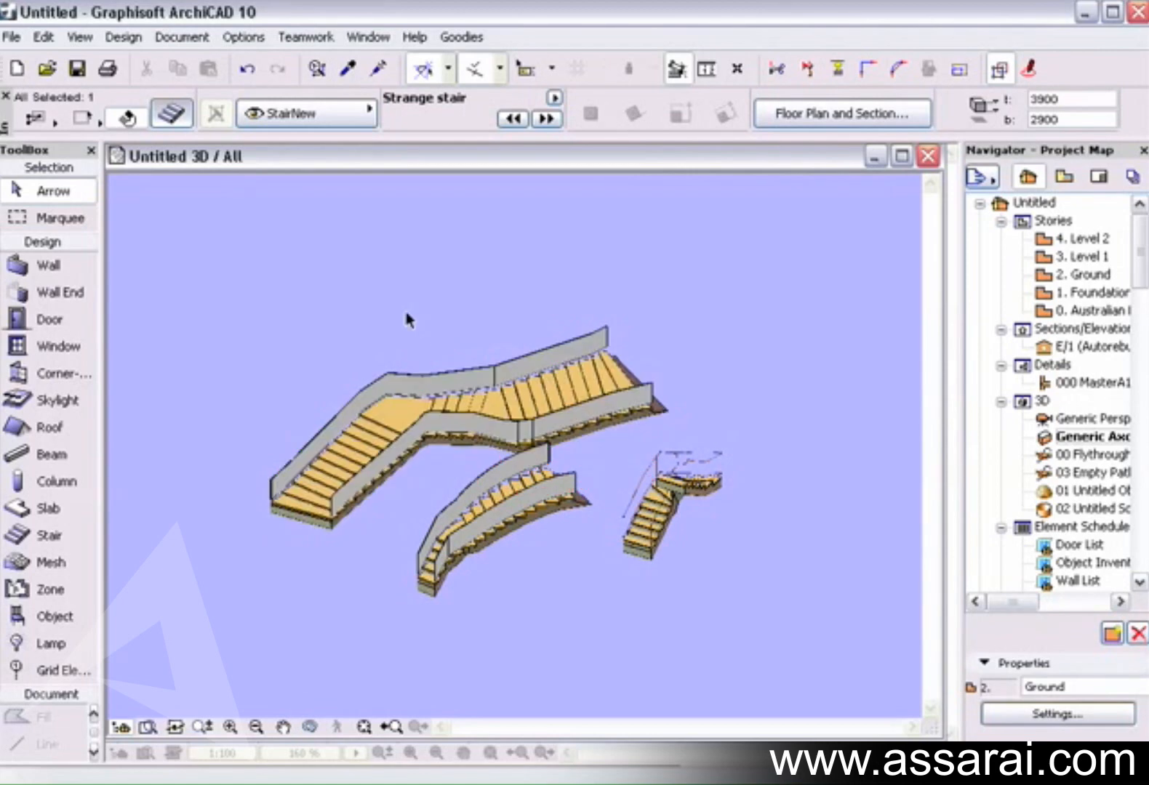